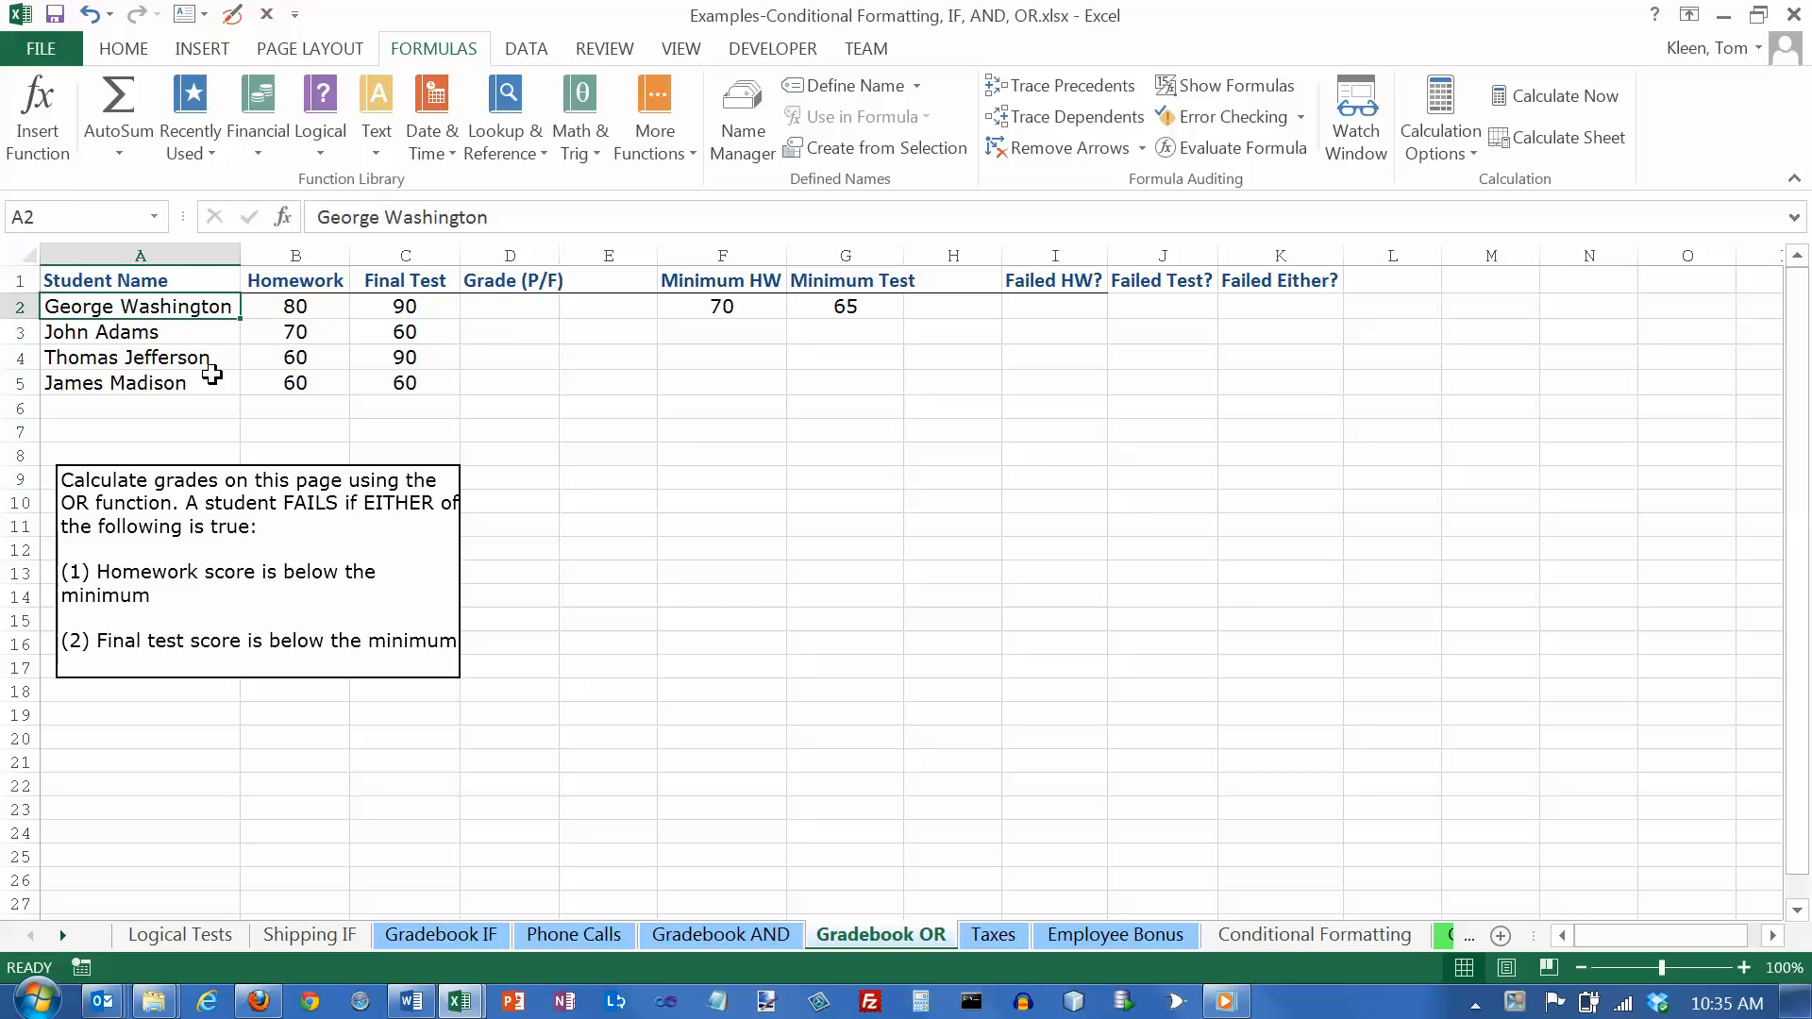
{"action": "mouse_move", "coordinate": [305, 356]}
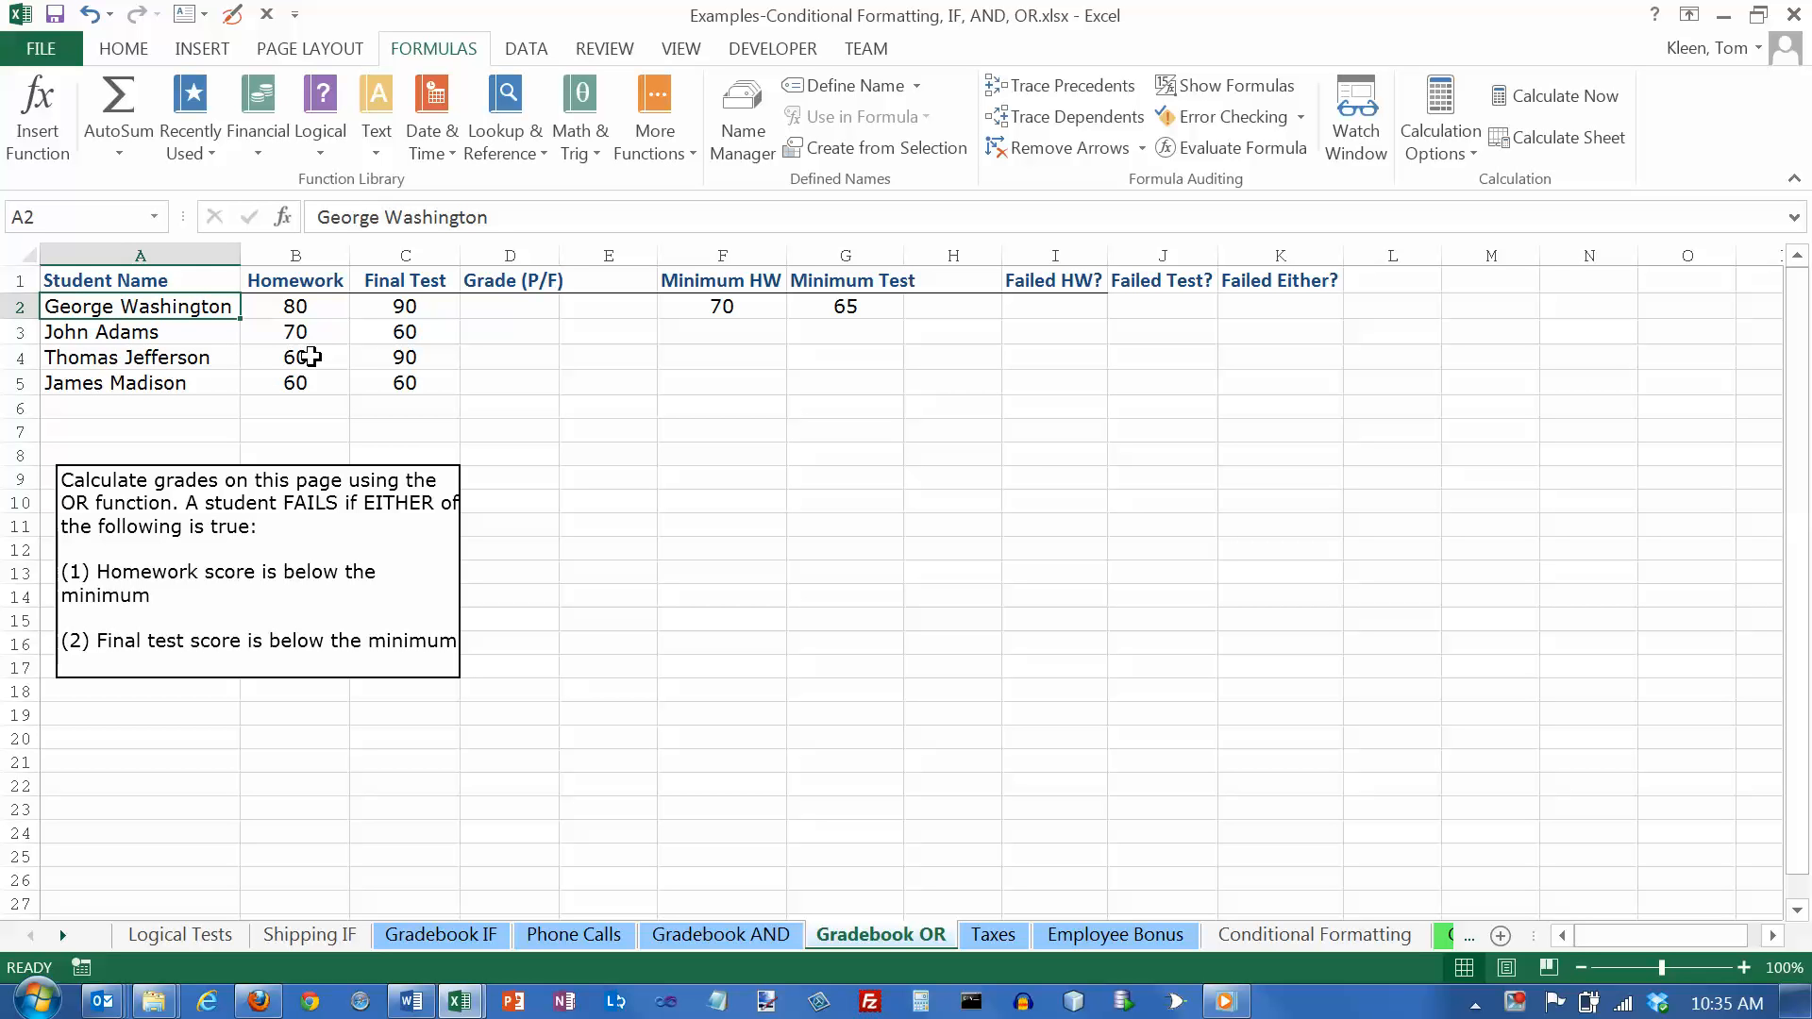
{"action": "mouse_move", "coordinate": [303, 356]}
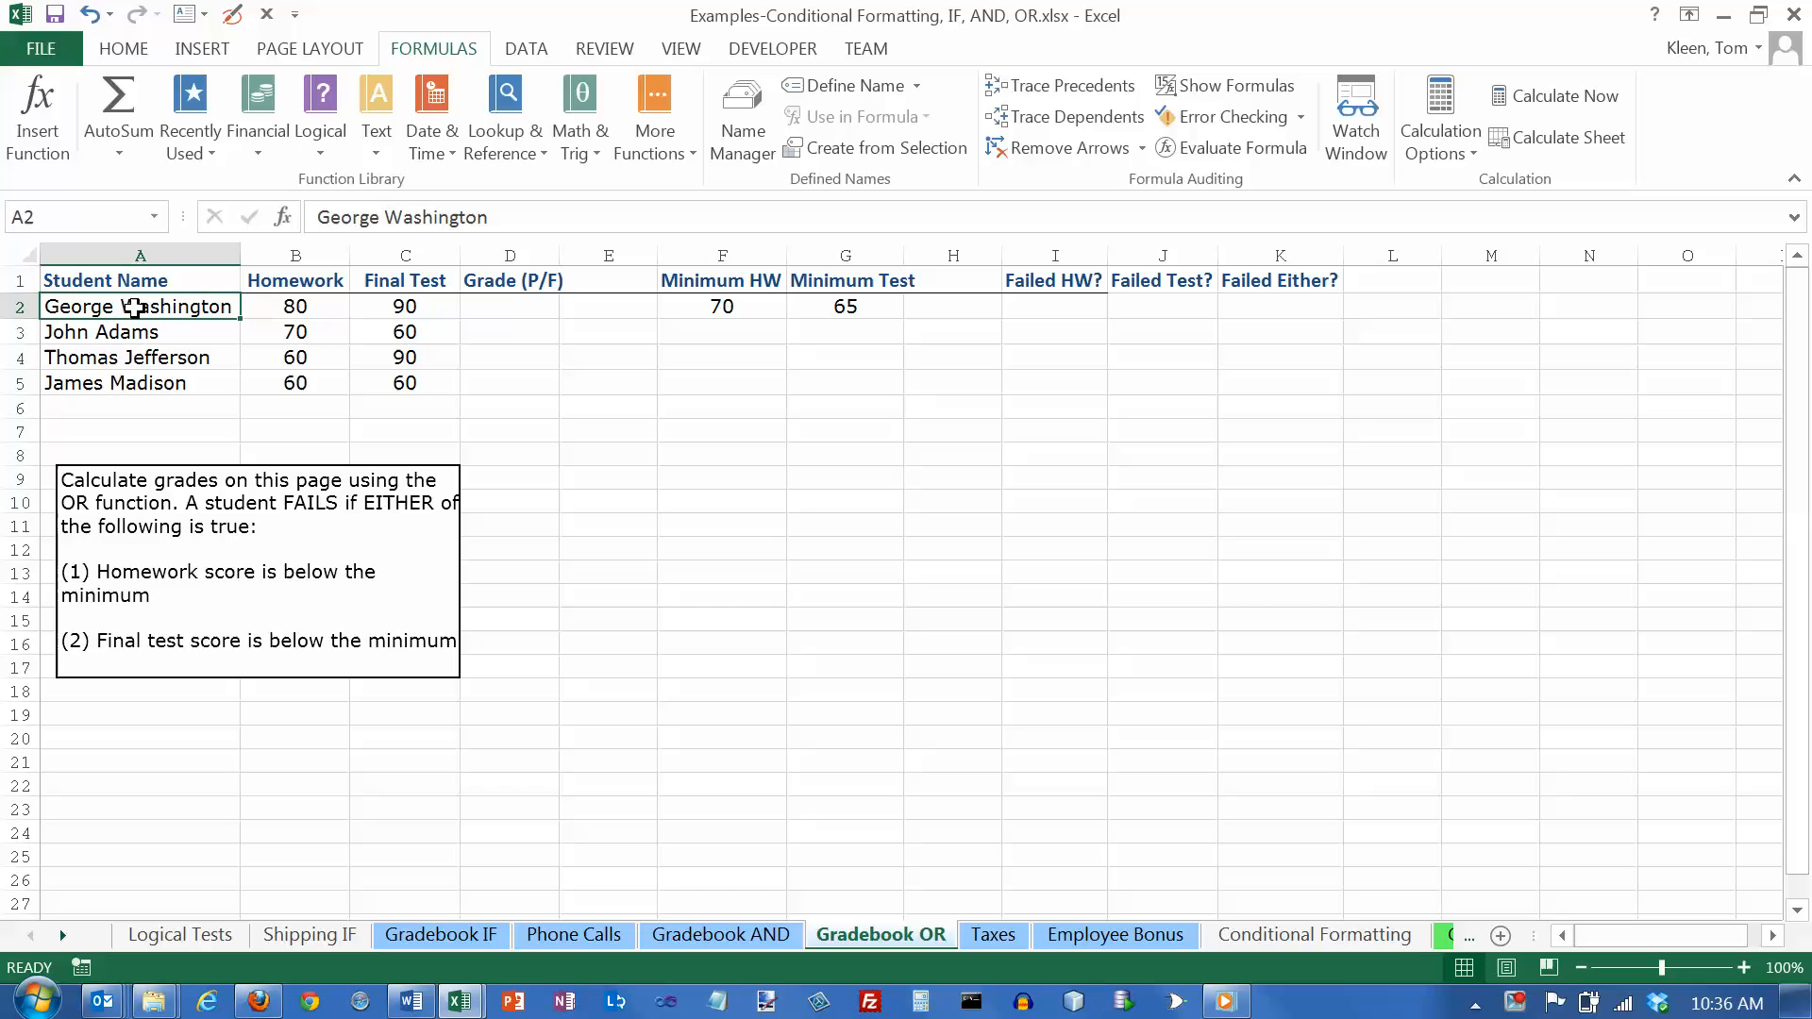
{"action": "mouse_move", "coordinate": [136, 306]}
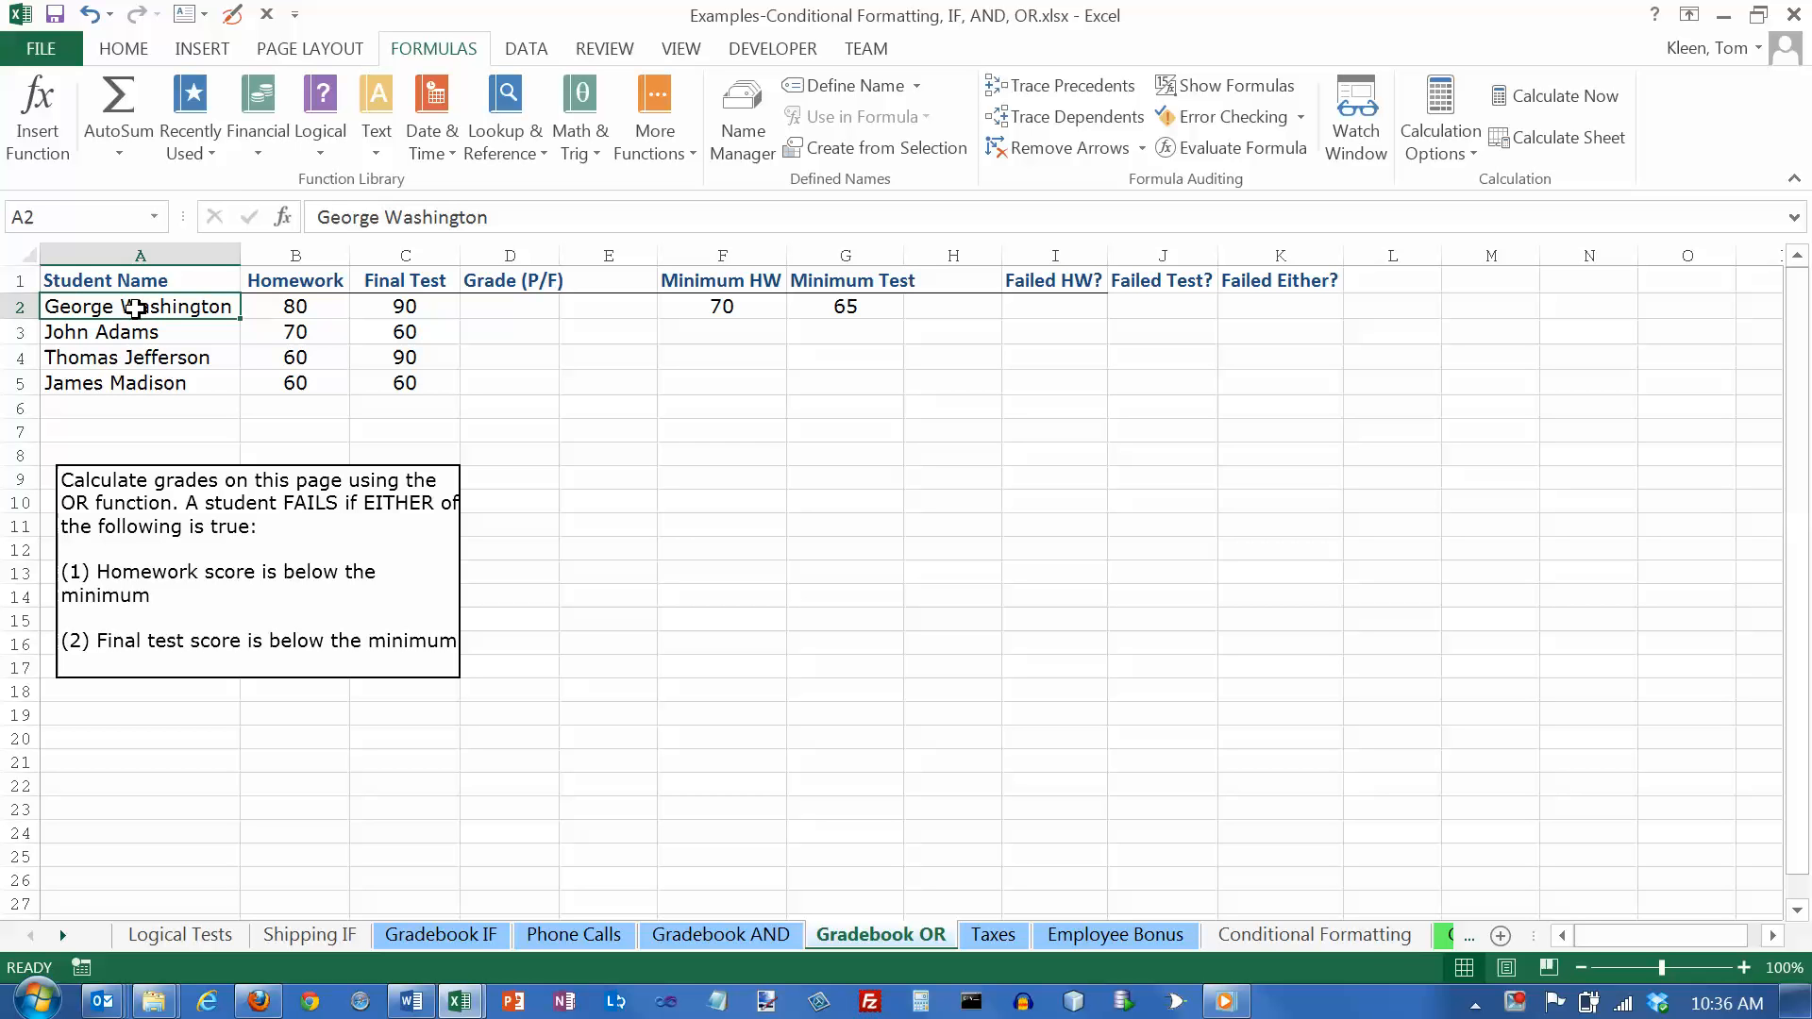
Step: Review the Final Test scores, empty Grade (P/F) cells and the first student's scores, entering 70
{"action": "left_click_drag", "start_coordinate": [138, 306], "coordinate": [138, 382]}
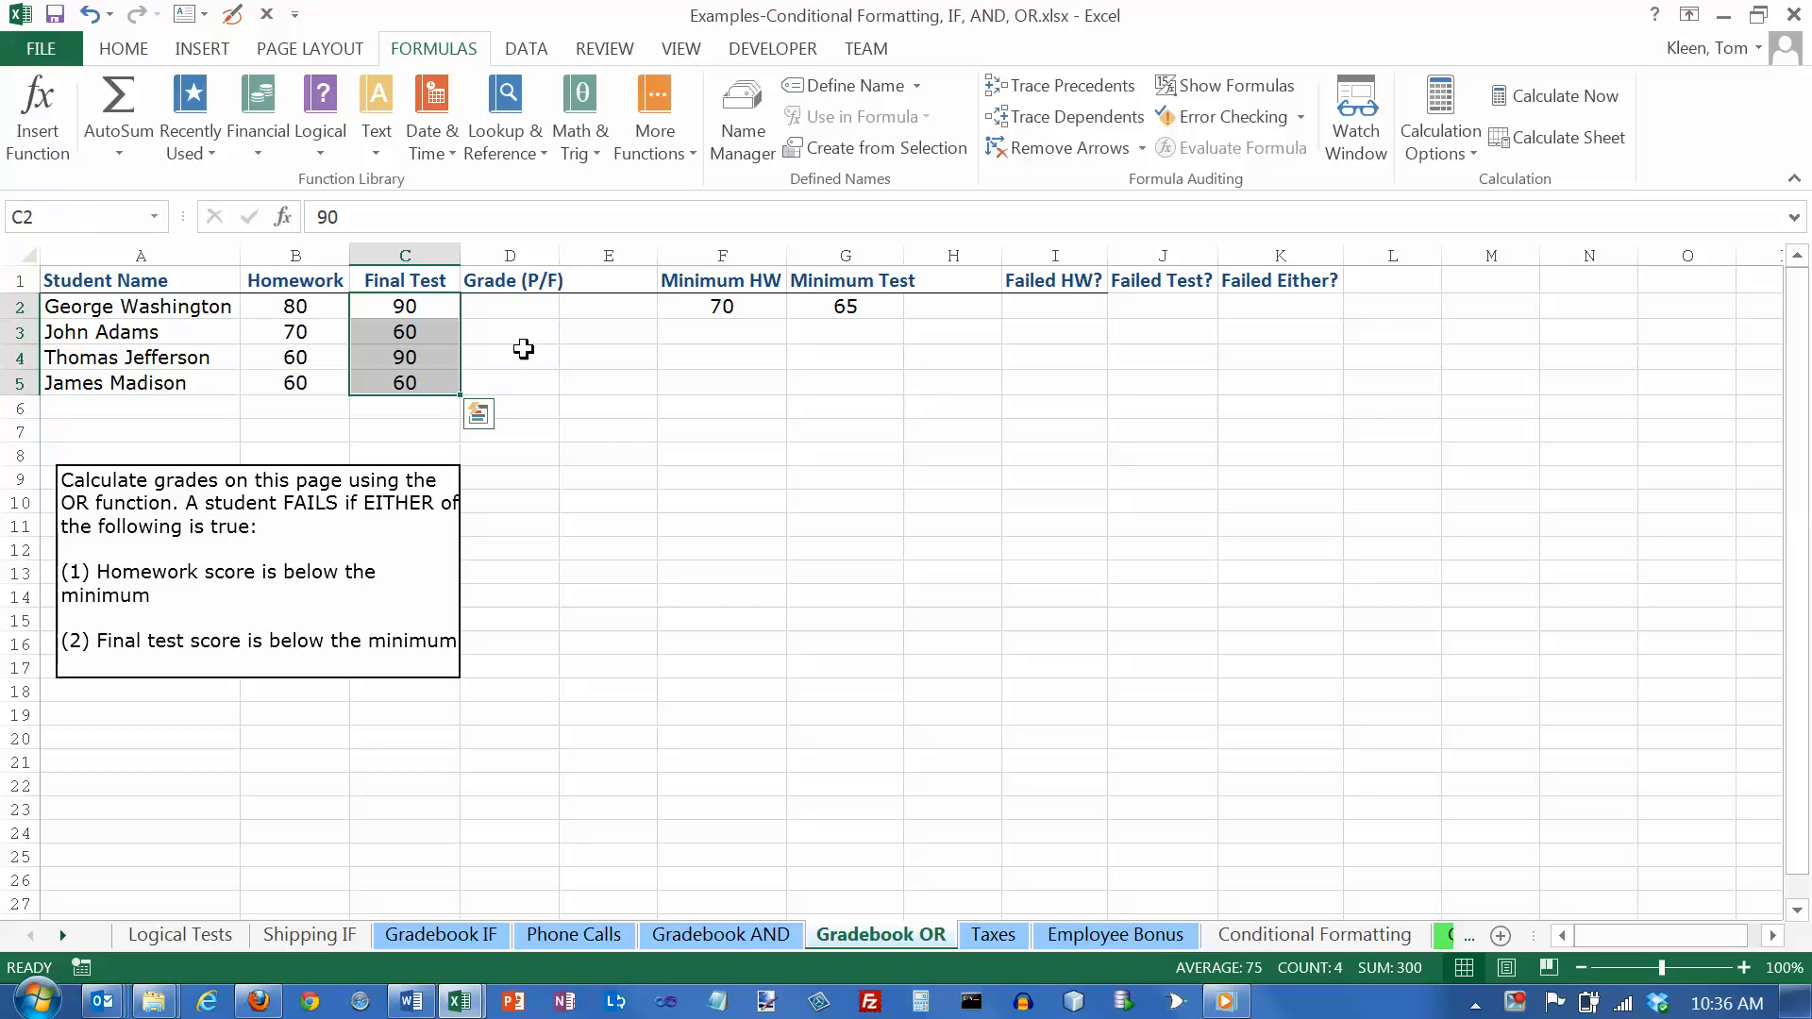
{"action": "left_click", "coordinate": [509, 332]}
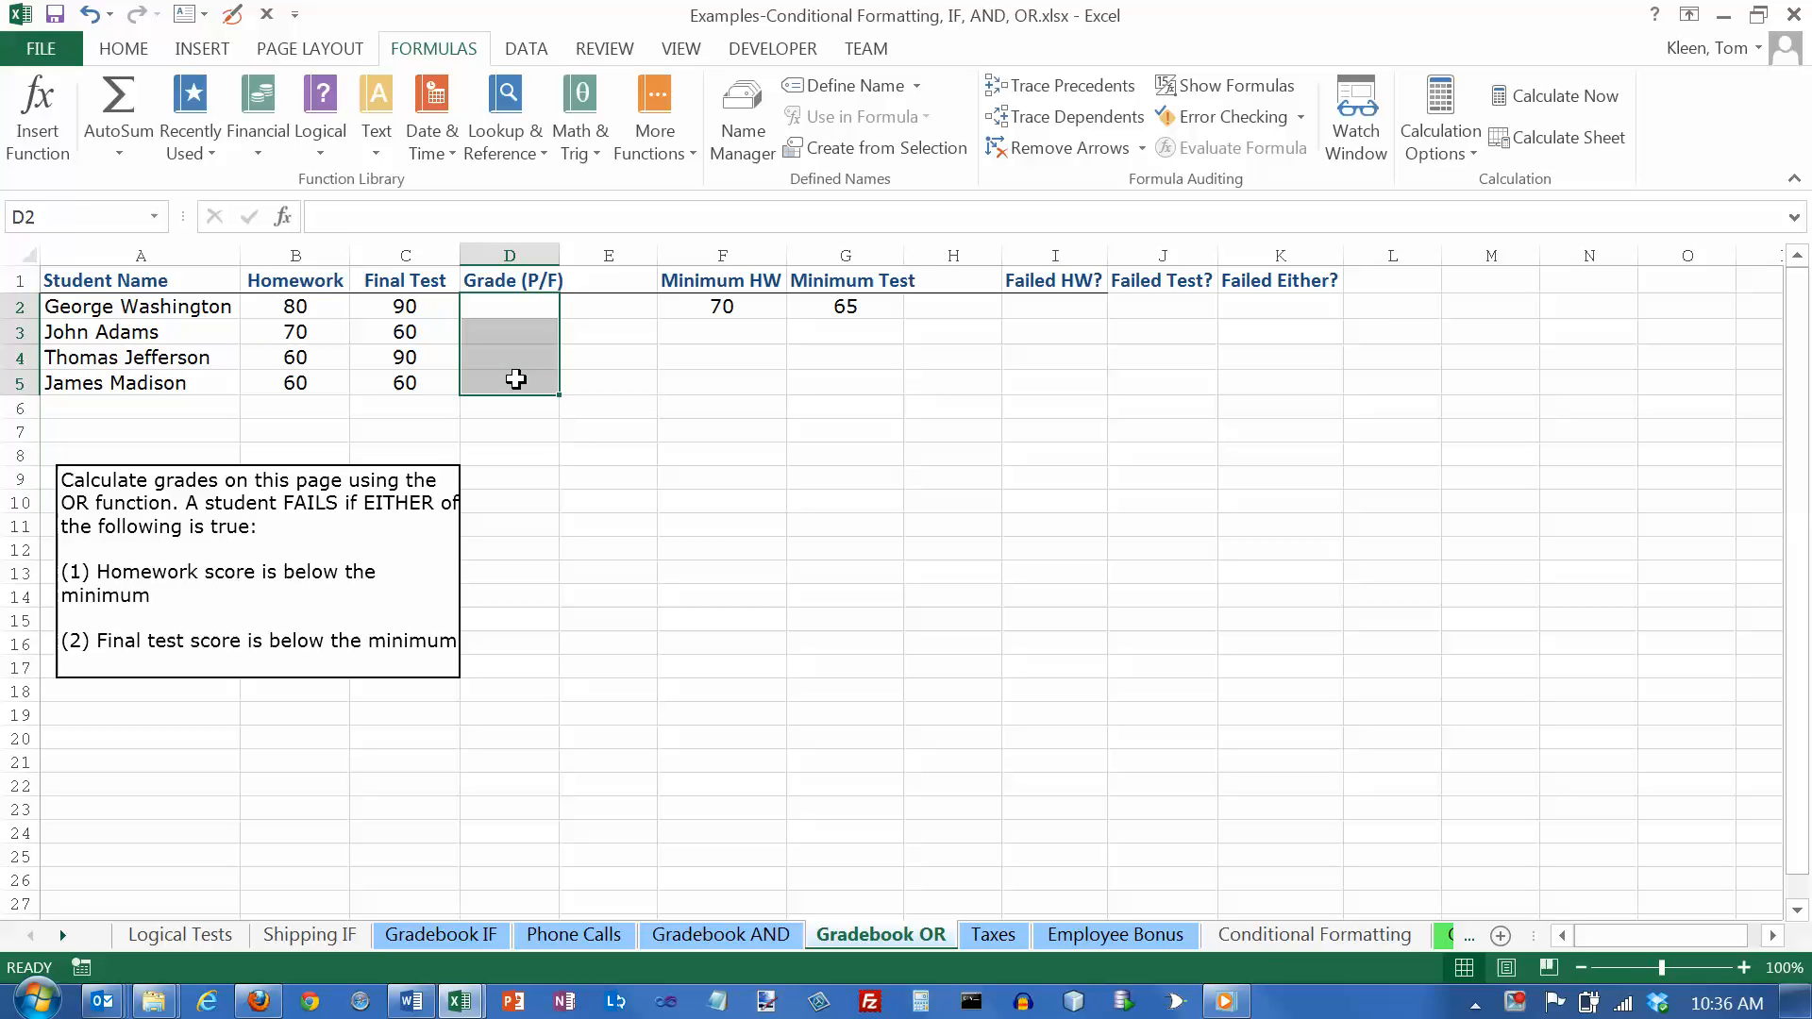
{"action": "mouse_move", "coordinate": [629, 384]}
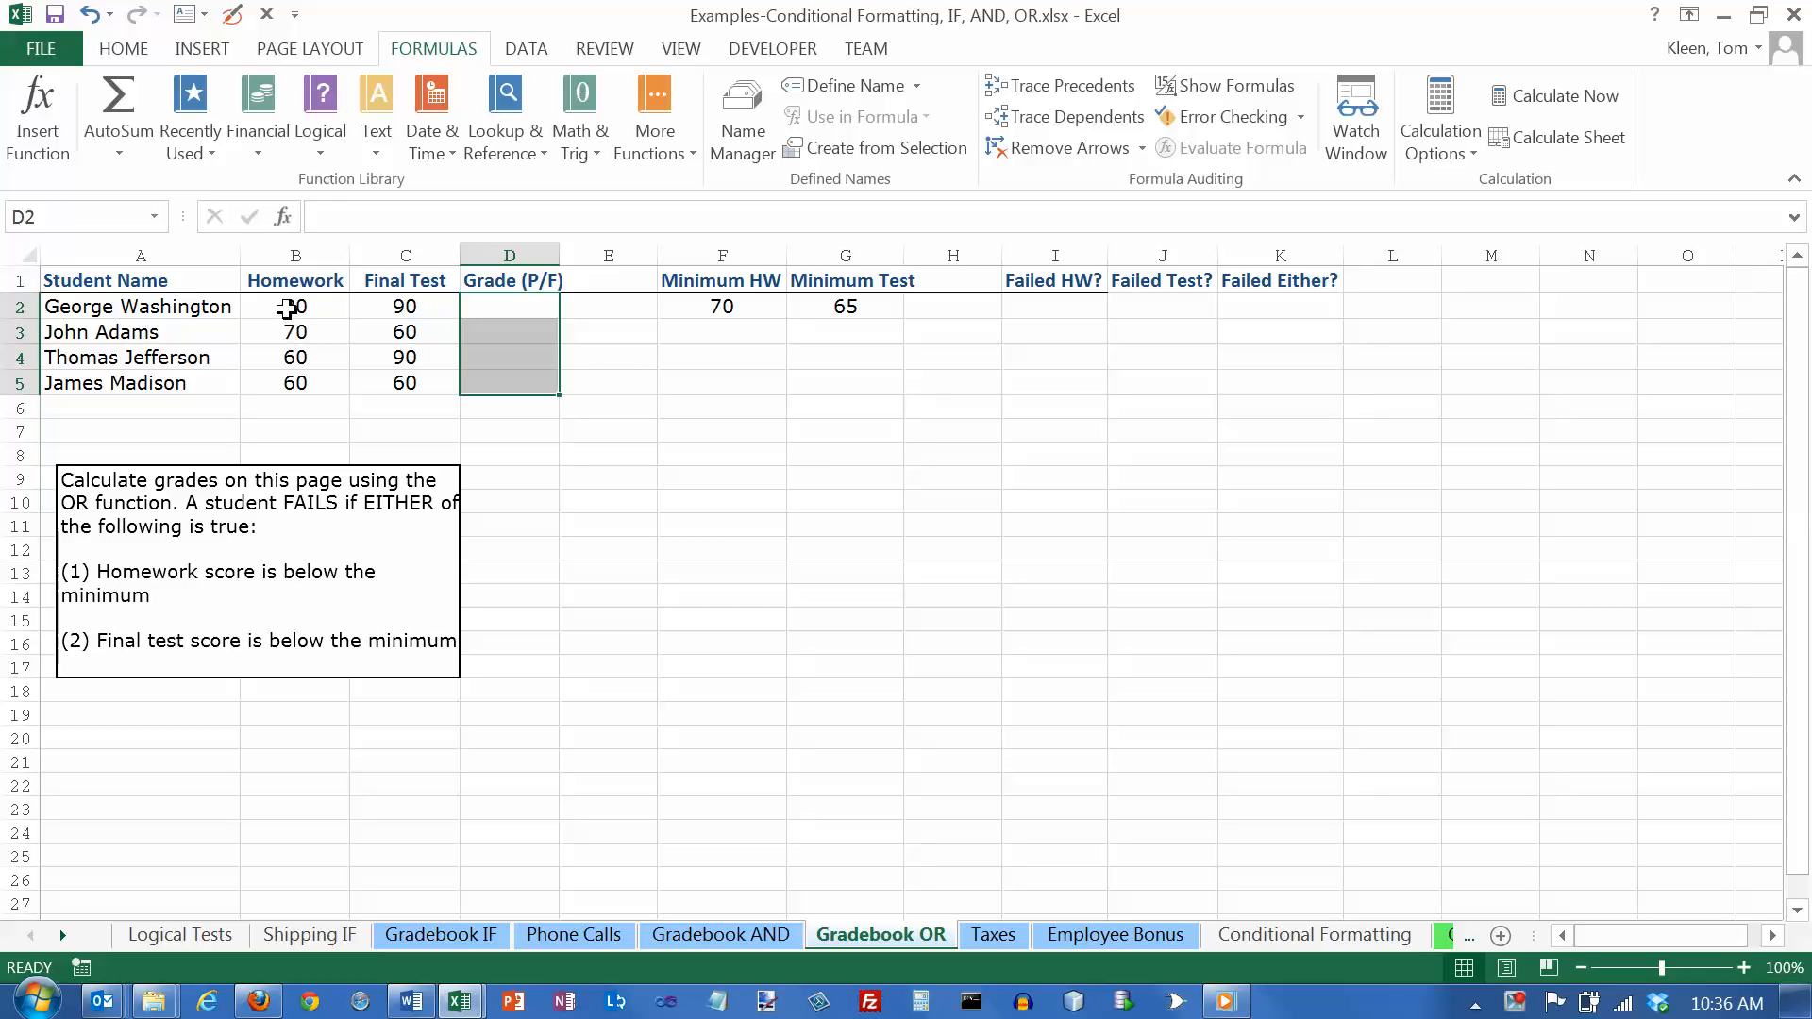
{"action": "left_click", "coordinate": [294, 305]}
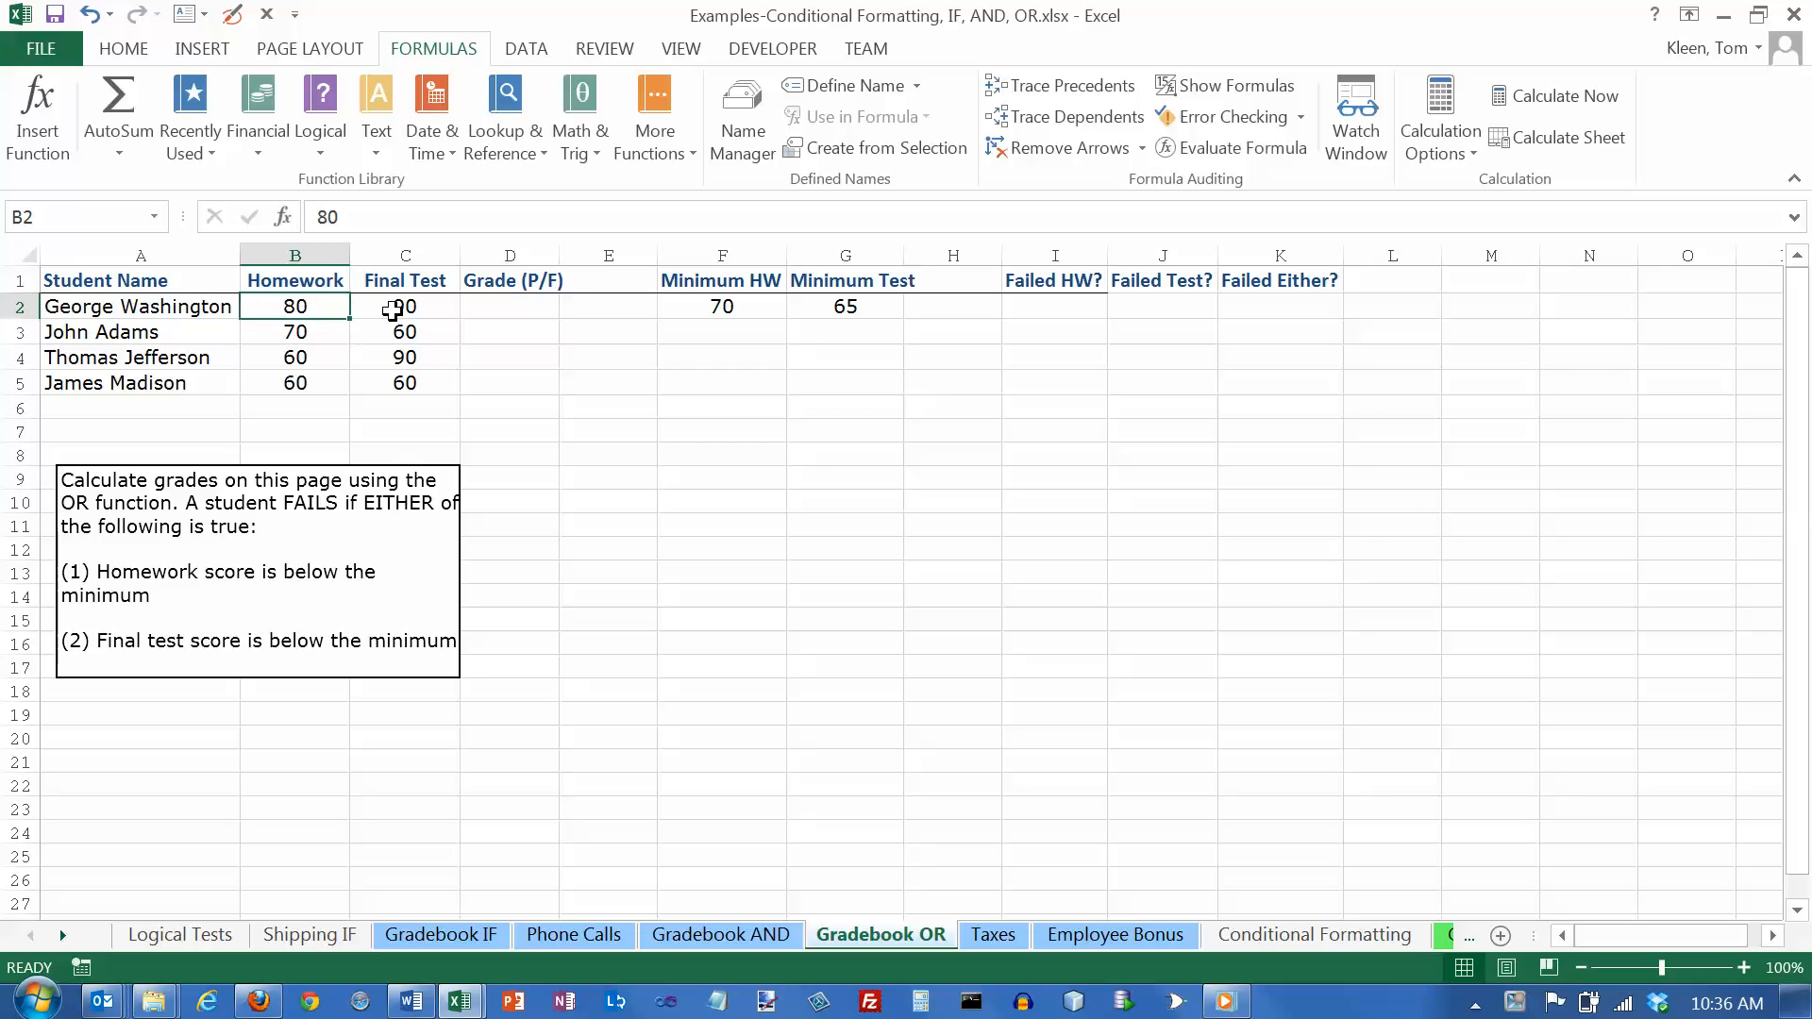
{"action": "mouse_move", "coordinate": [355, 331]}
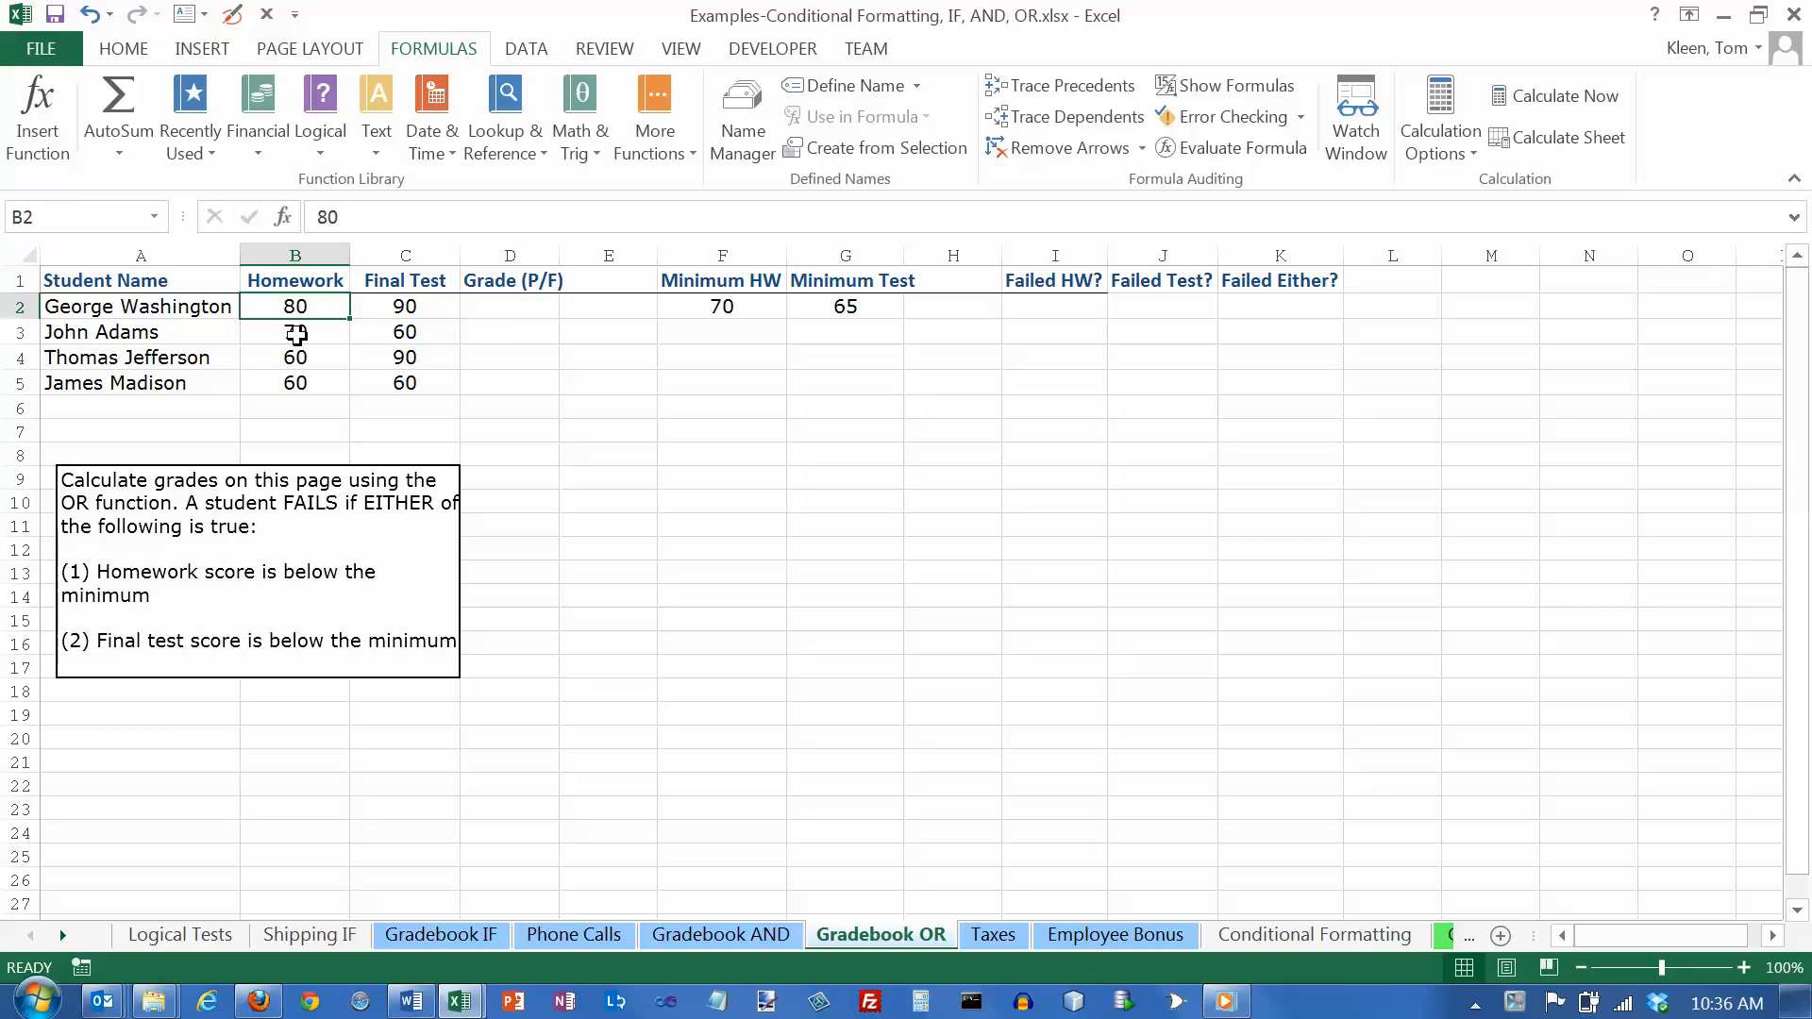
{"action": "type", "text": "70"}
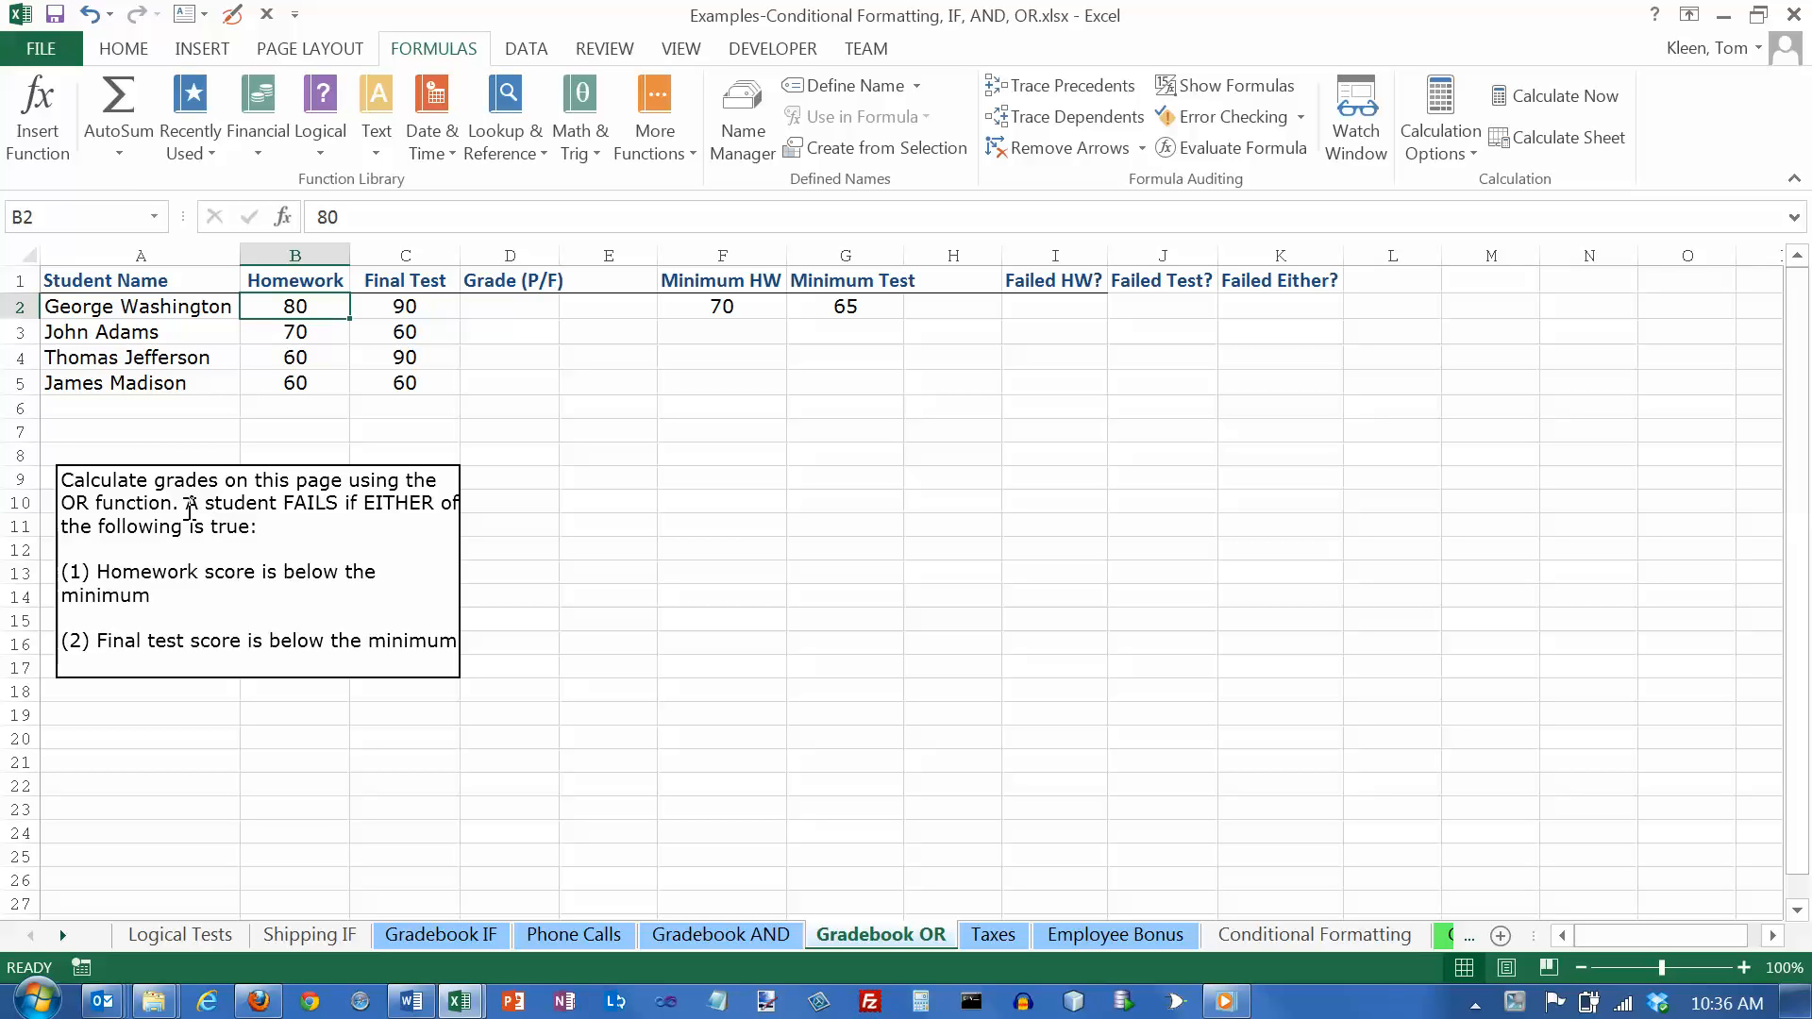
{"action": "left_click_drag", "start_coordinate": [295, 305], "coordinate": [404, 305]}
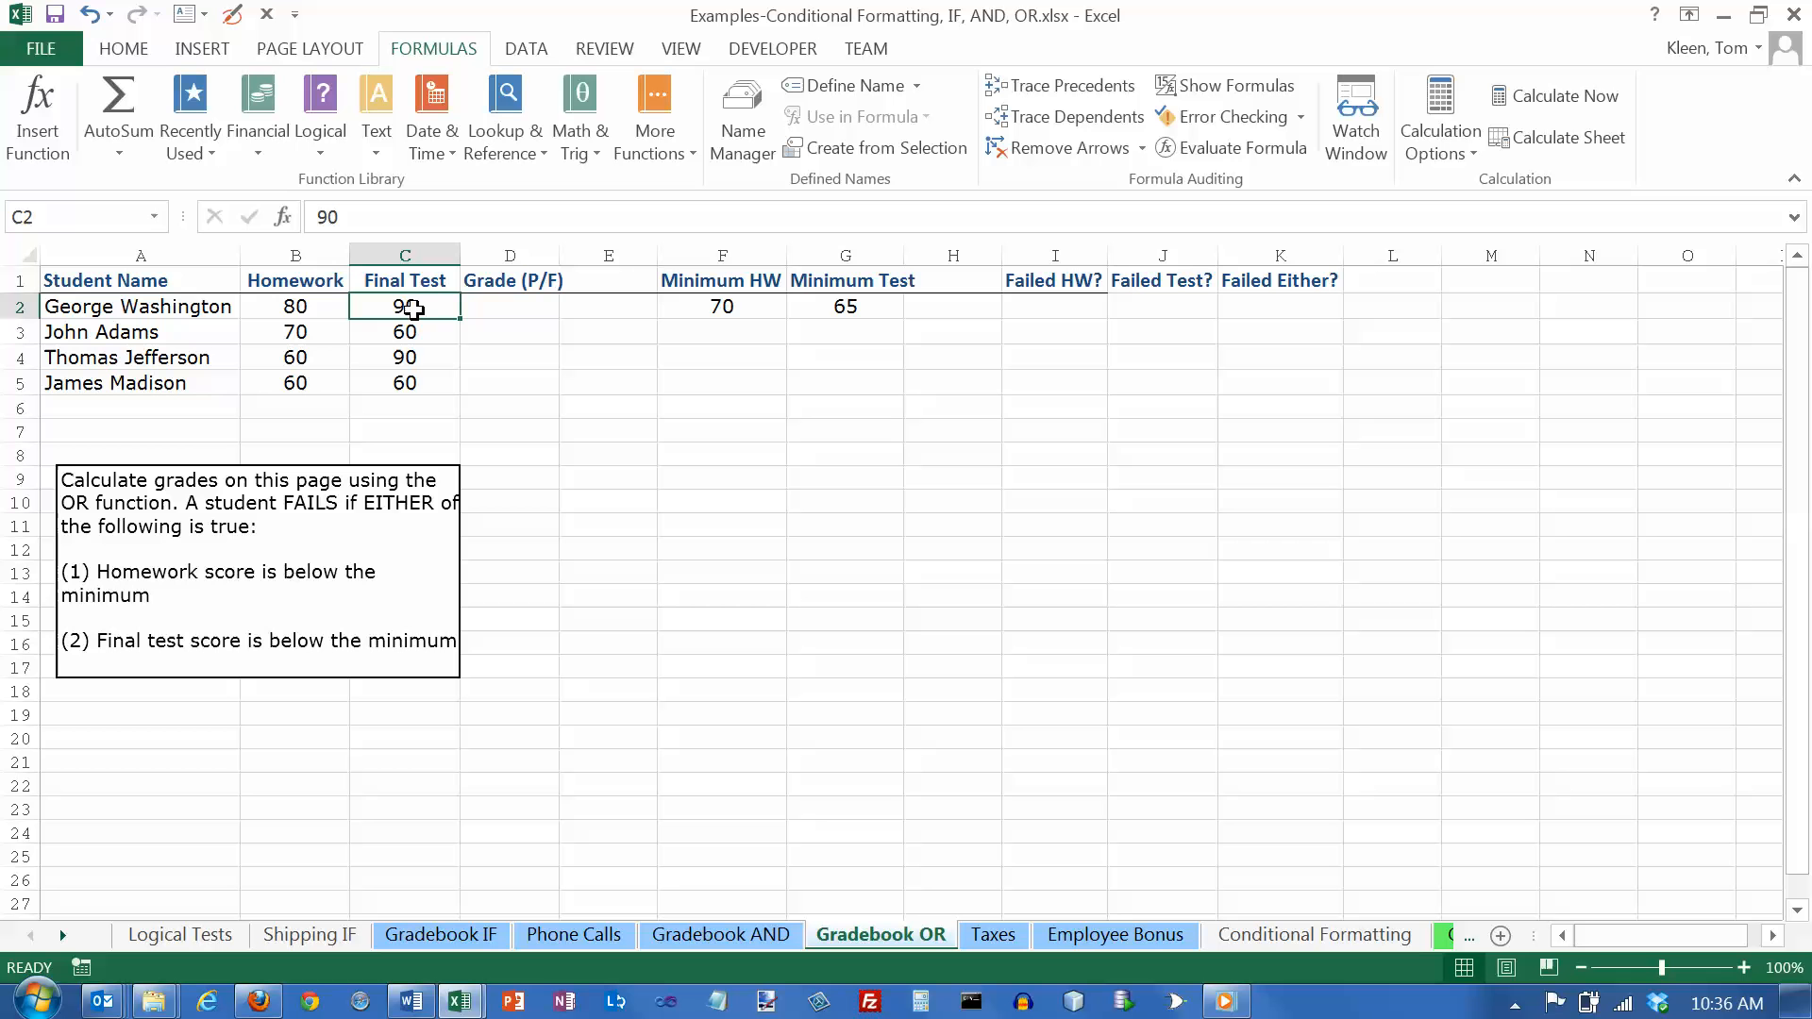
{"action": "mouse_move", "coordinate": [309, 321]}
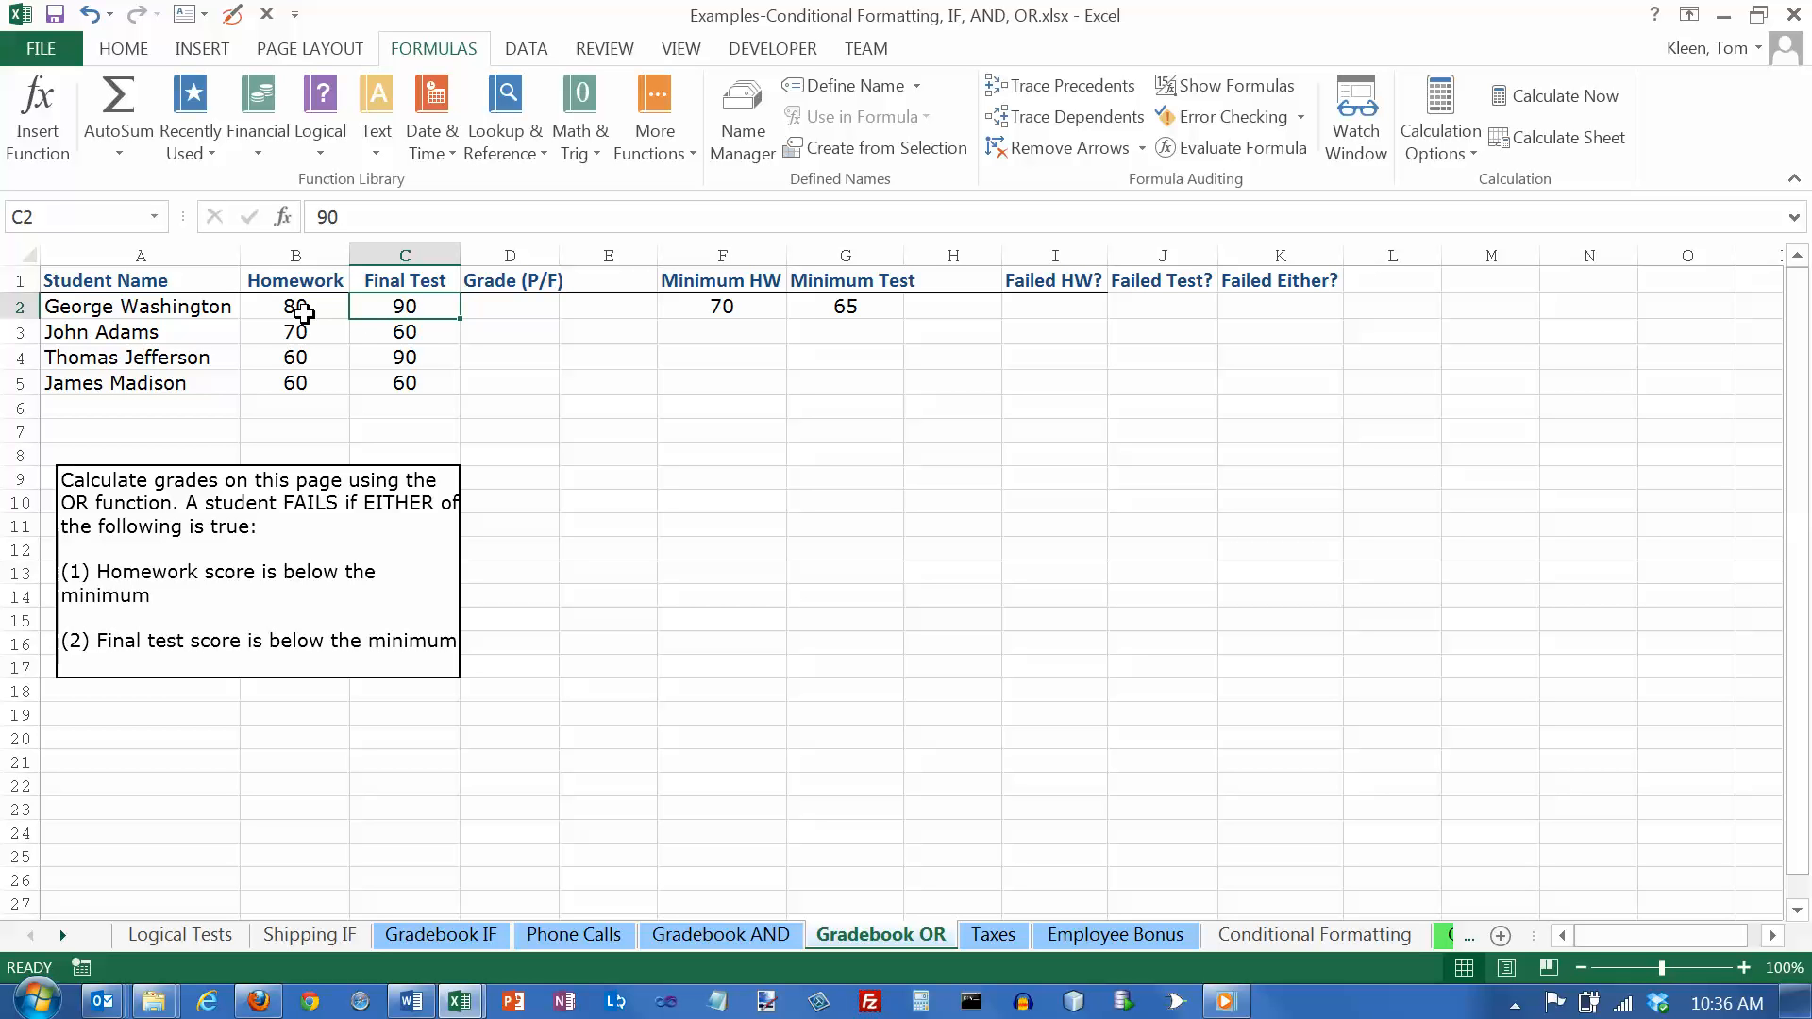
{"action": "mouse_move", "coordinate": [302, 309]}
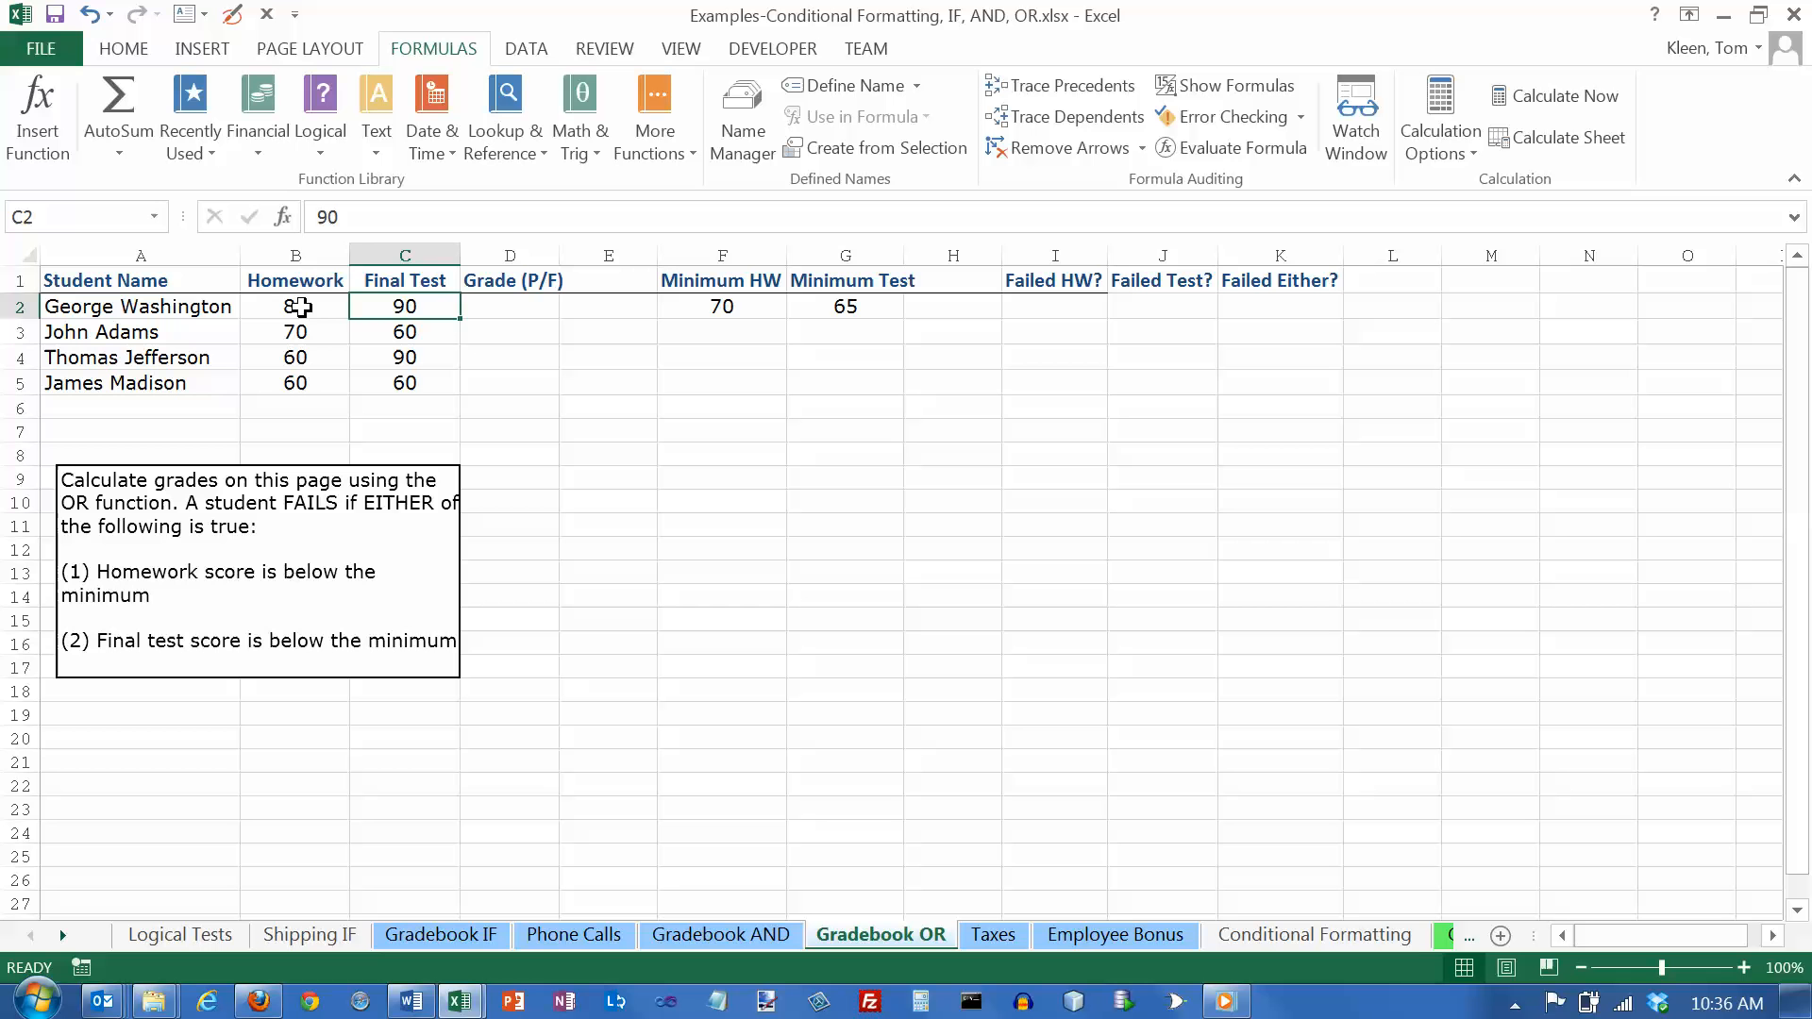
Step: Compare the first student's homework 80 and test 90 with the 70 minimum, then select I2
{"action": "left_click", "coordinate": [294, 306]}
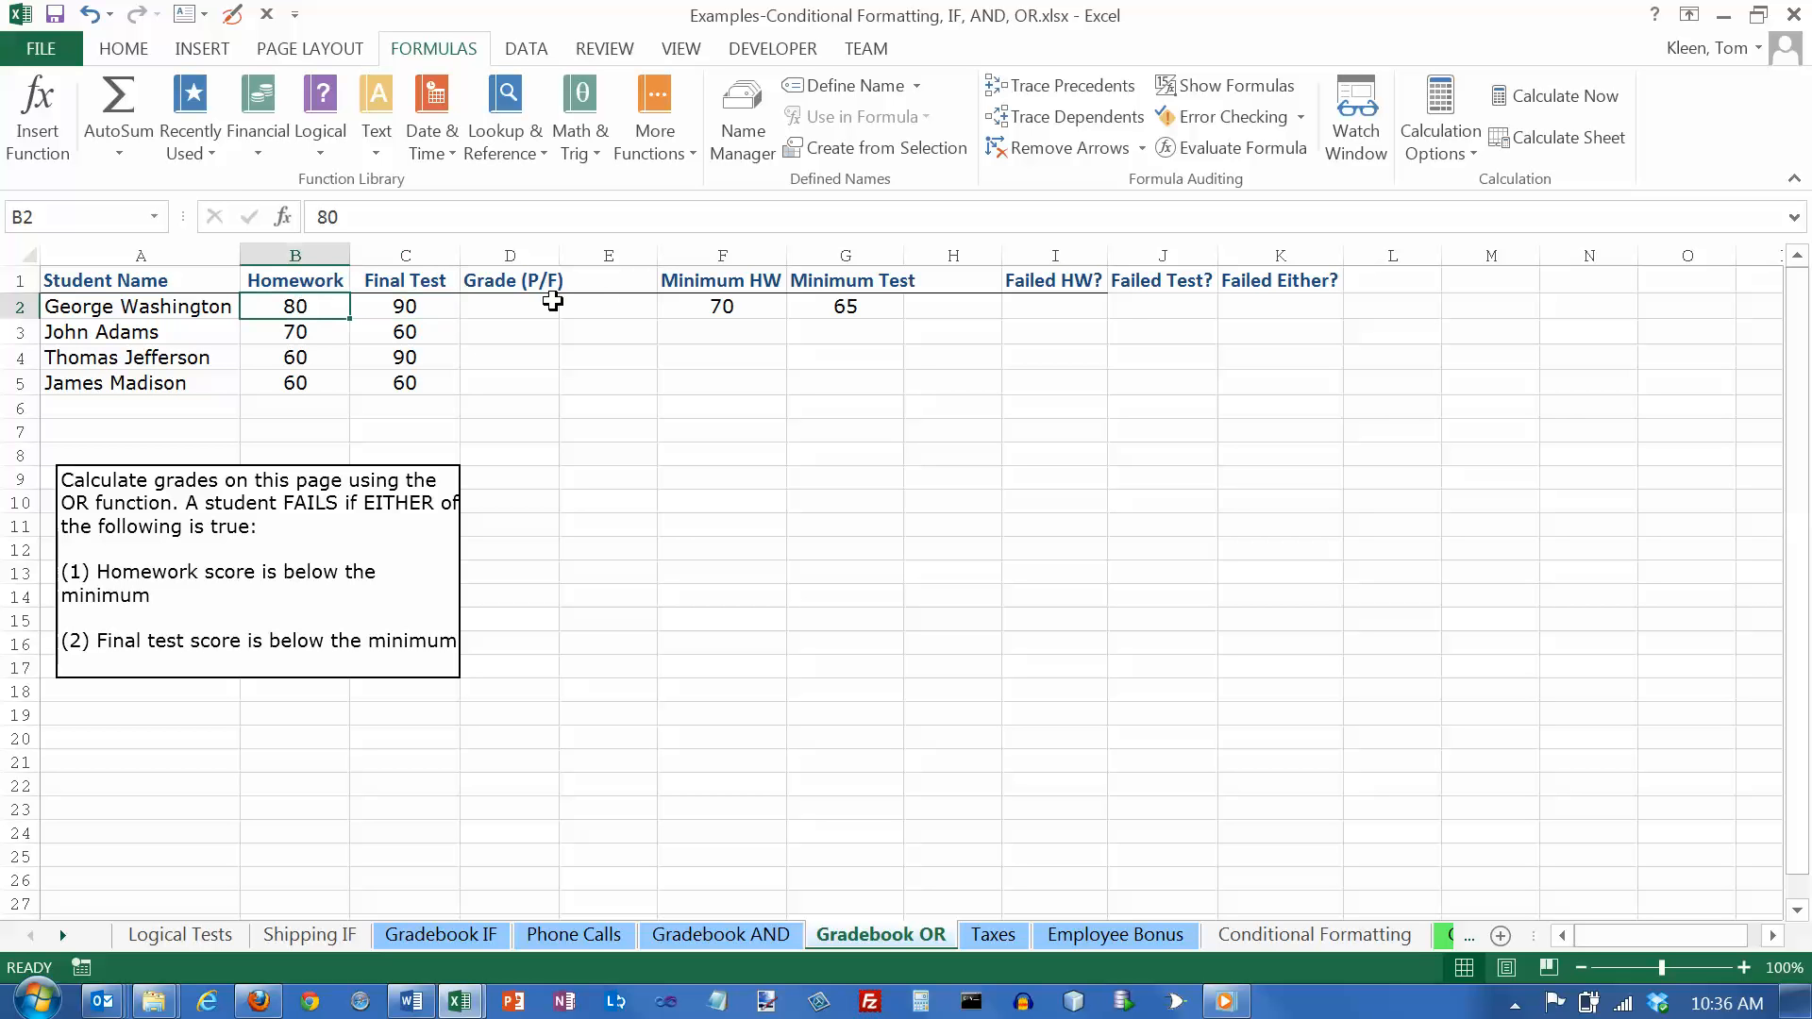
{"action": "left_click", "coordinate": [721, 304]}
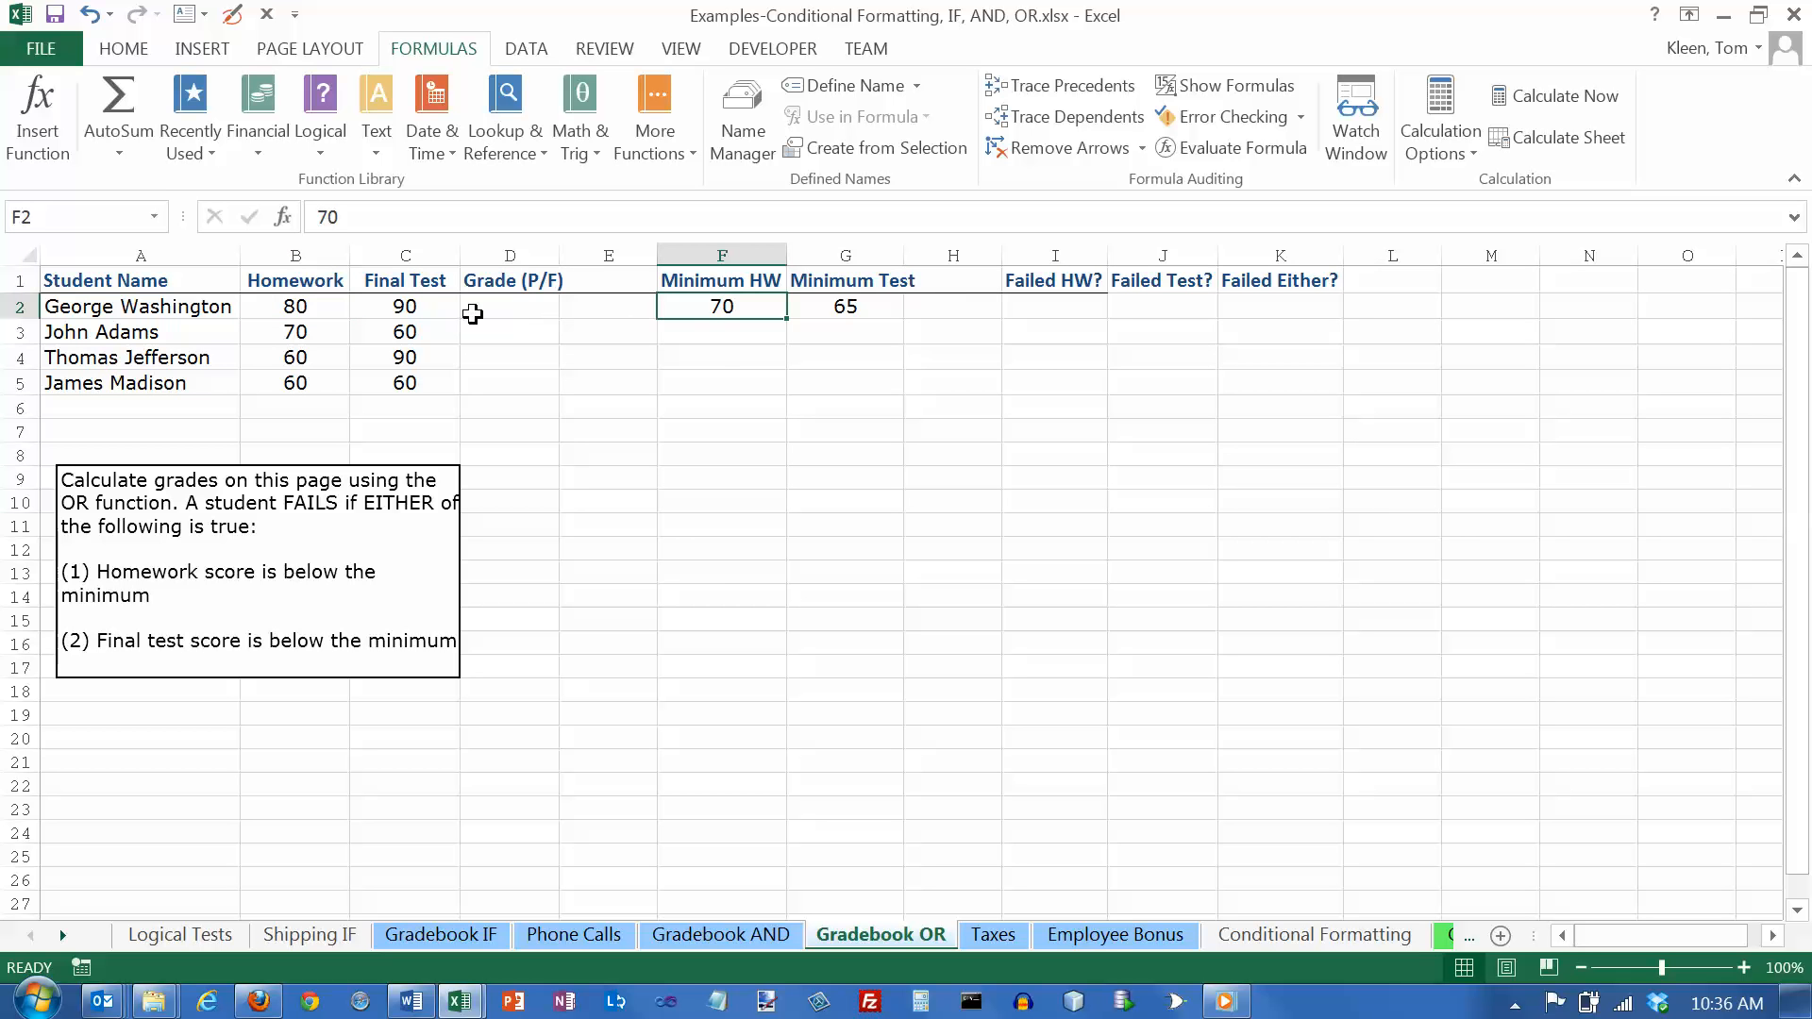
{"action": "left_click", "coordinate": [405, 305]}
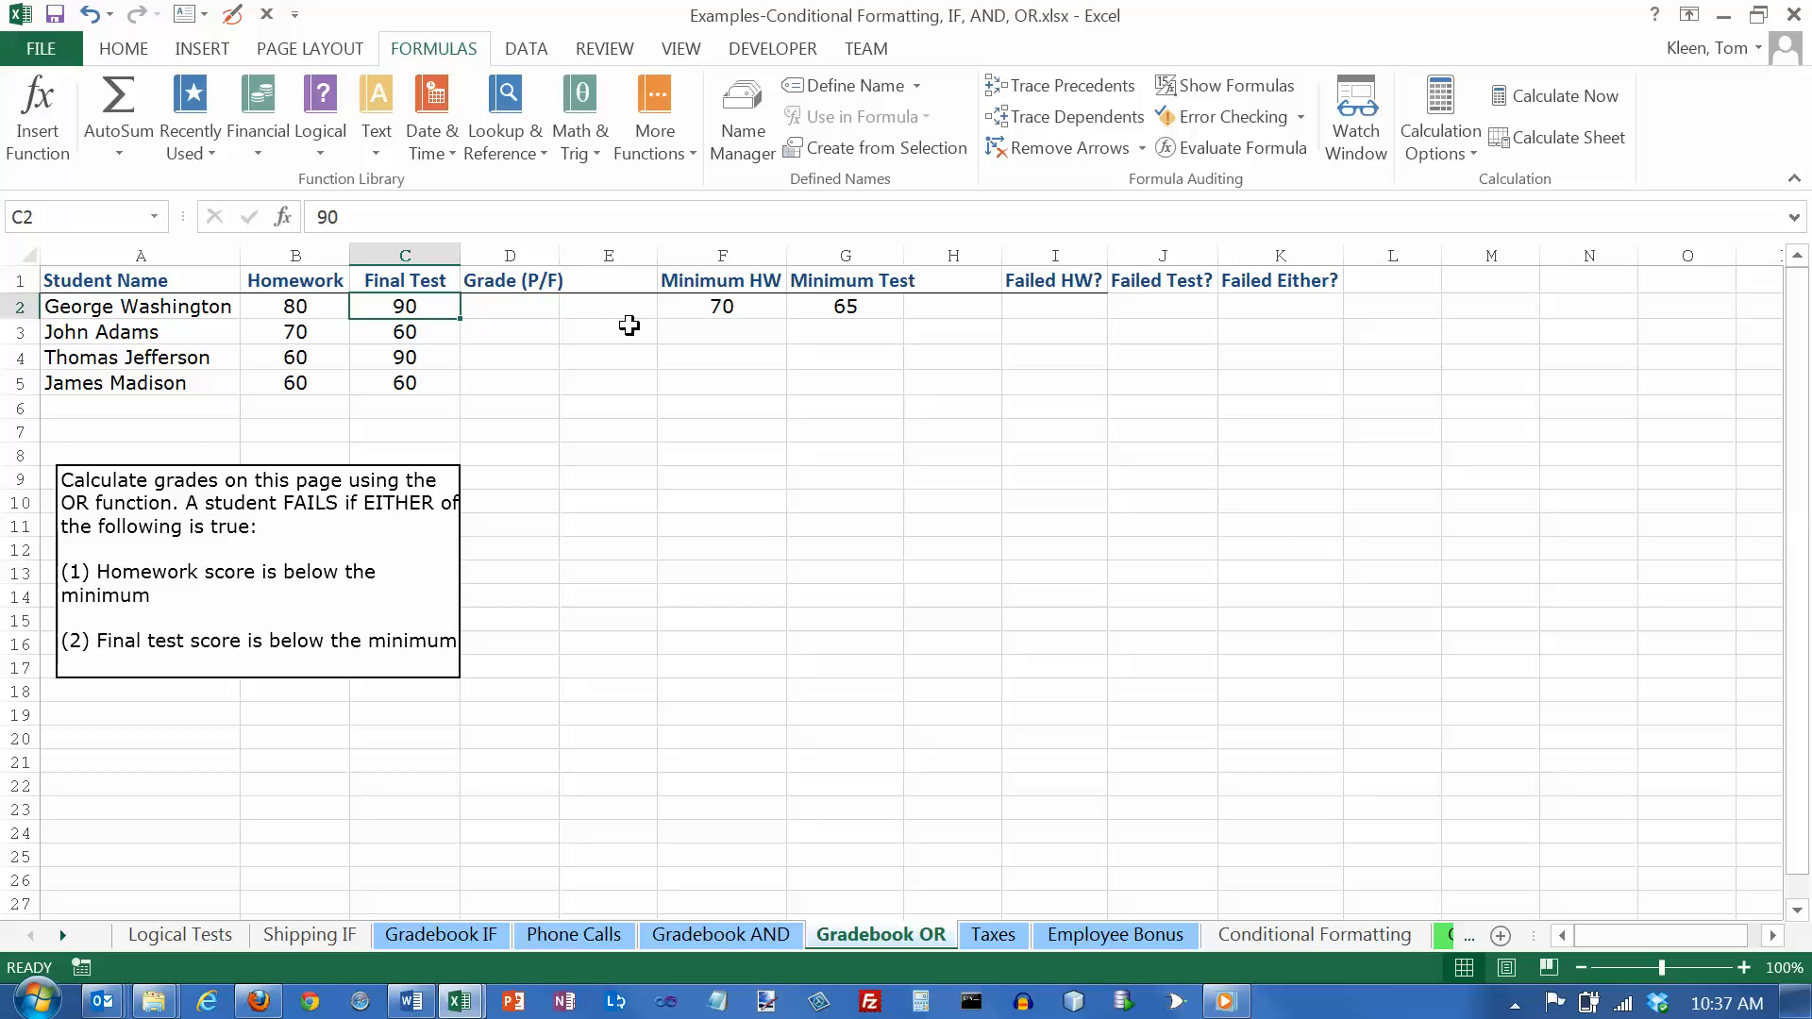
{"action": "left_click", "coordinate": [295, 306]}
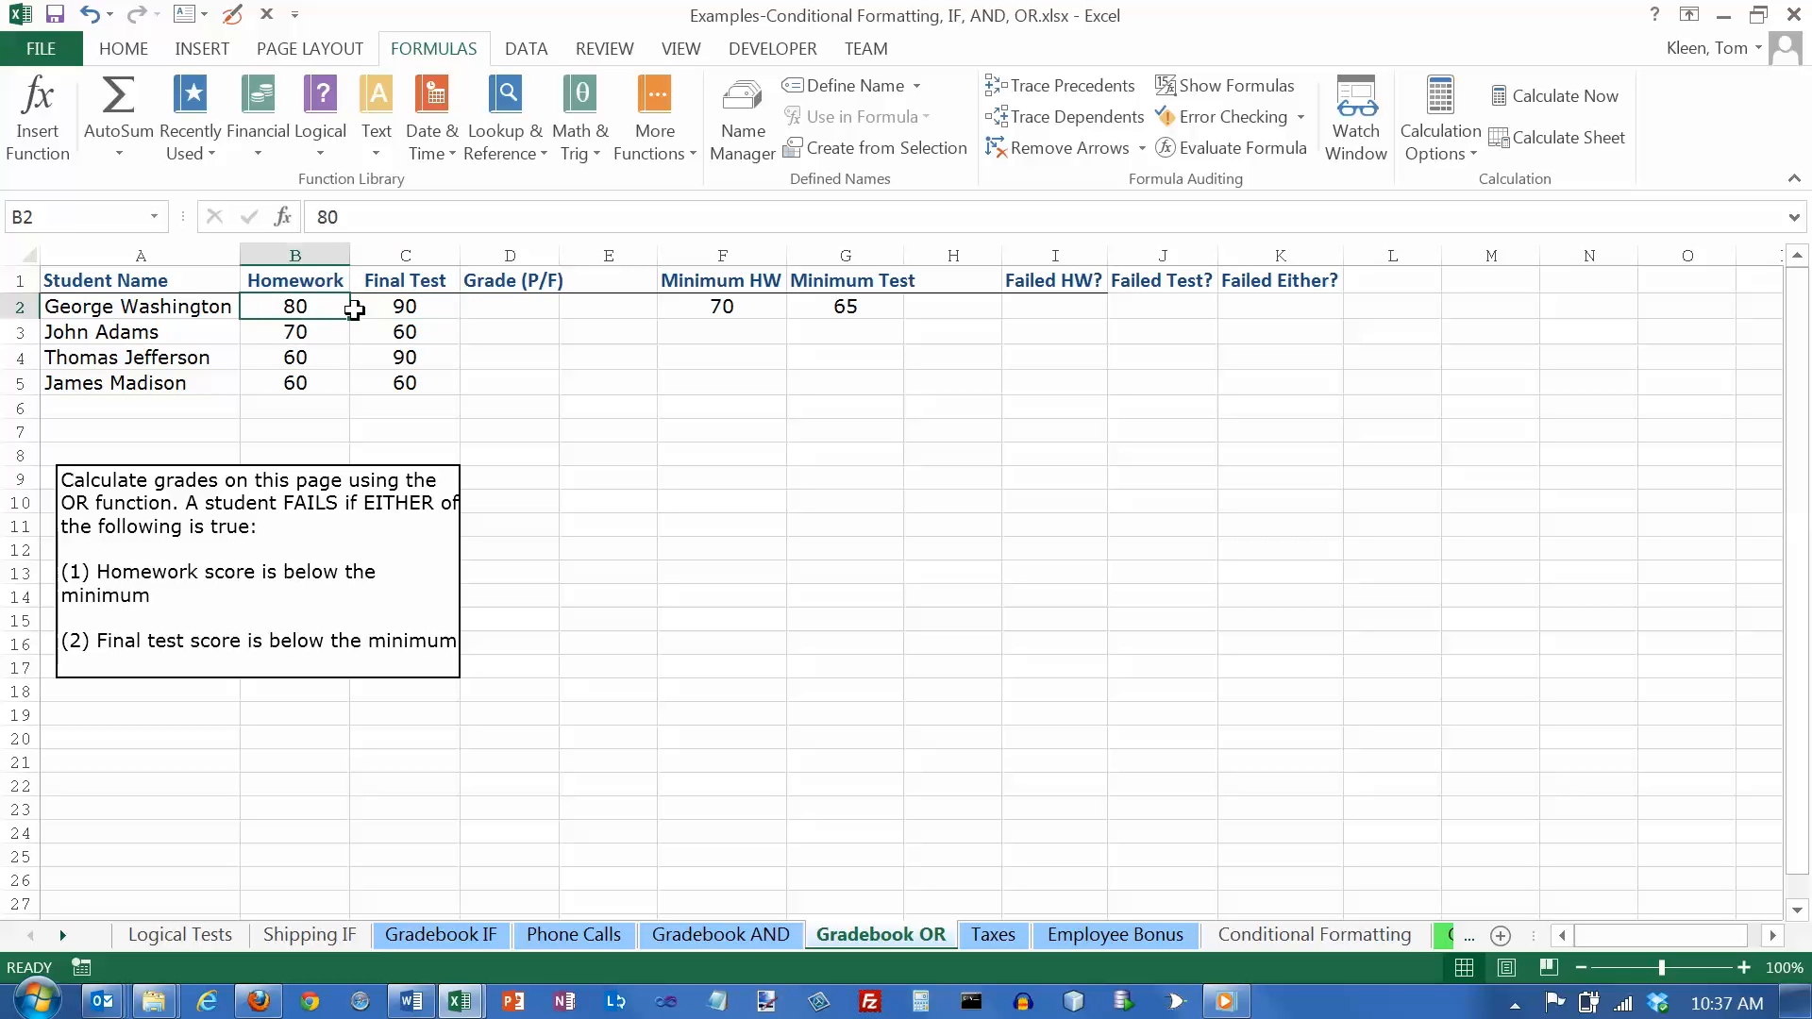
{"action": "left_click", "coordinate": [405, 306]}
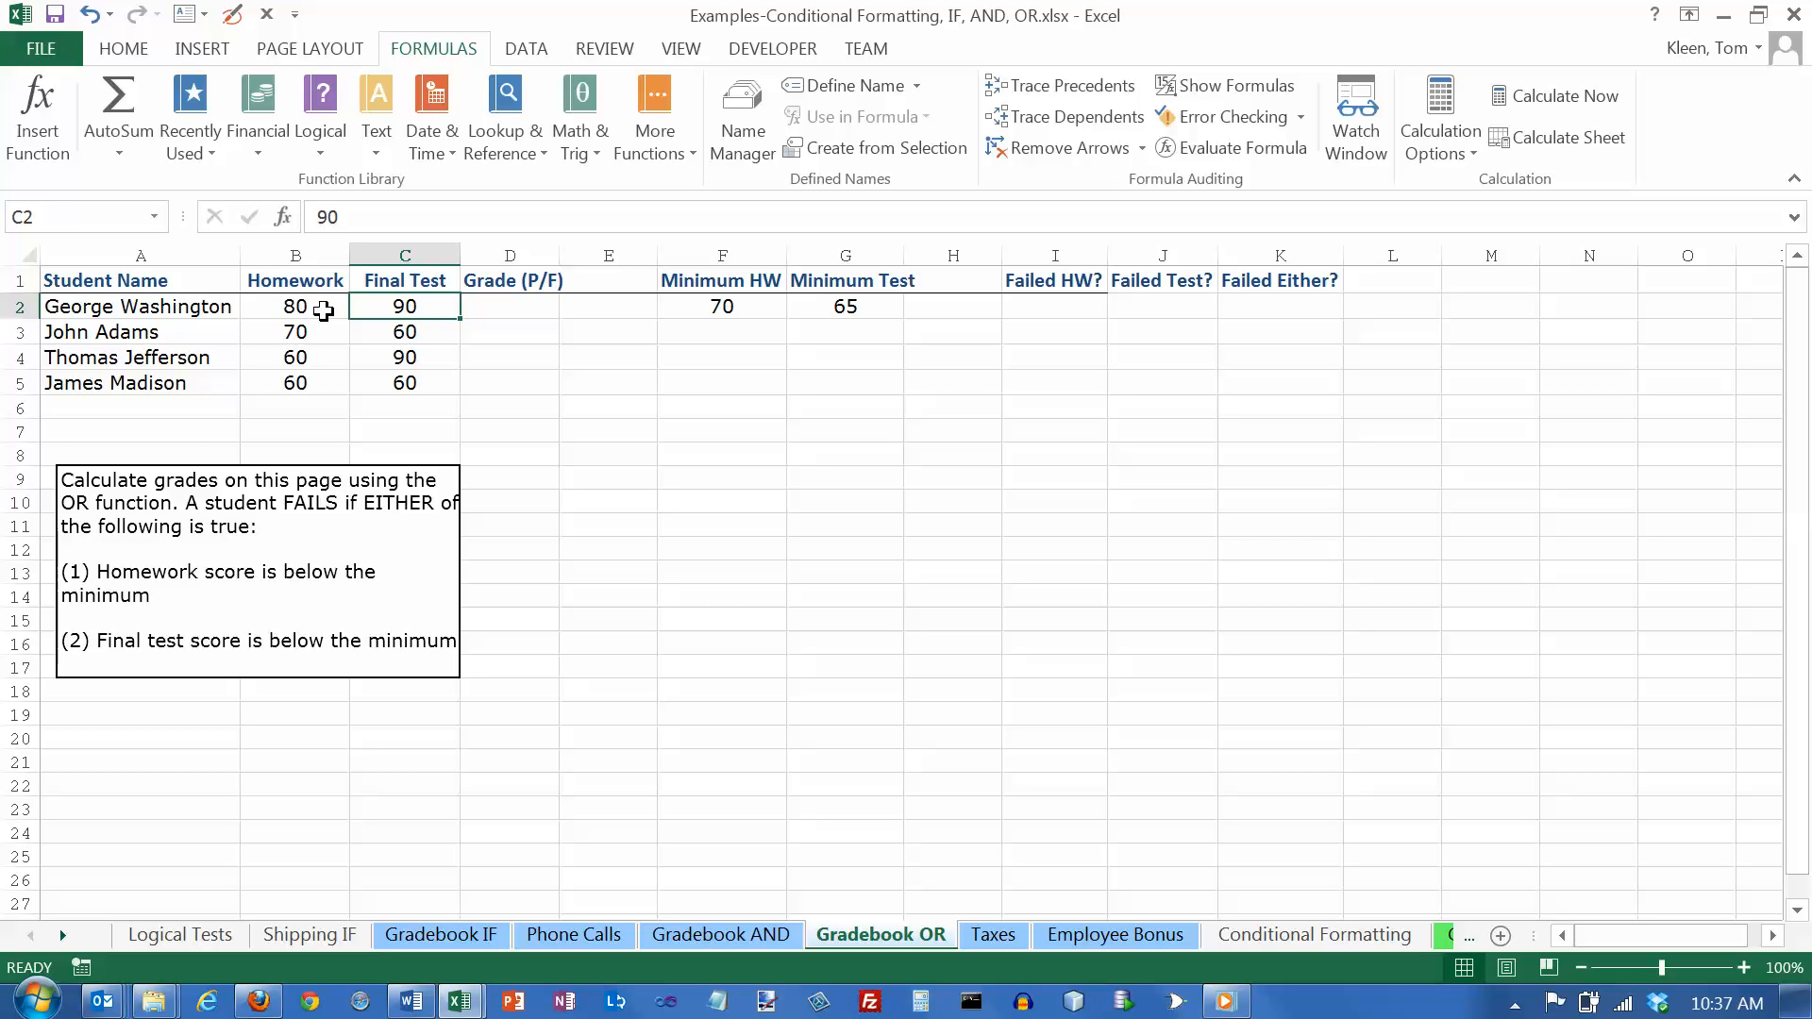
{"action": "left_click", "coordinate": [294, 306]}
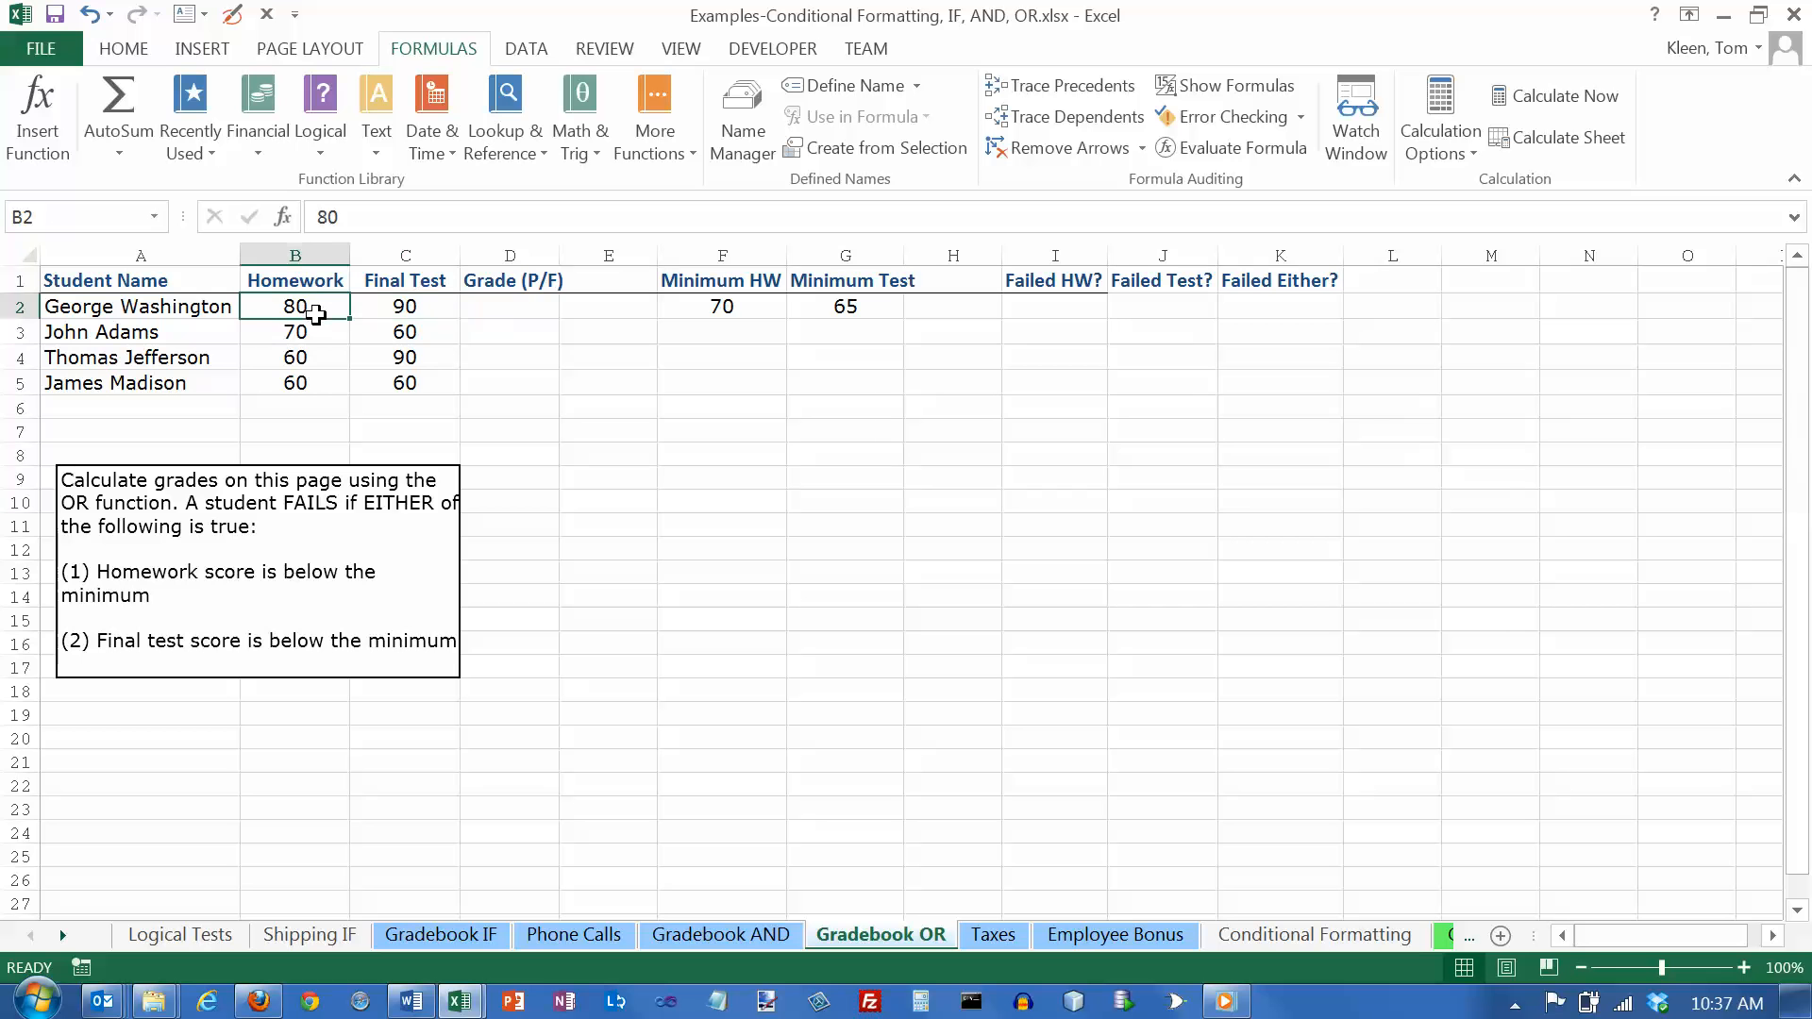
{"action": "mouse_move", "coordinate": [298, 331]}
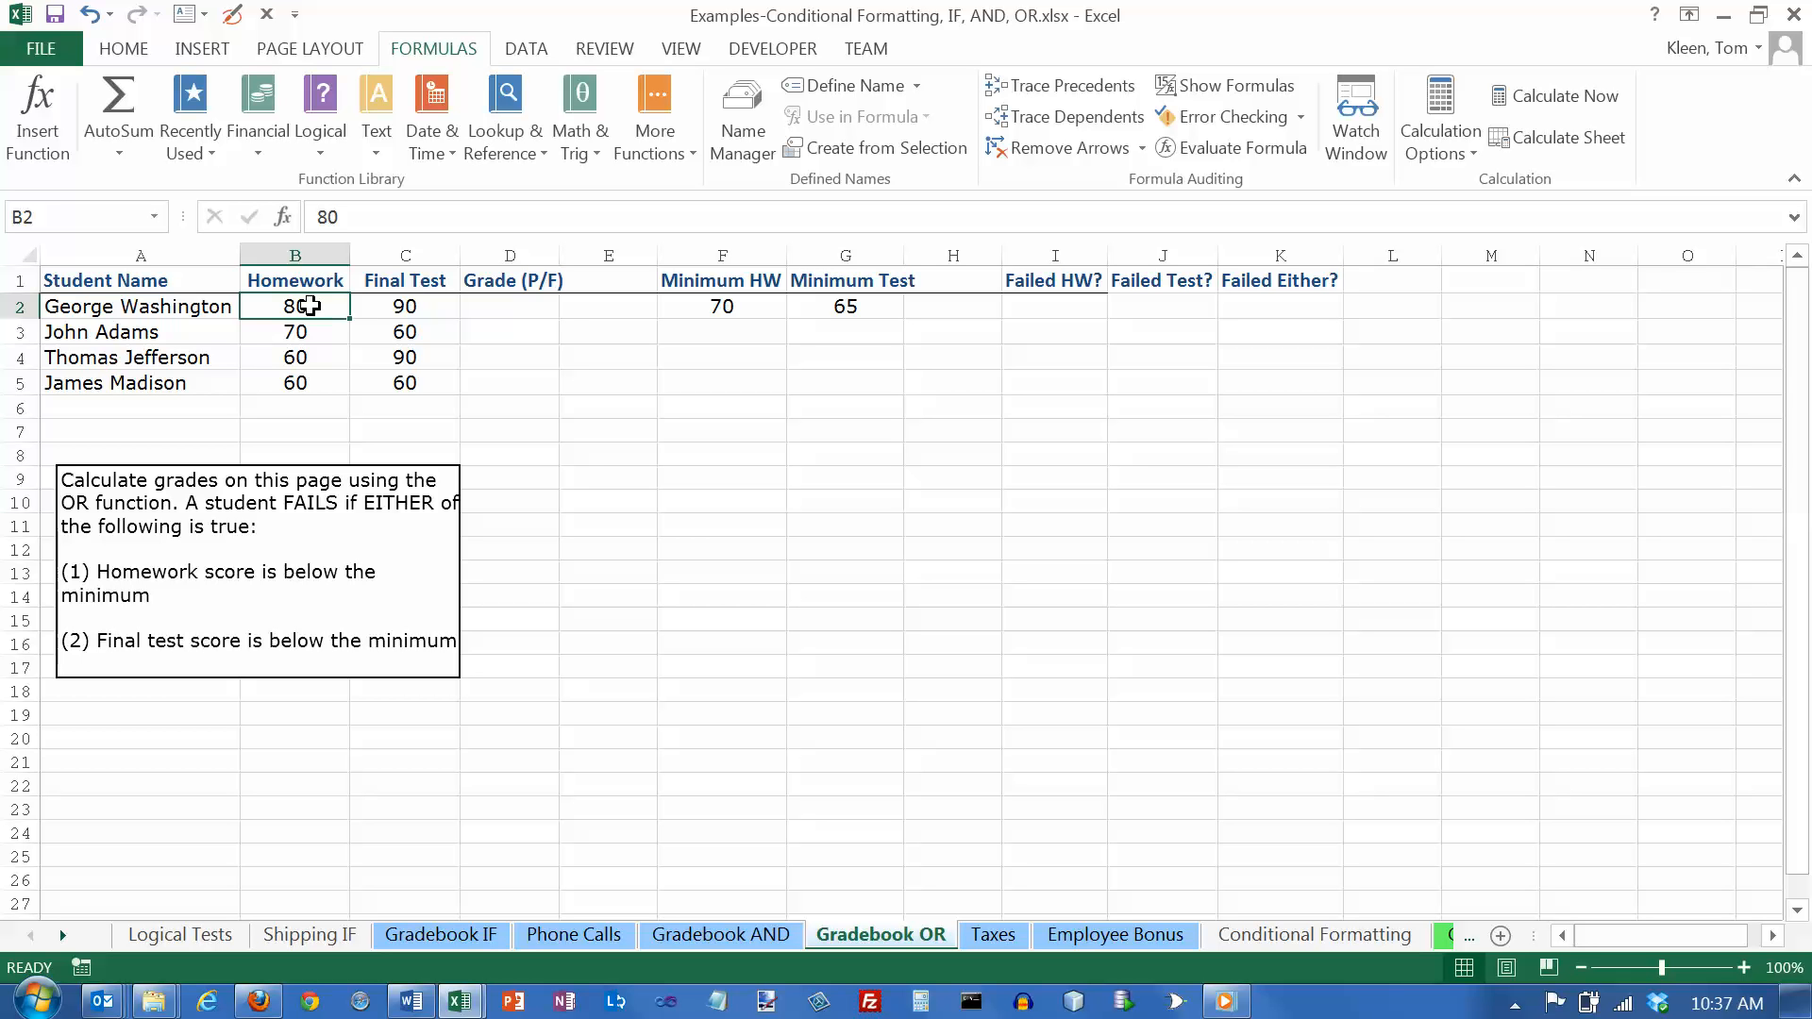
{"action": "mouse_move", "coordinate": [438, 310]}
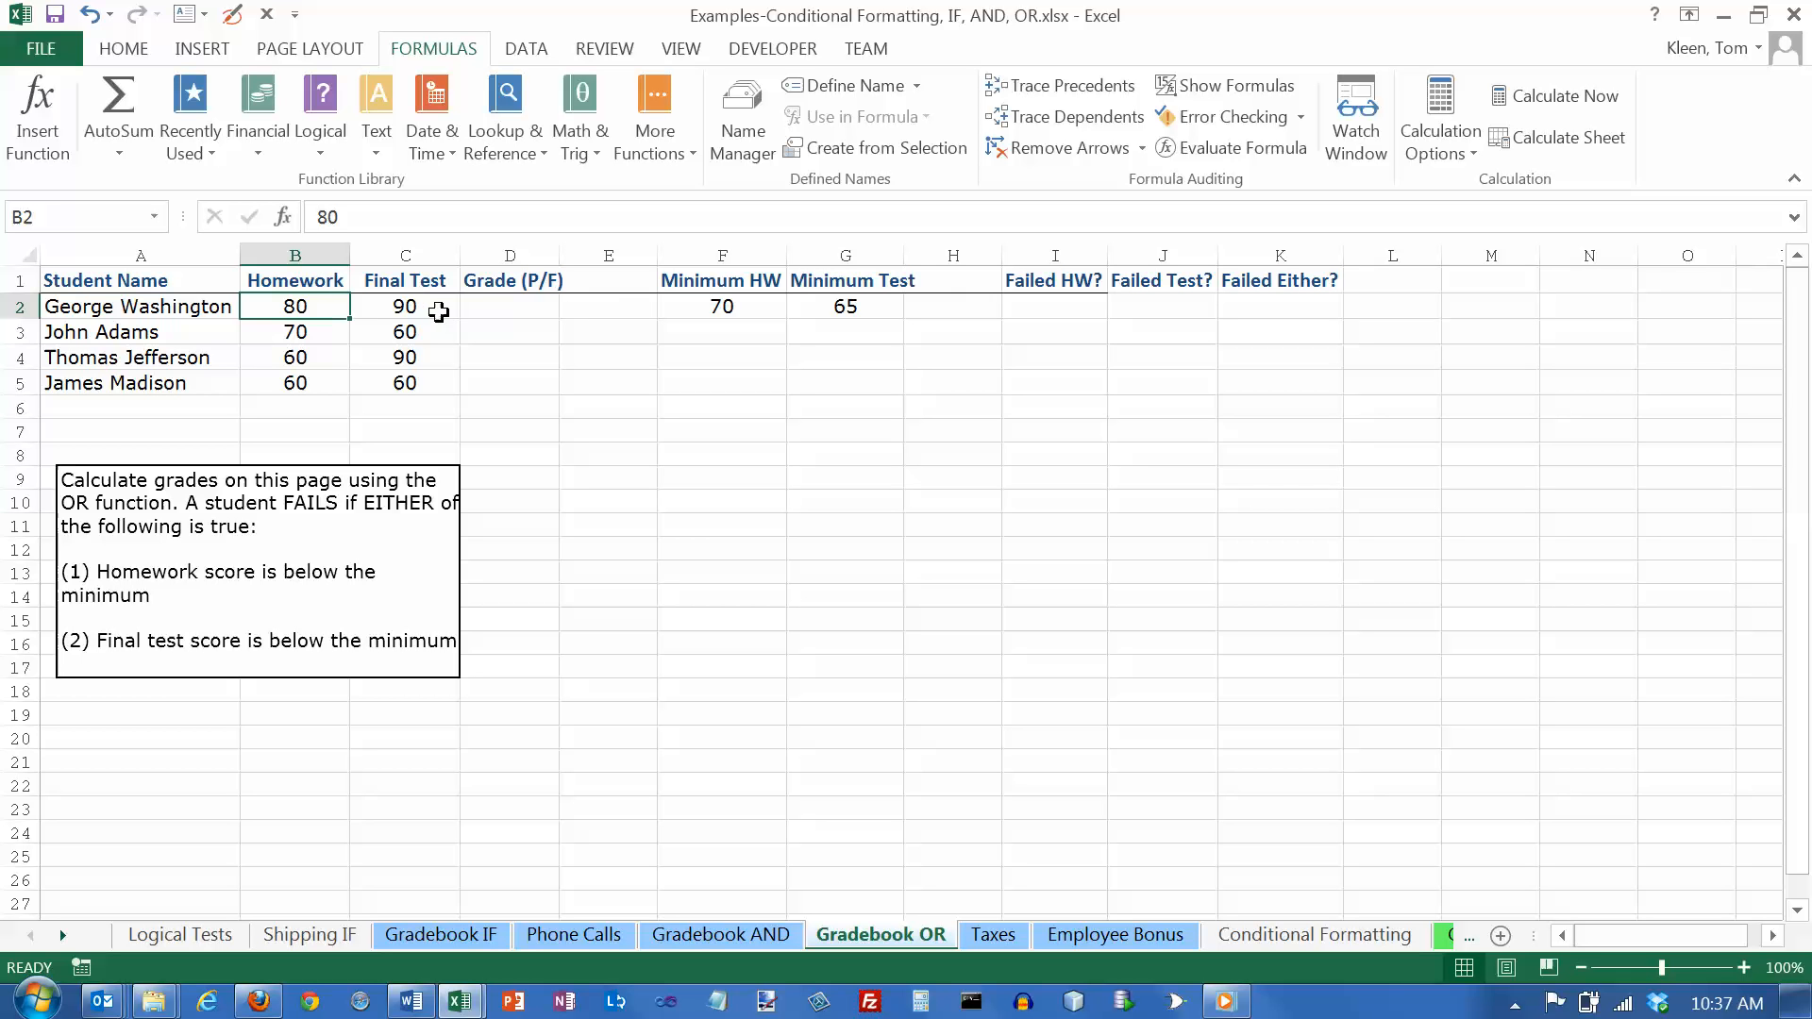
{"action": "left_click", "coordinate": [405, 306]}
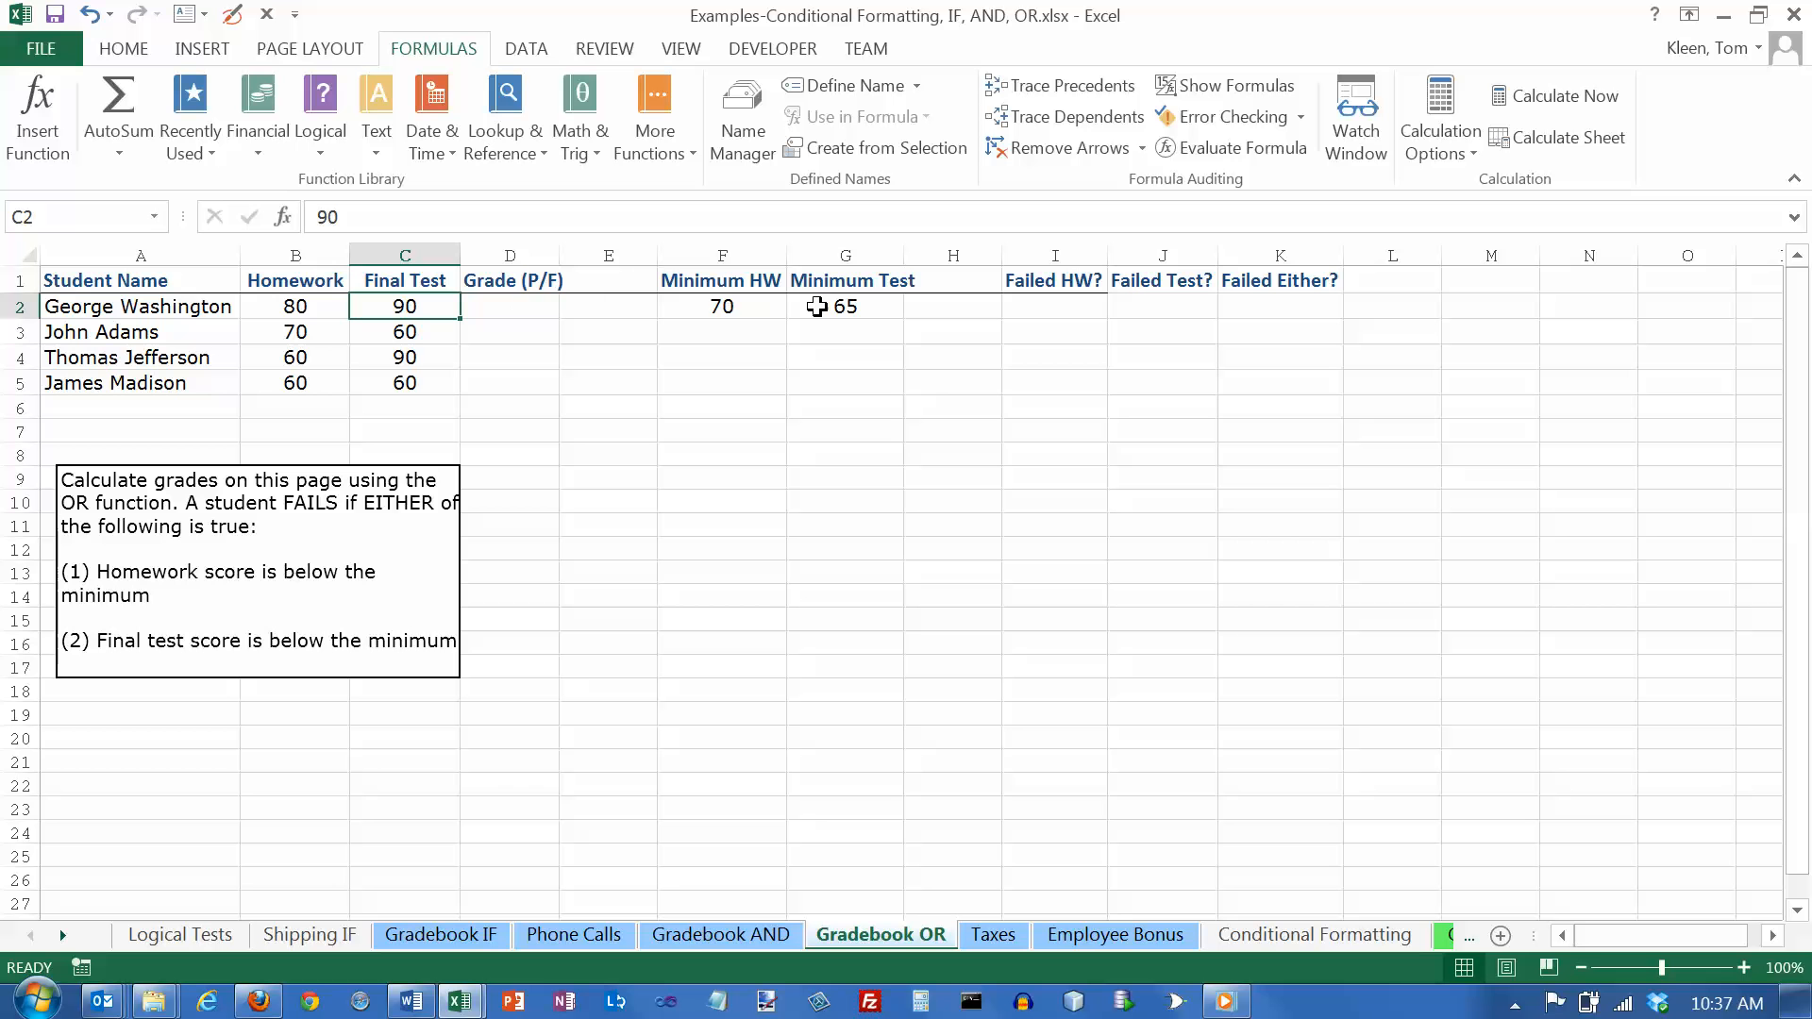
{"action": "mouse_move", "coordinate": [823, 310]}
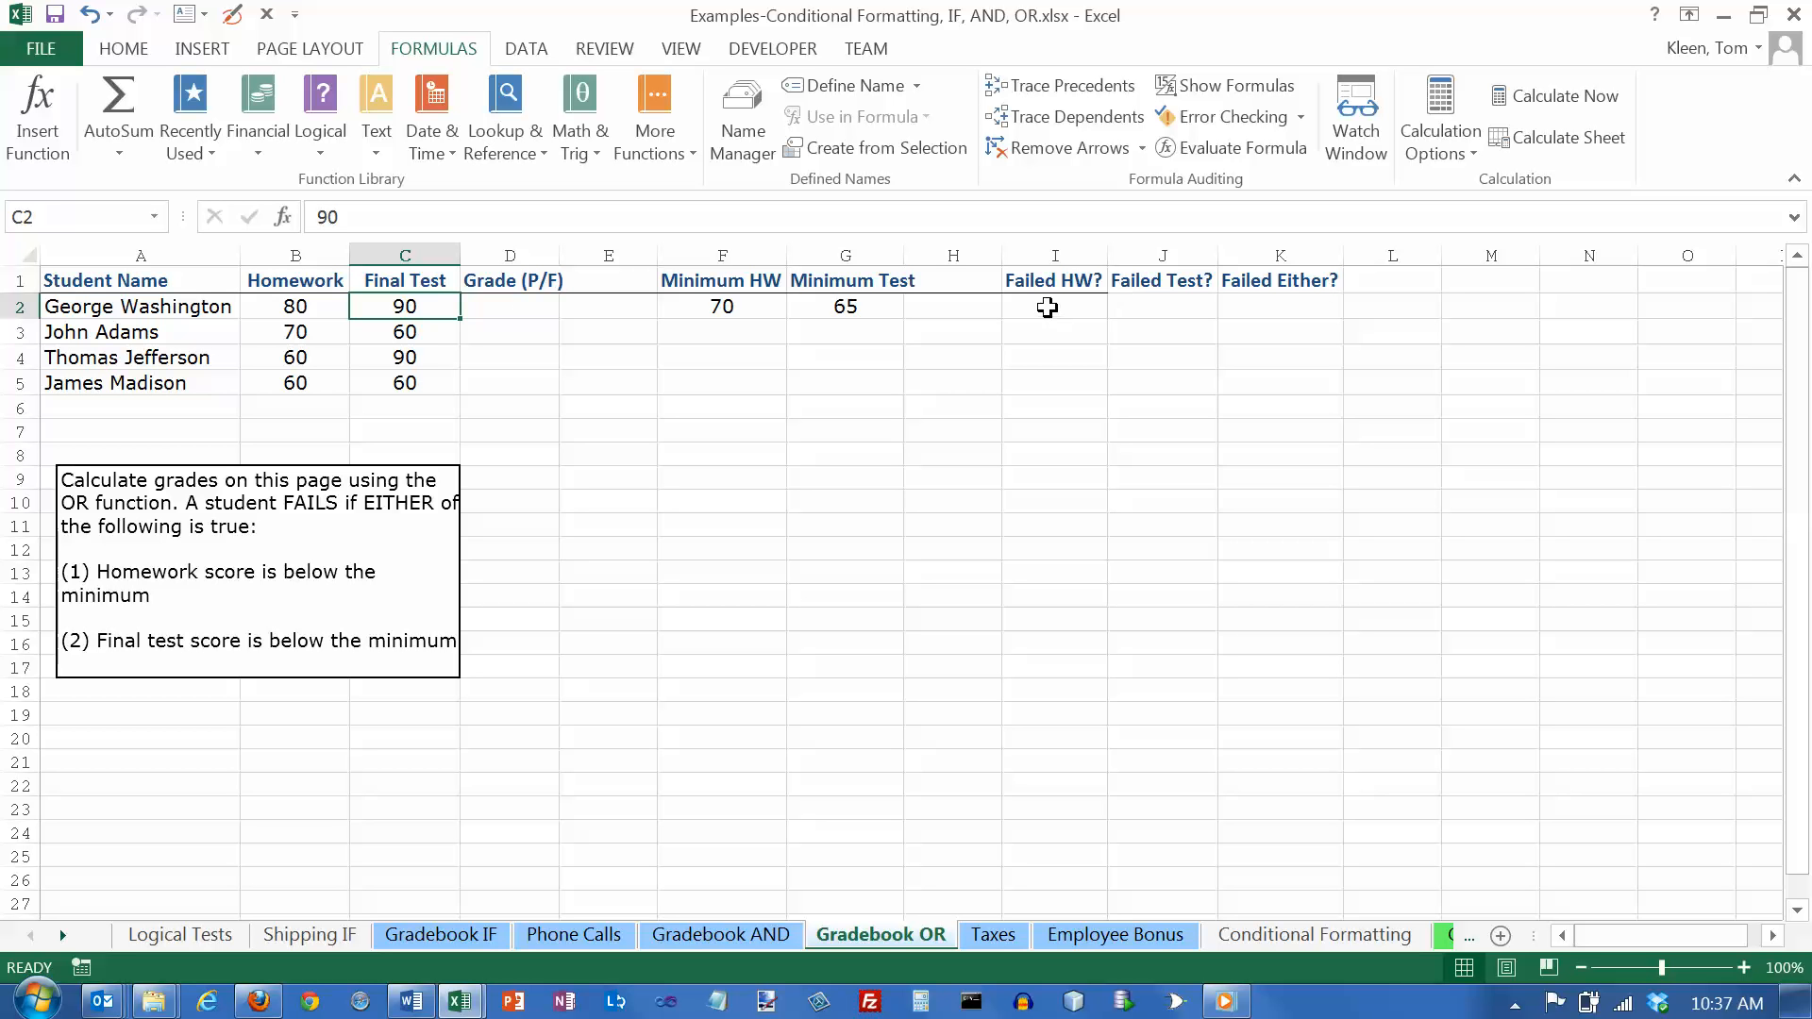
{"action": "mouse_move", "coordinate": [1058, 309]}
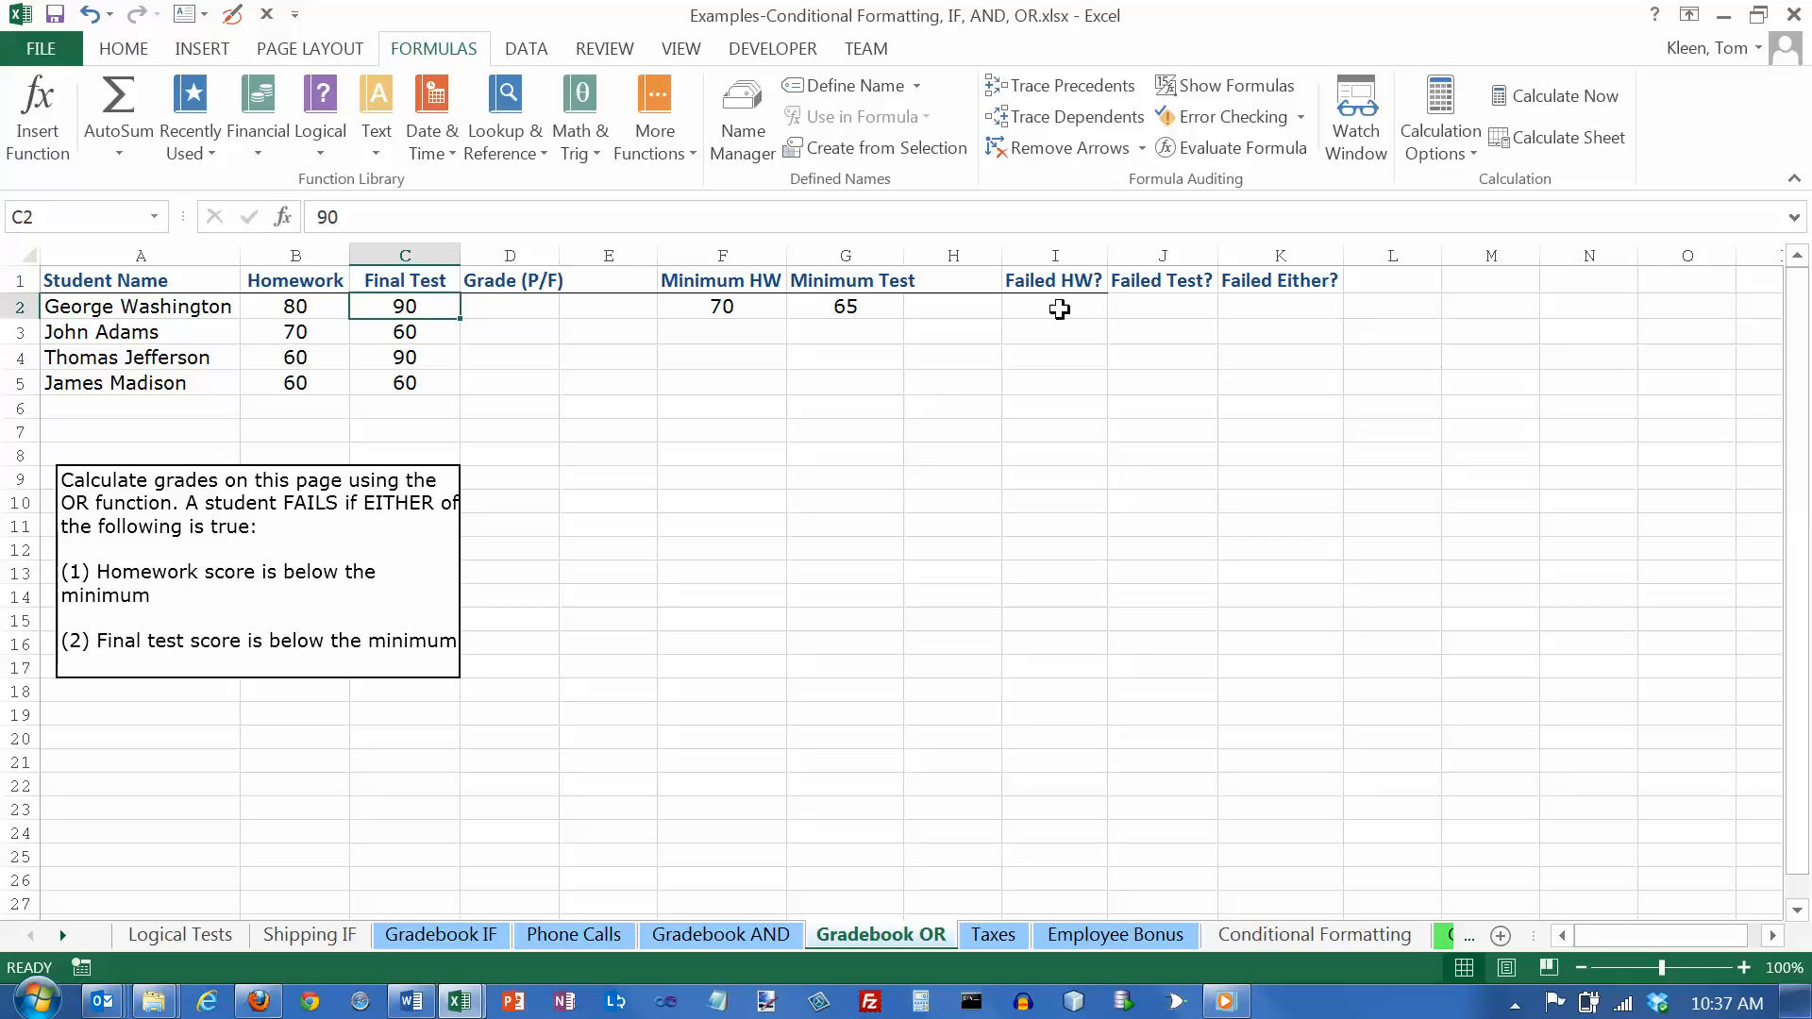
{"action": "left_click", "coordinate": [1053, 306]}
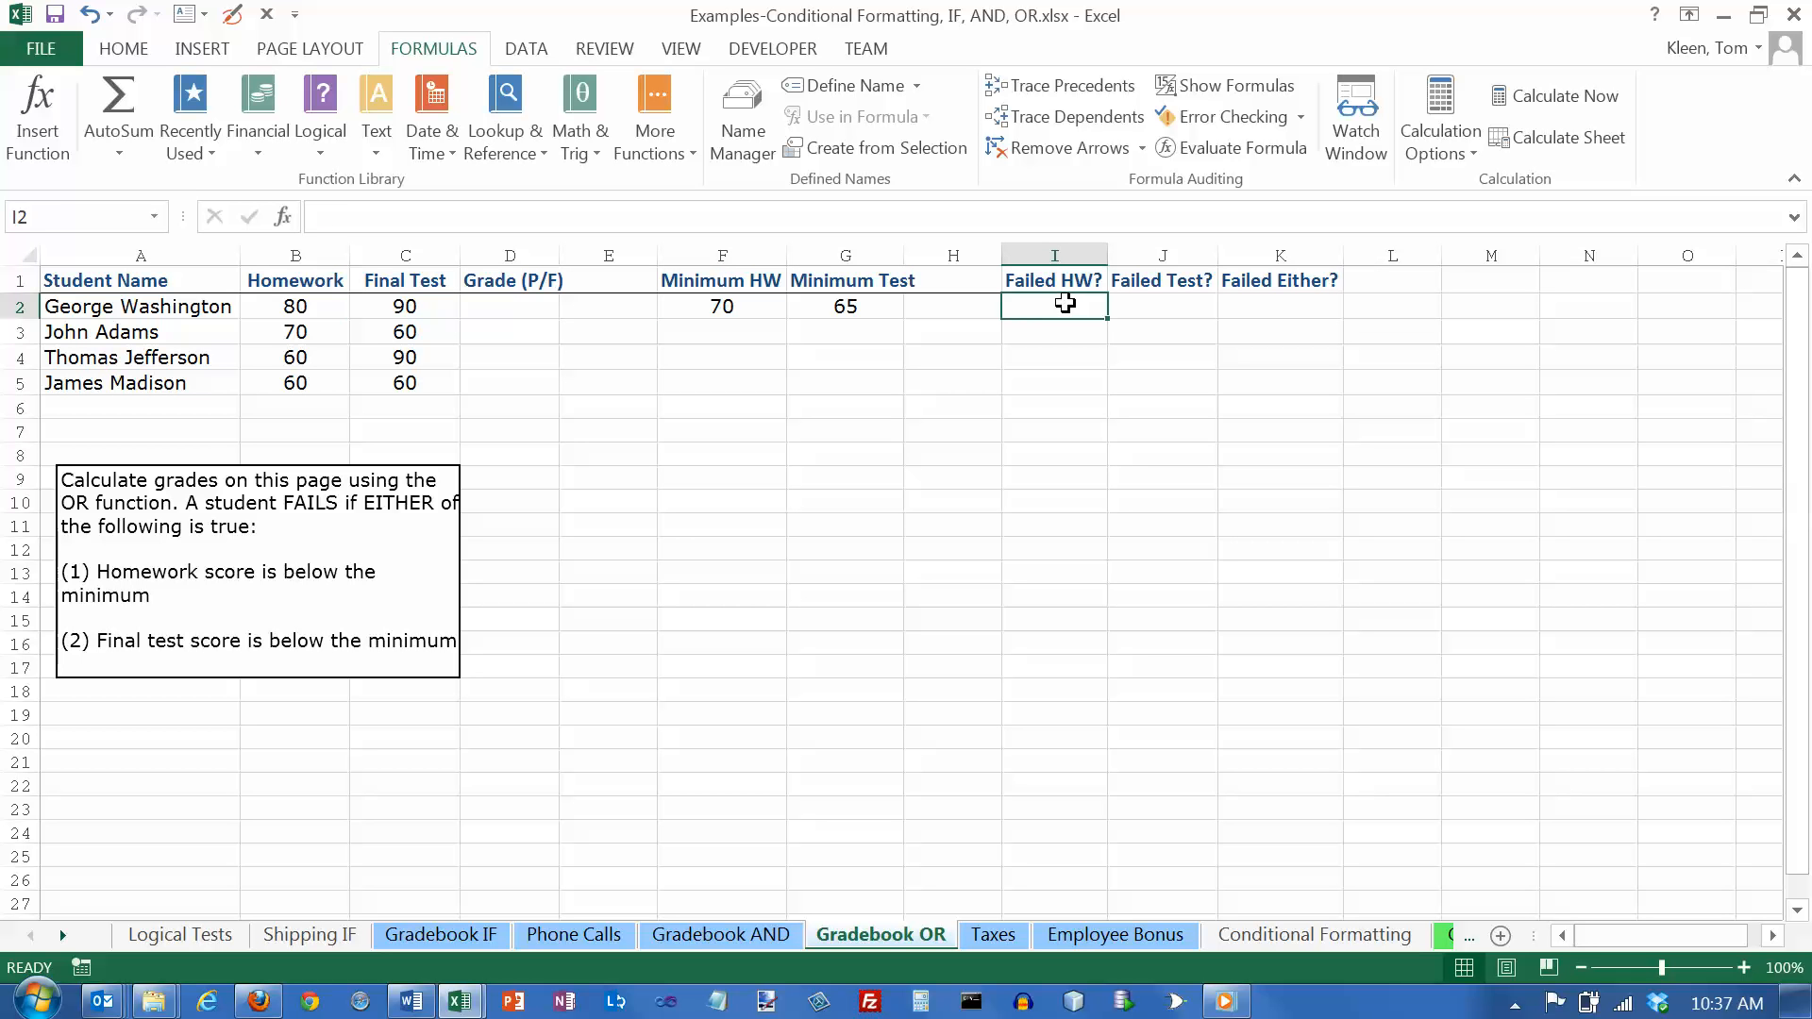
{"action": "mouse_move", "coordinate": [1123, 328]}
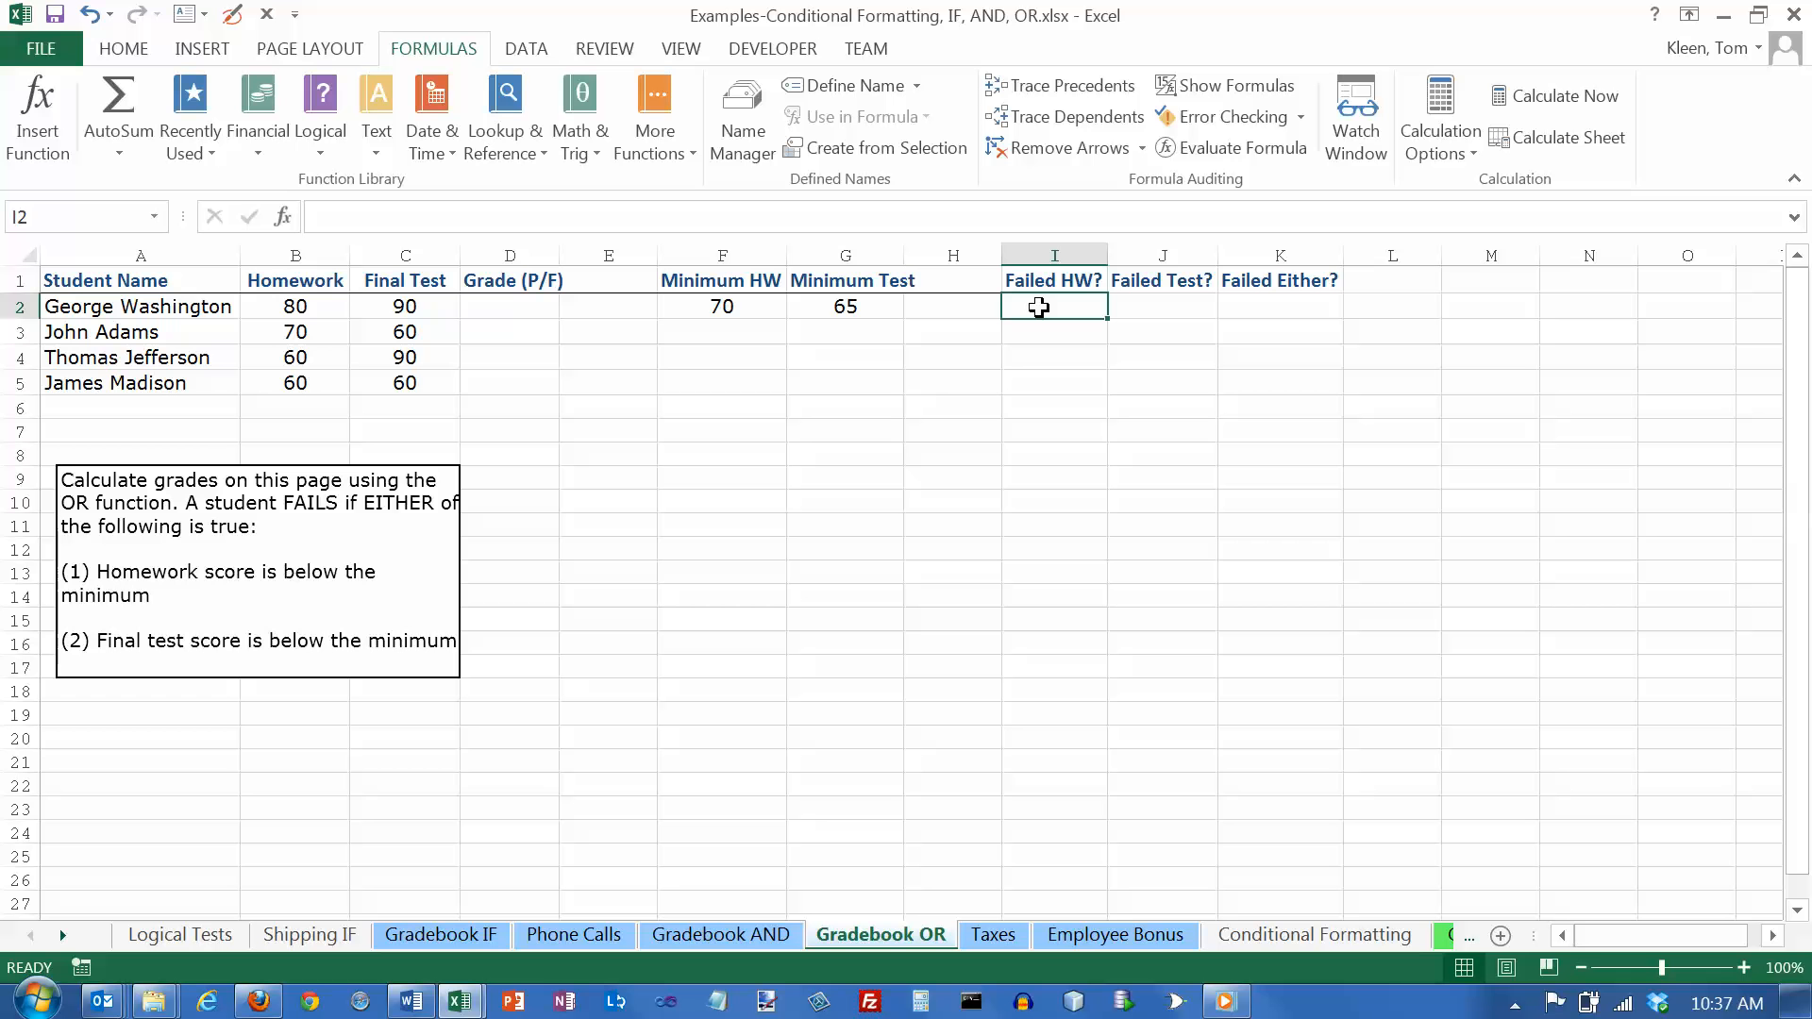
{"action": "mouse_move", "coordinate": [516, 307]}
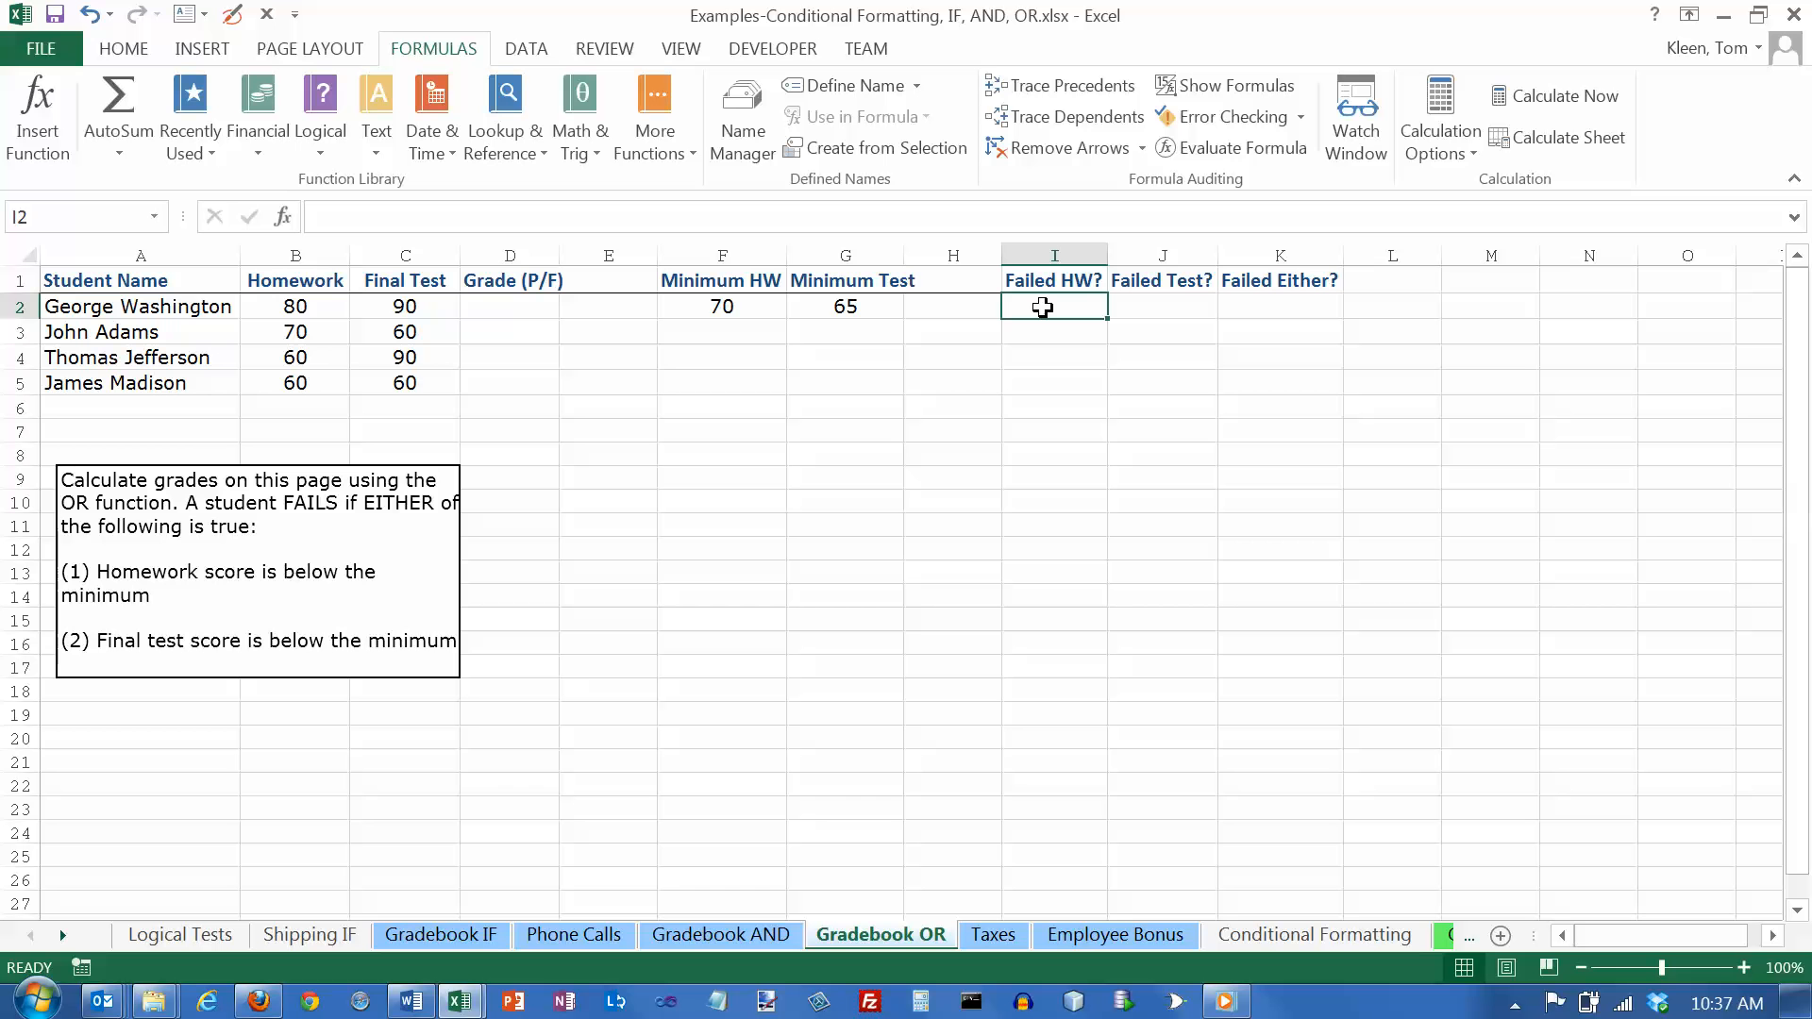
Step: Enter =B2<$F$2 in I2 to flag homework below the fixed minimum
{"action": "type", "text": "="}
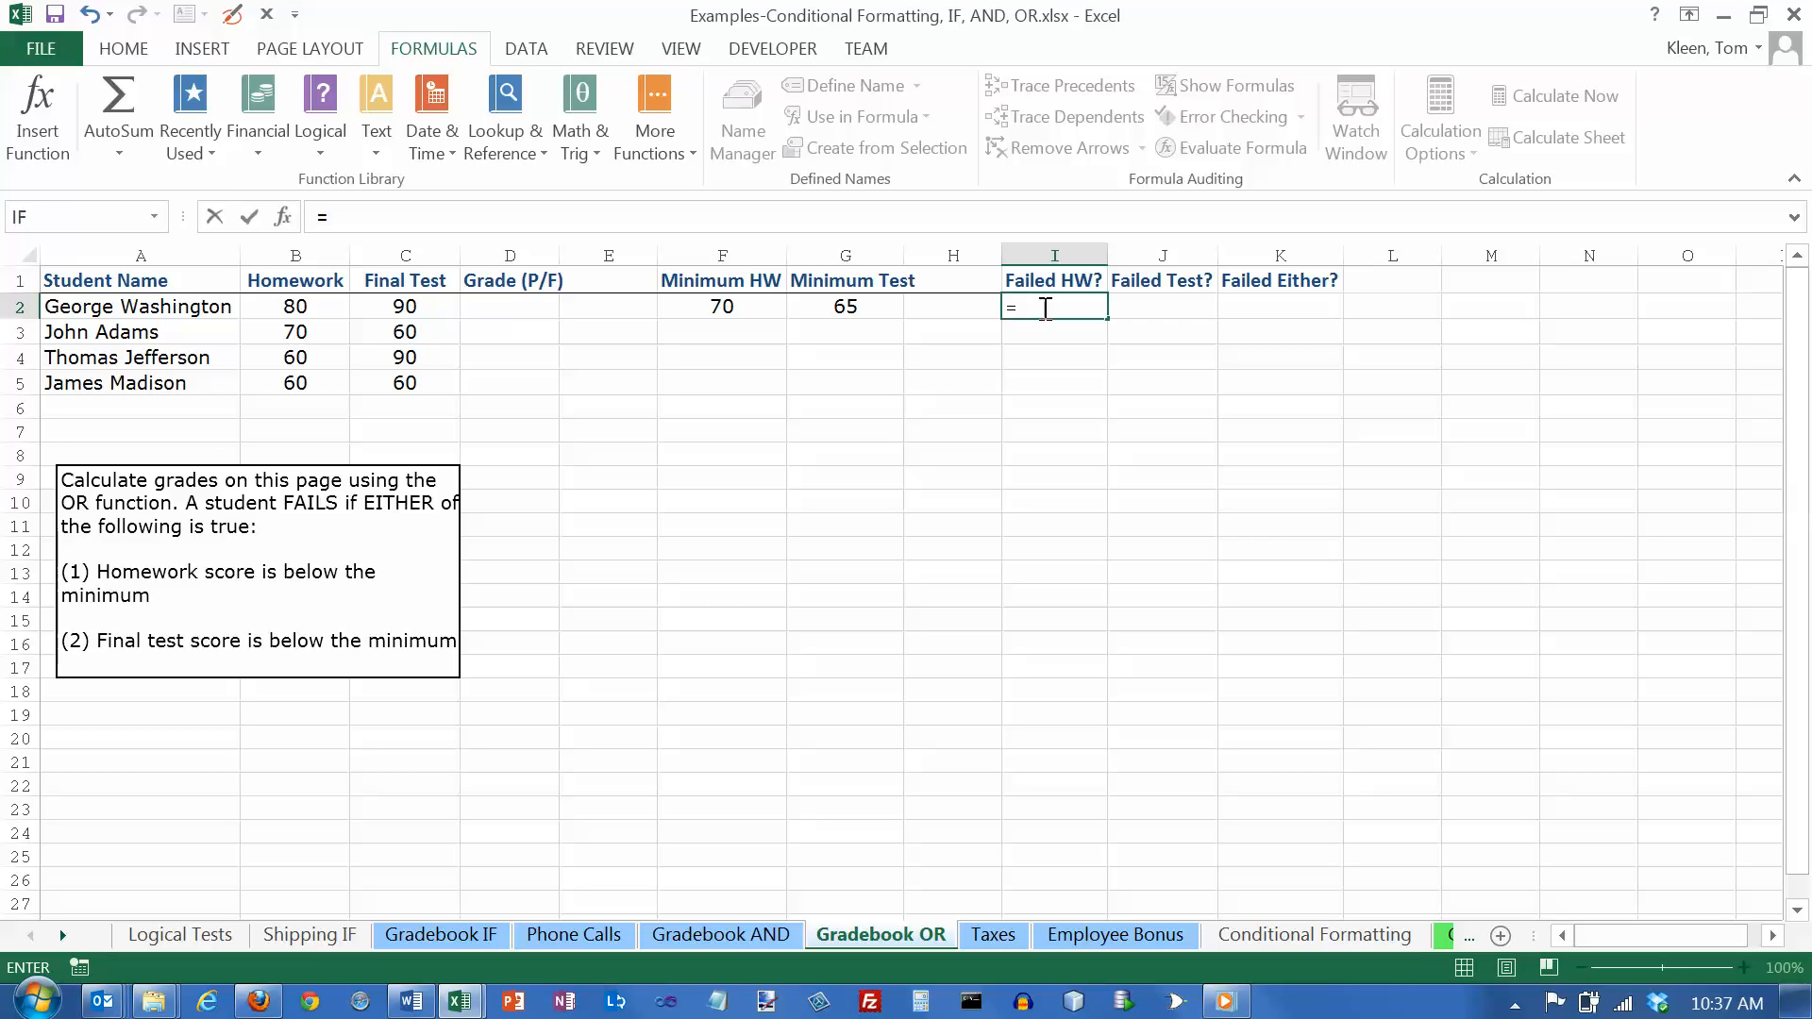
{"action": "left_click", "coordinate": [294, 306]}
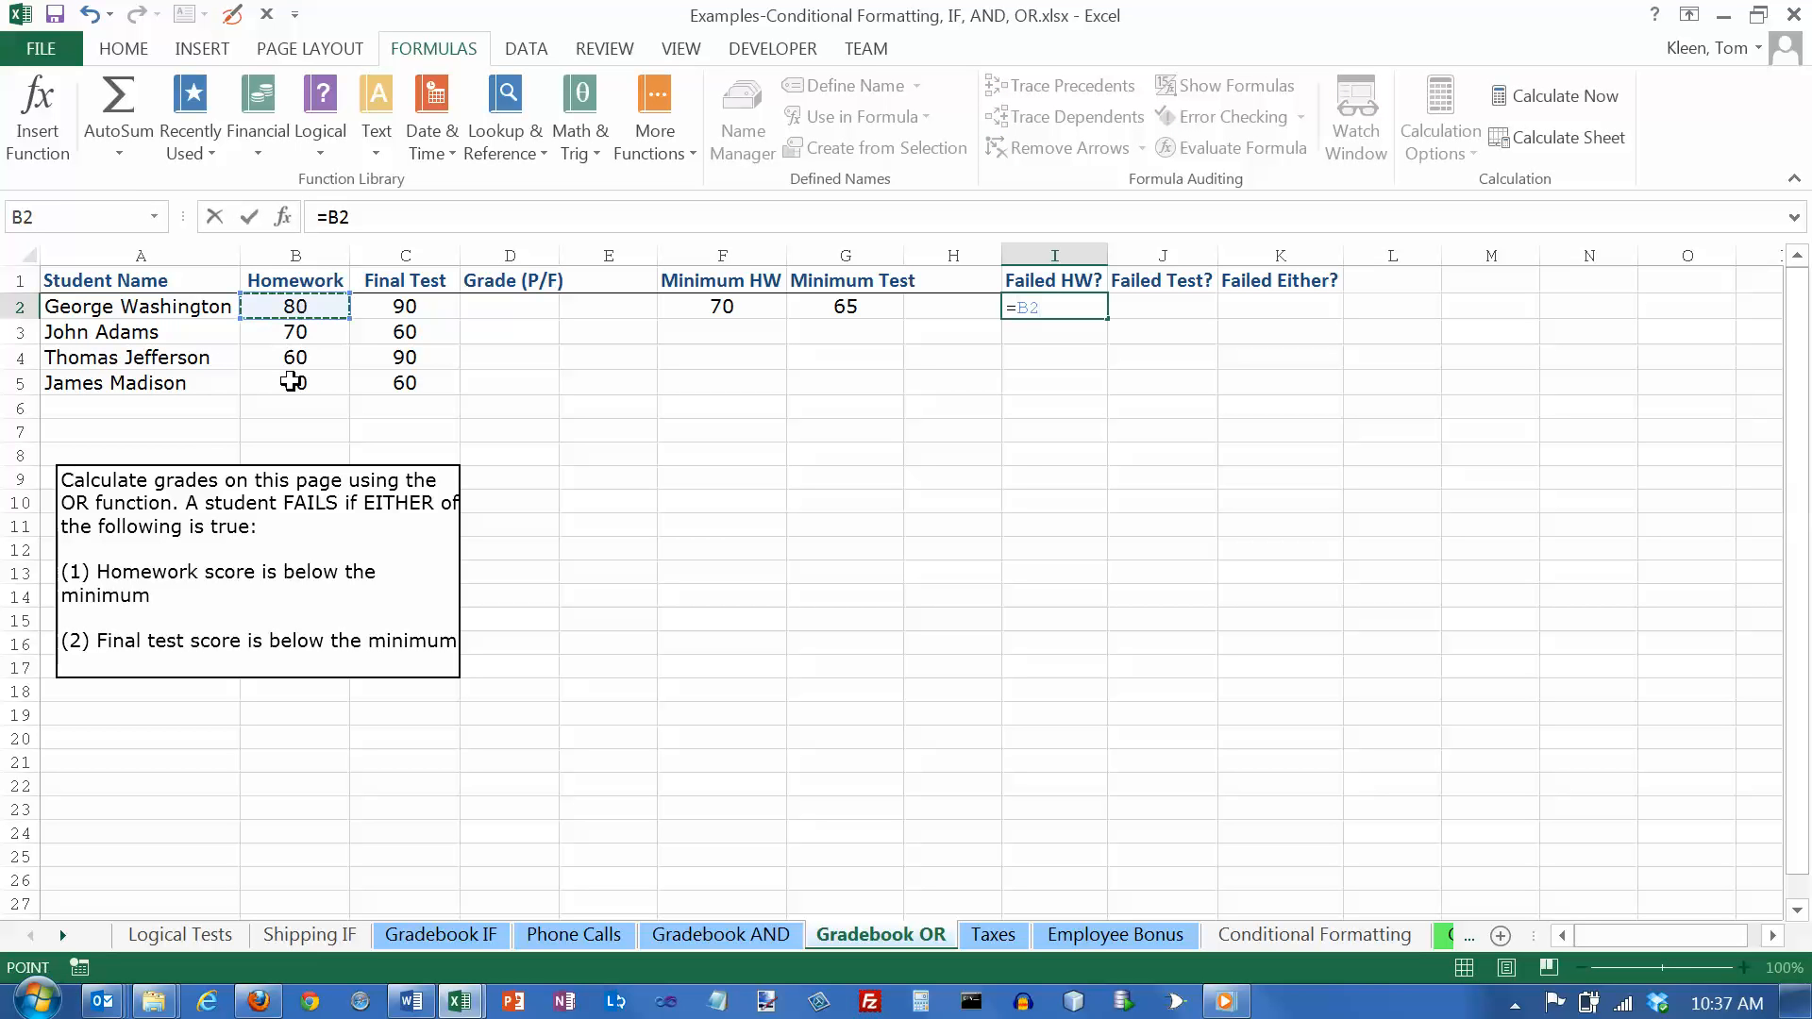
{"action": "type", "text": "<"}
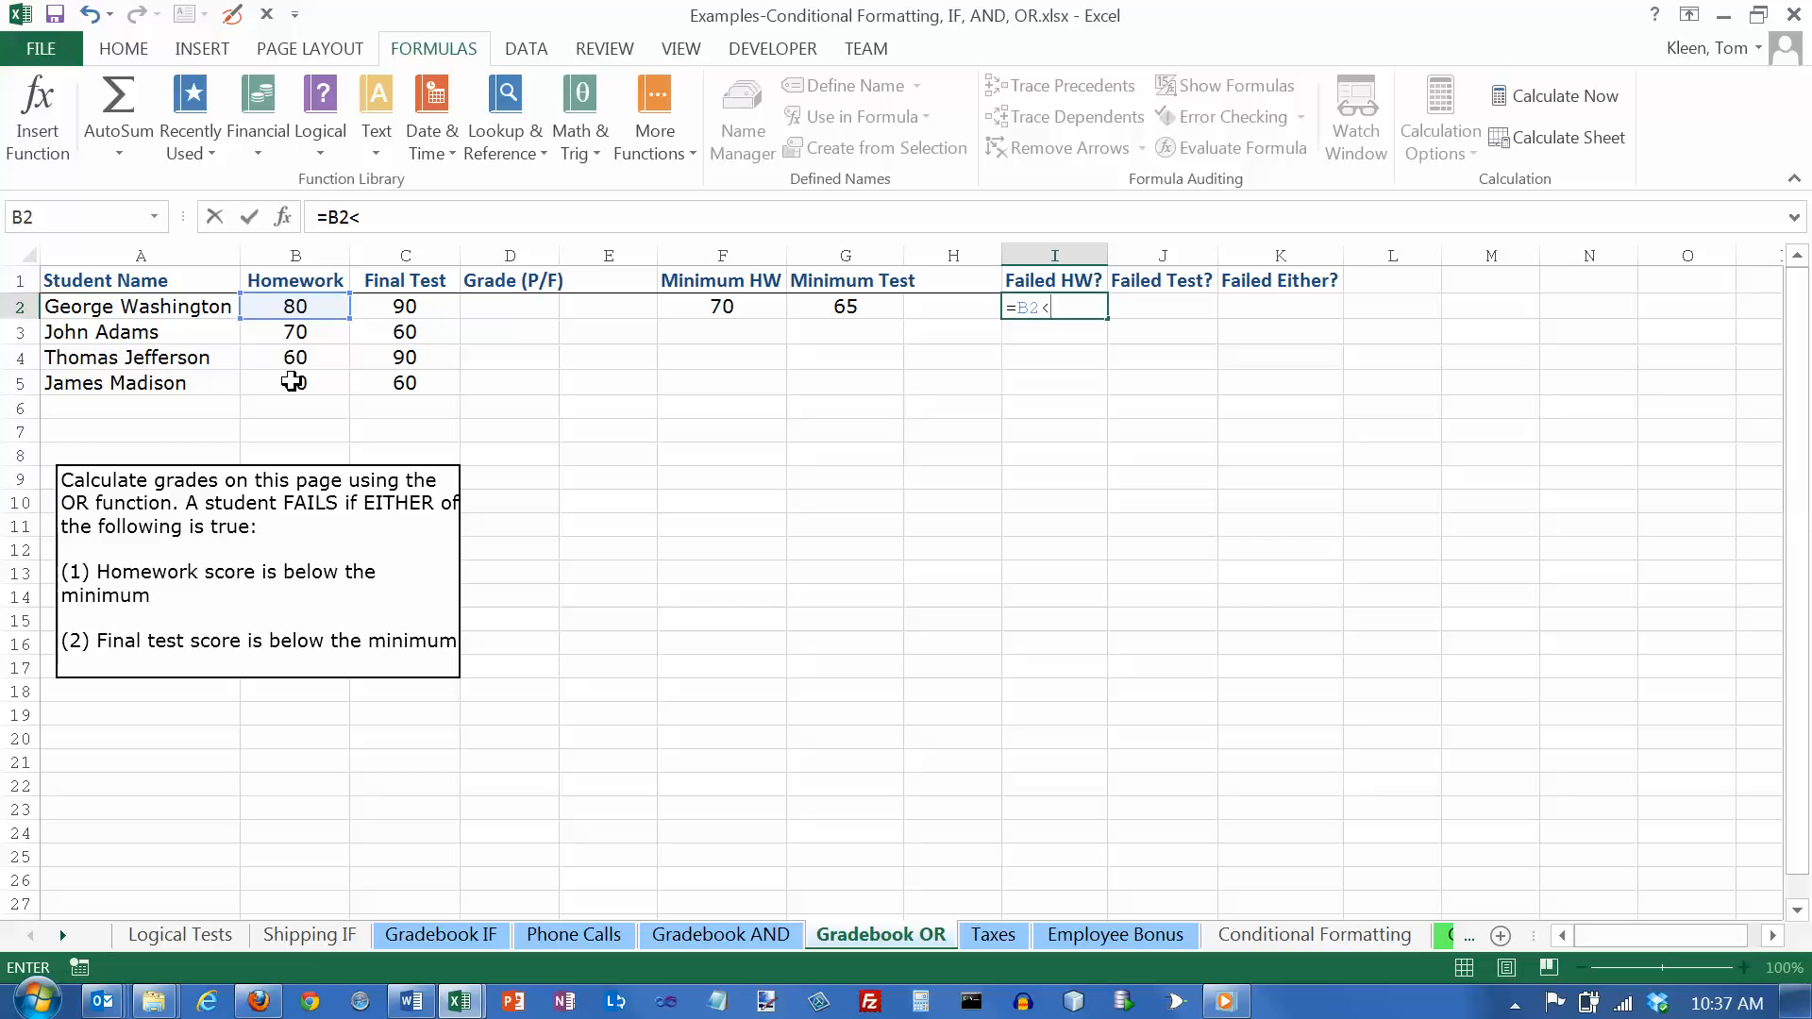
{"action": "left_click", "coordinate": [722, 306]}
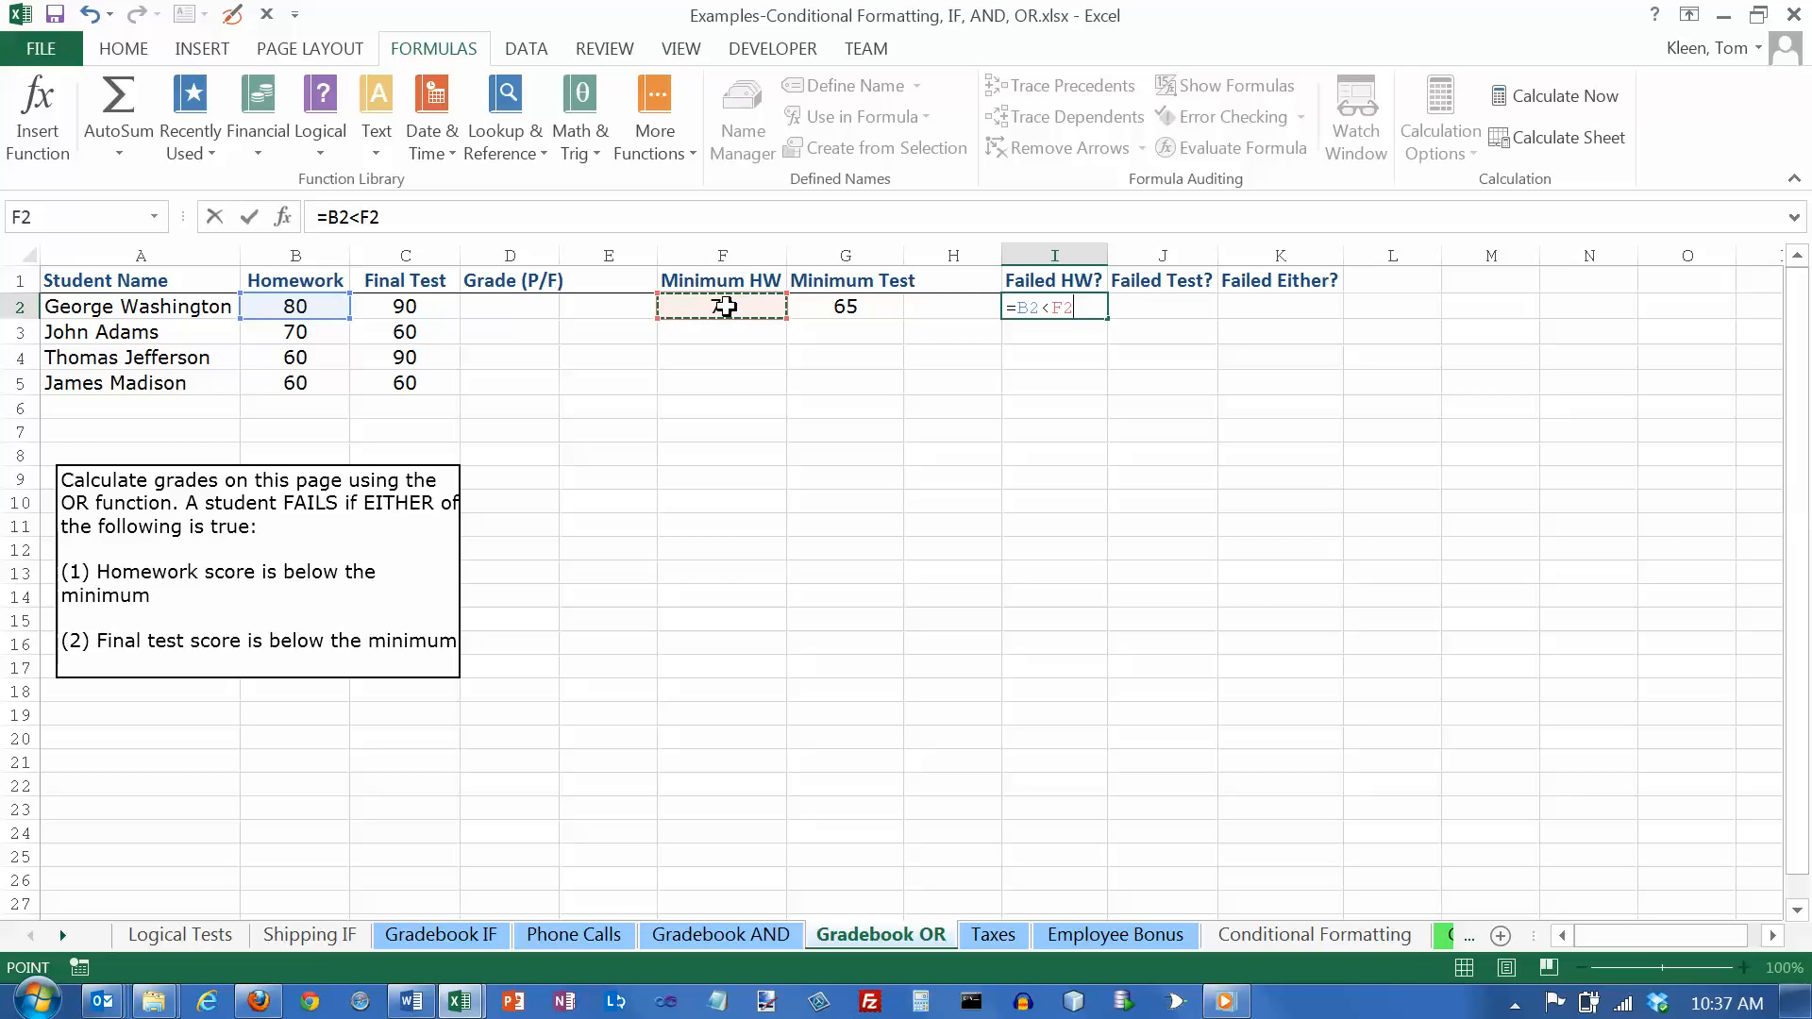
{"action": "key", "text": "f4"}
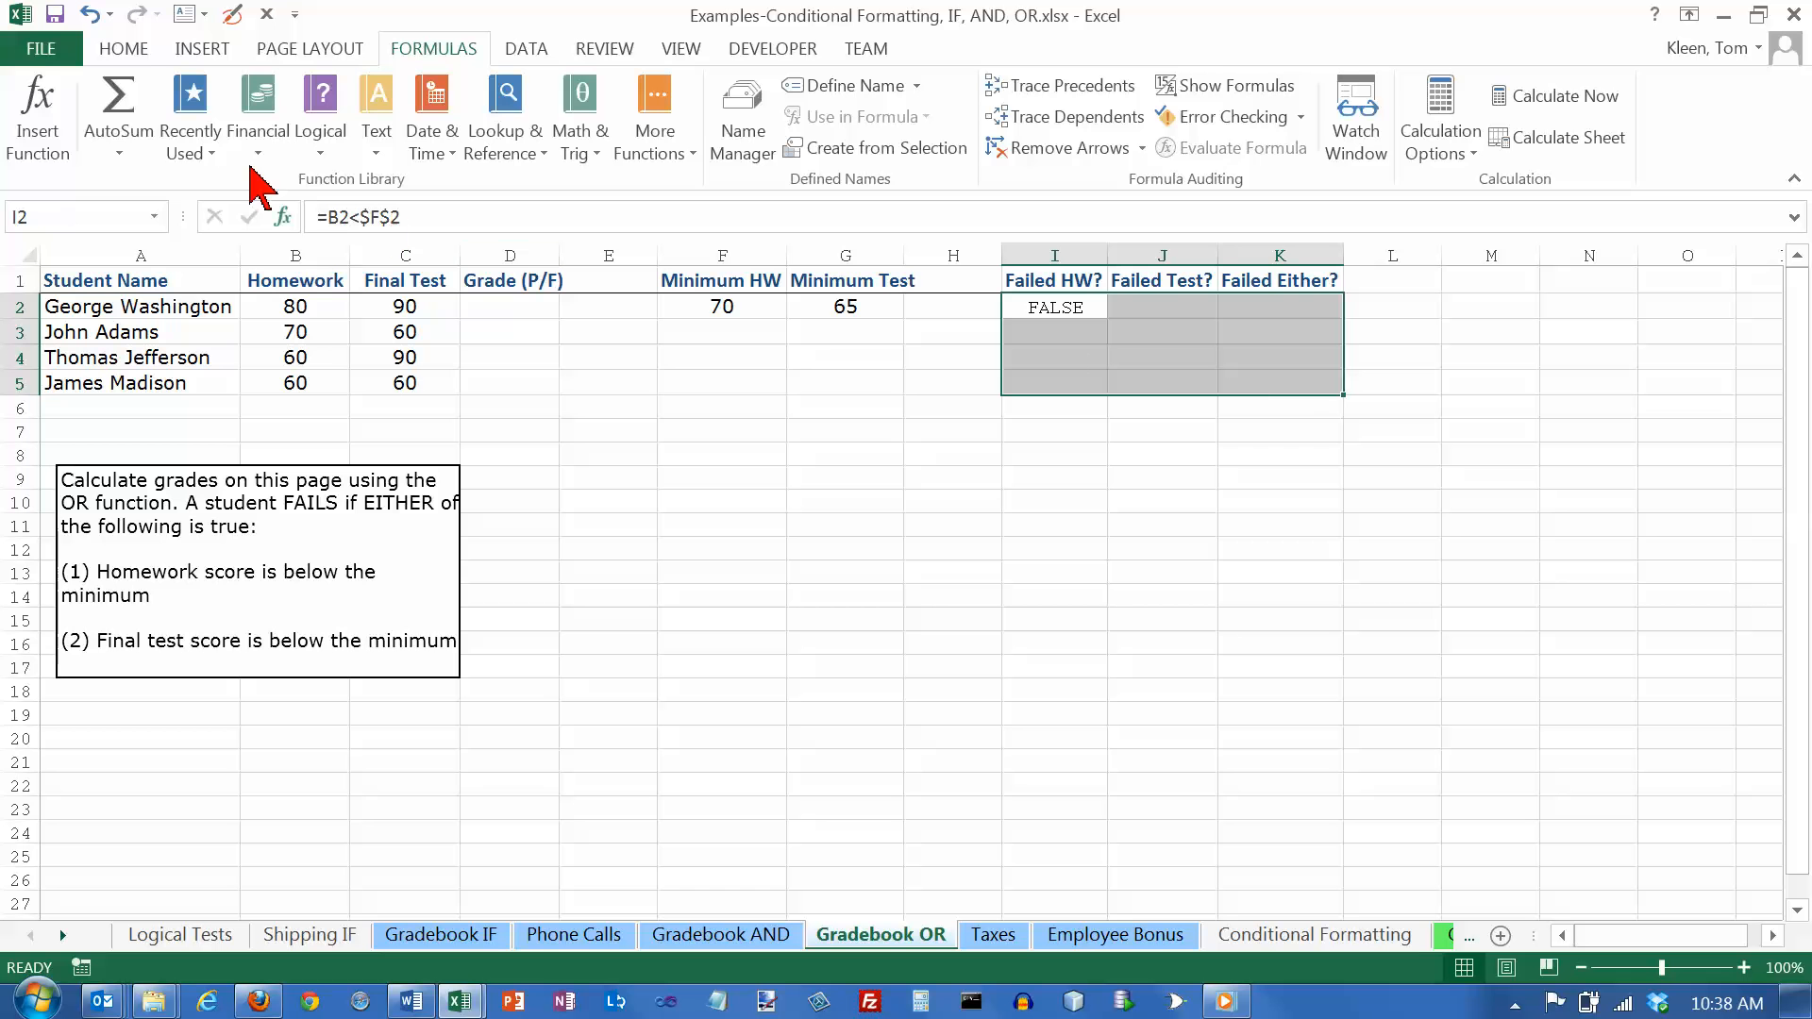
Step: Set the helper cells I2:K5 to Verdana, matching the B2 and F2 formatting
{"action": "left_click", "coordinate": [123, 48]}
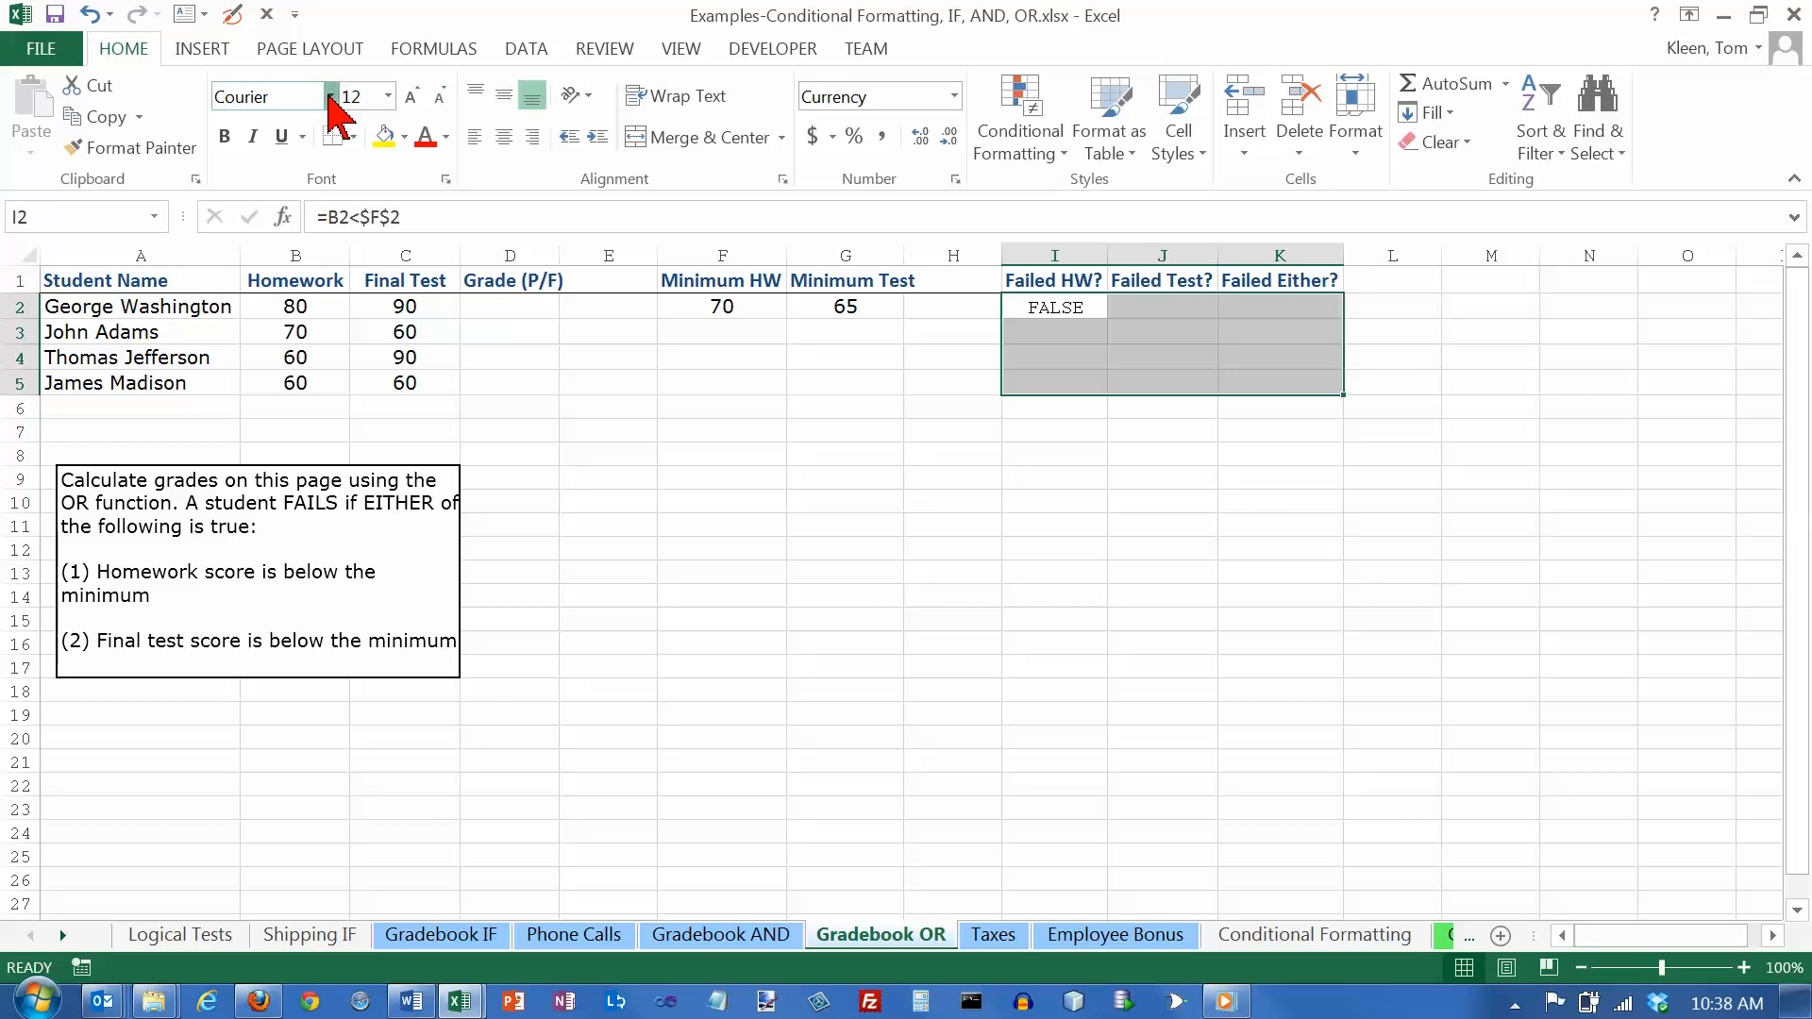
{"action": "left_click", "coordinate": [331, 96]}
{"action": "type", "text": "Ver"}
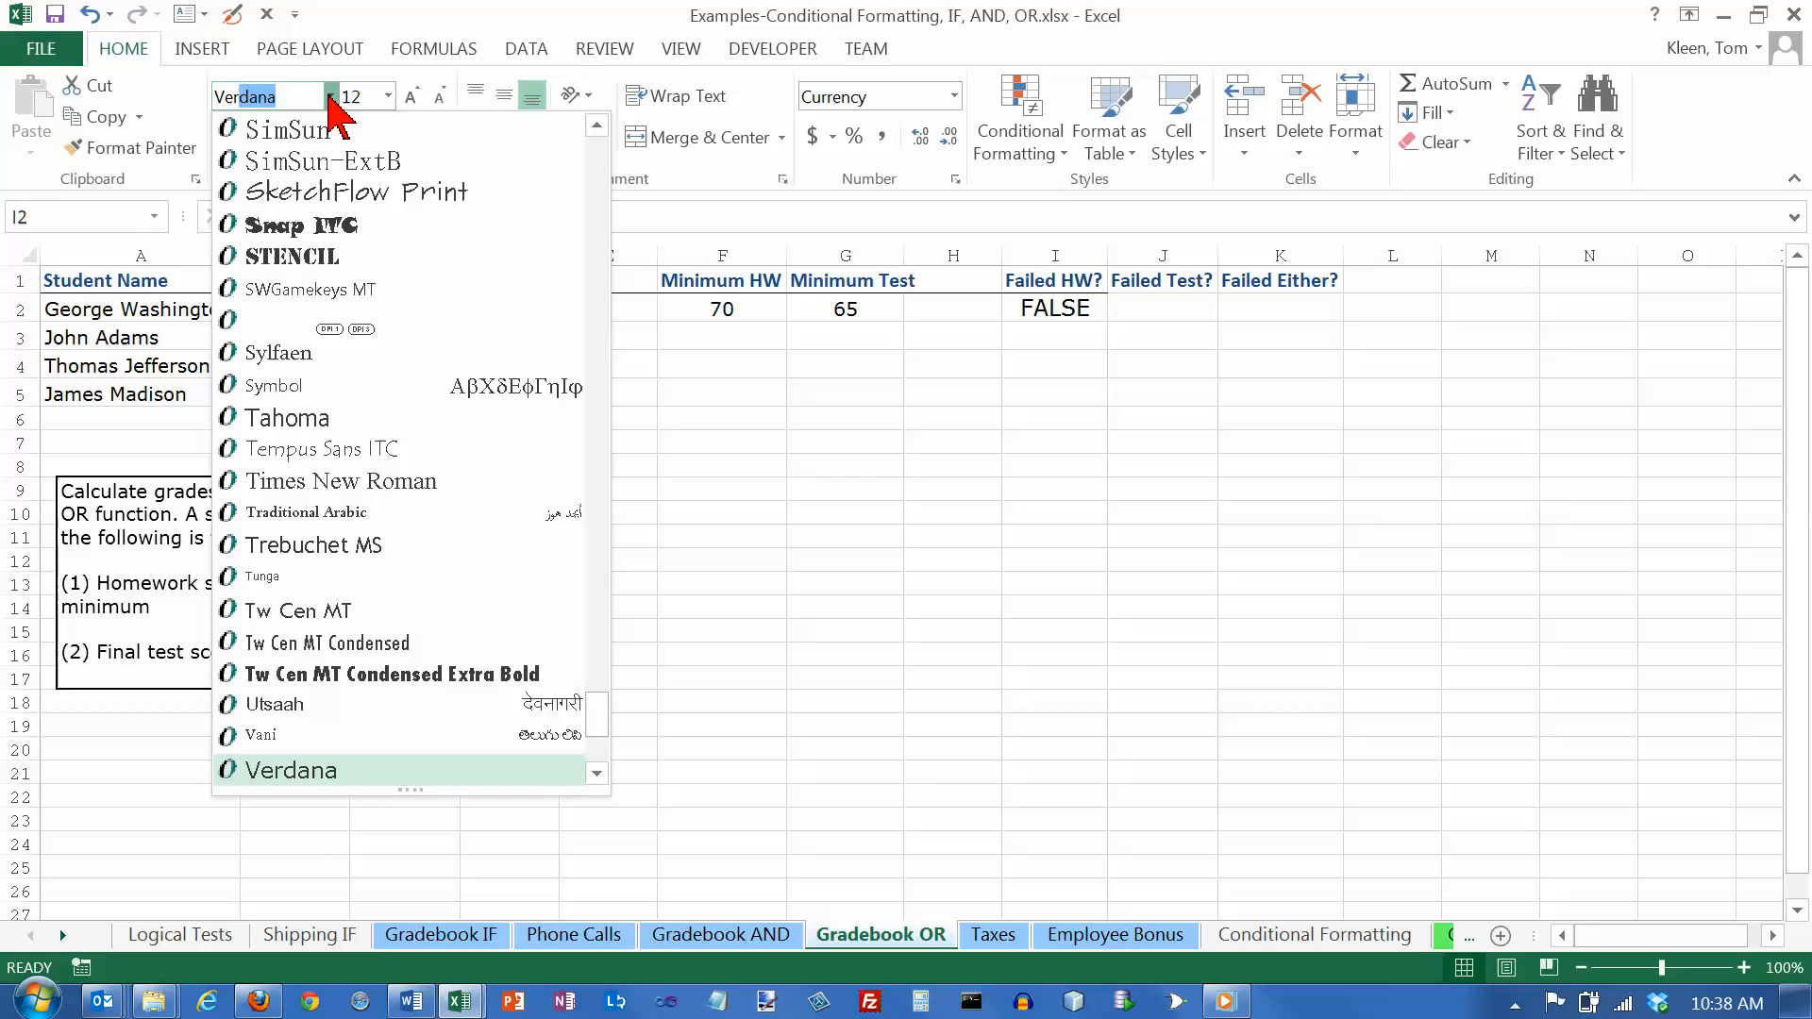
{"action": "left_click", "coordinate": [384, 97]}
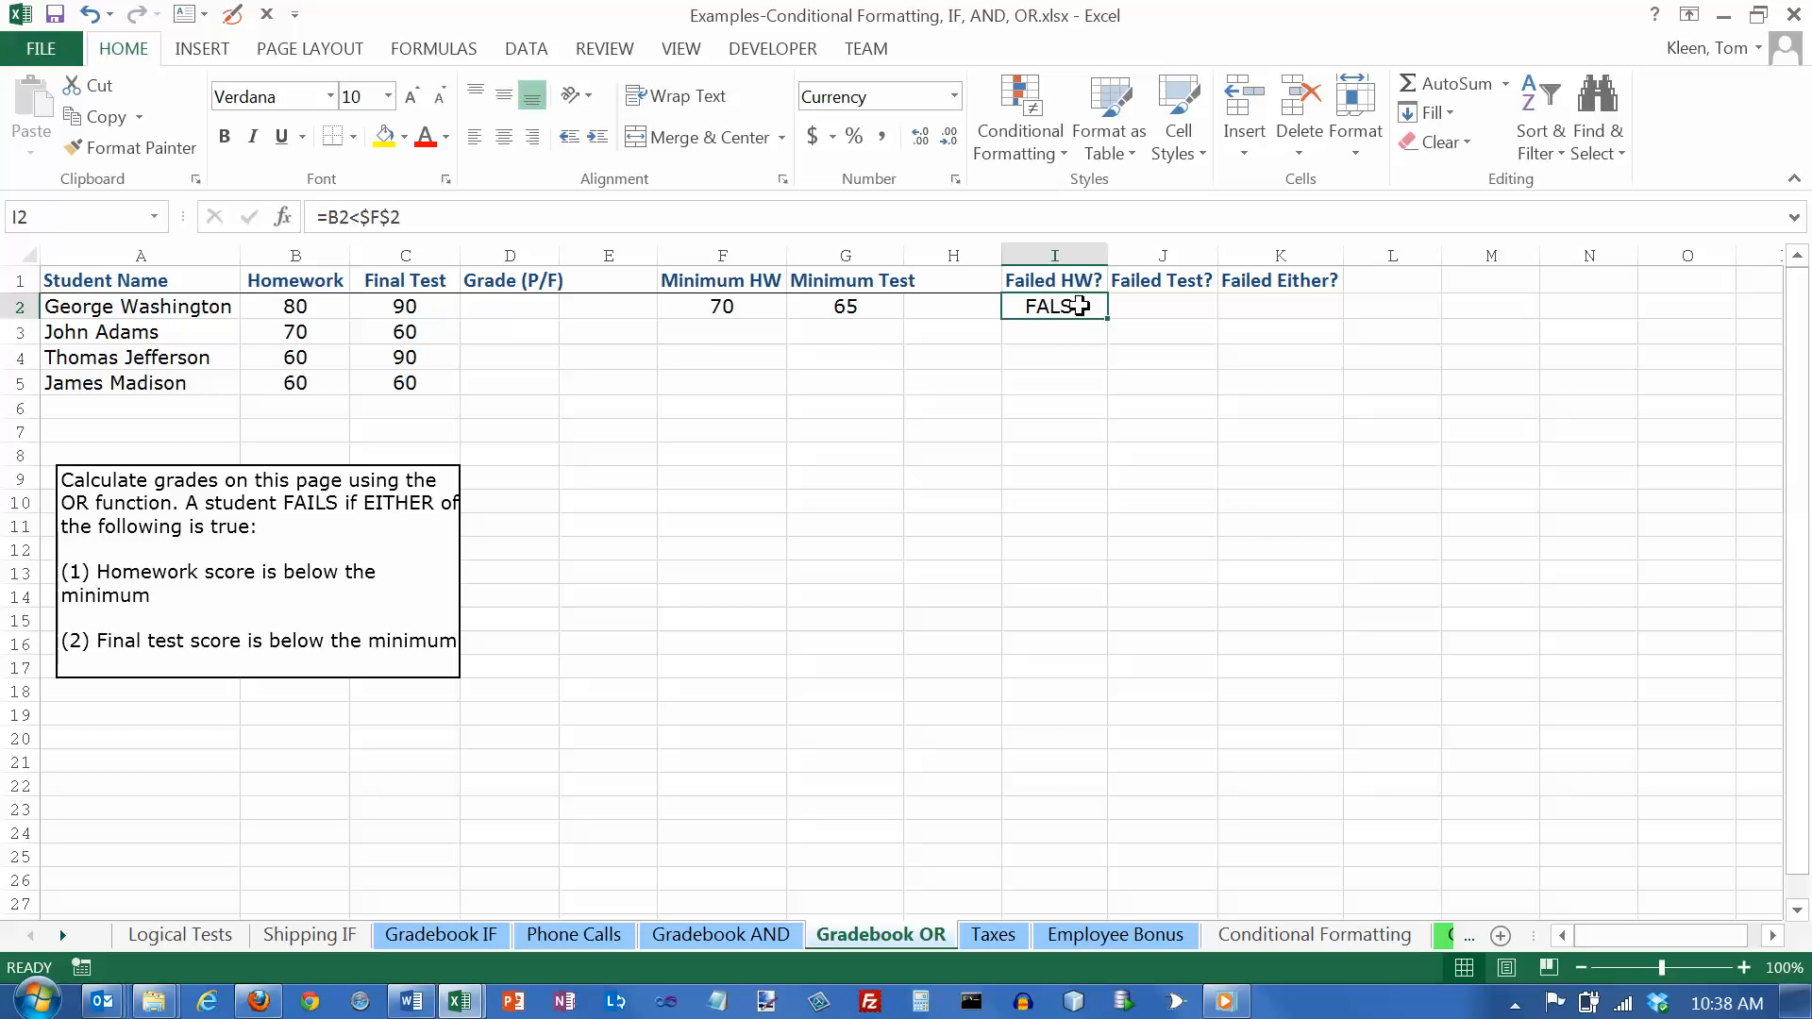
{"action": "left_click", "coordinate": [294, 305]}
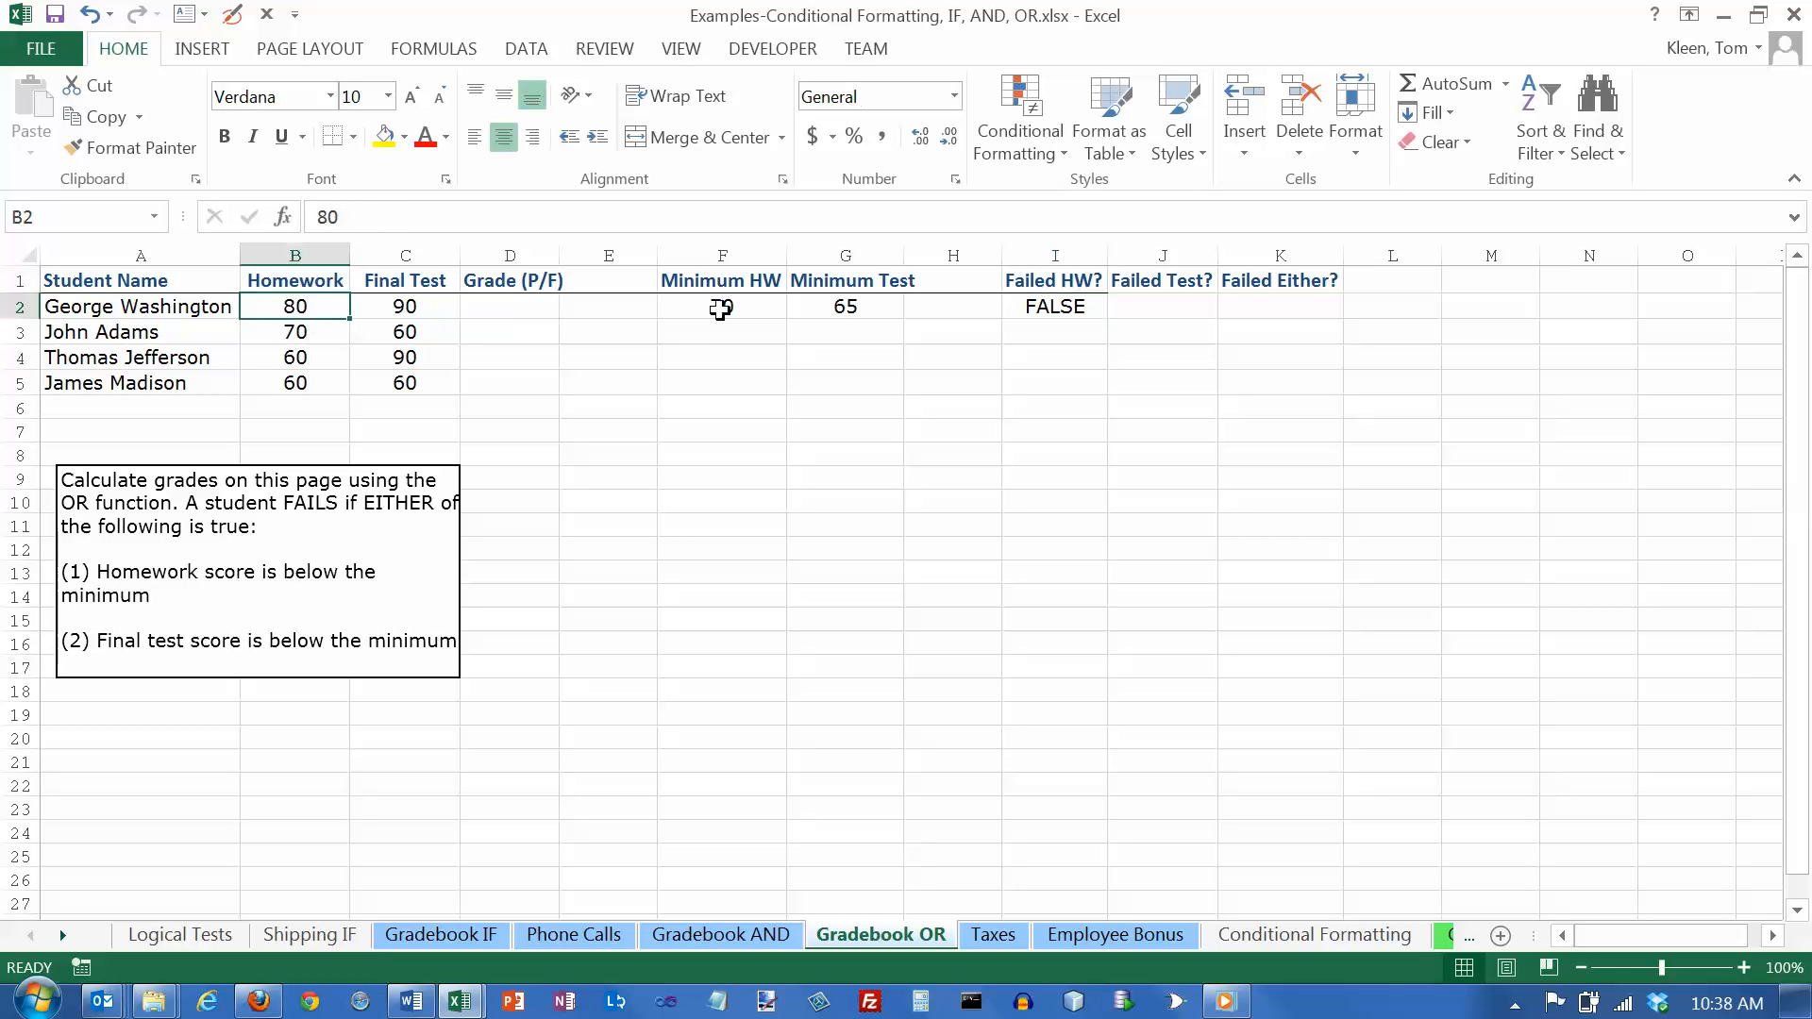
{"action": "left_click", "coordinate": [721, 306]}
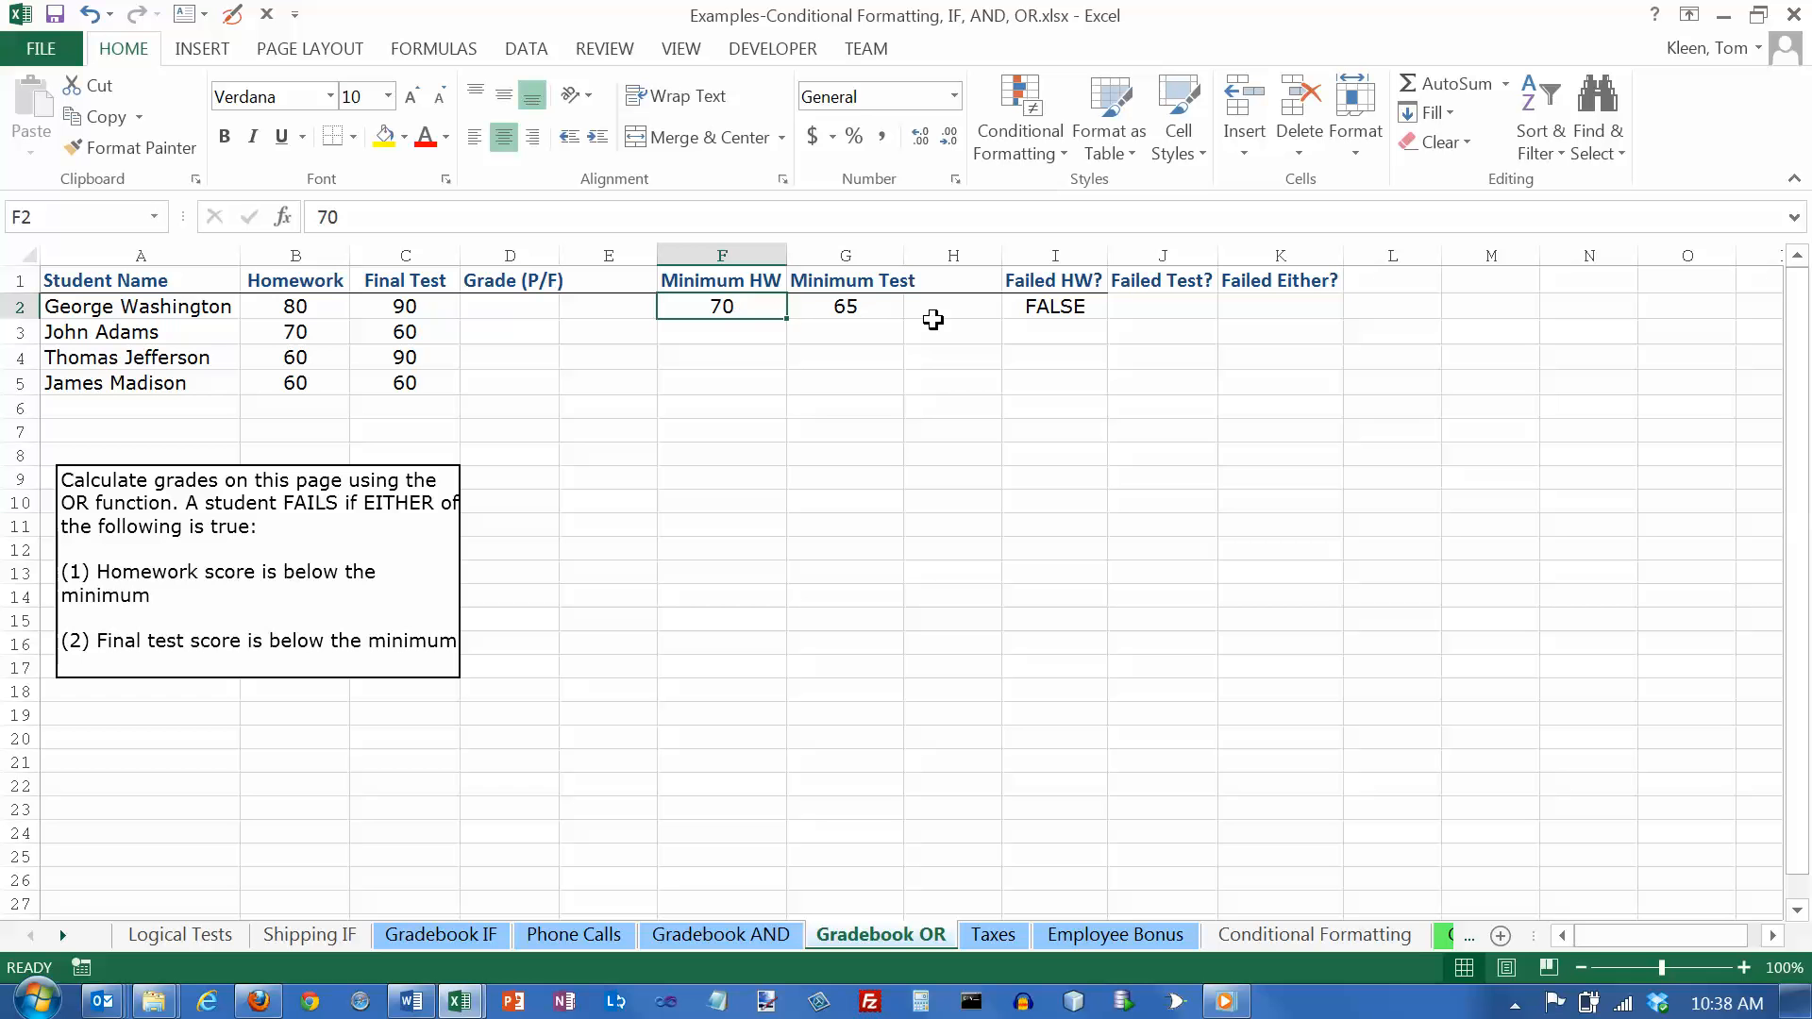
{"action": "left_click", "coordinate": [1162, 305]}
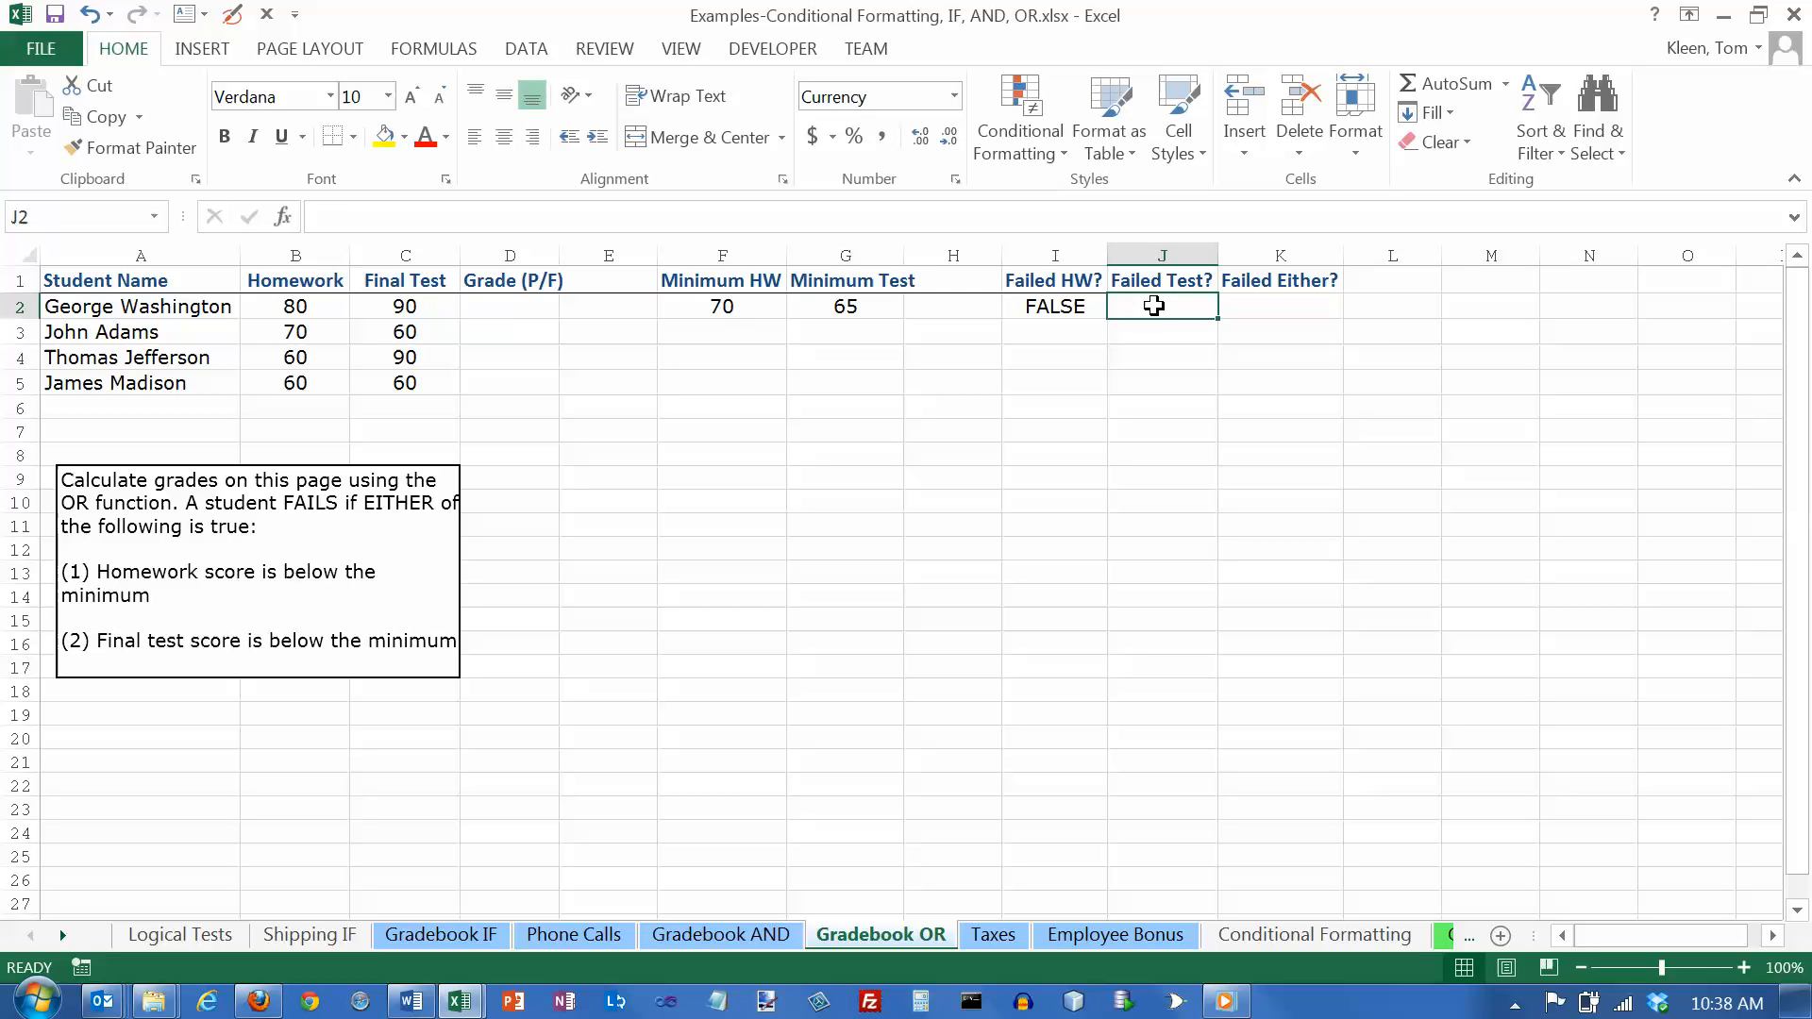
{"action": "mouse_move", "coordinate": [1151, 313]}
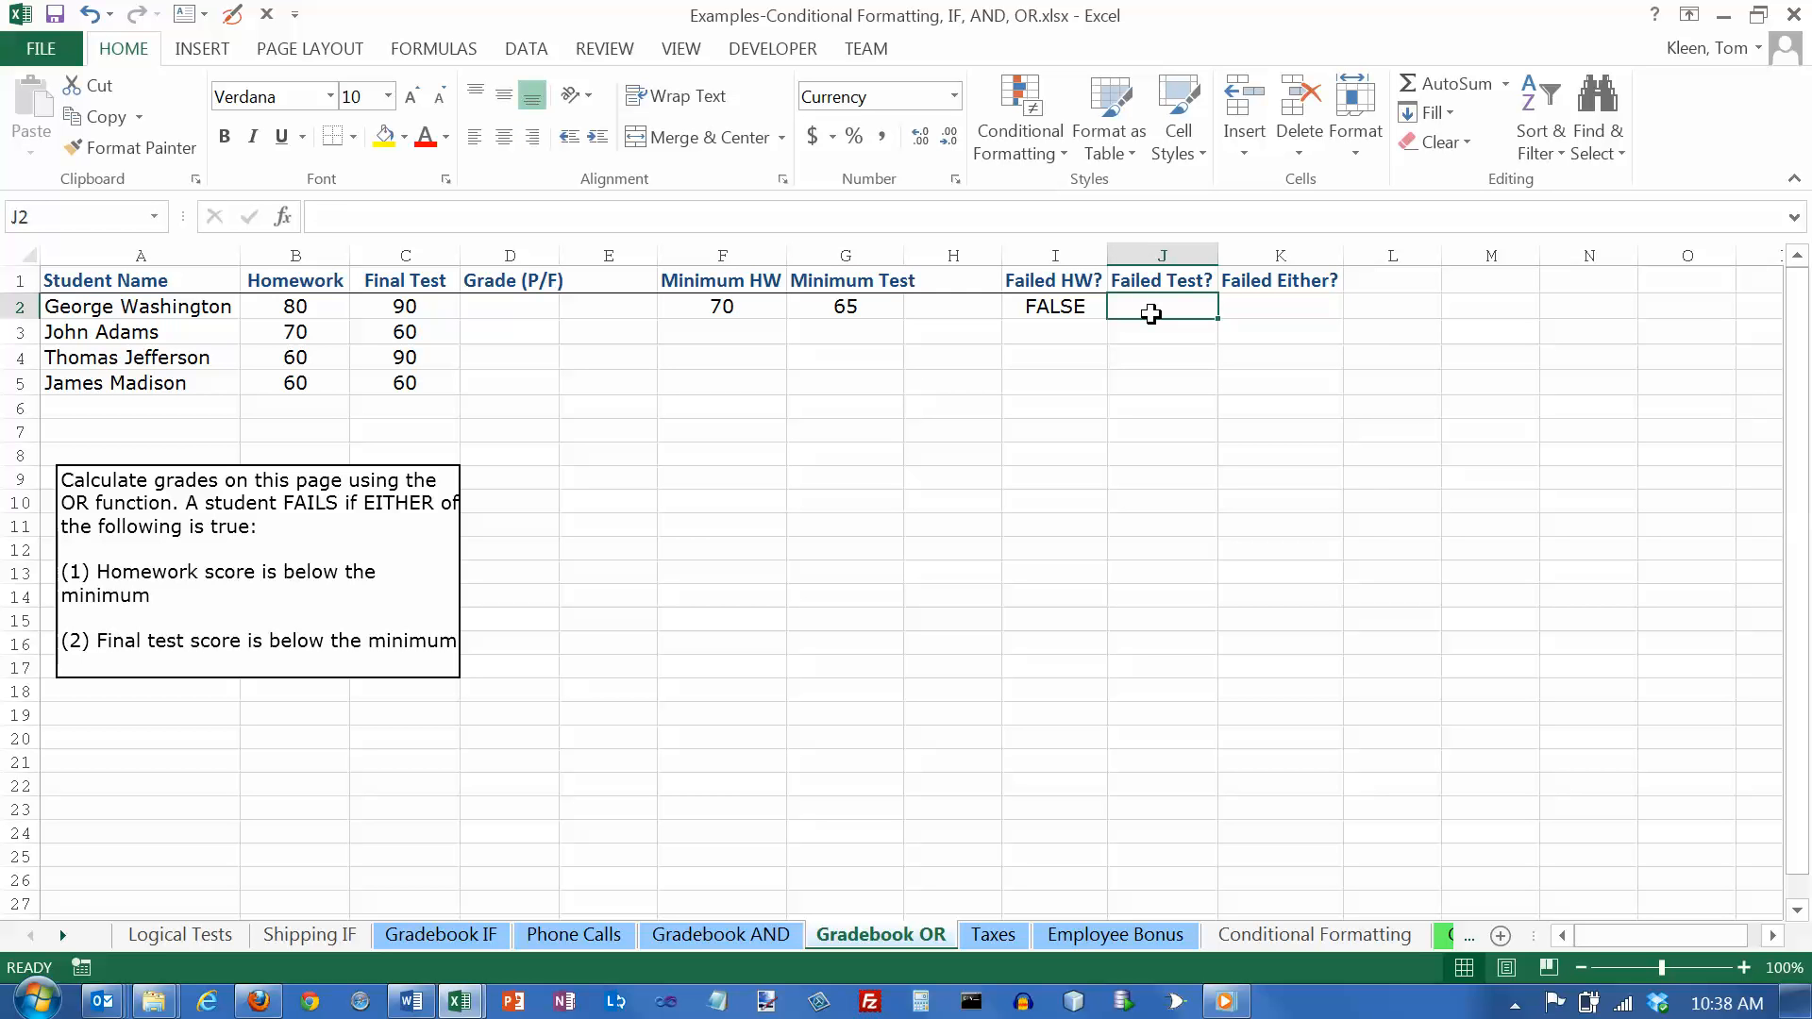
Step: Enter a J2 formula checking whether the C2 test score is below the G2 minimum
{"action": "type", "text": "="}
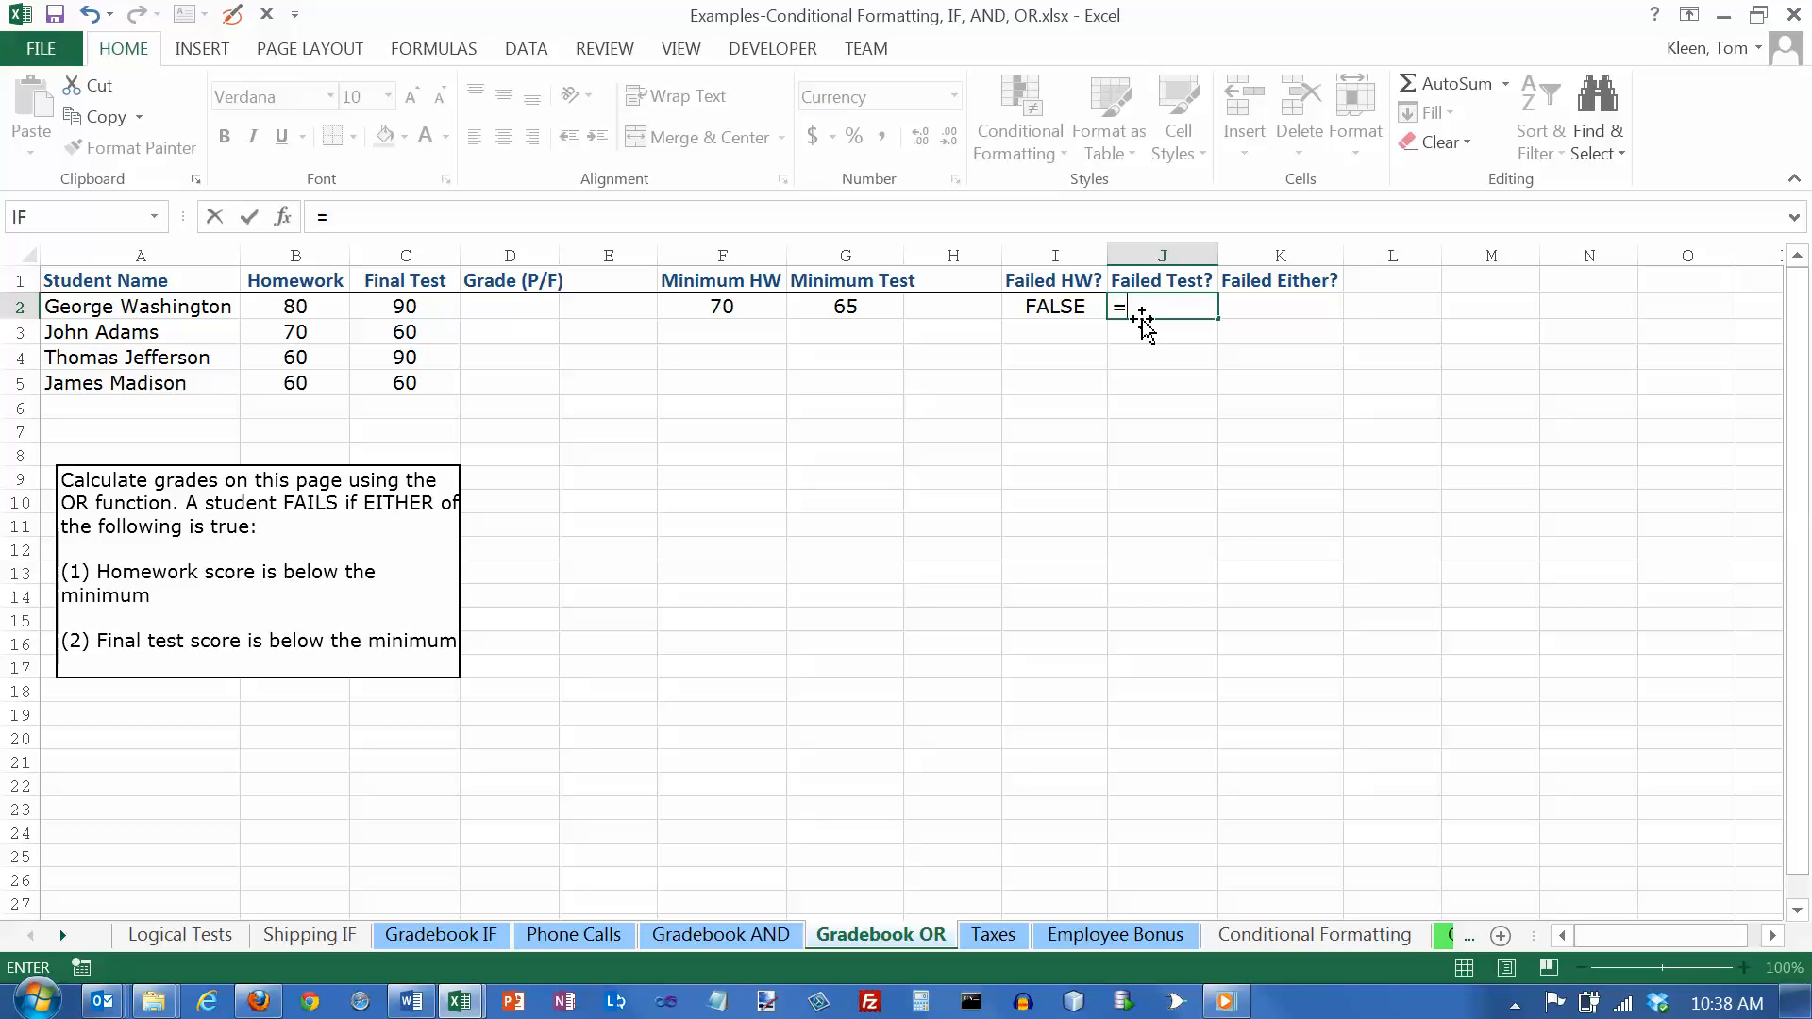
{"action": "left_click", "coordinate": [405, 305]}
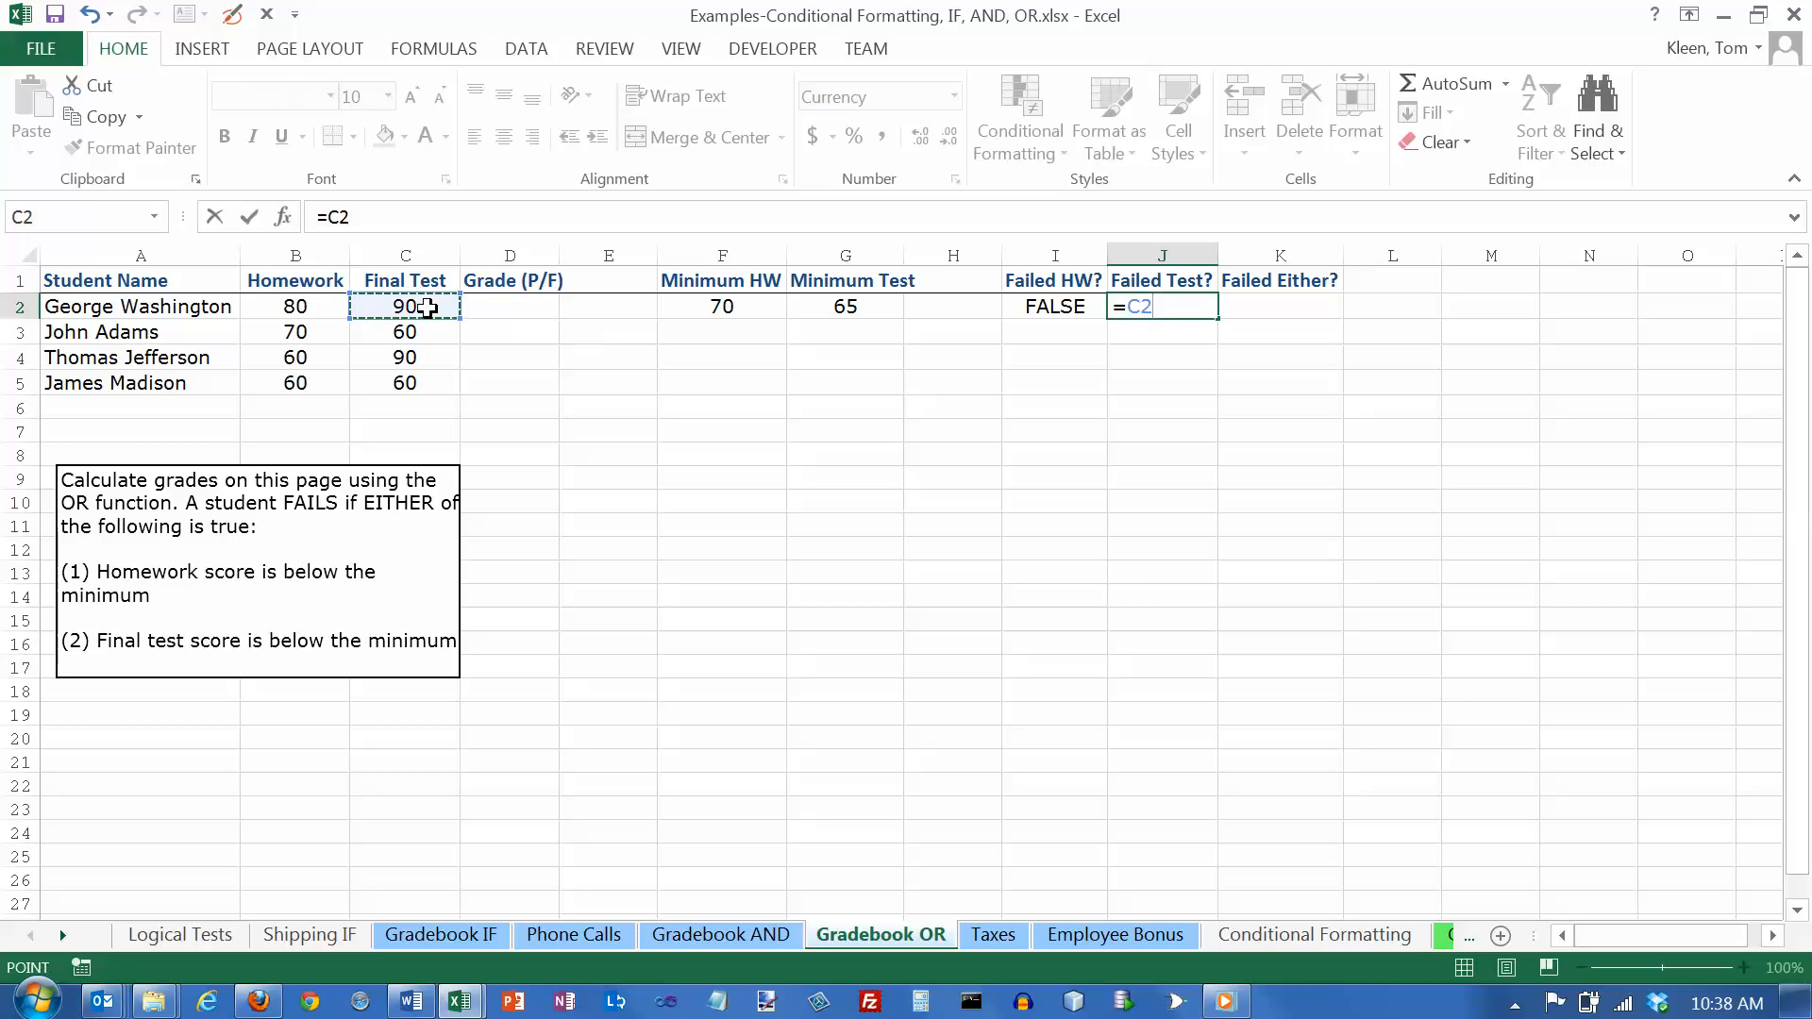
{"action": "type", "text": "<"}
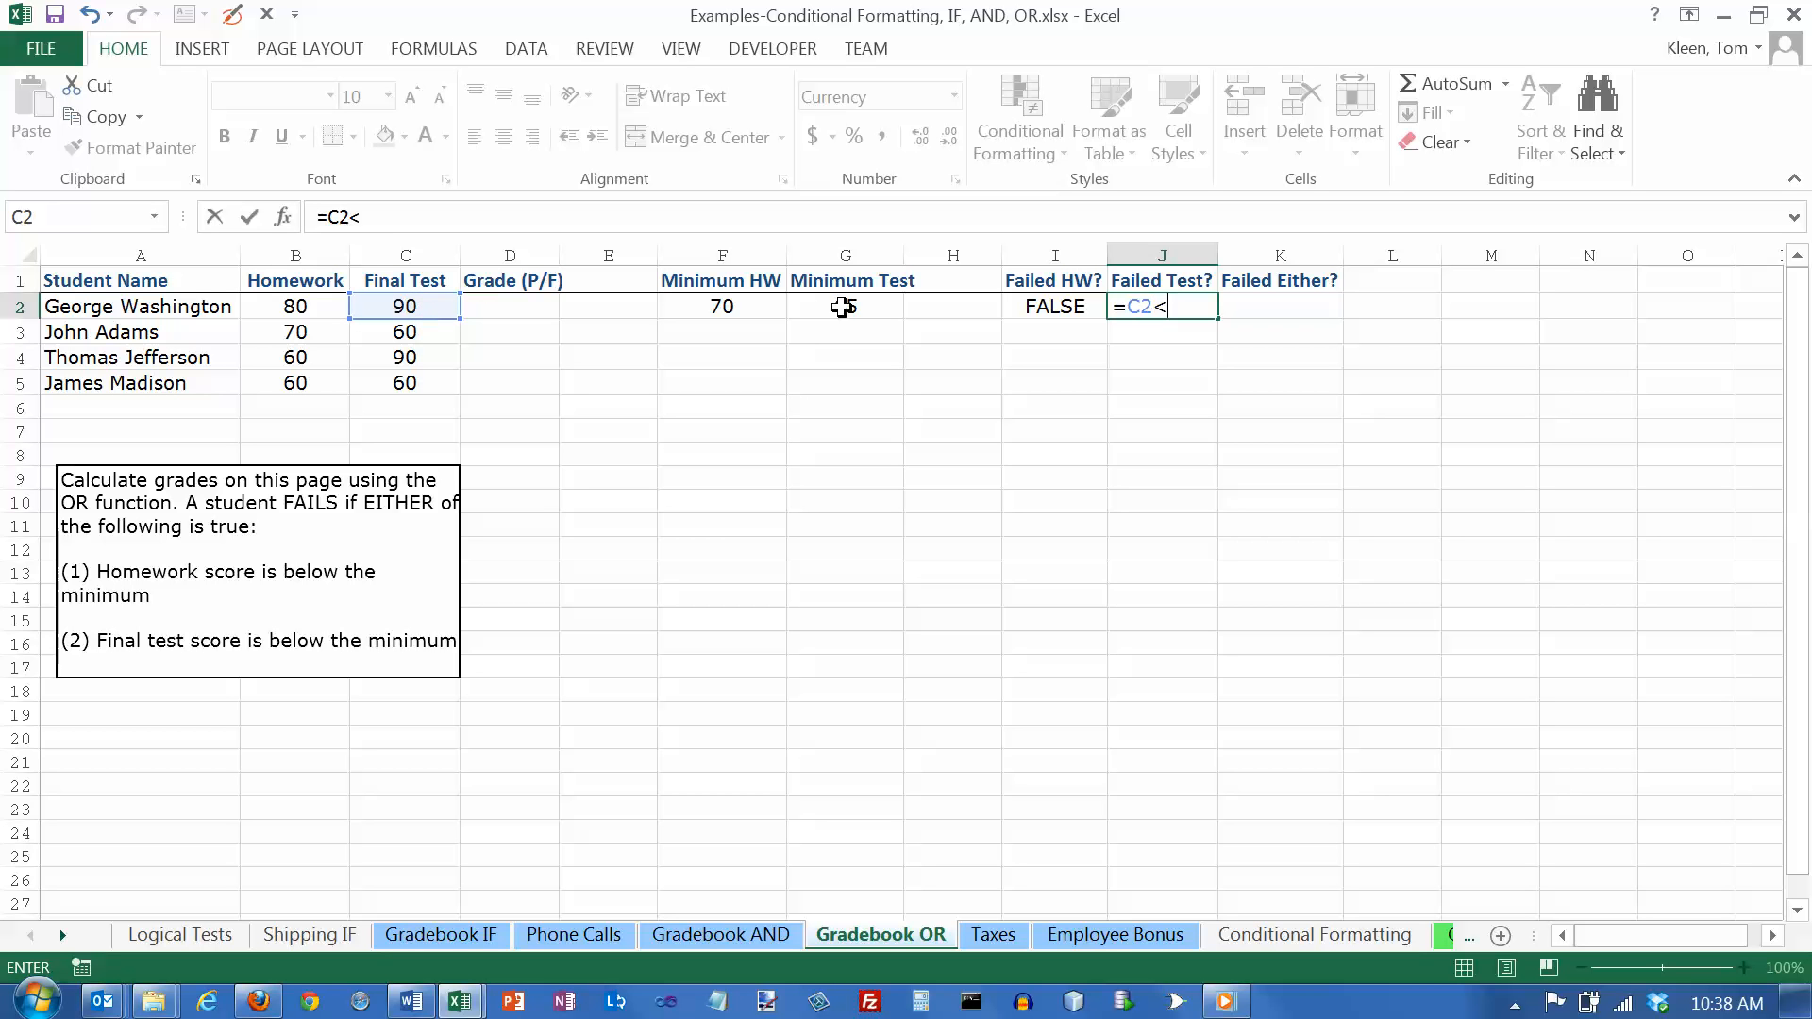
{"action": "left_click", "coordinate": [845, 306]}
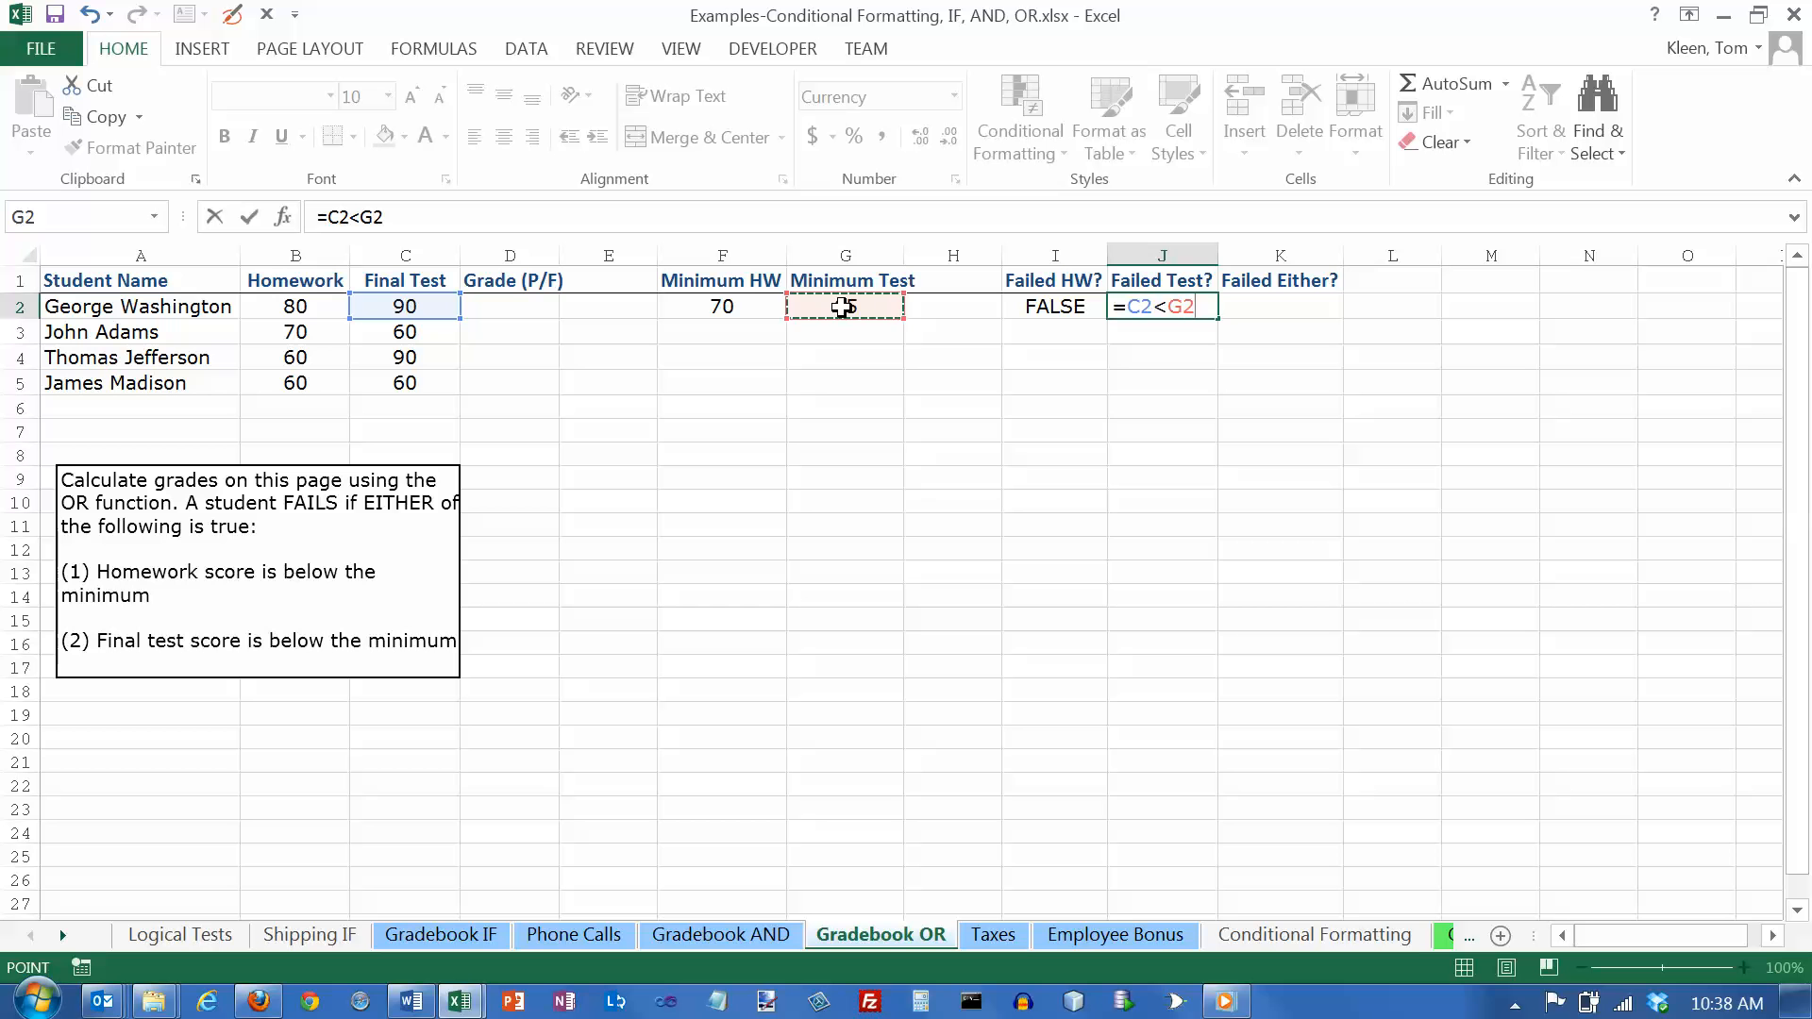
{"action": "key", "text": "f4"}
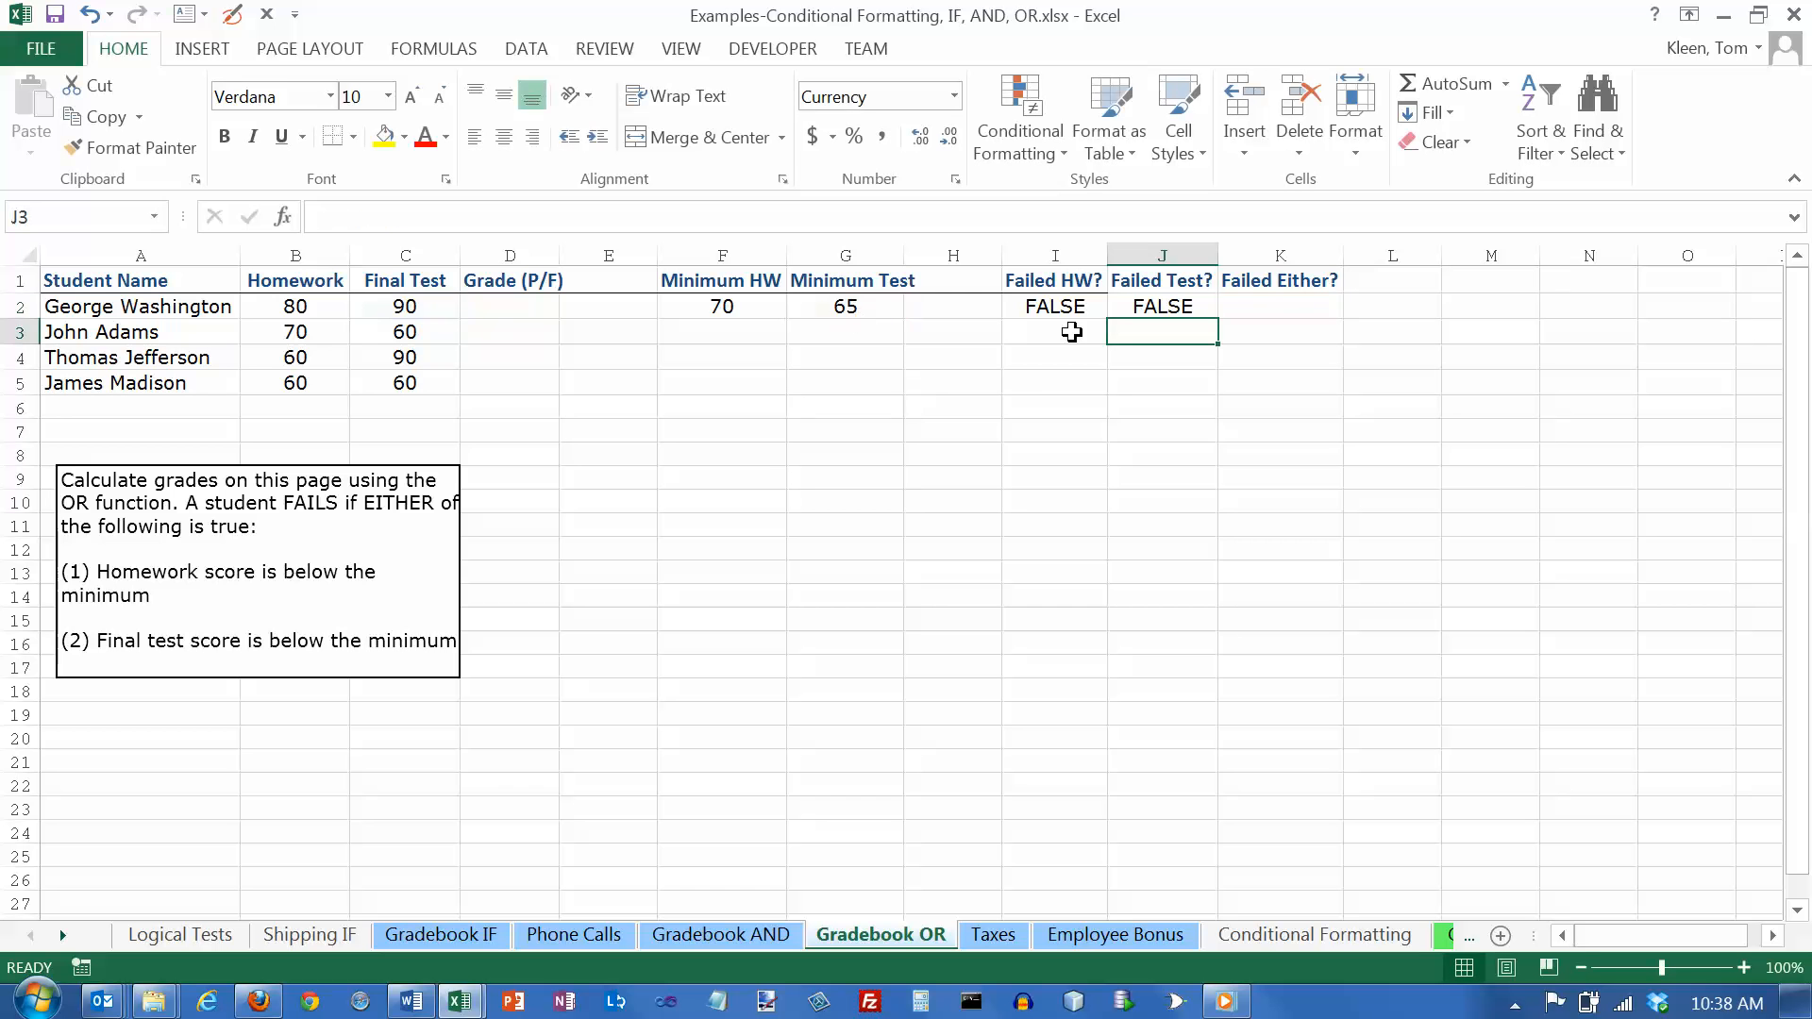
{"action": "left_click", "coordinate": [1279, 305]}
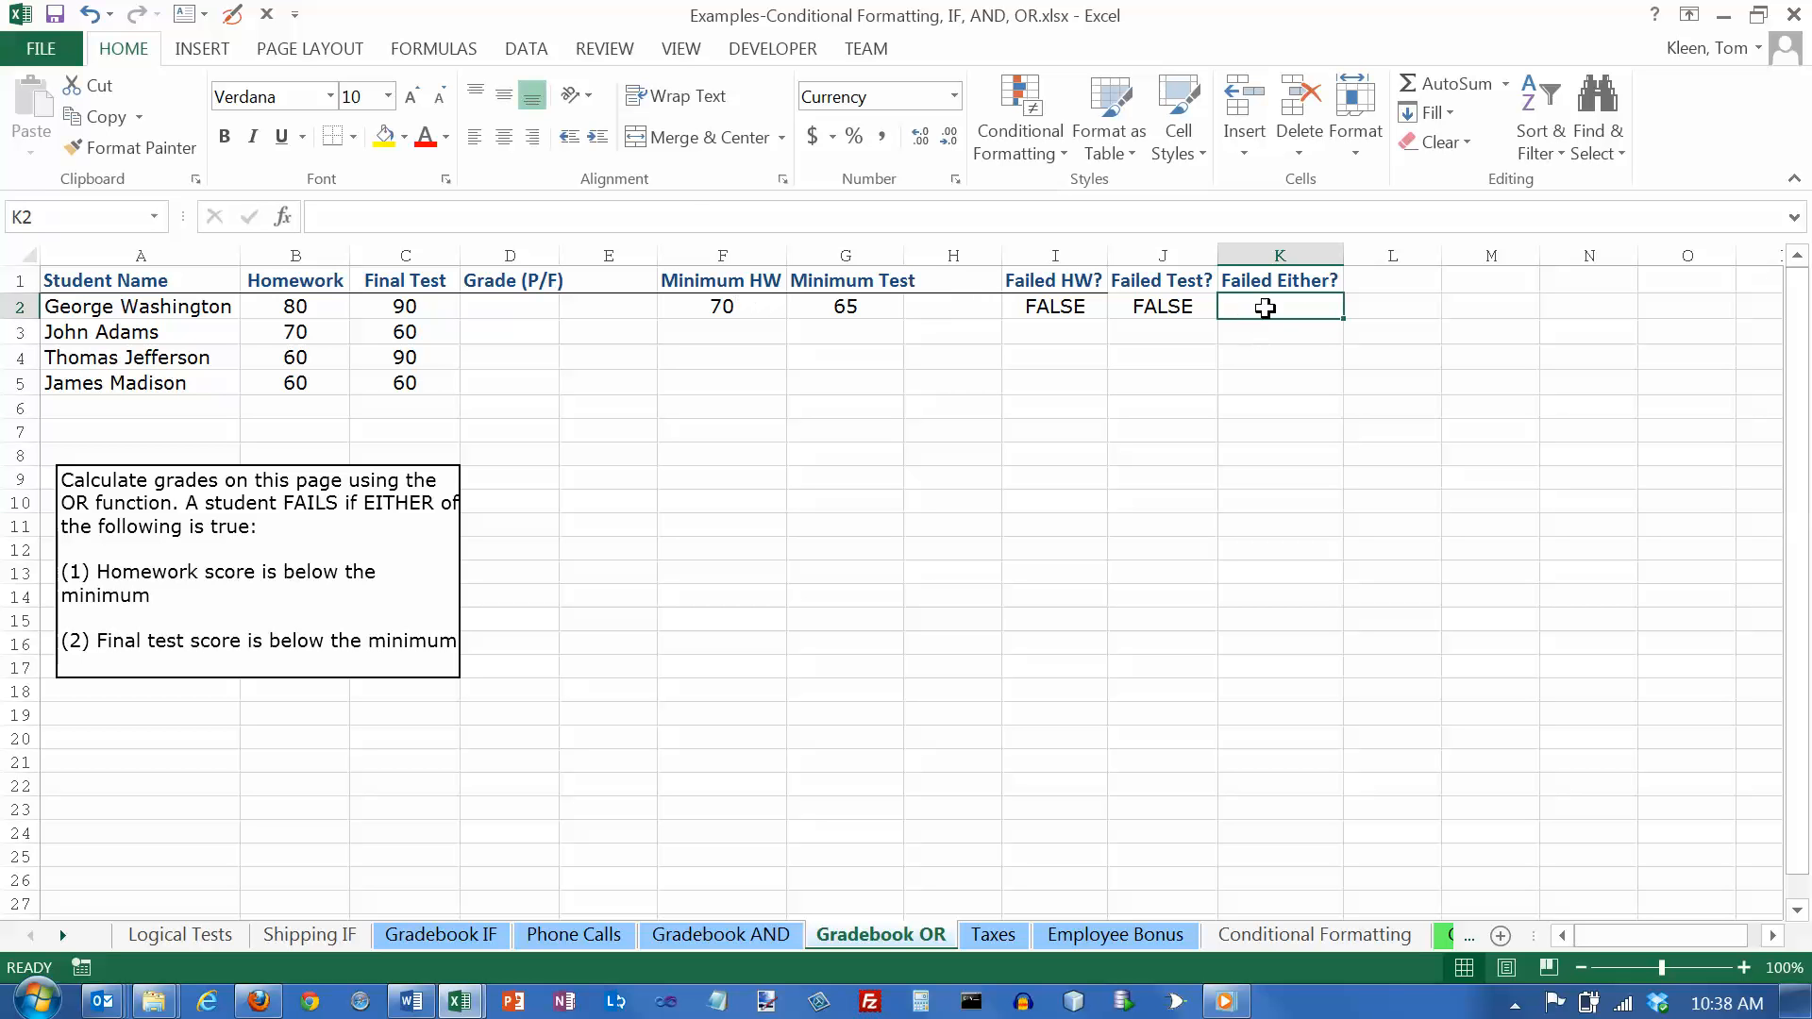
Step: Open the Formulas Logical function list for the Failed Either? cell K2
{"action": "left_click", "coordinate": [433, 49]}
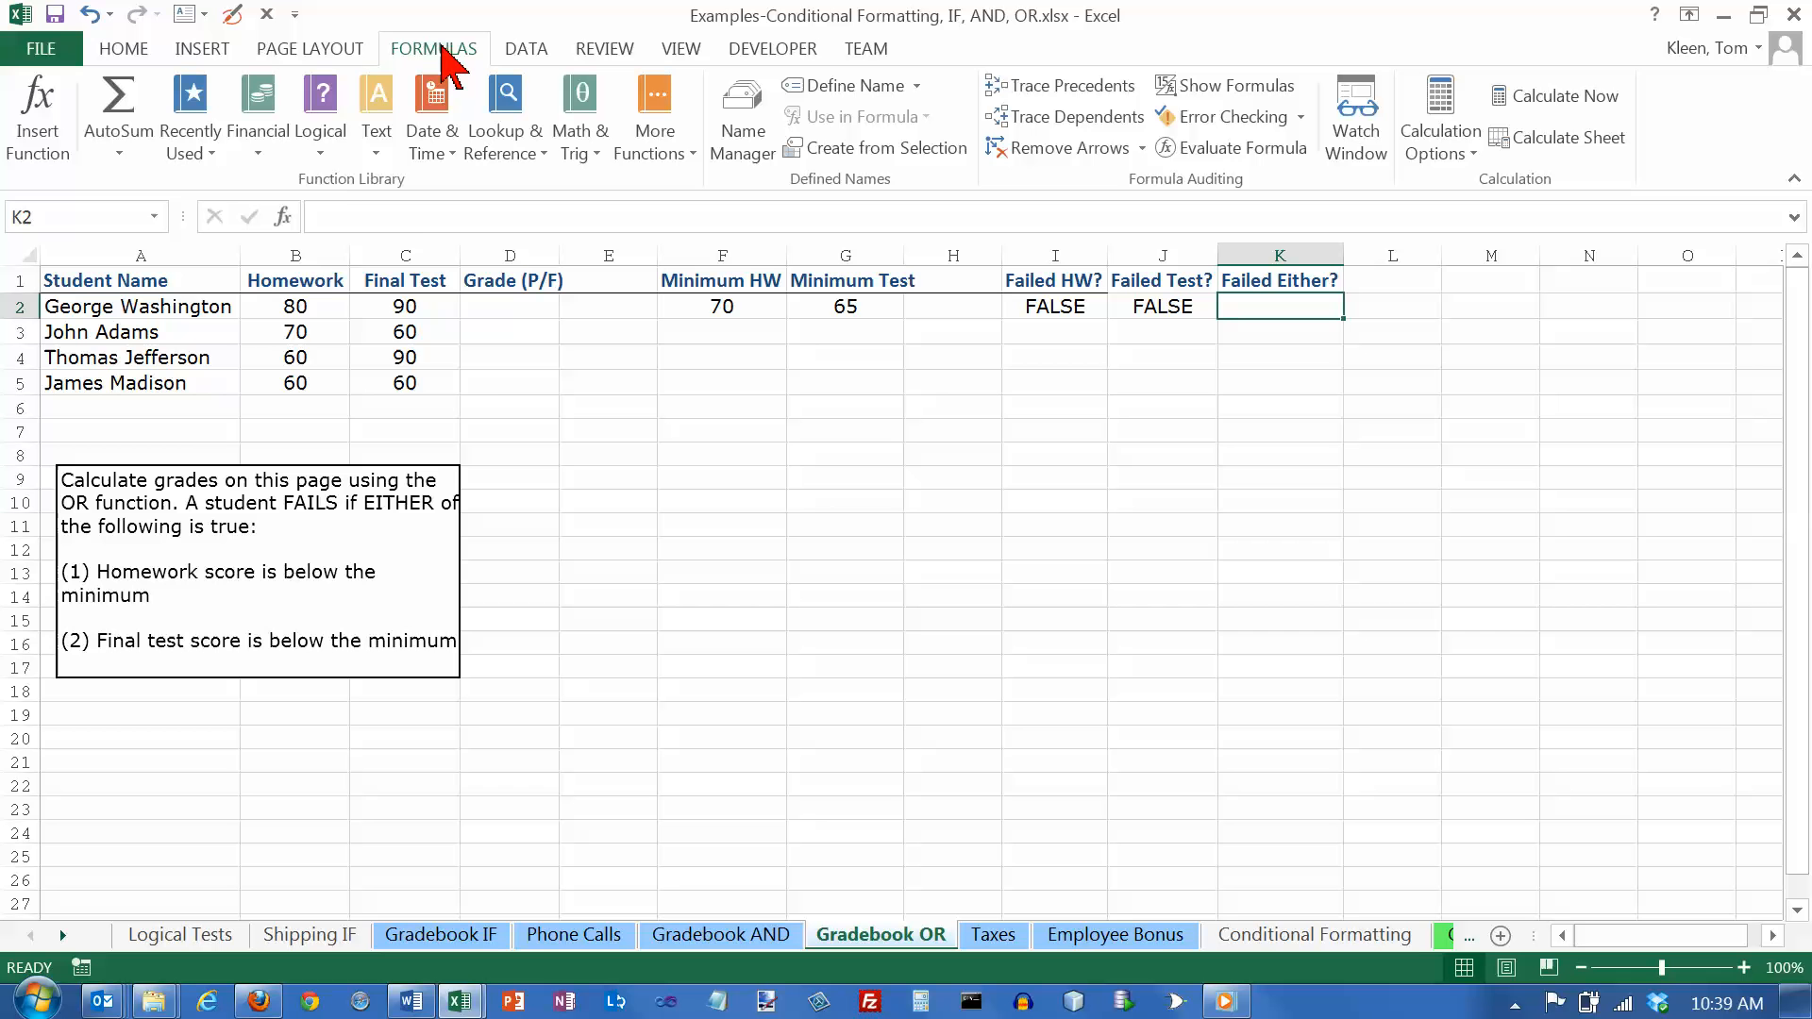
{"action": "left_click", "coordinate": [320, 113]}
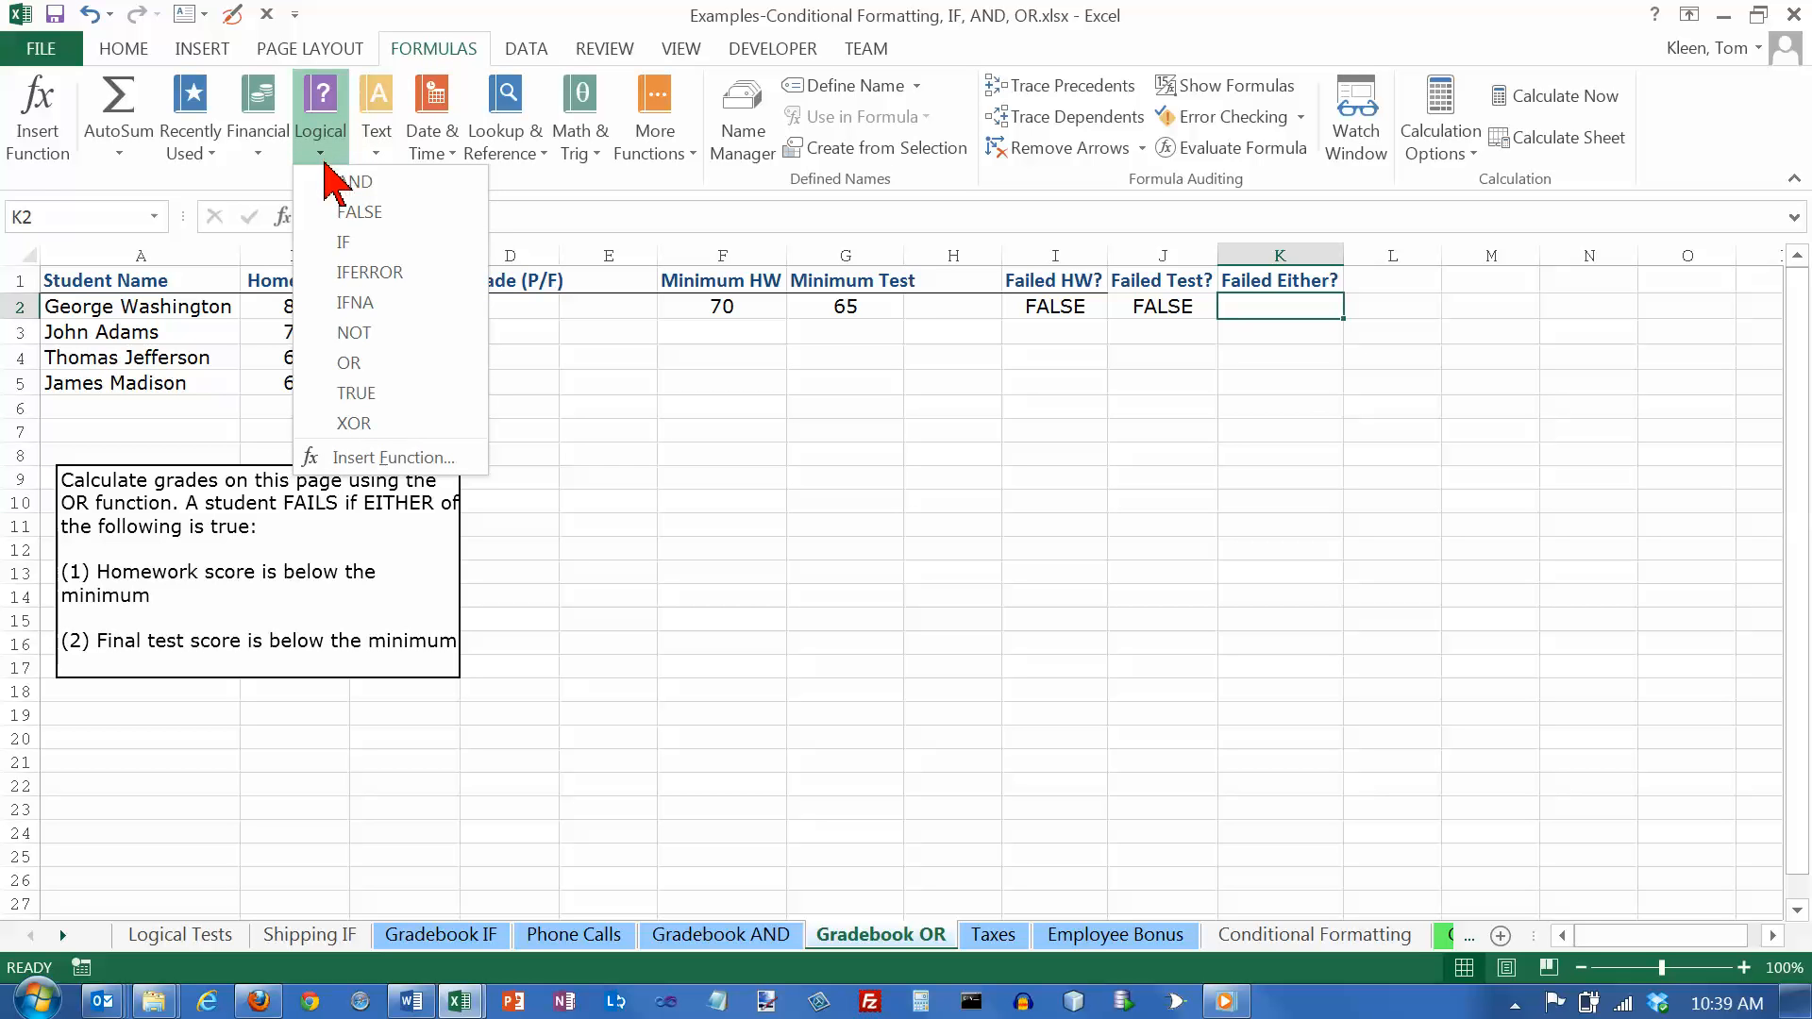
{"action": "mouse_move", "coordinate": [350, 362]}
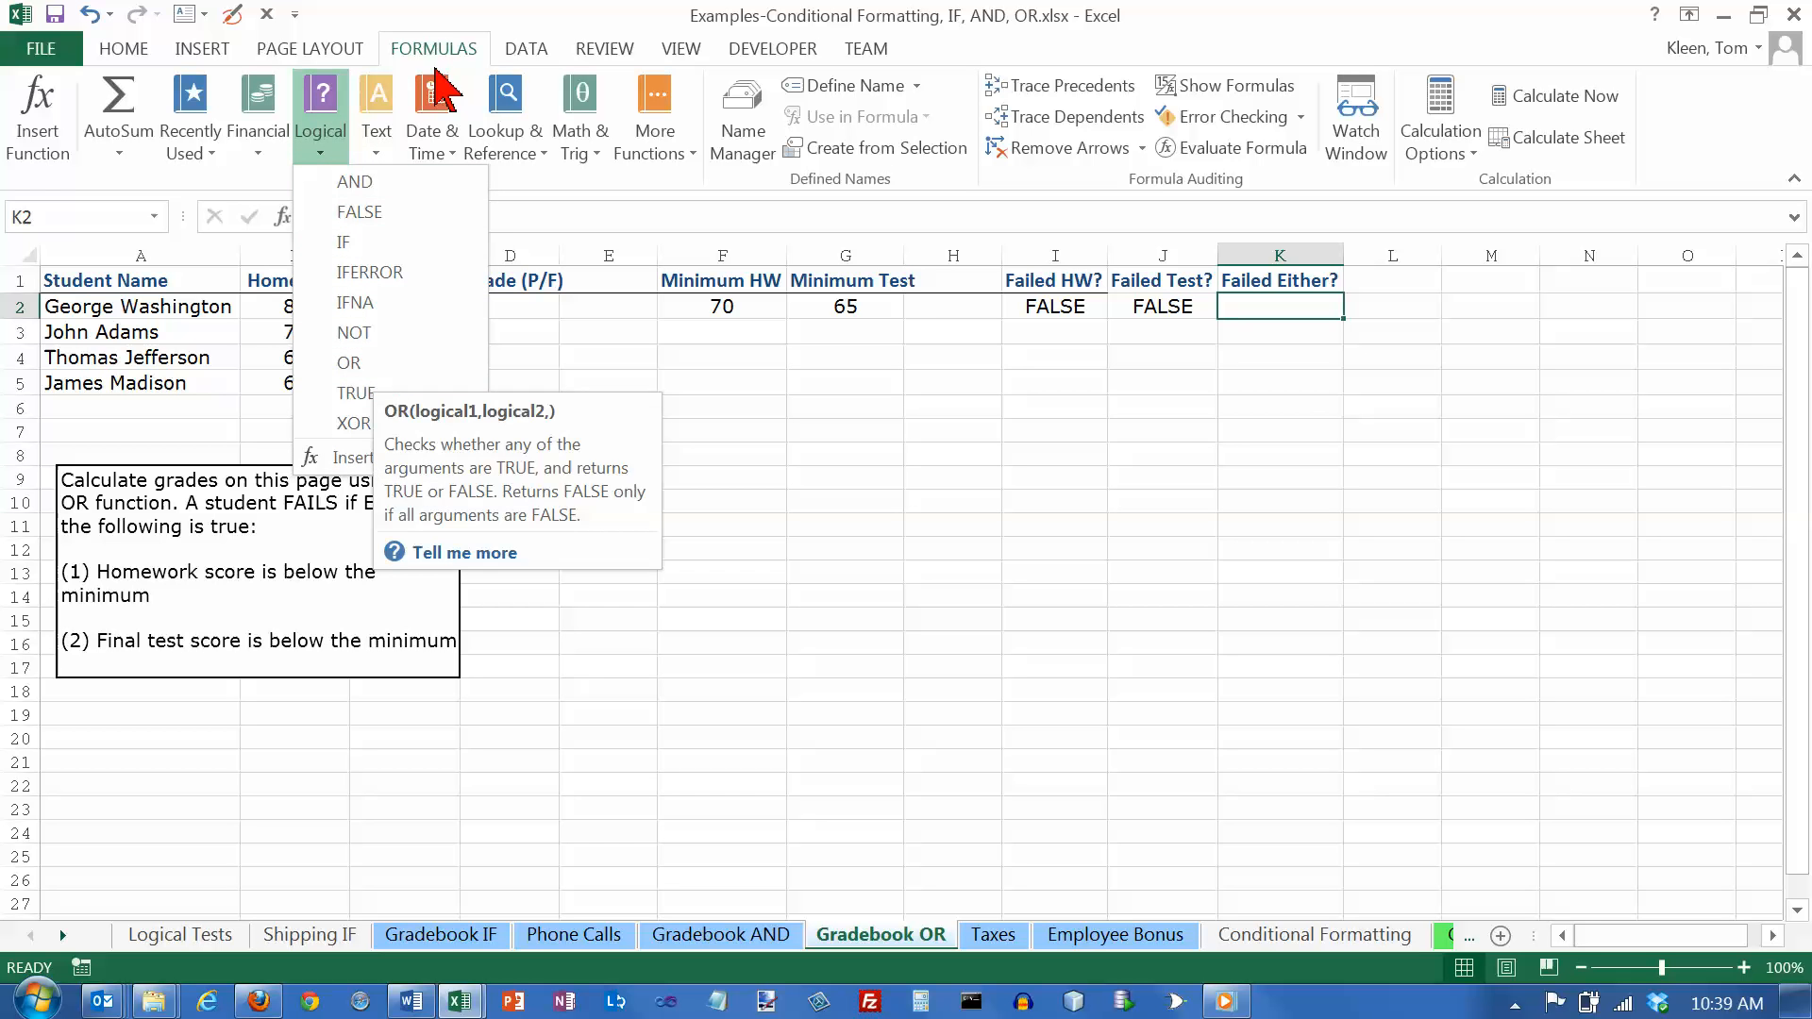
{"action": "mouse_move", "coordinate": [335, 174]}
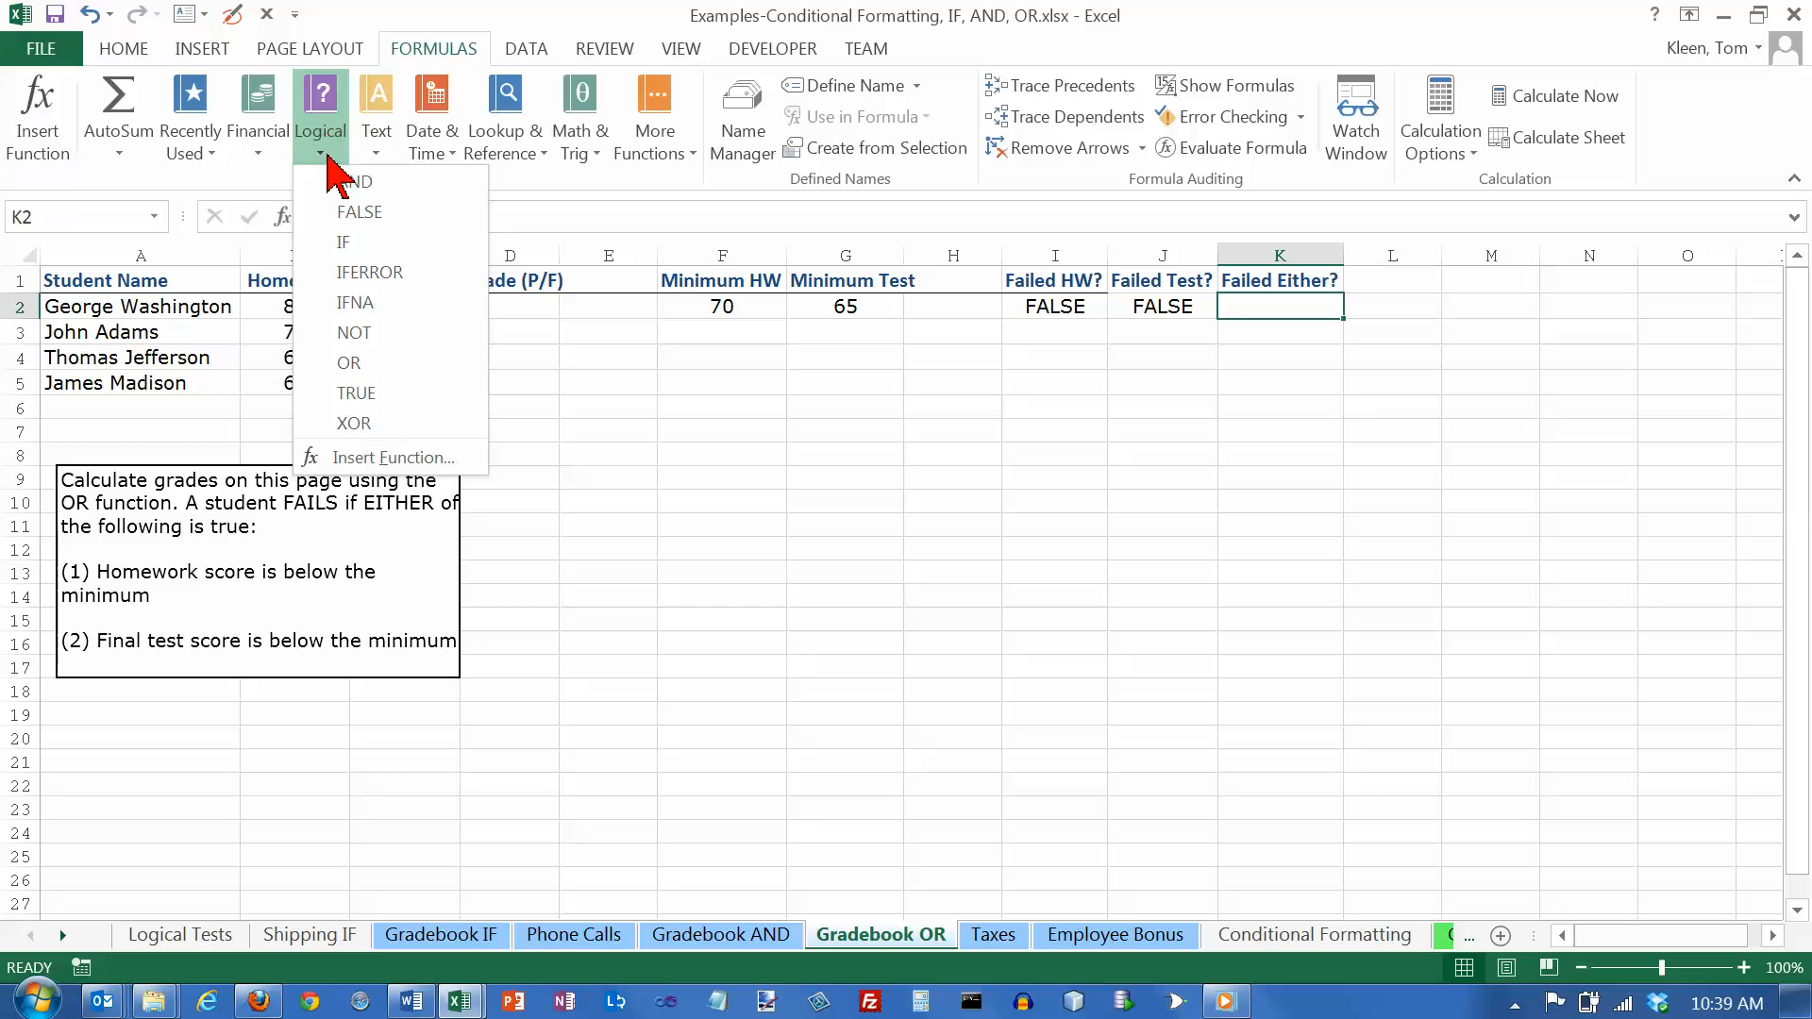
{"action": "mouse_move", "coordinate": [335, 122]}
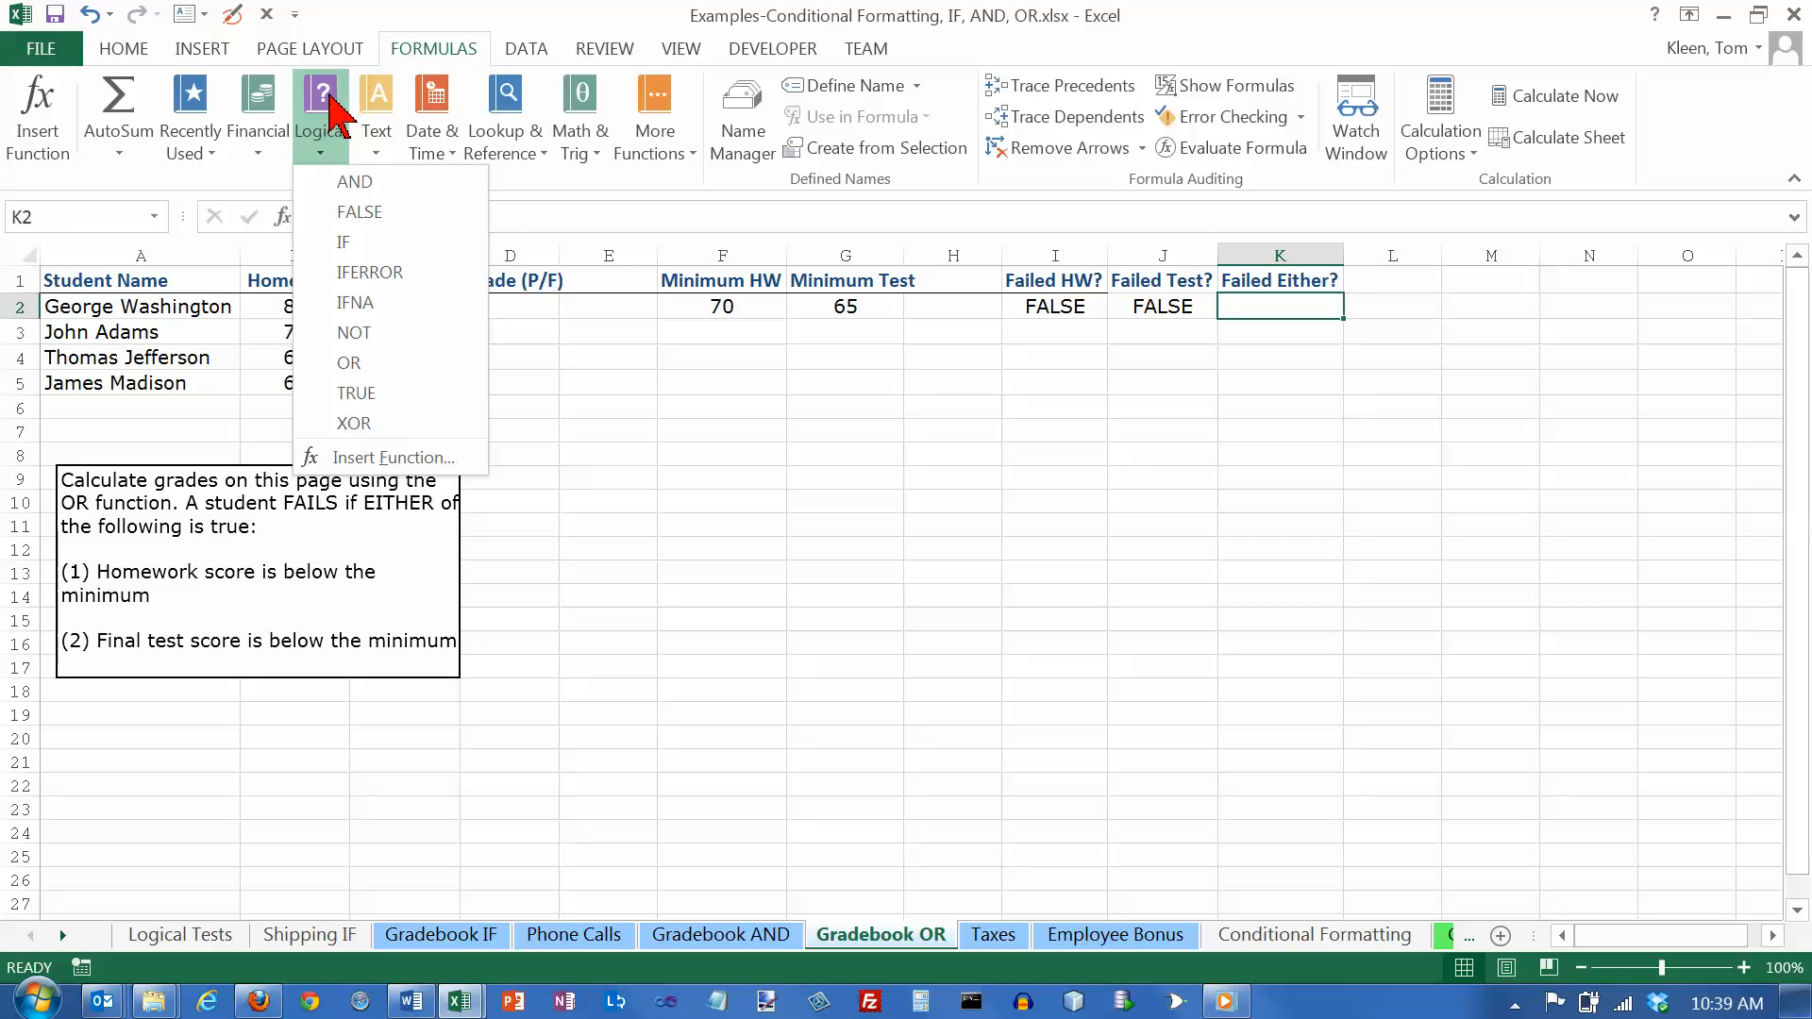
{"action": "mouse_move", "coordinate": [360, 211]}
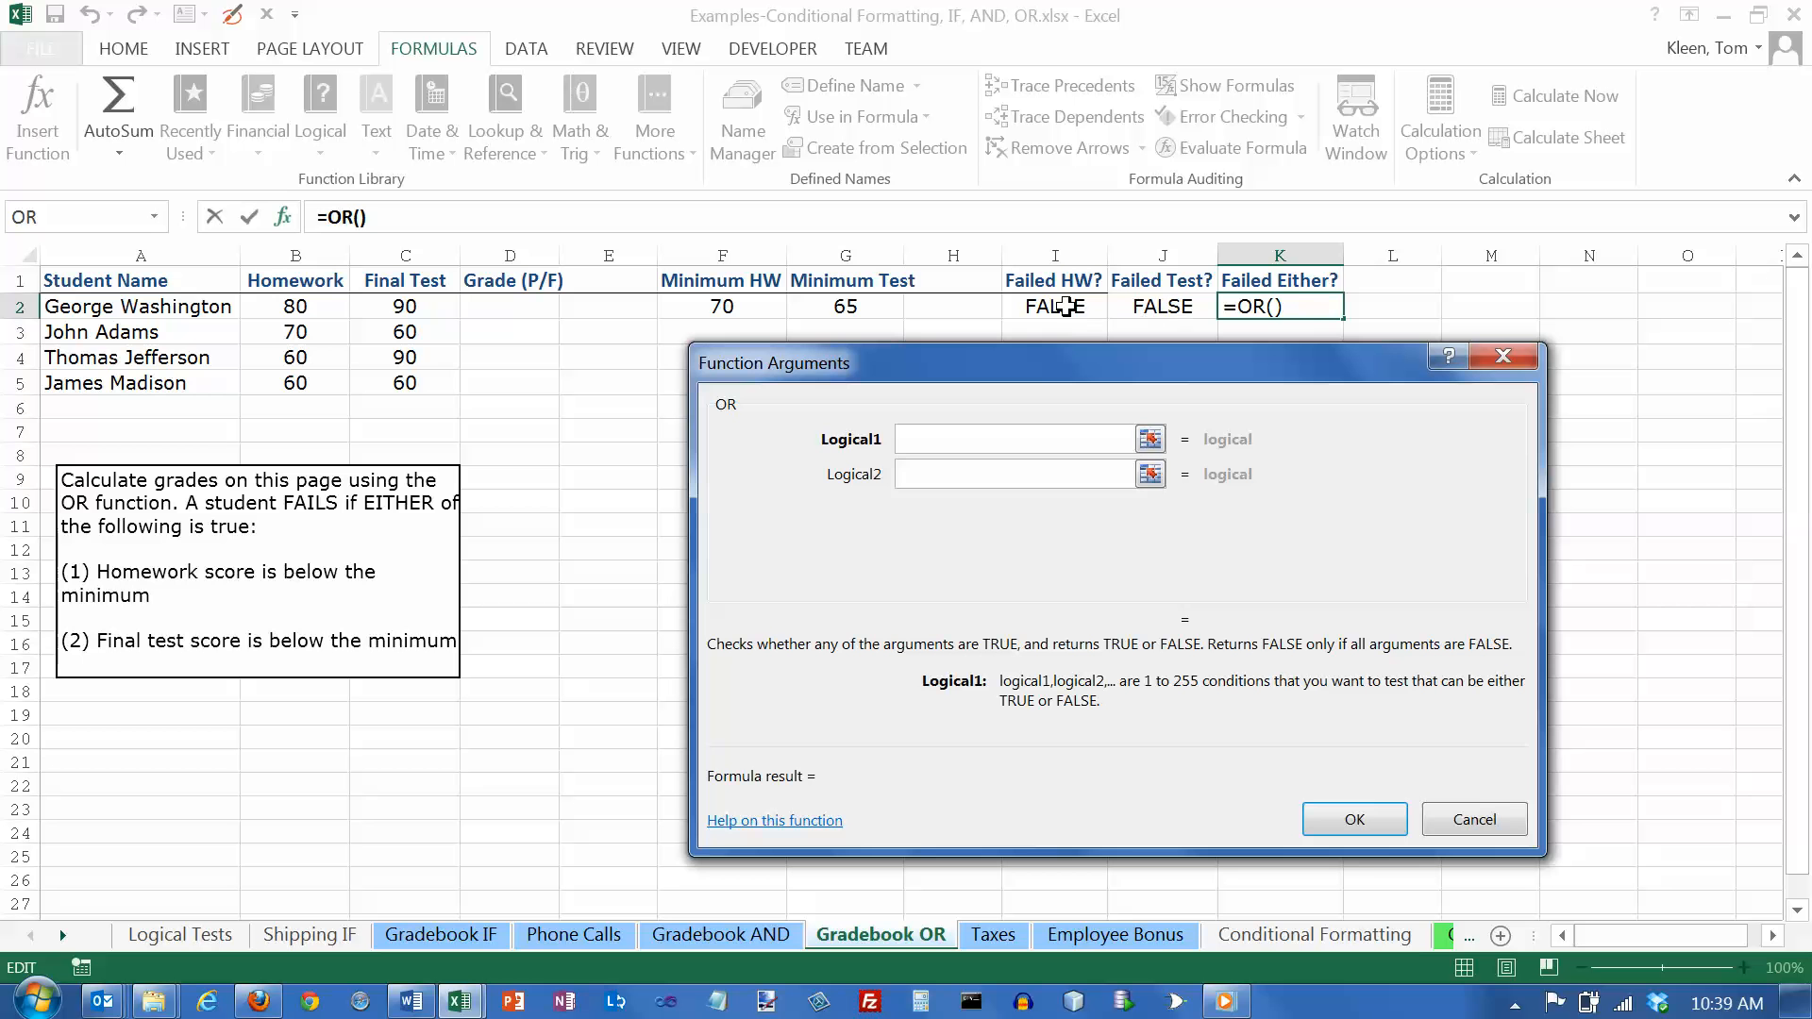
Step: Set the OR arguments to I2 (Failed HW?) and J2 (Failed Test?)
{"action": "left_click", "coordinate": [1051, 306]}
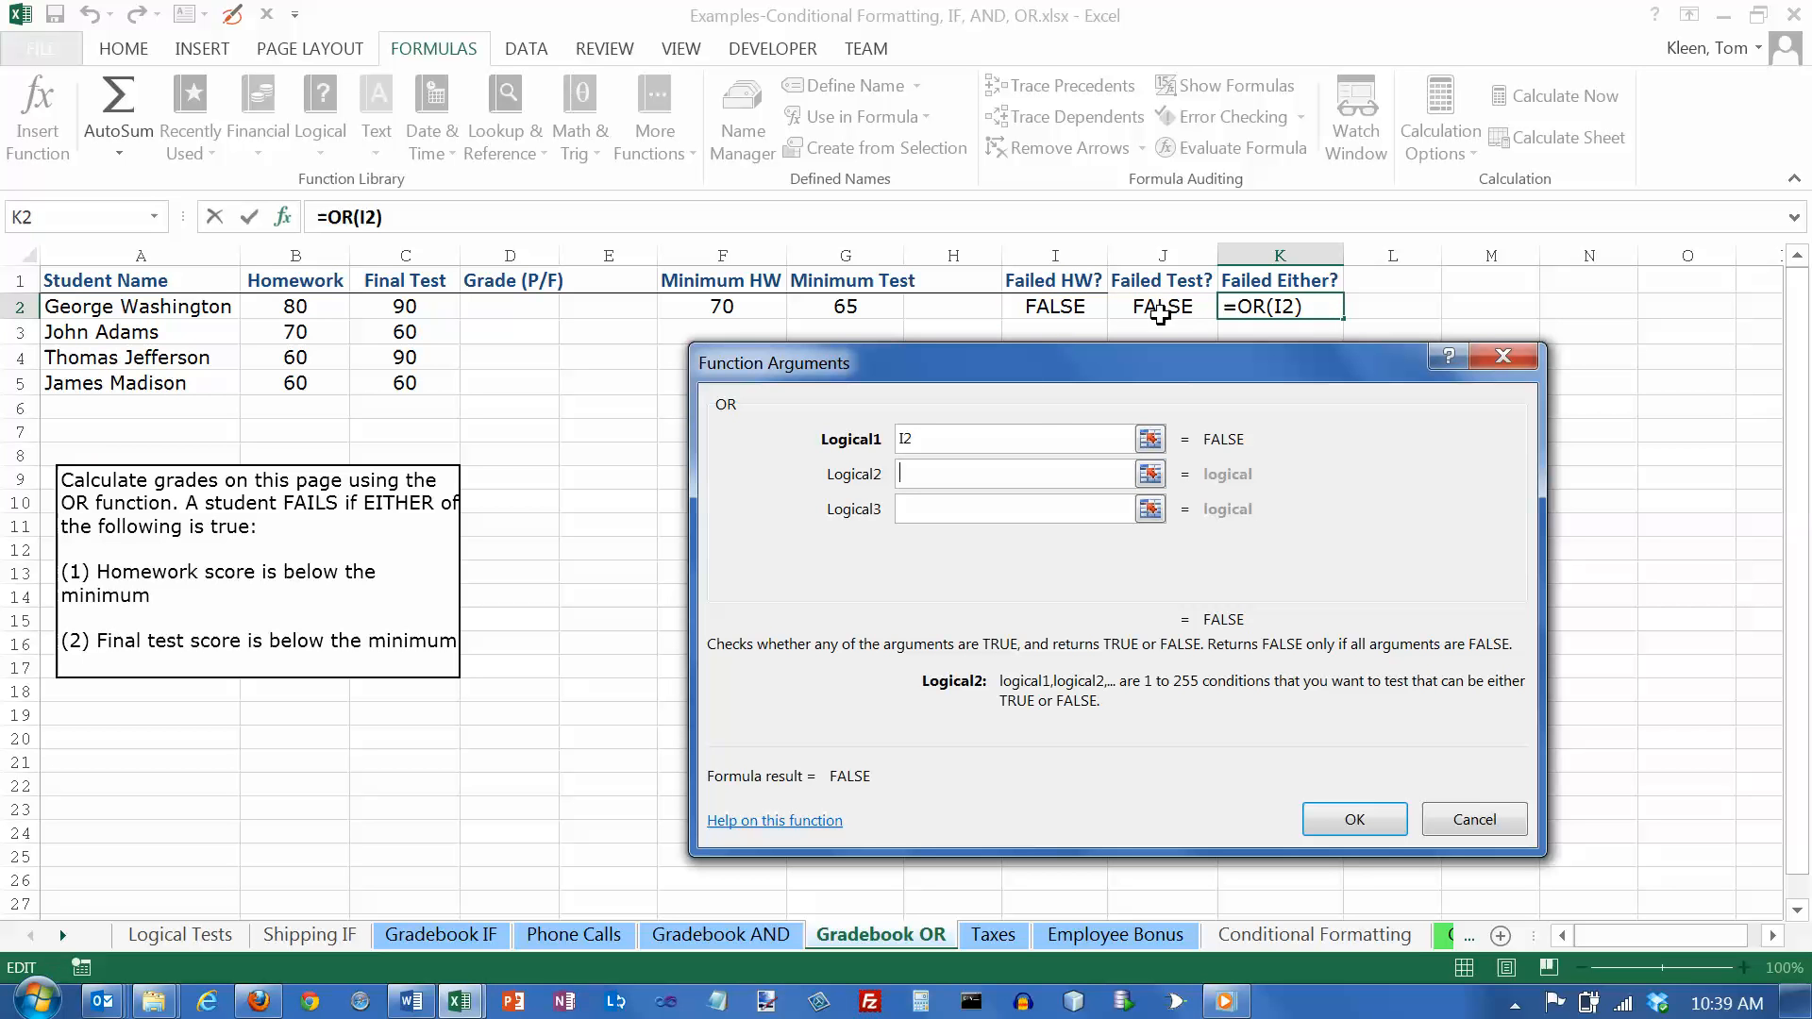
{"action": "left_click", "coordinate": [1161, 306]}
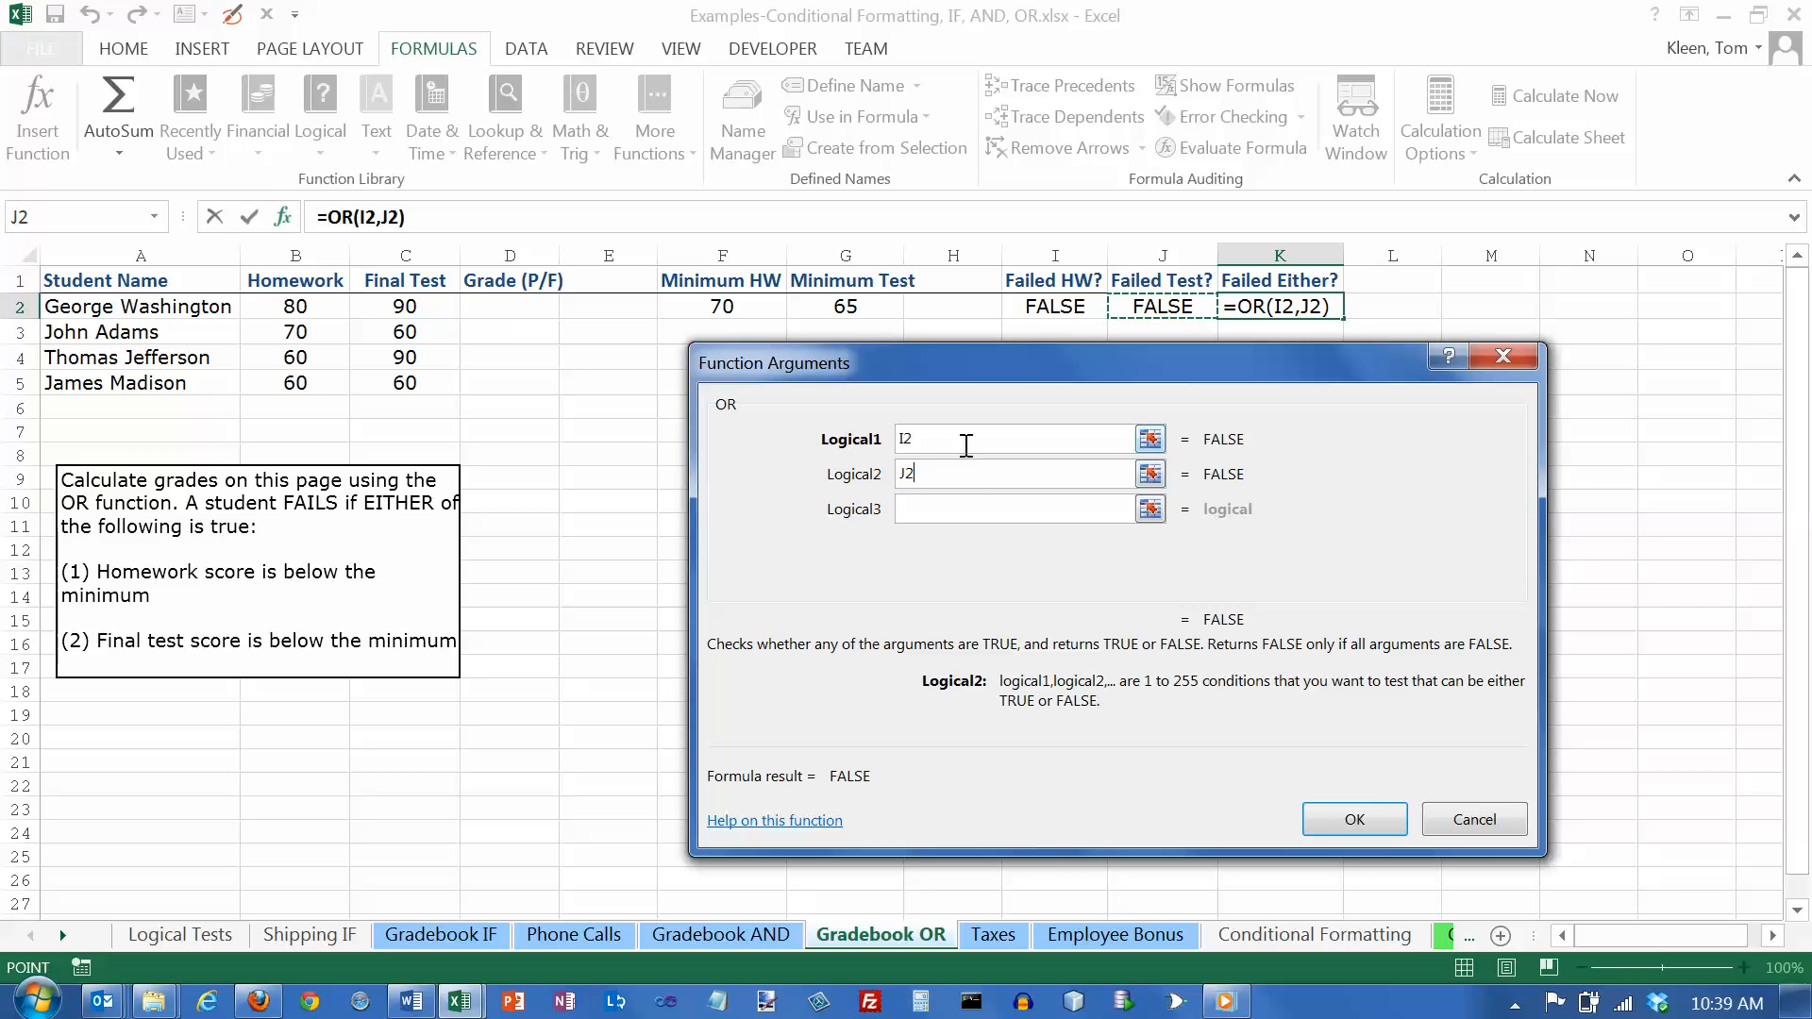
{"action": "mouse_move", "coordinate": [847, 822]}
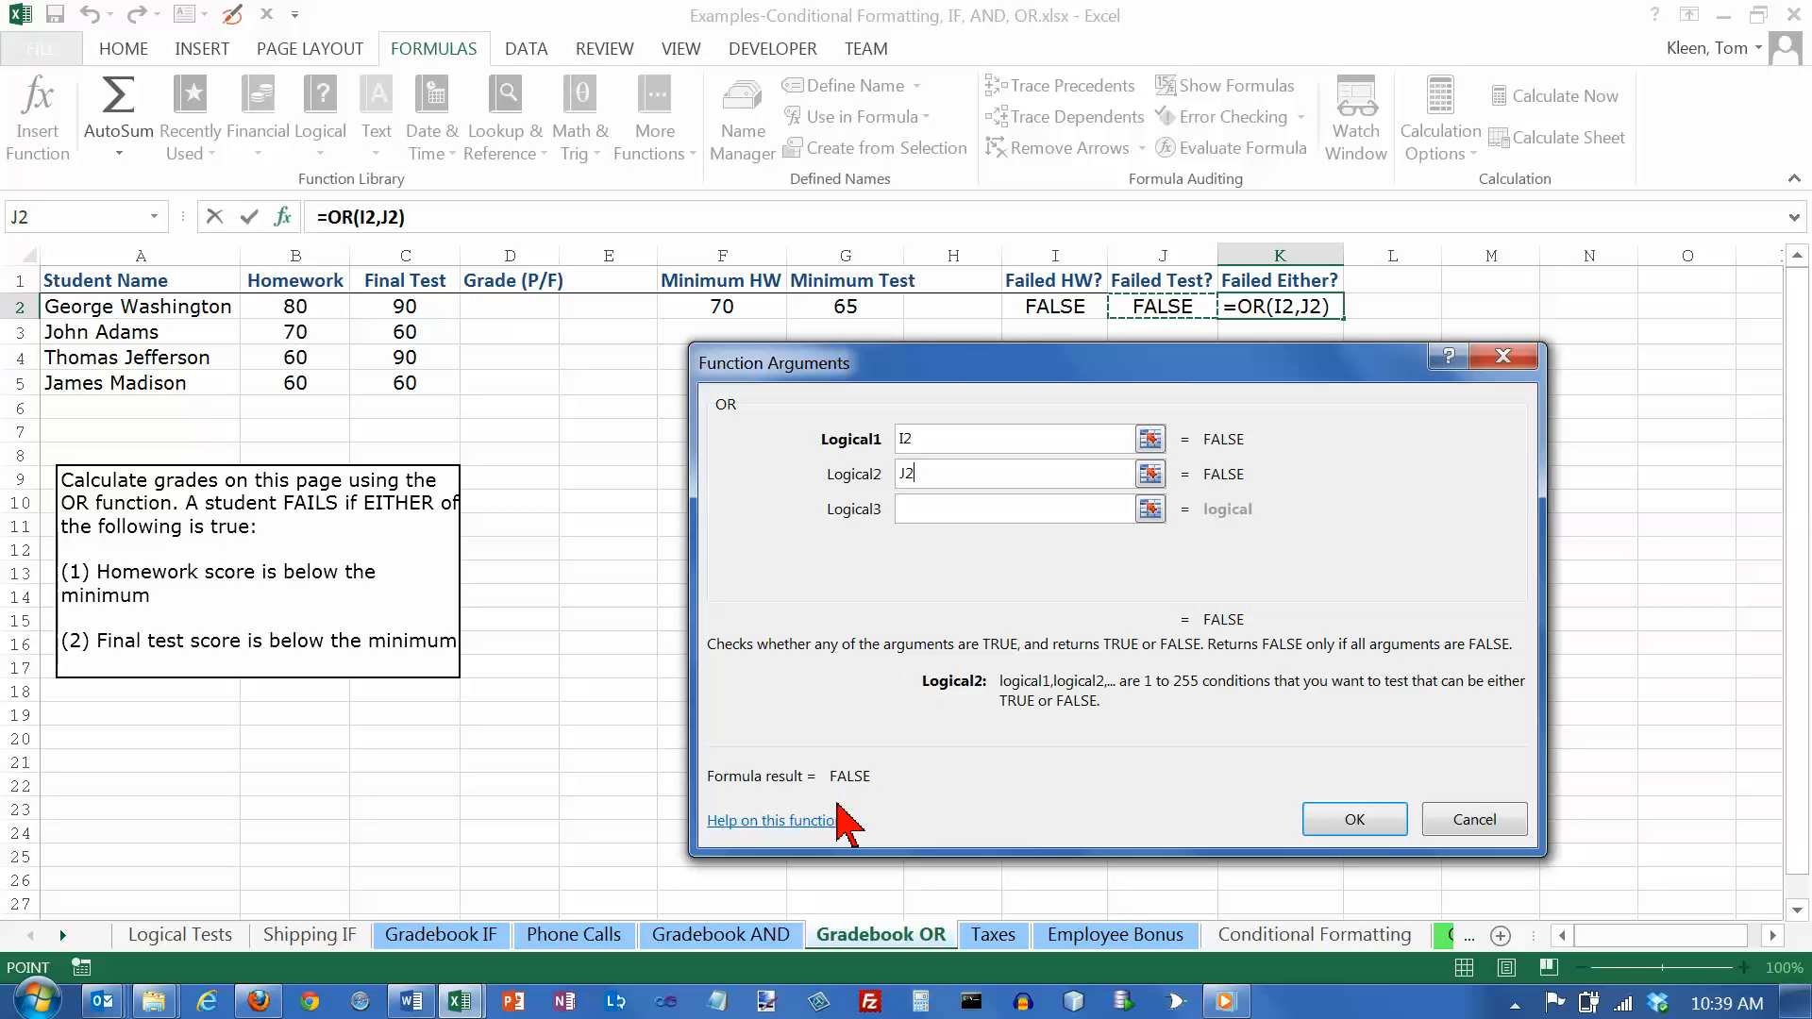
{"action": "mouse_move", "coordinate": [884, 832]}
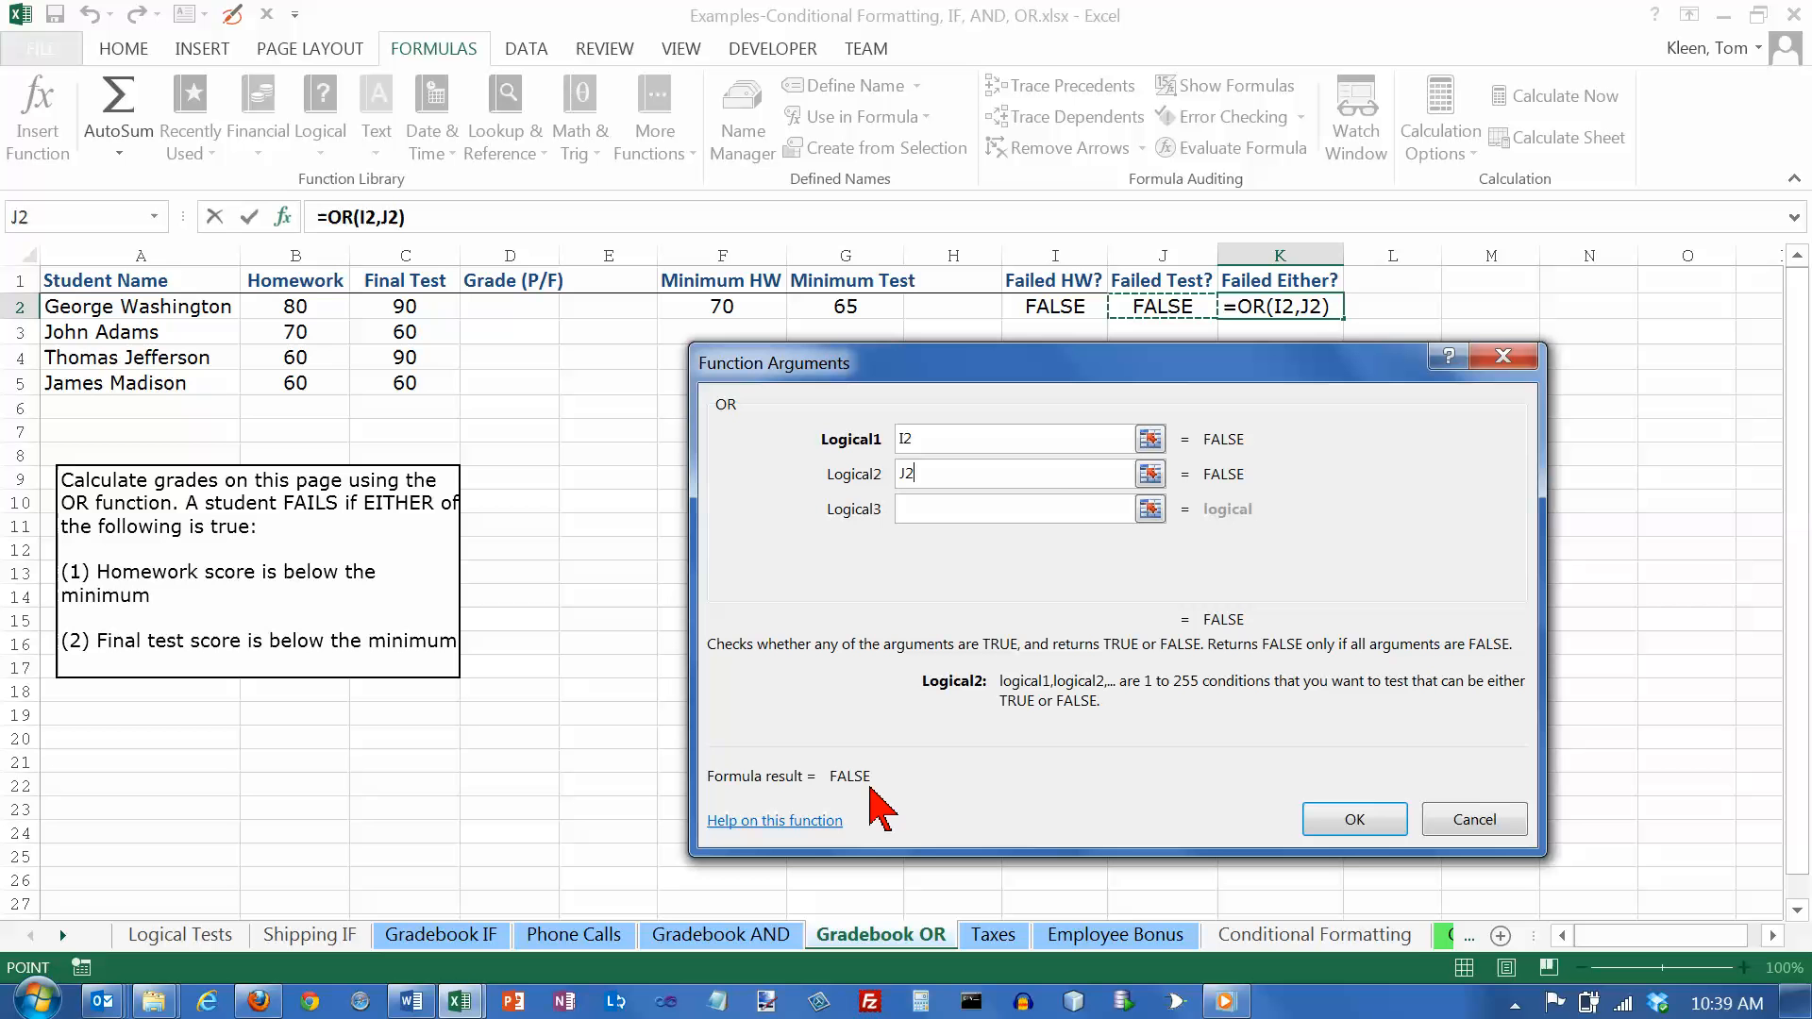
{"action": "mouse_move", "coordinate": [1219, 473]}
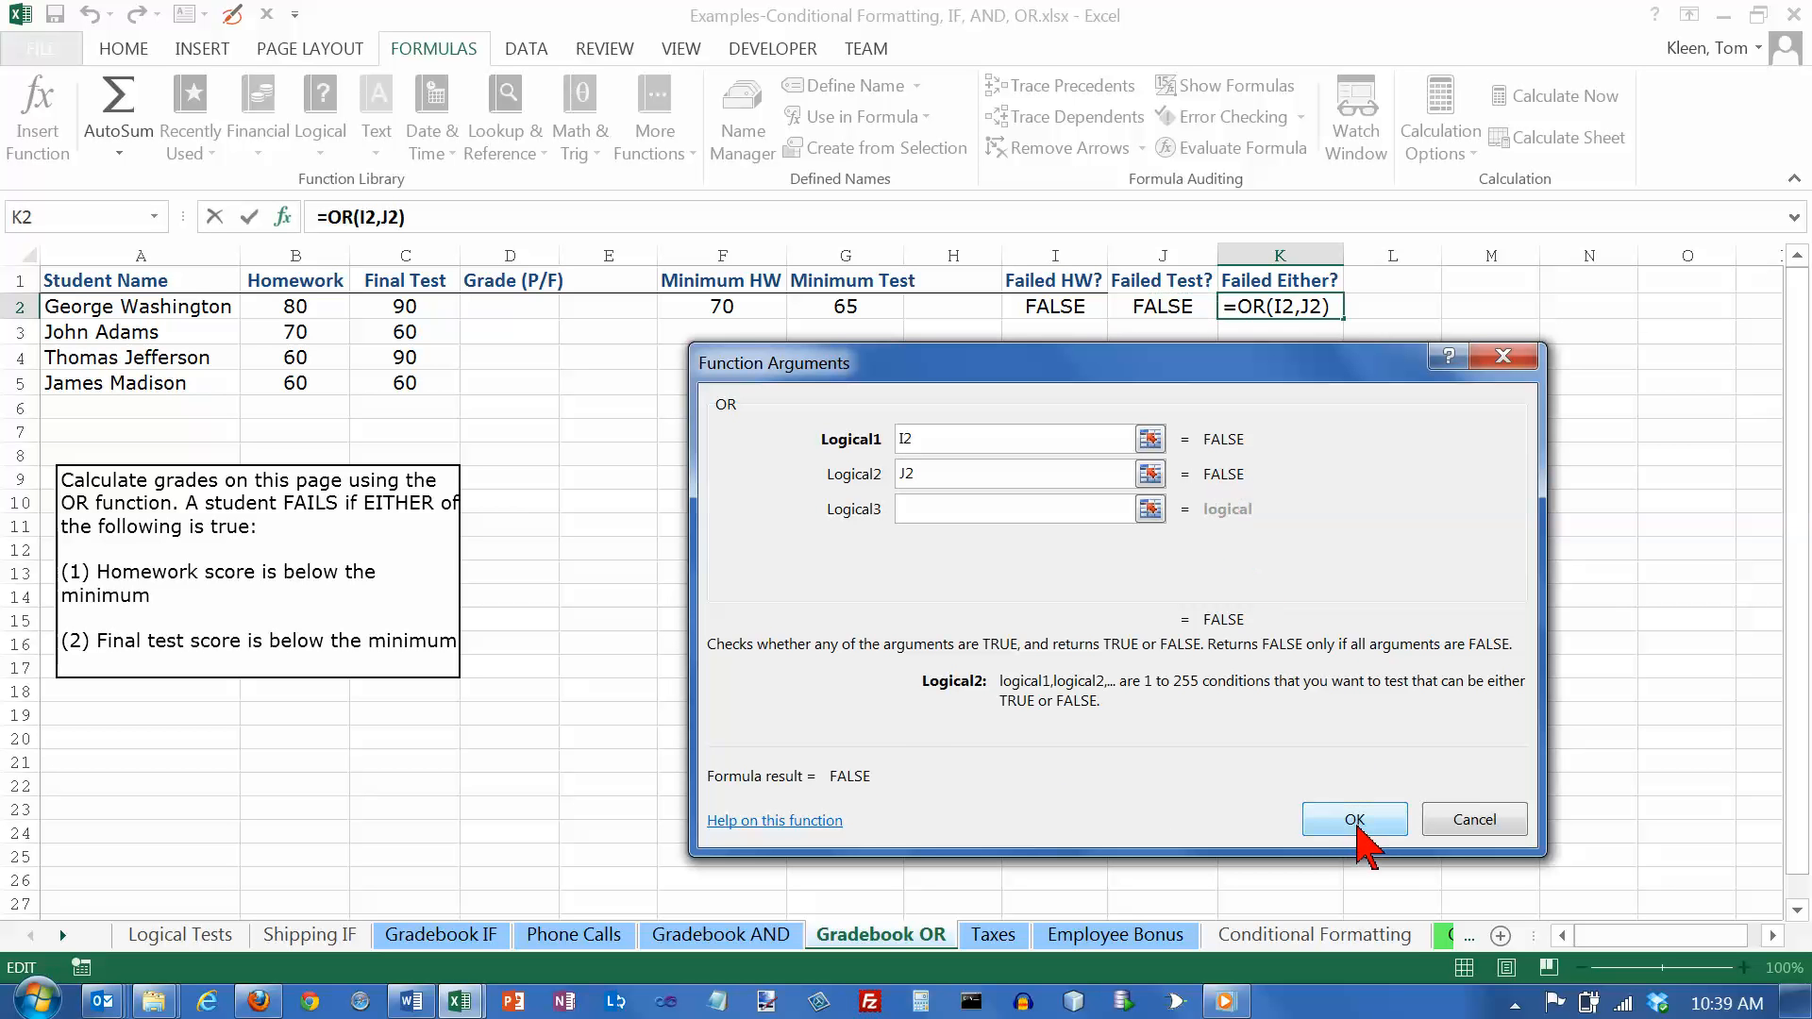
Step: Confirm George Washington's OR formula in K2 with OK
{"action": "left_click", "coordinate": [1353, 819]}
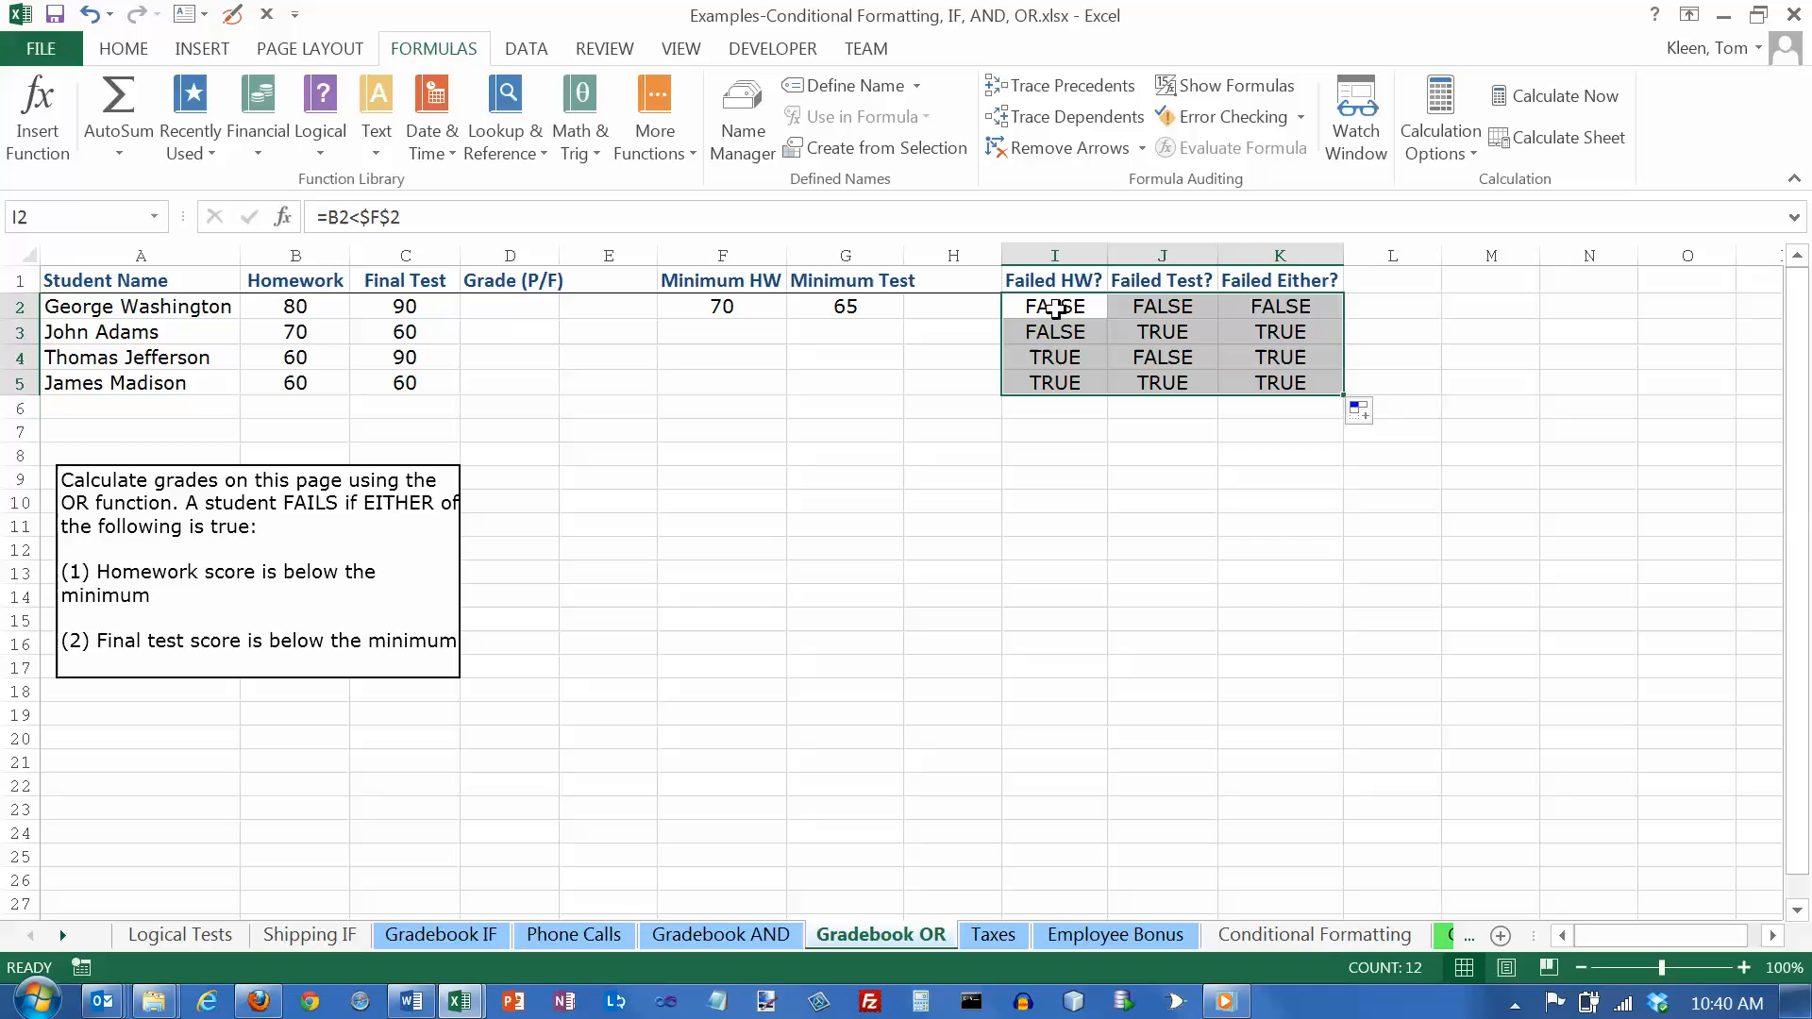
{"action": "left_click", "coordinate": [1053, 331]}
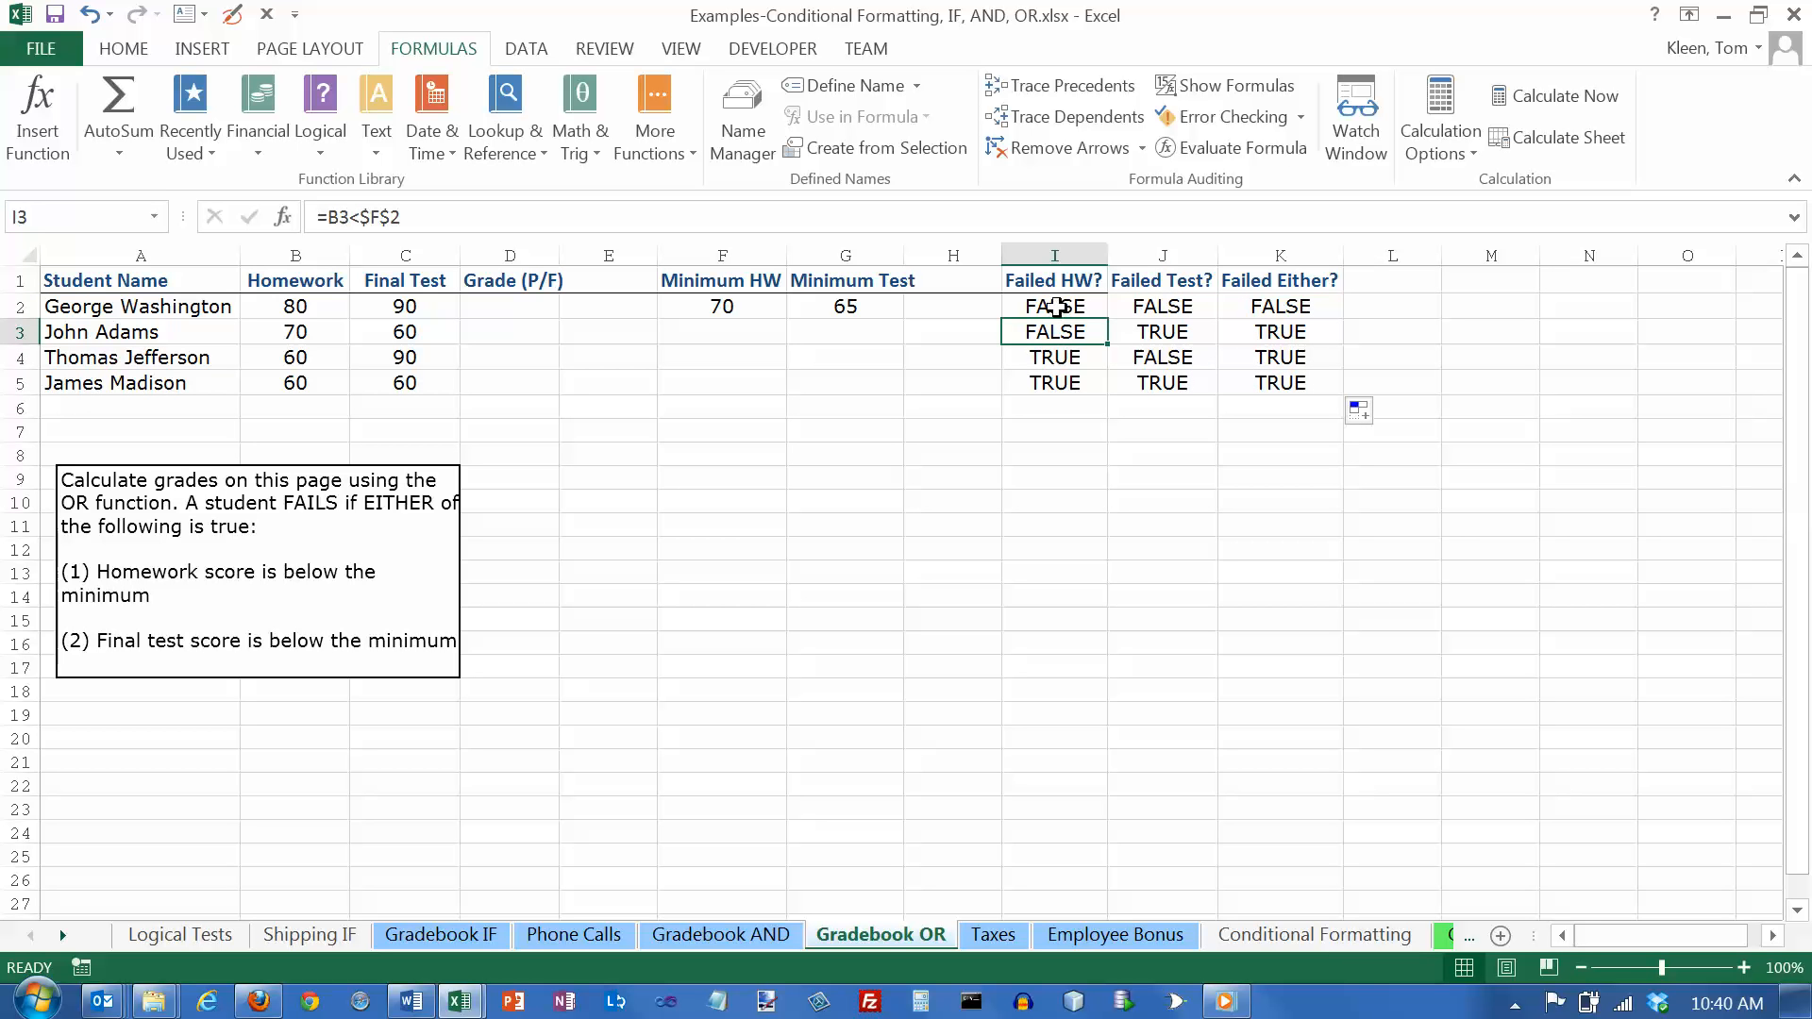
{"action": "left_click", "coordinate": [1054, 356]}
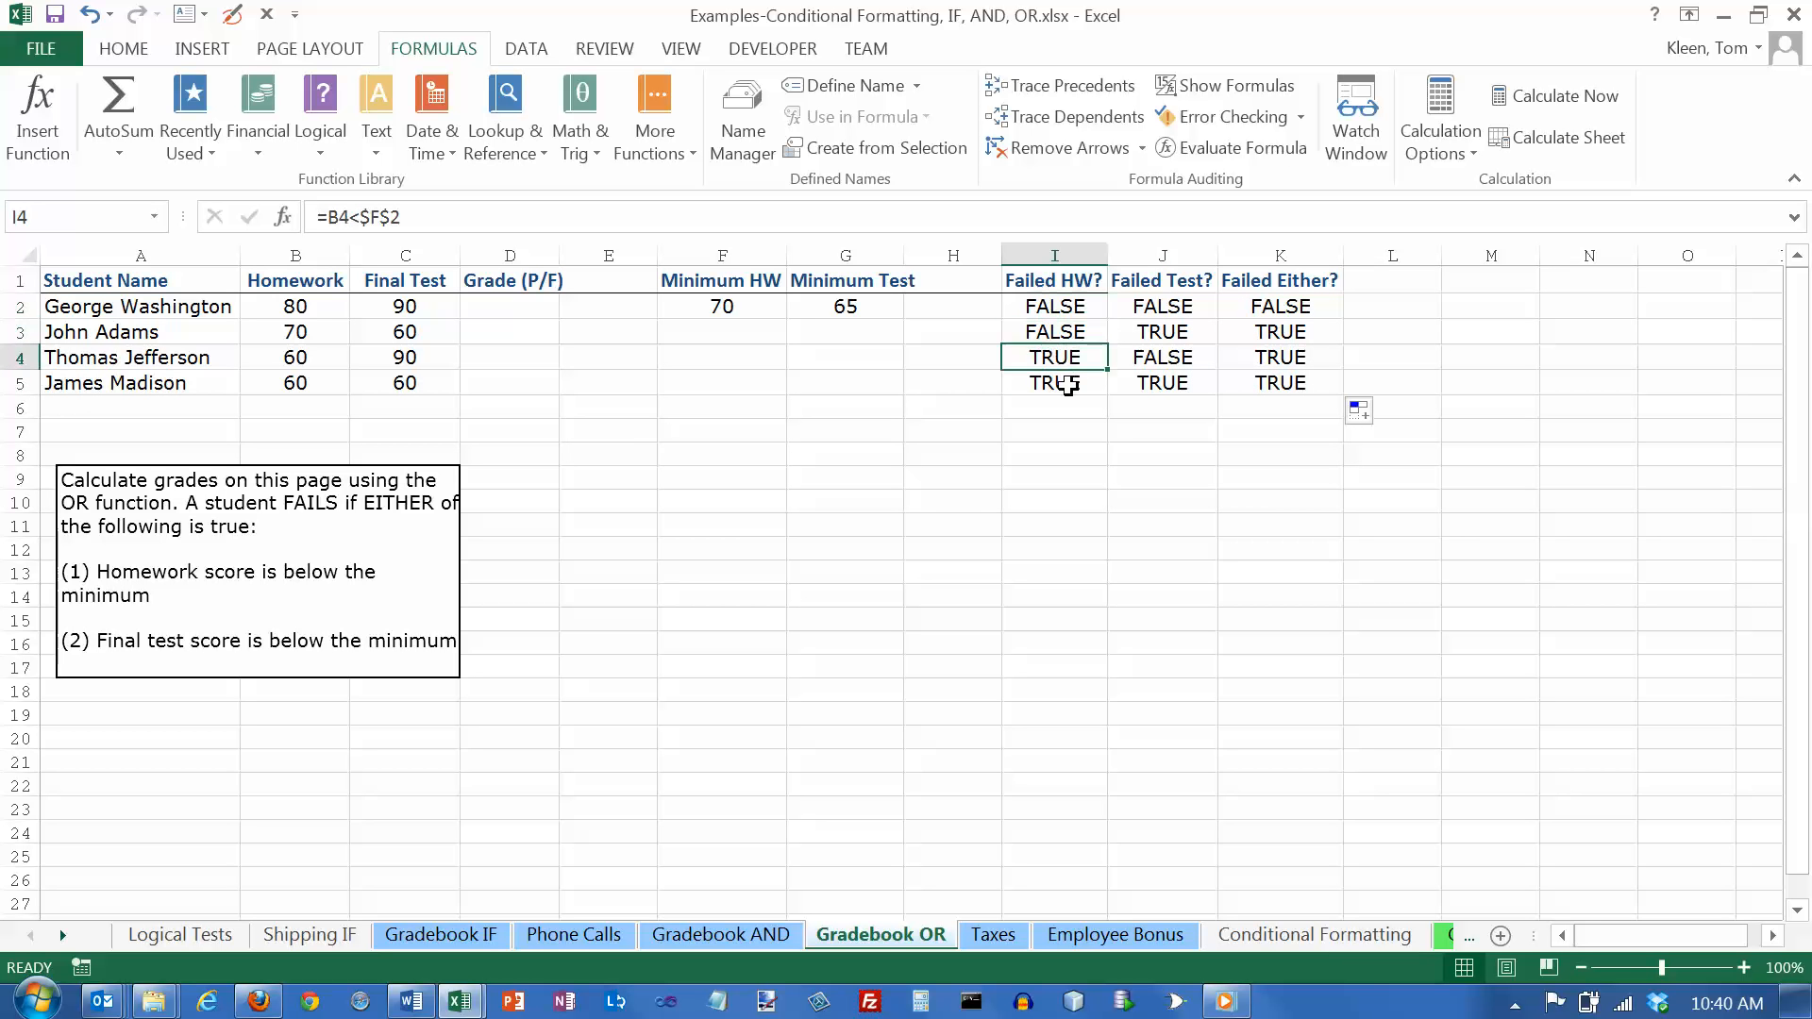
{"action": "left_click", "coordinate": [1161, 305]}
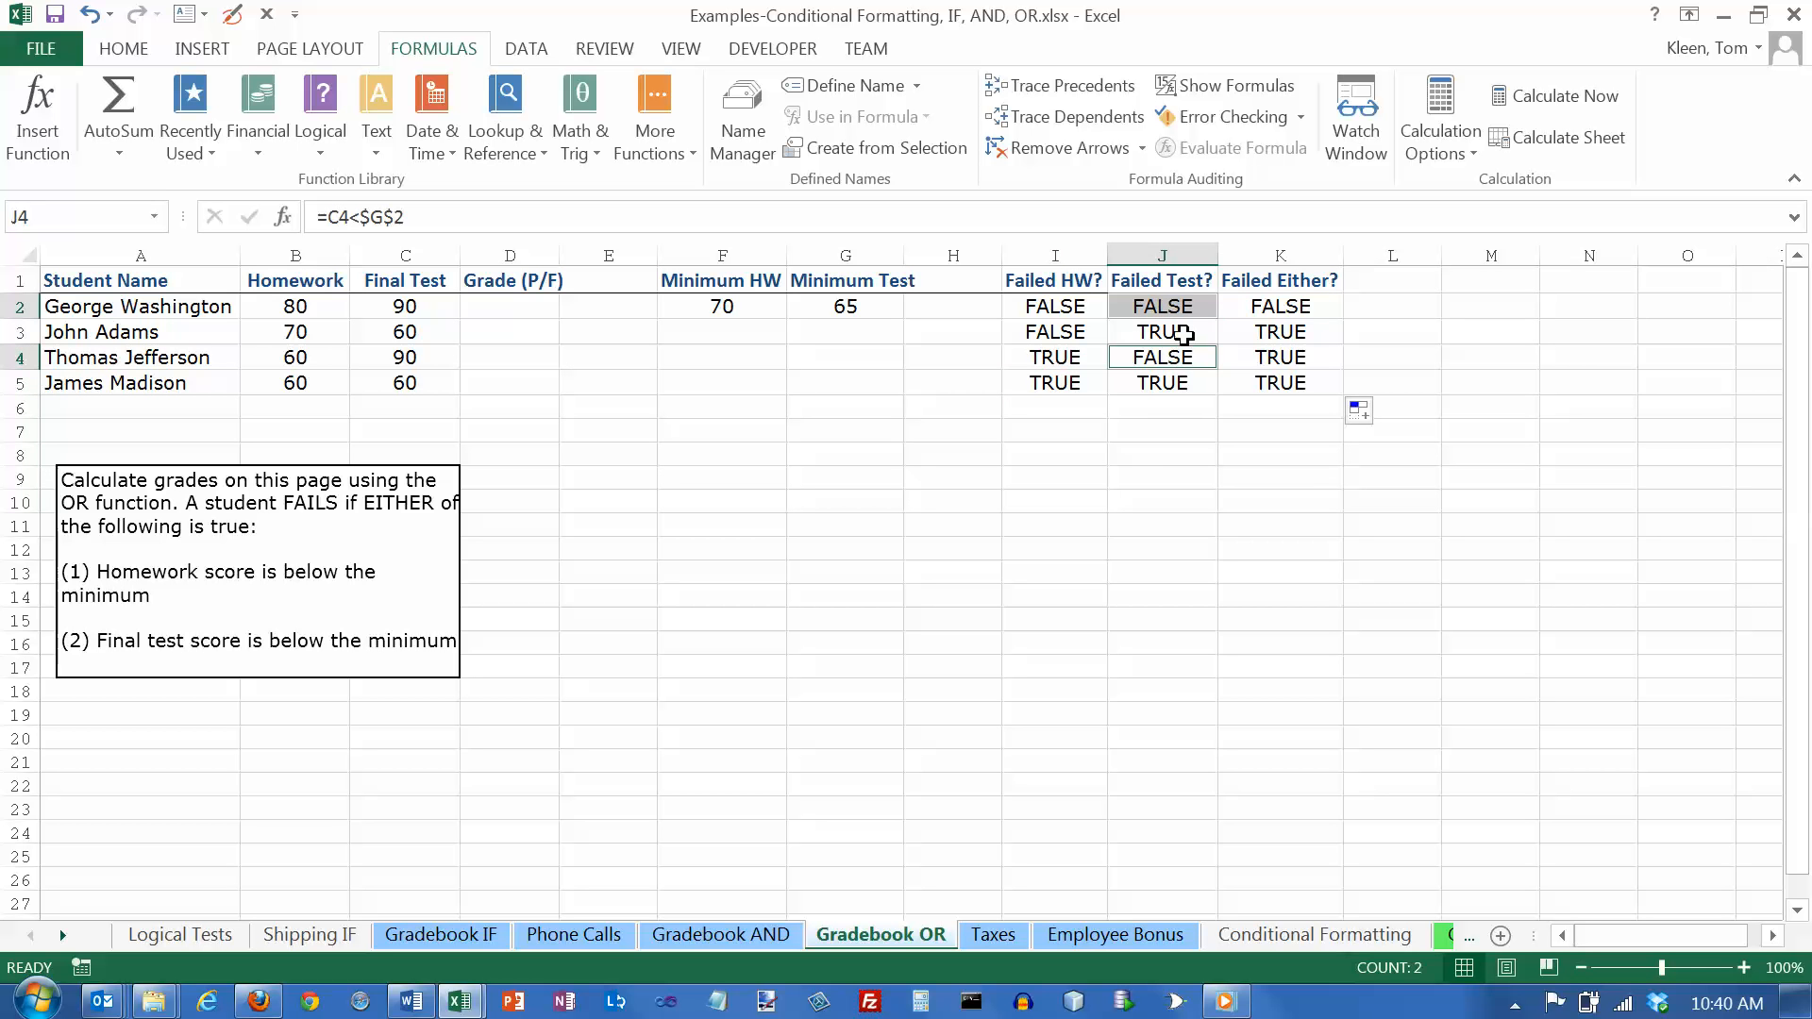
{"action": "left_click", "coordinate": [1161, 382]}
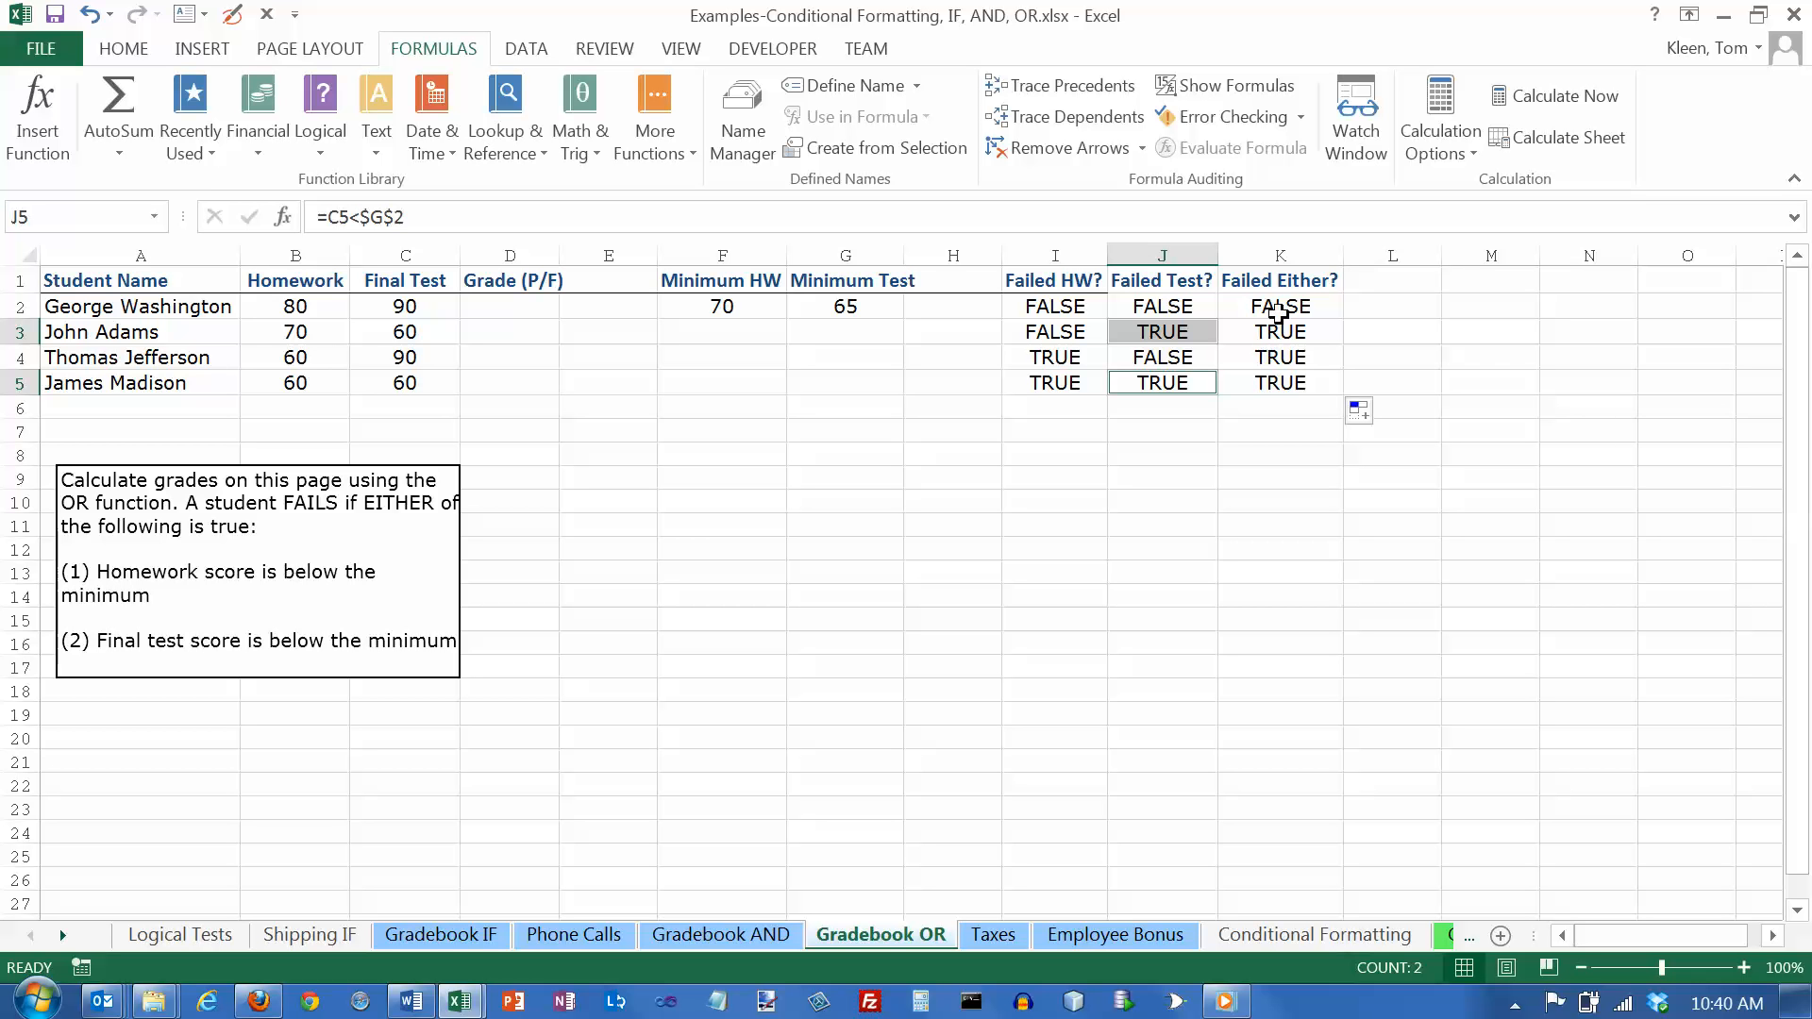
{"action": "left_click", "coordinate": [1280, 305]}
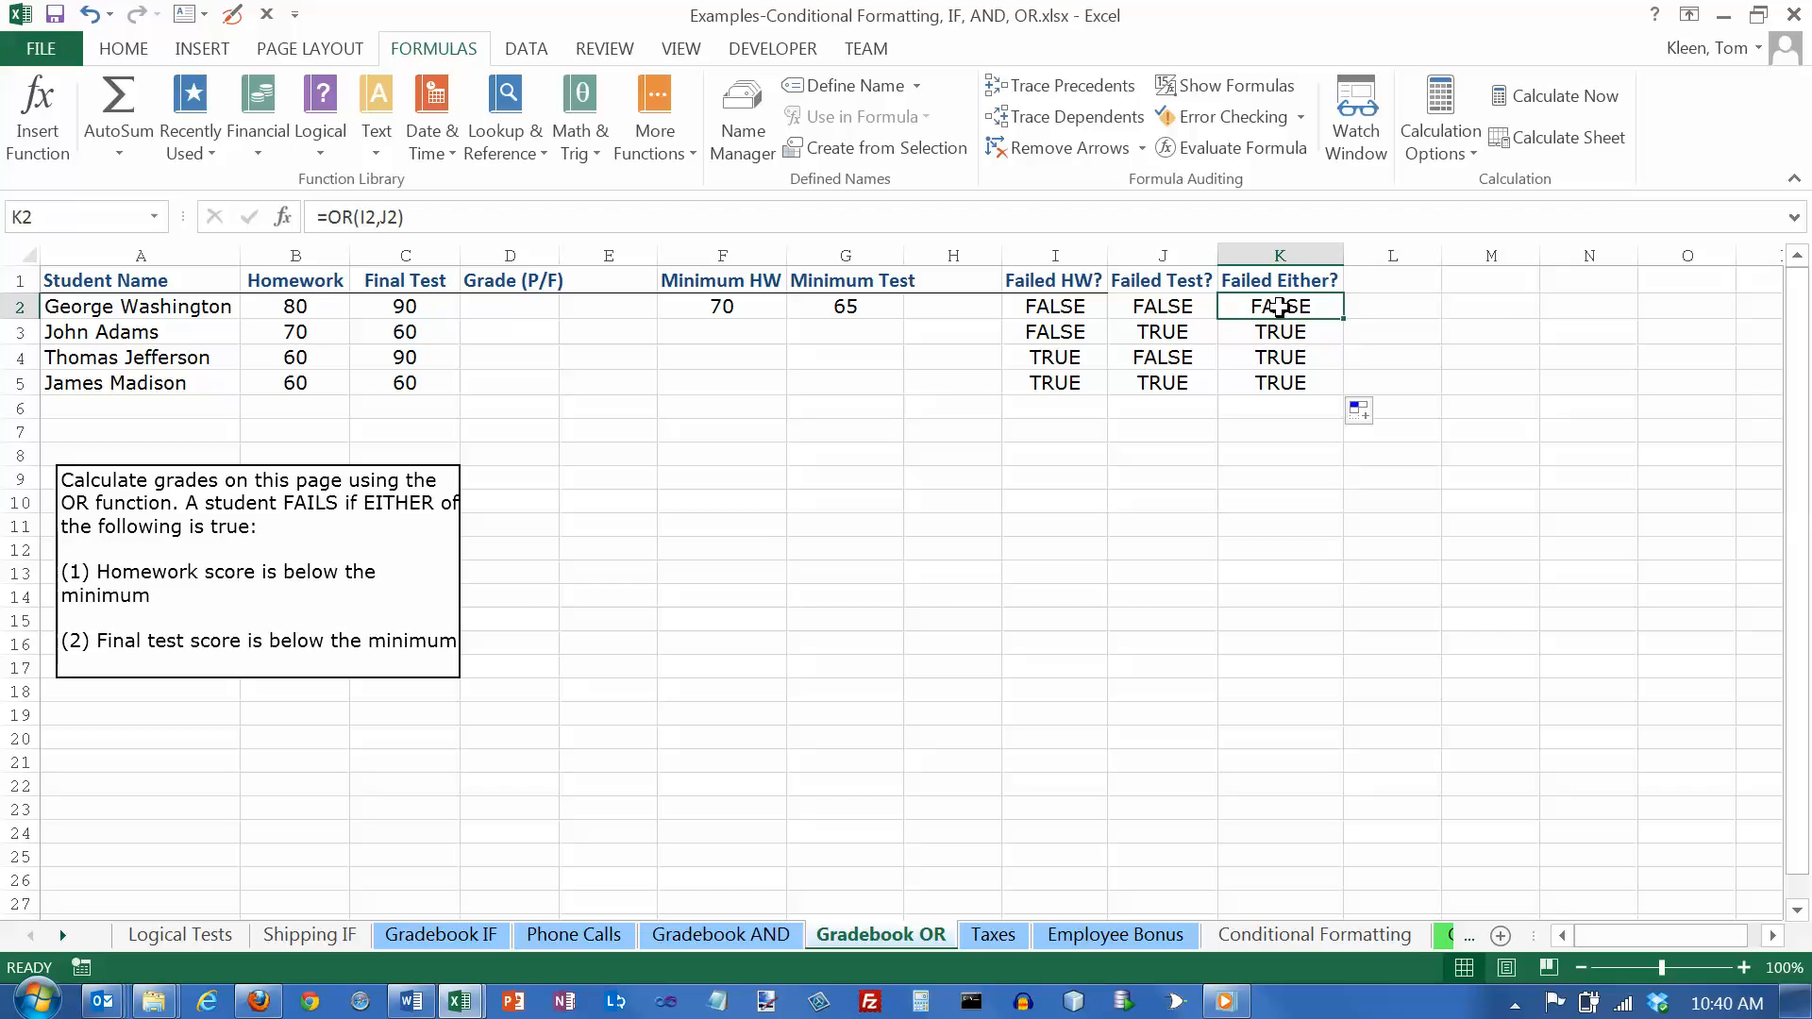
{"action": "double_click", "coordinate": [1279, 306]}
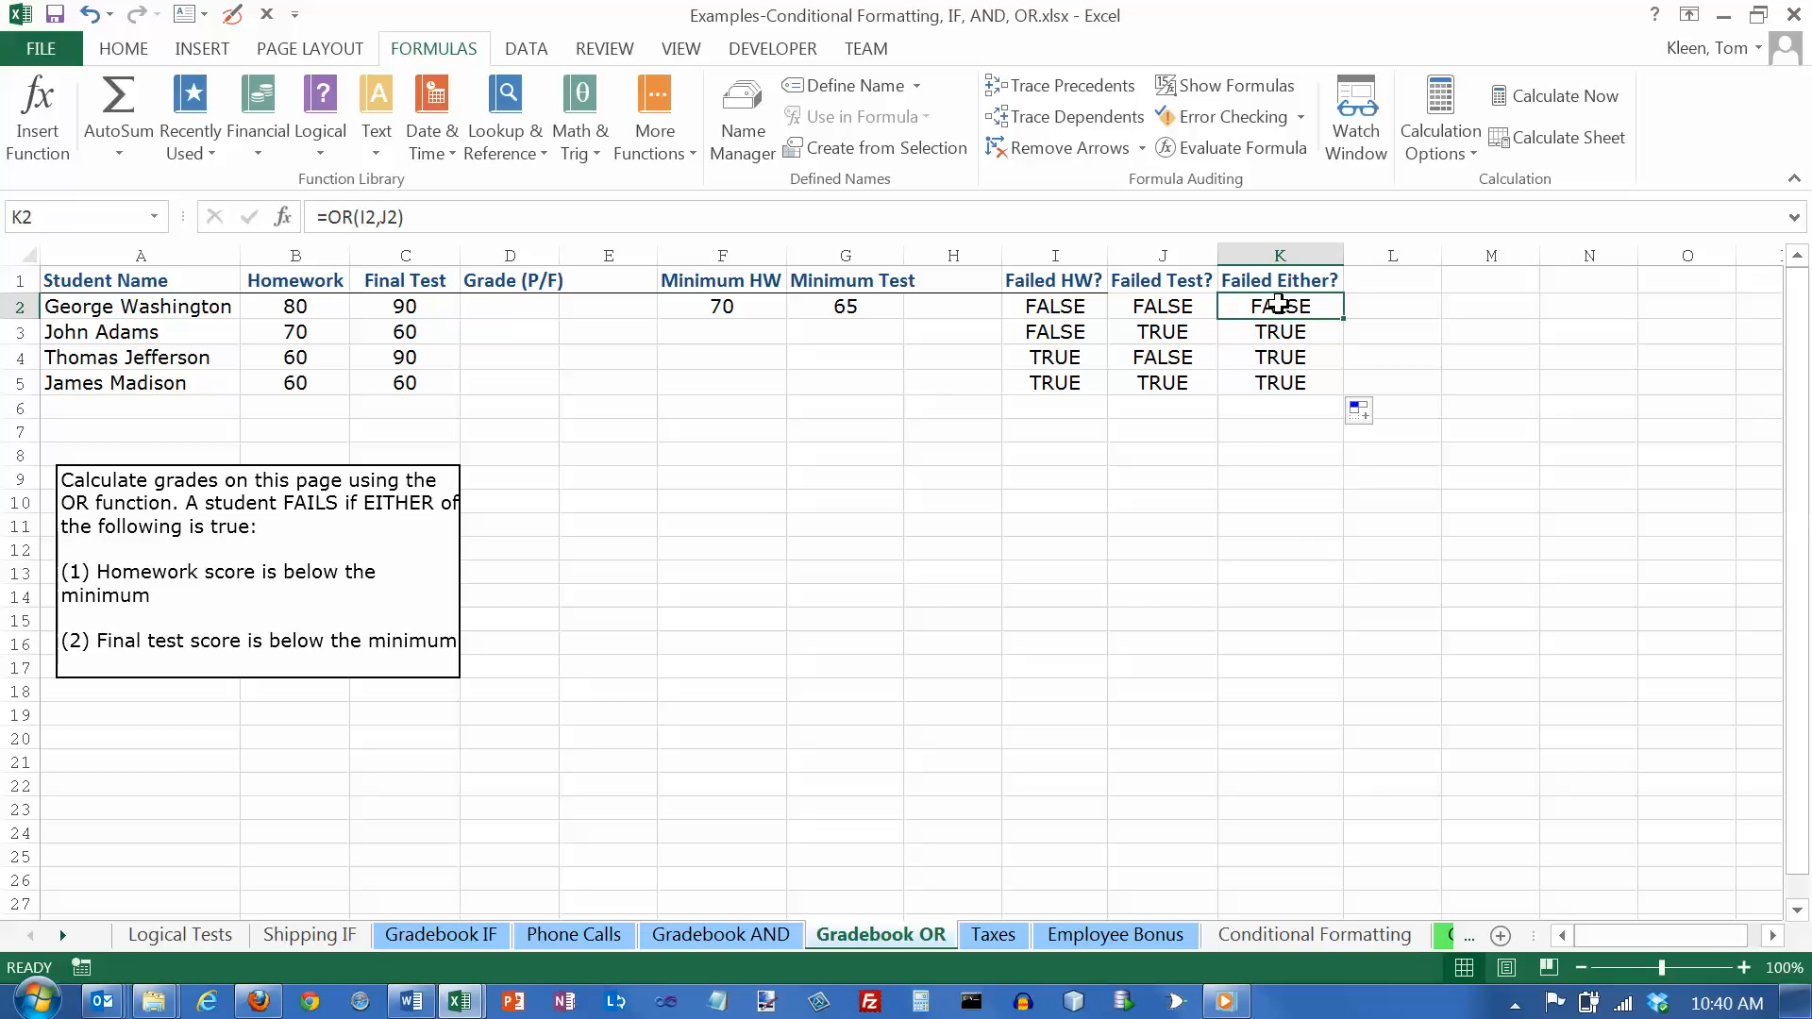
{"action": "left_click", "coordinate": [1279, 331]}
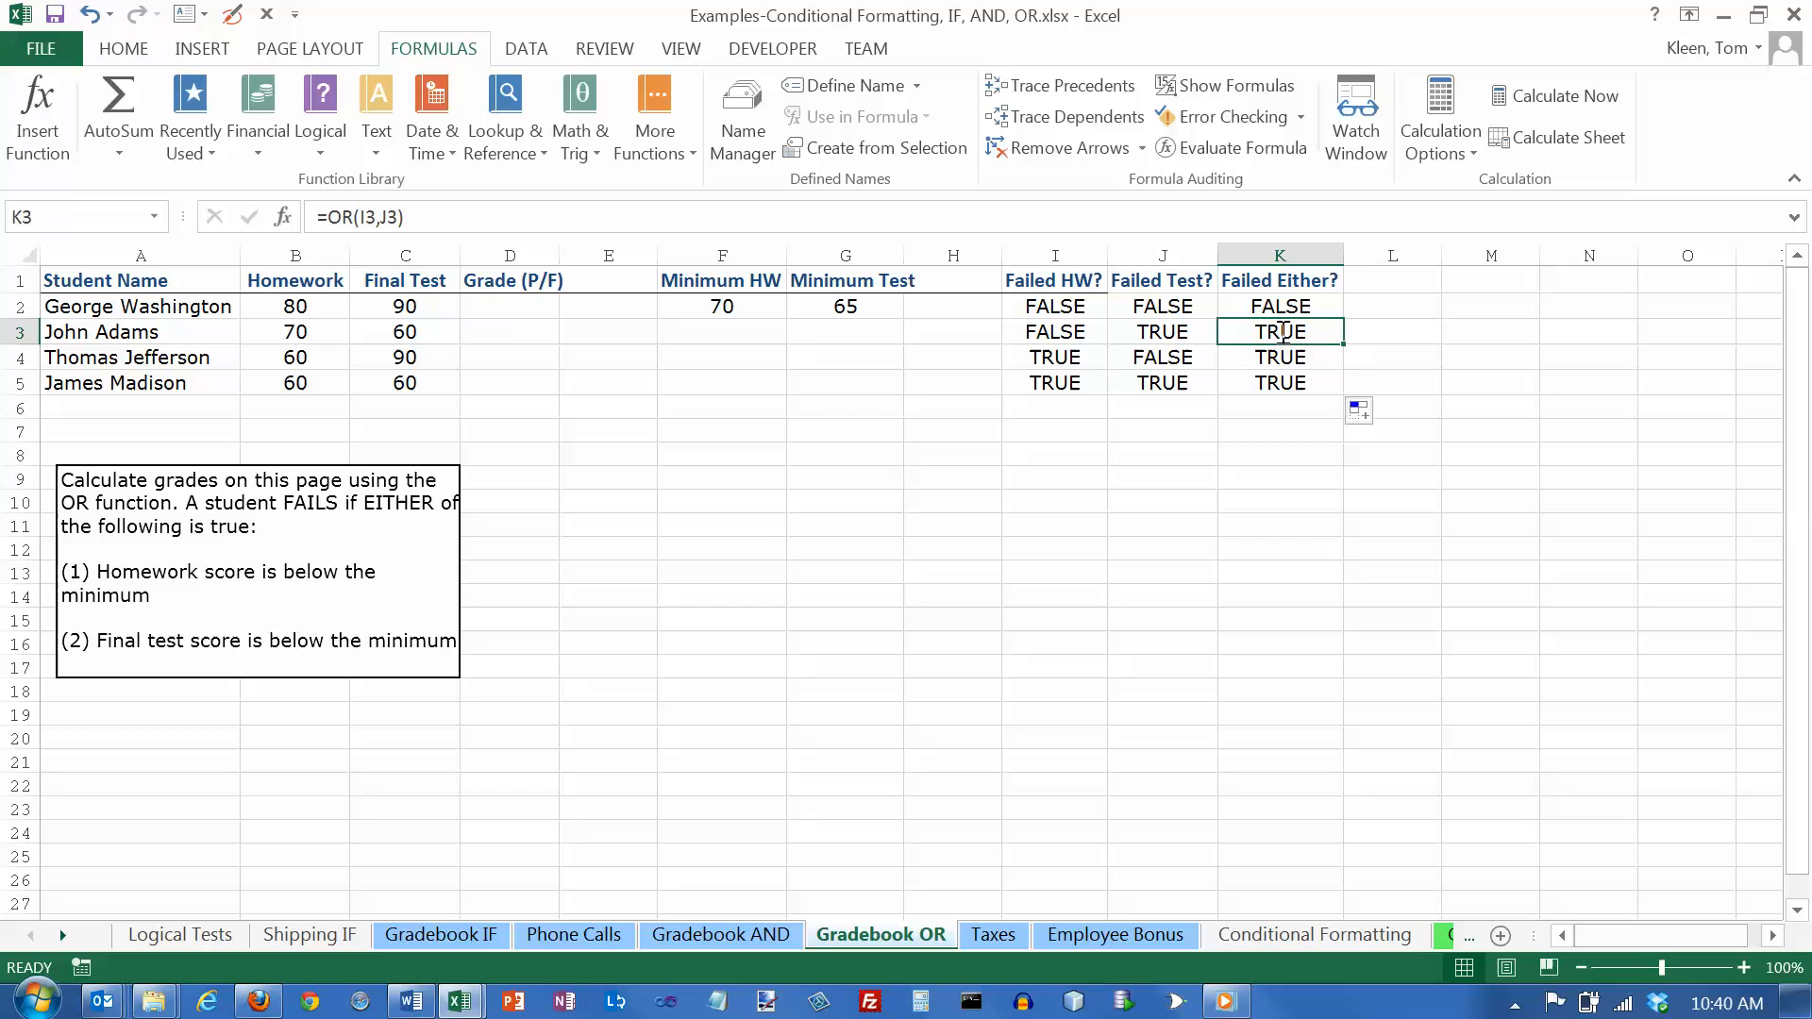
{"action": "double_click", "coordinate": [1280, 331]}
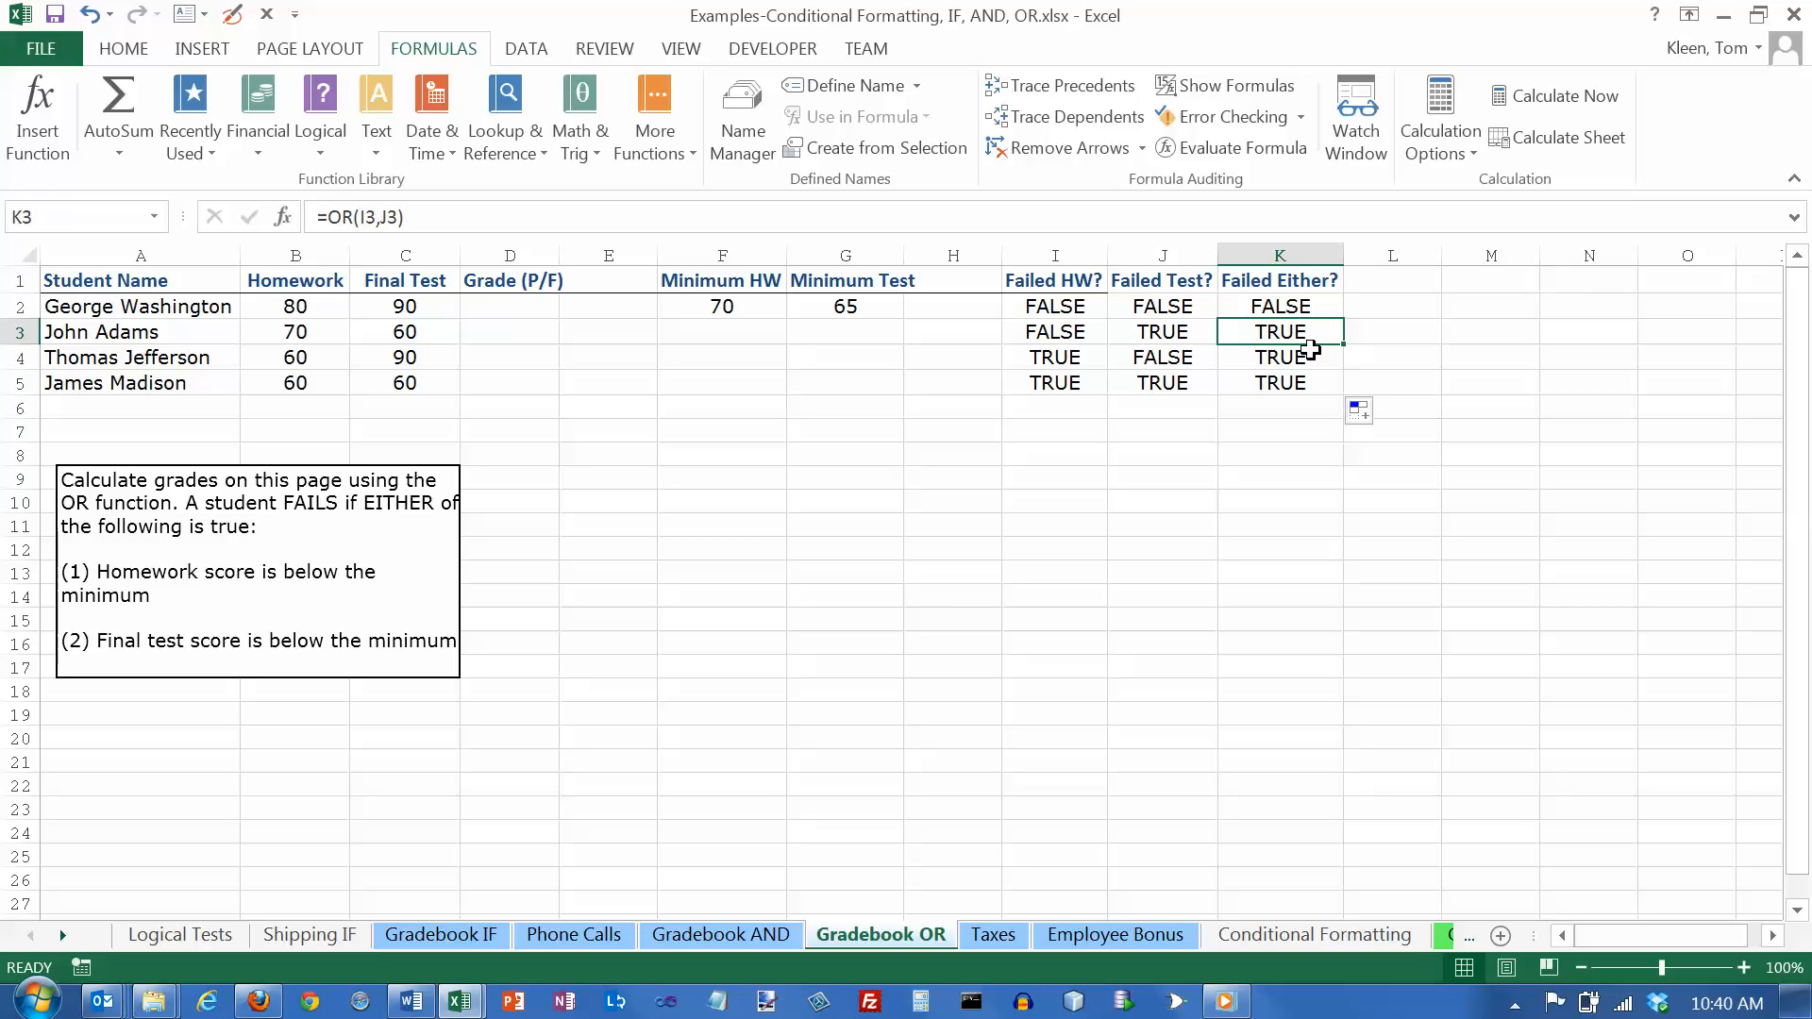
{"action": "double_click", "coordinate": [1280, 356]}
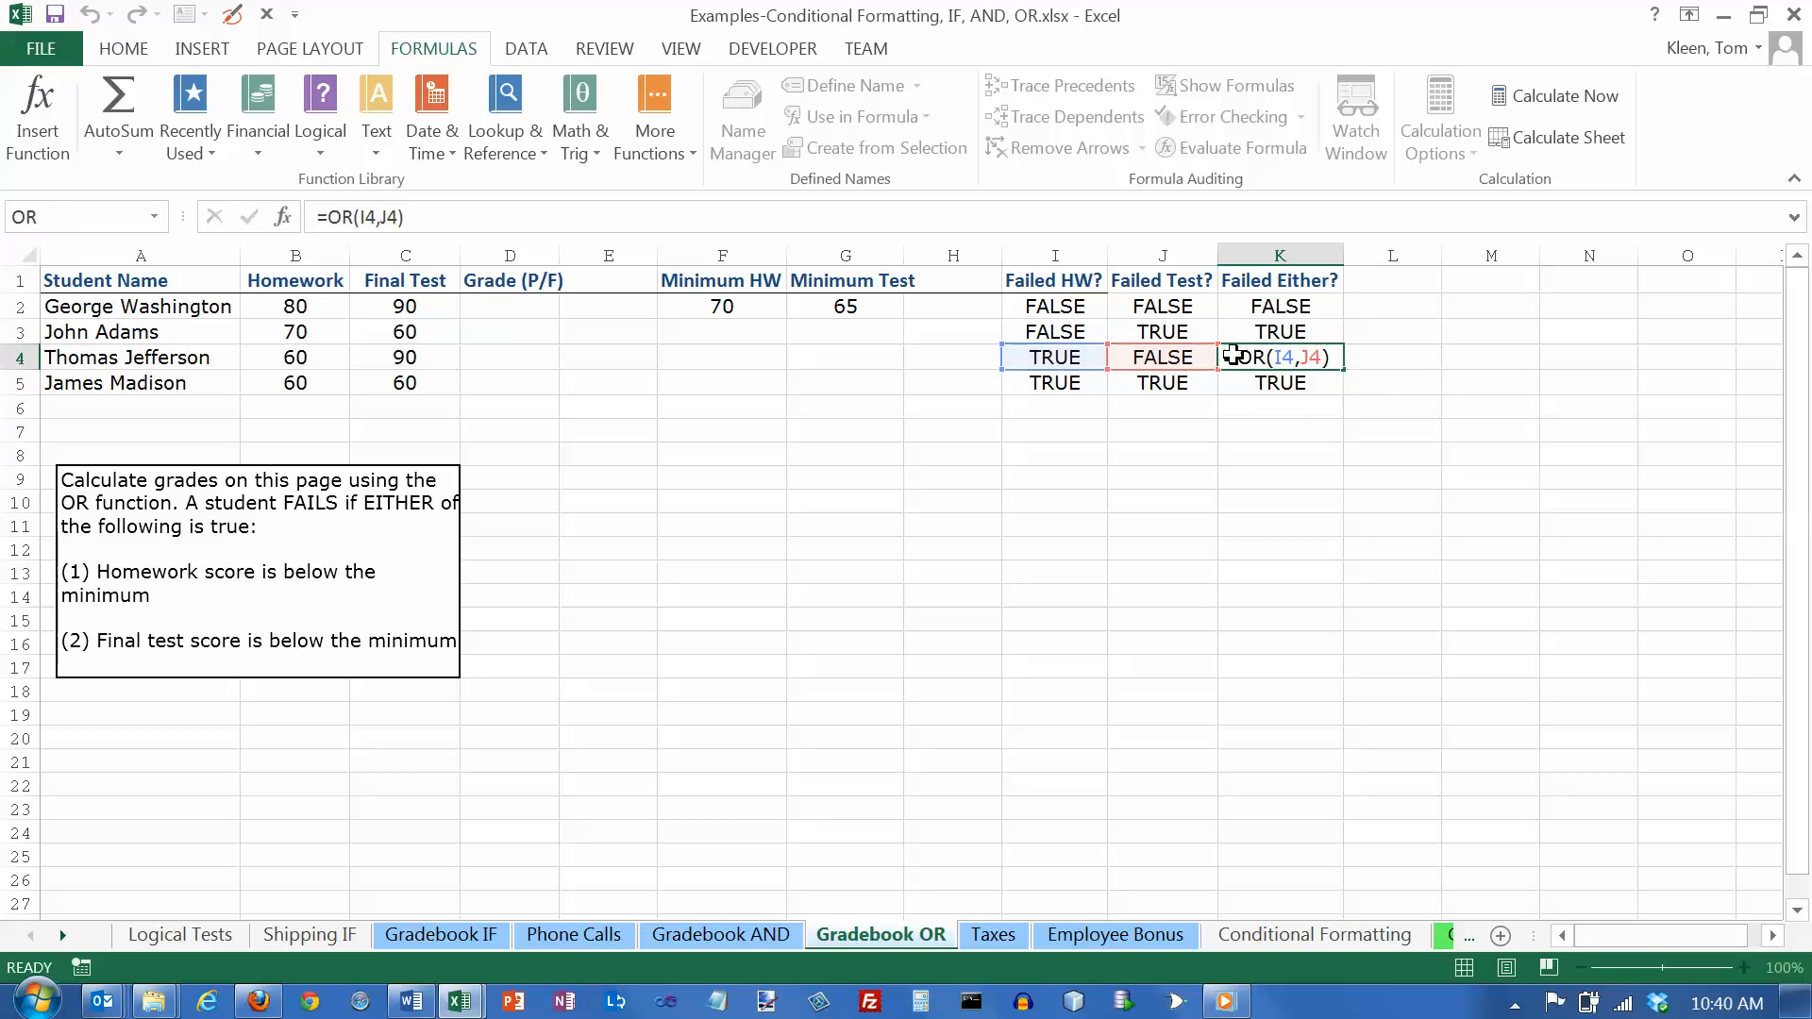
{"action": "left_click", "coordinate": [1279, 382]}
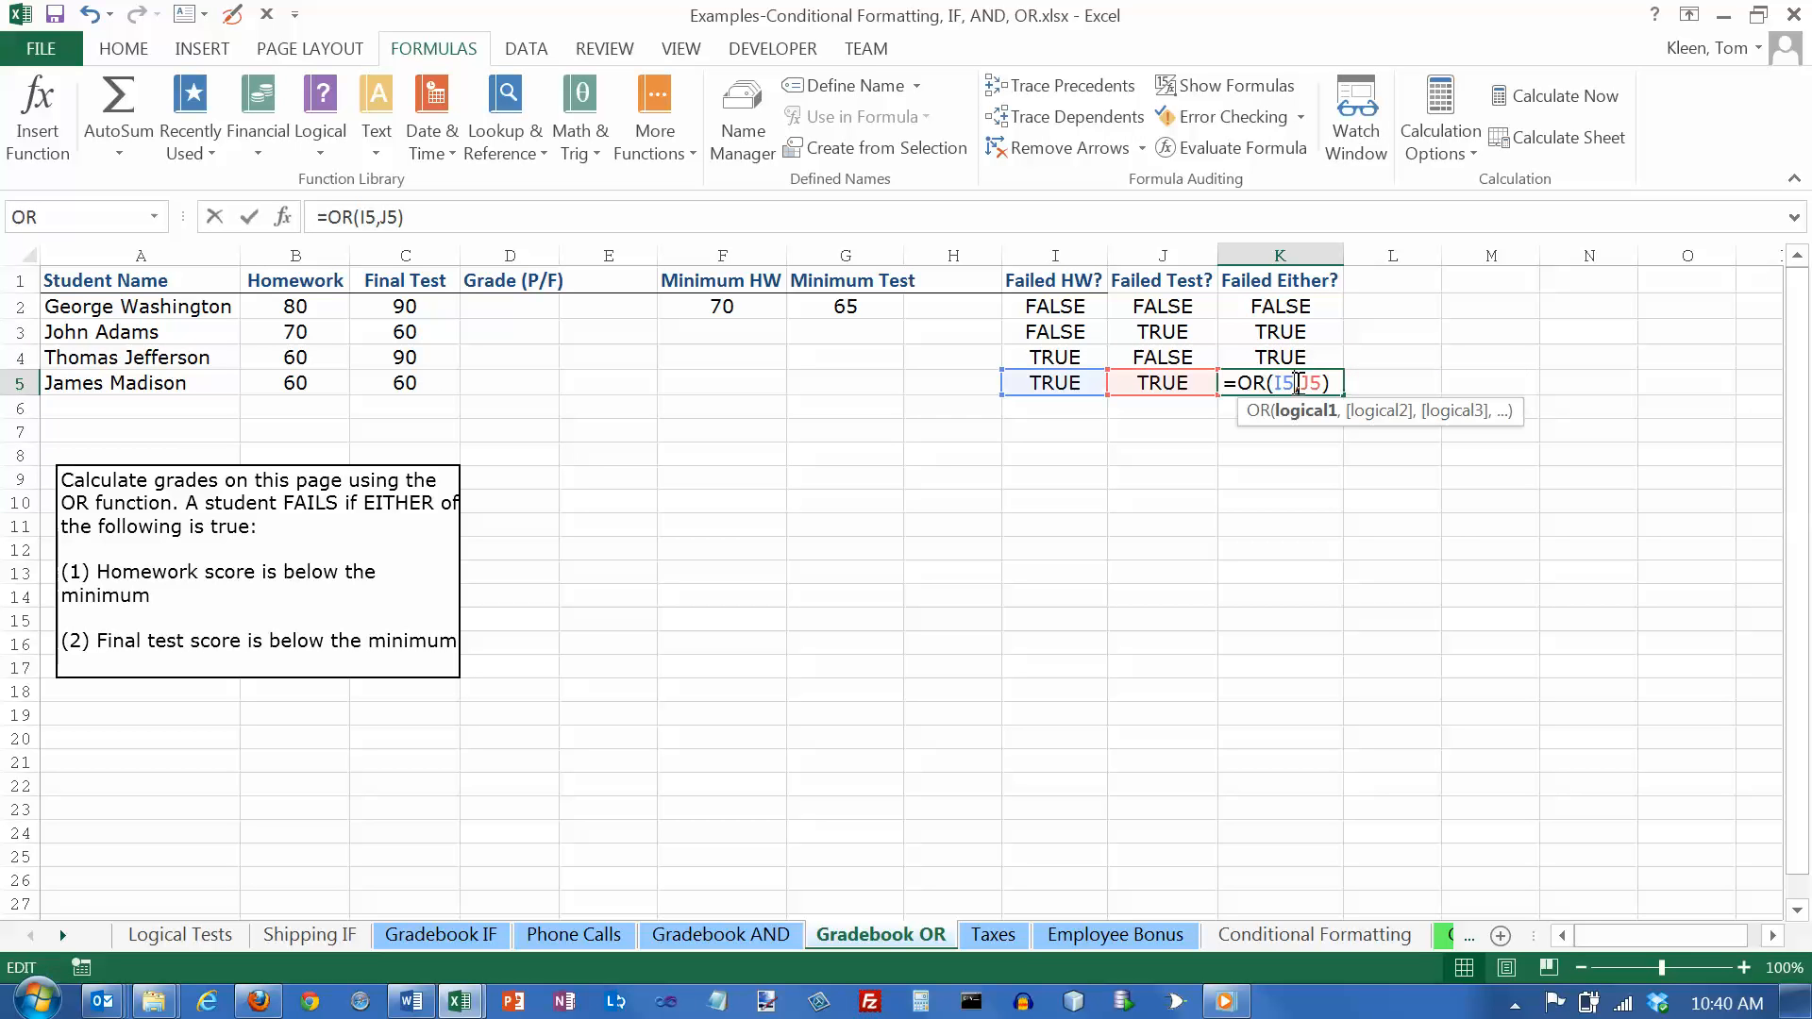
{"action": "mouse_move", "coordinate": [1162, 382]}
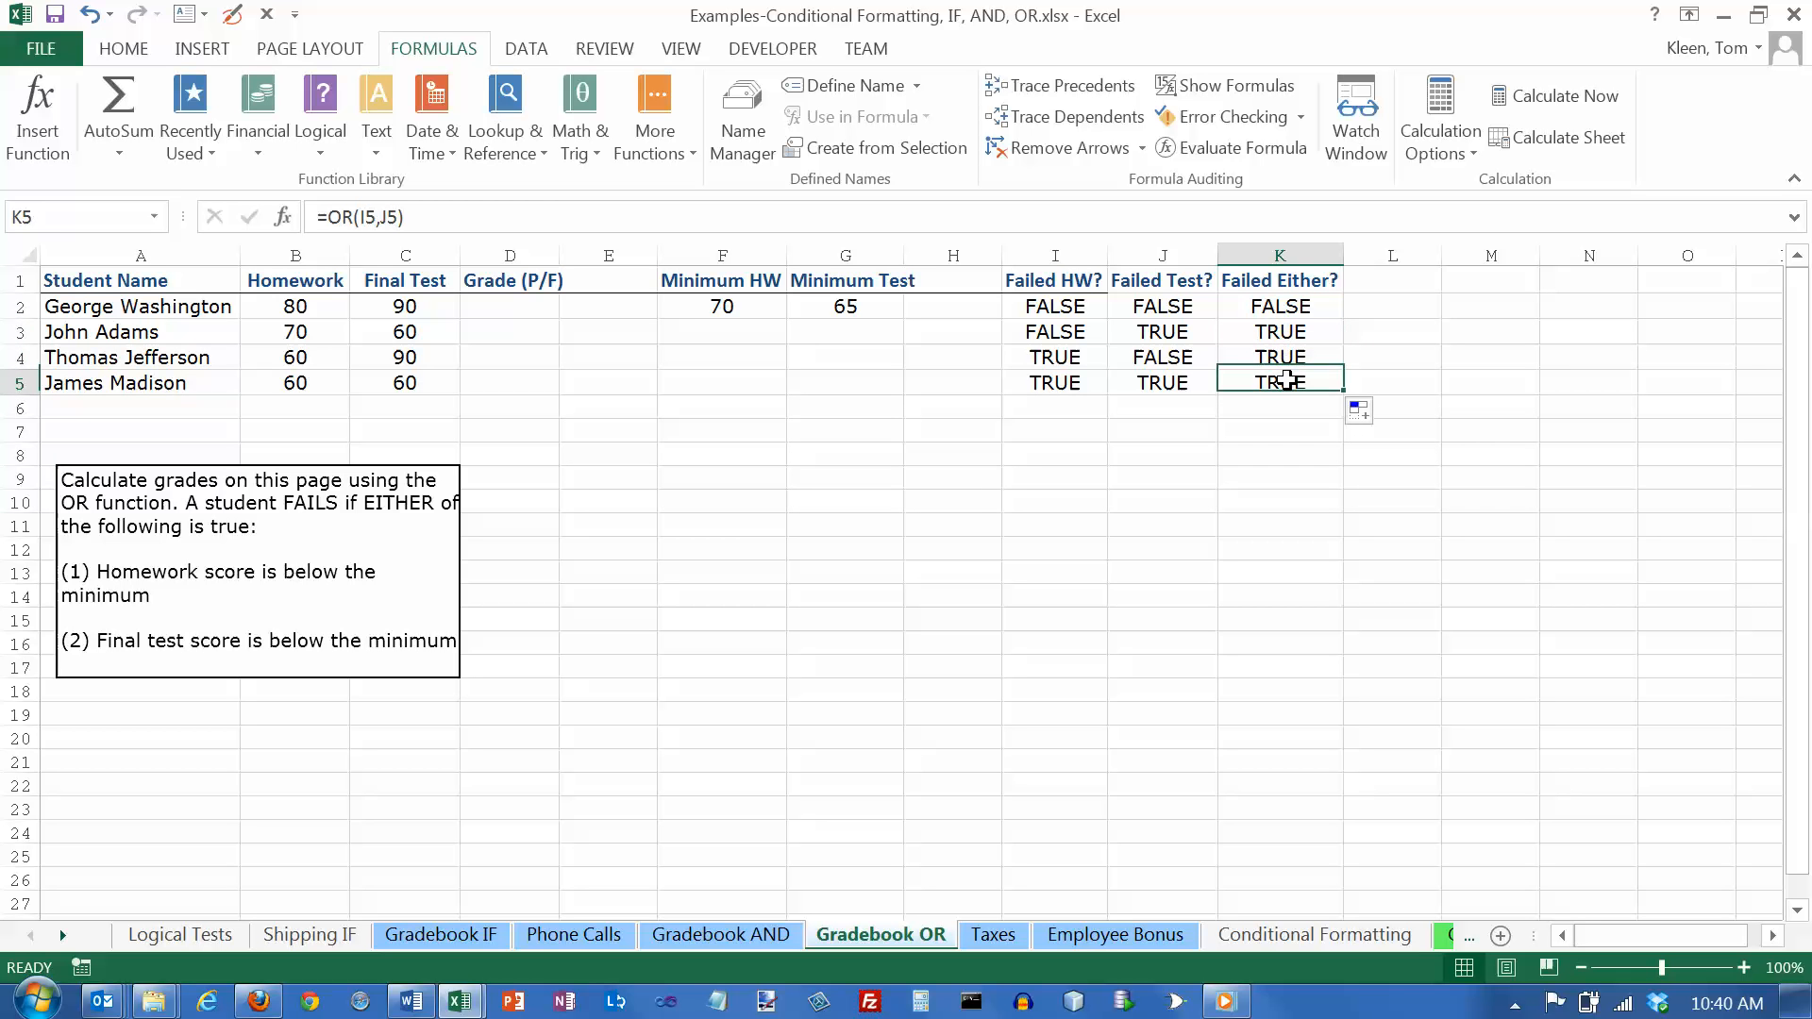
{"action": "left_click", "coordinate": [1280, 331]}
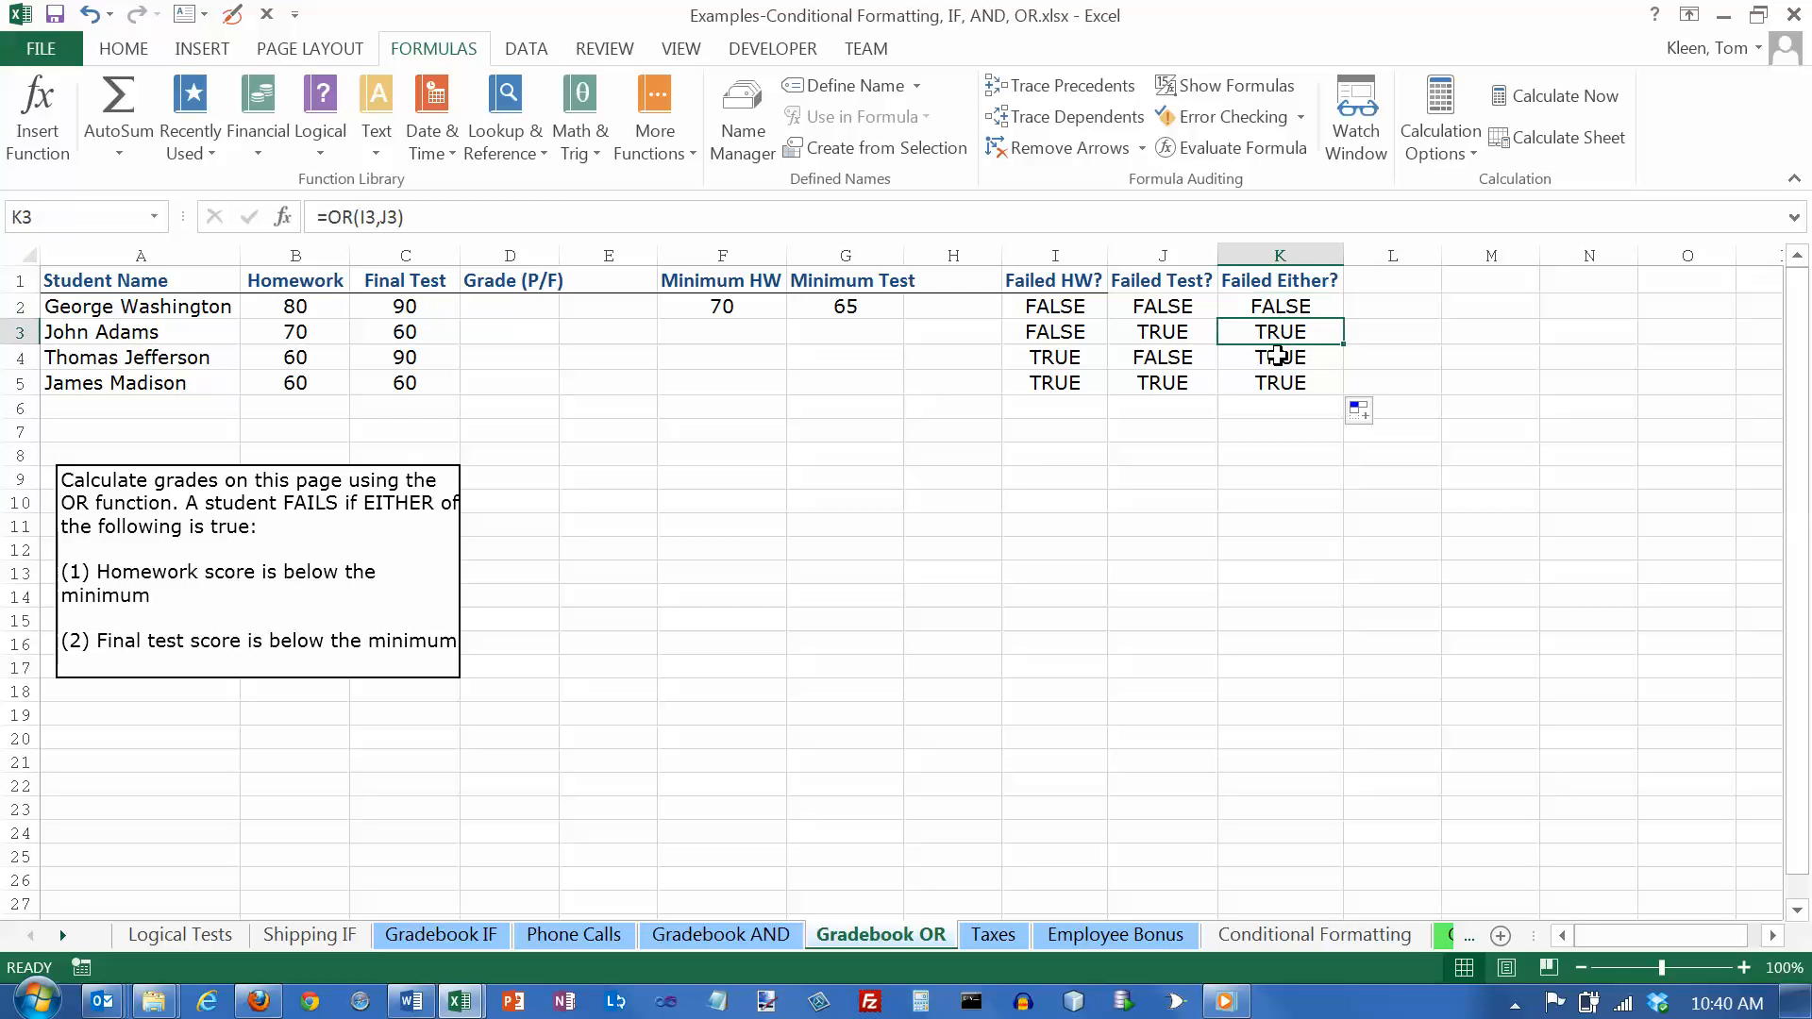
{"action": "left_click", "coordinate": [1279, 305]}
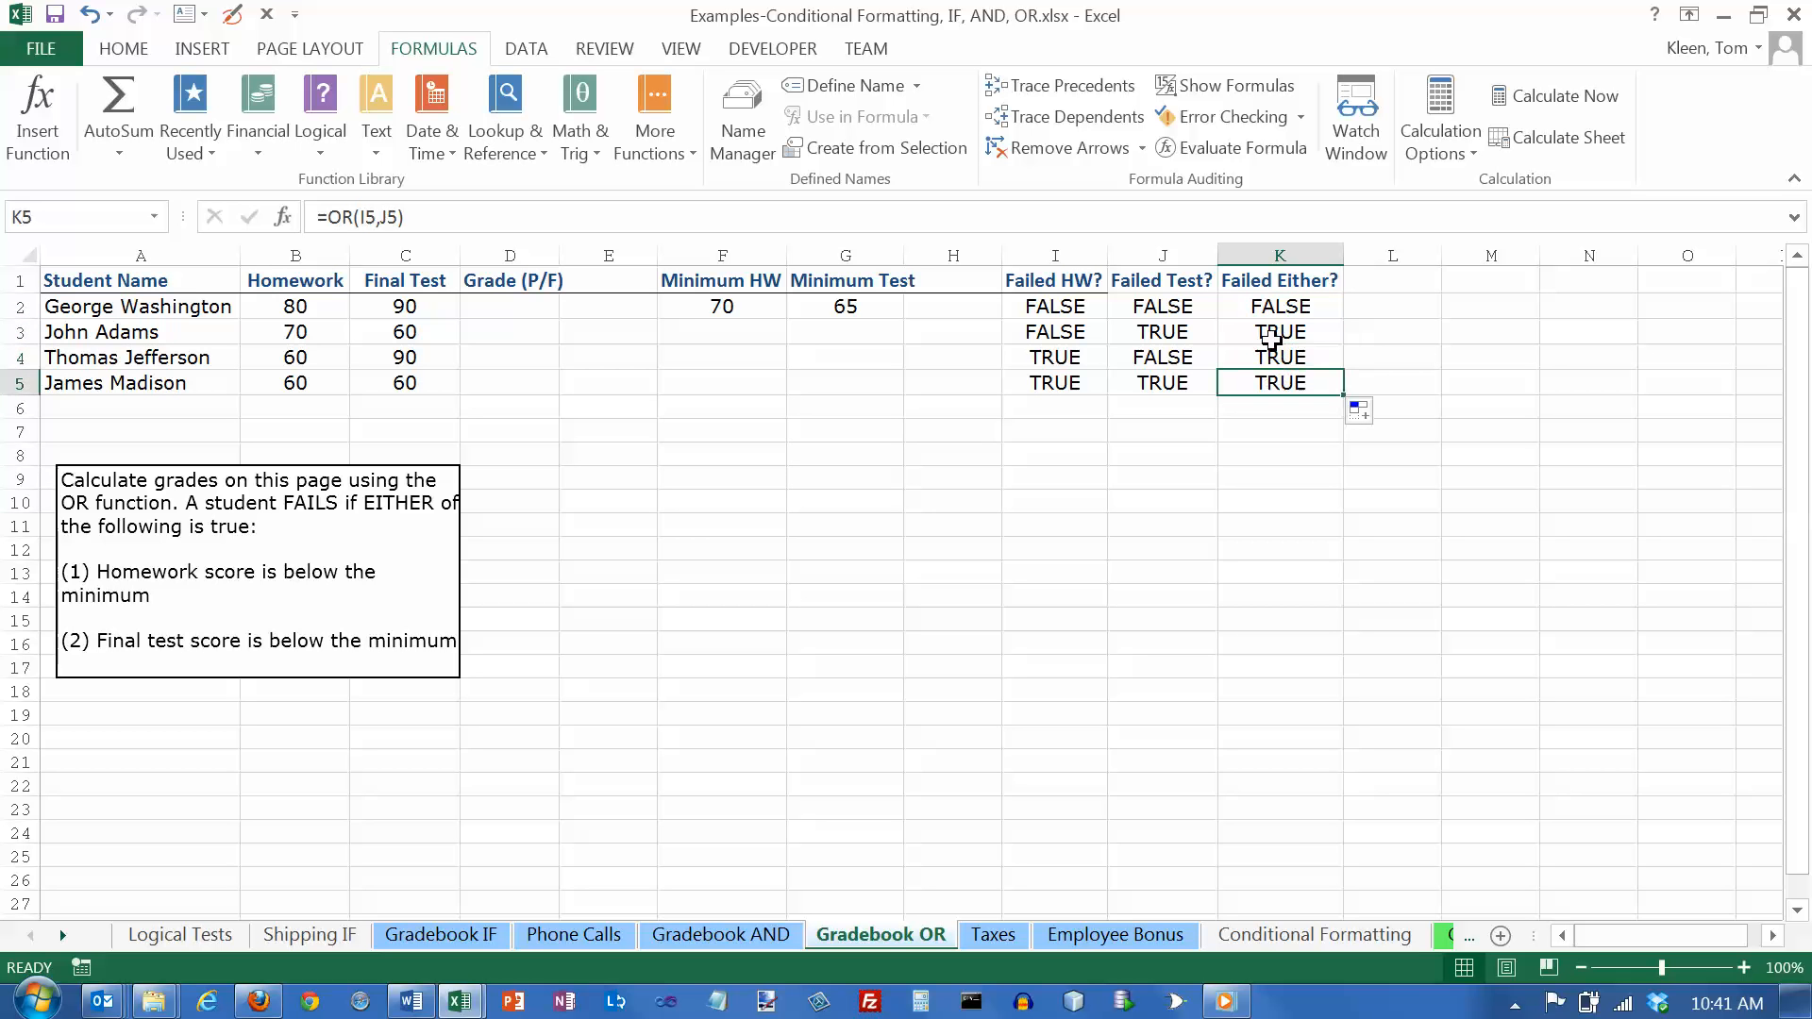
{"action": "left_click", "coordinate": [1279, 306]}
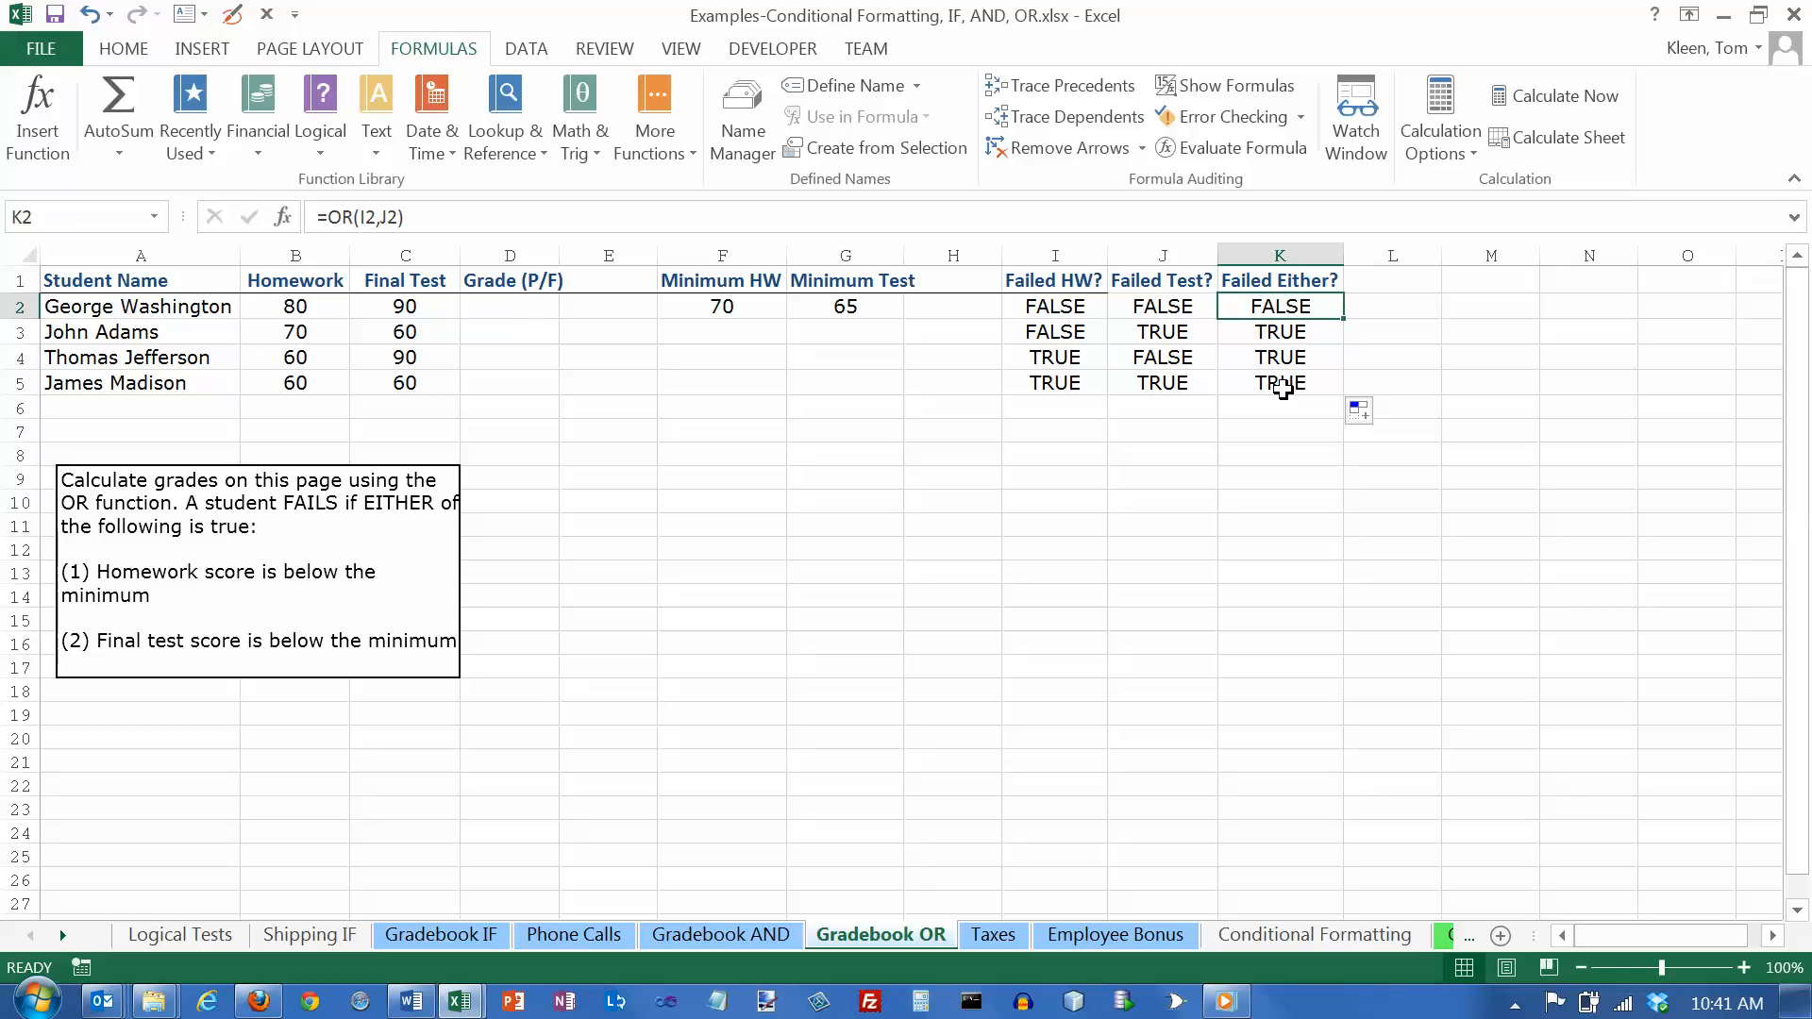
Step: Select George Washington's Grade cell D2 and open the Logical functions list
{"action": "left_click", "coordinate": [510, 305]}
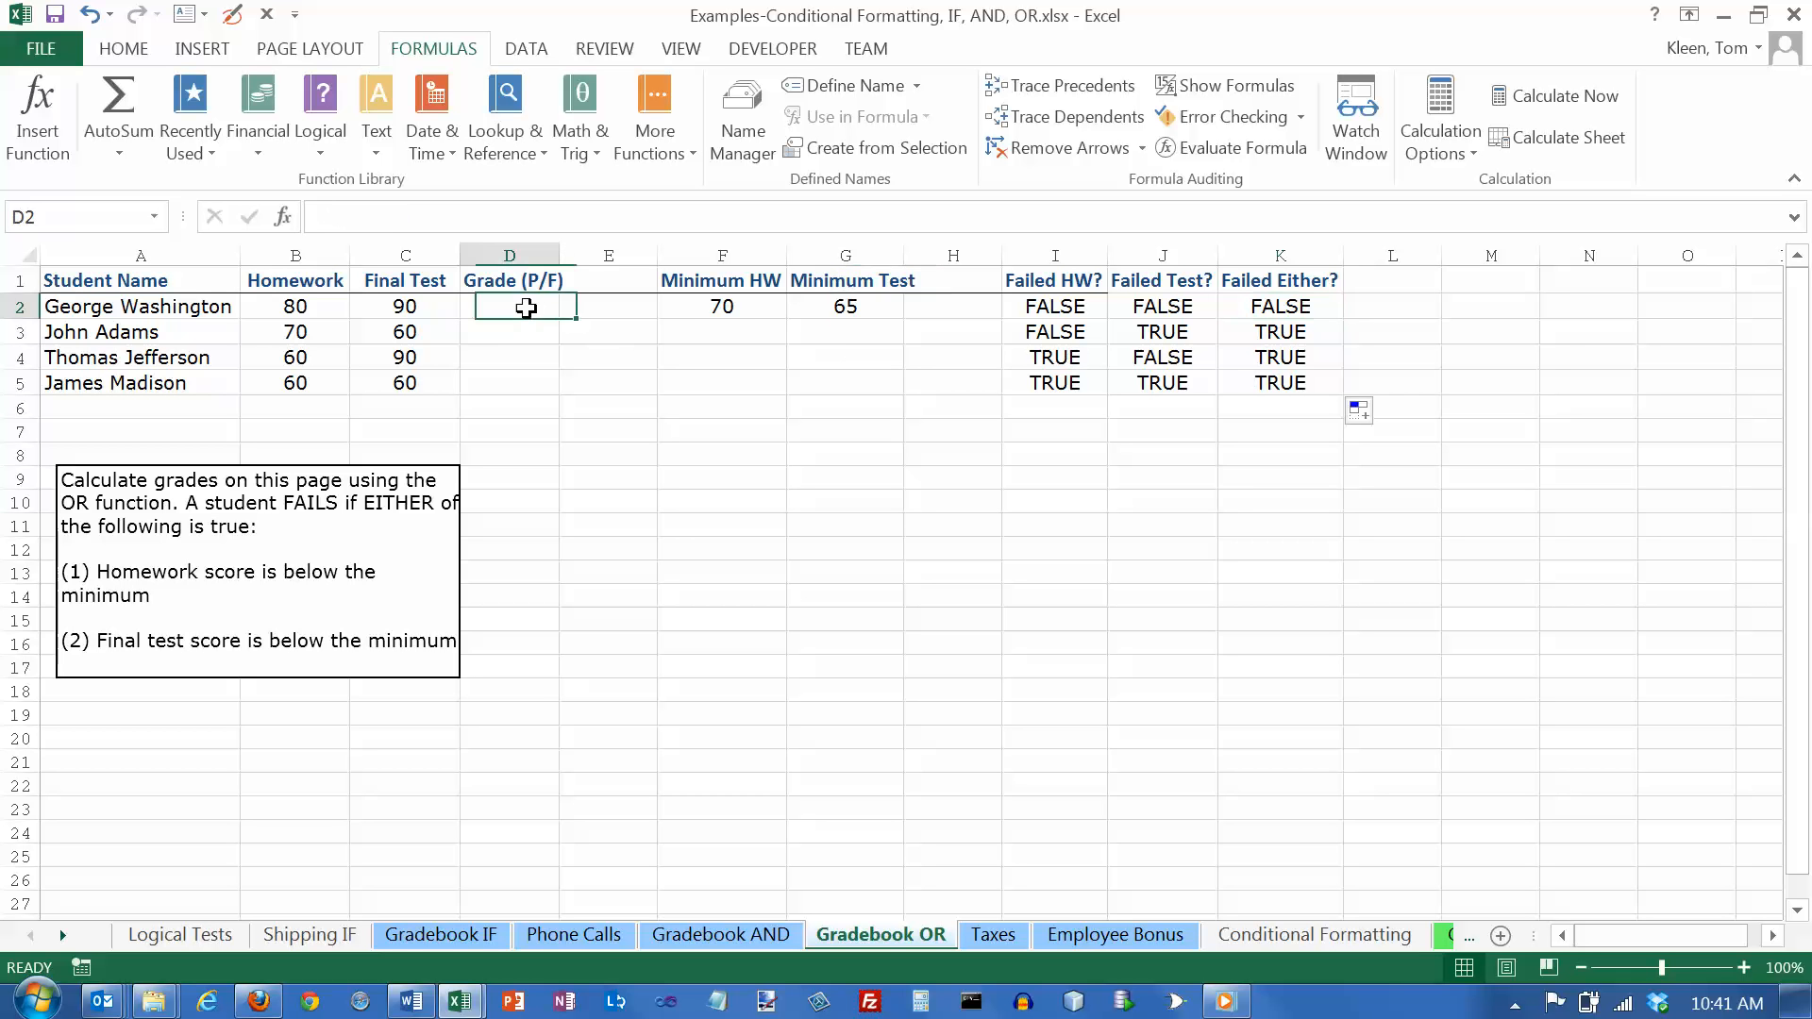
{"action": "left_click", "coordinate": [320, 115]}
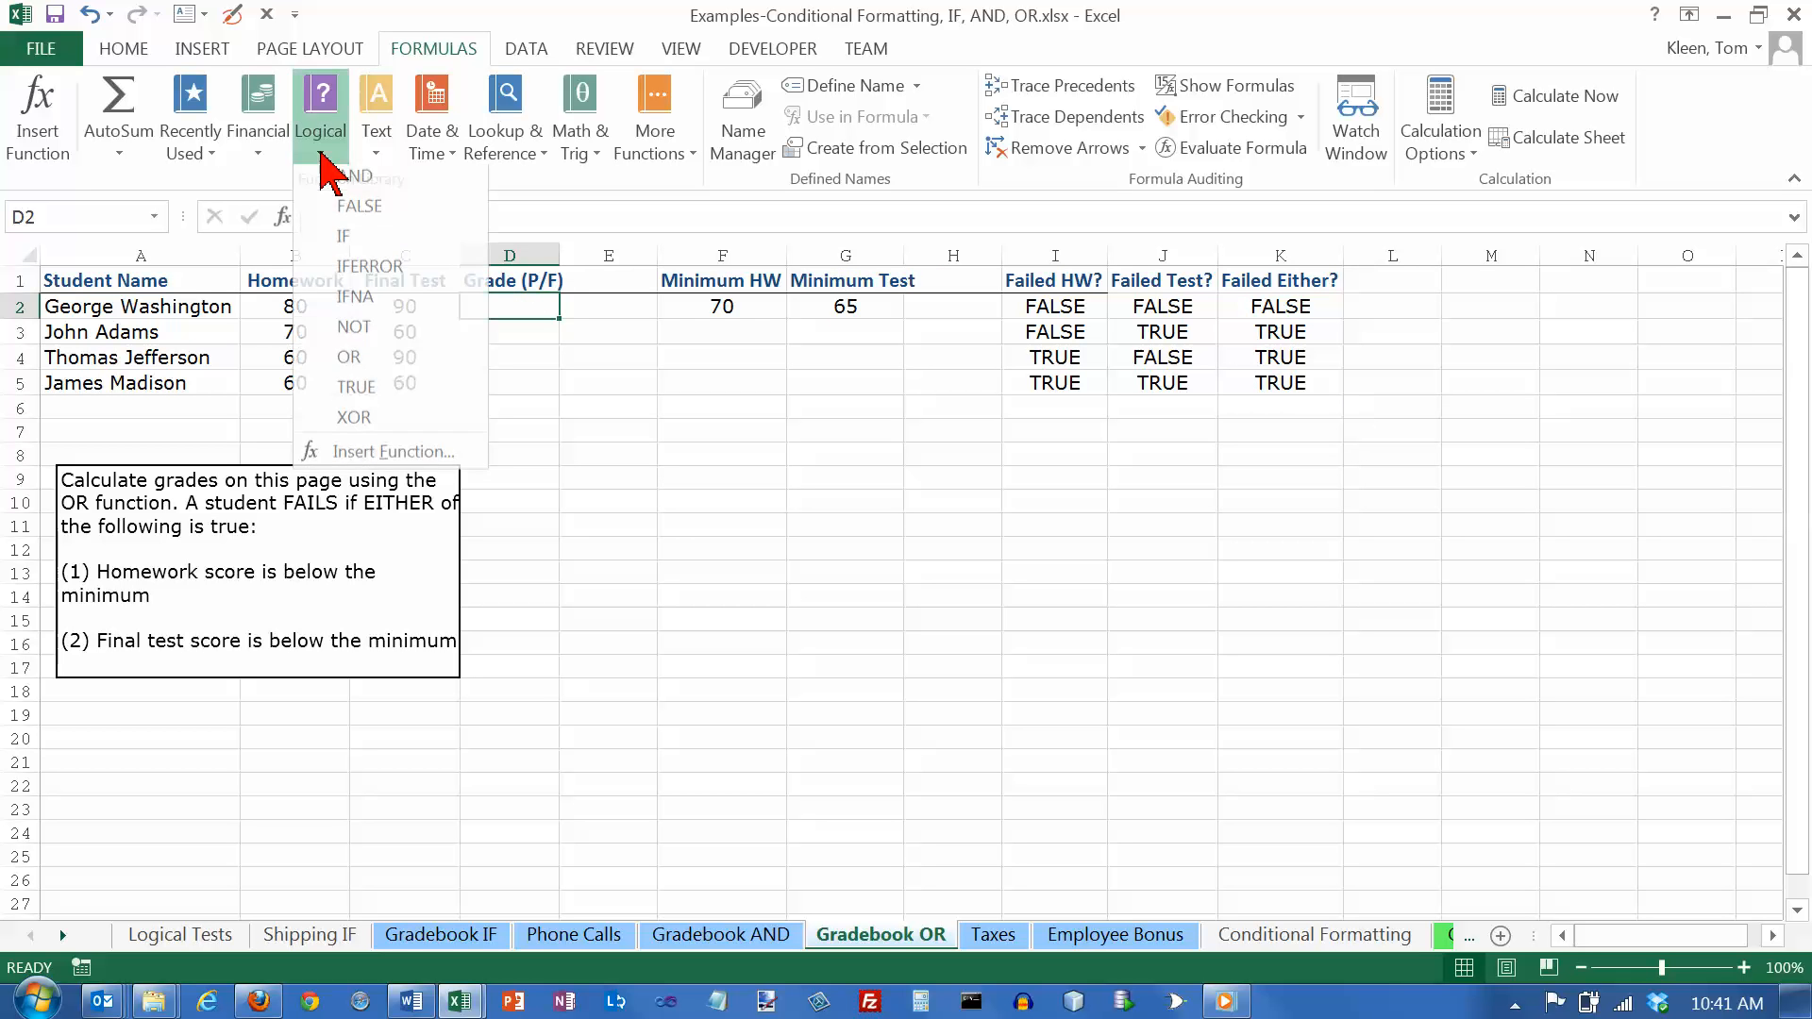
Step: Insert IF in D2 testing K2, returning "F" if true and "P" if false
{"action": "left_click", "coordinate": [343, 236]}
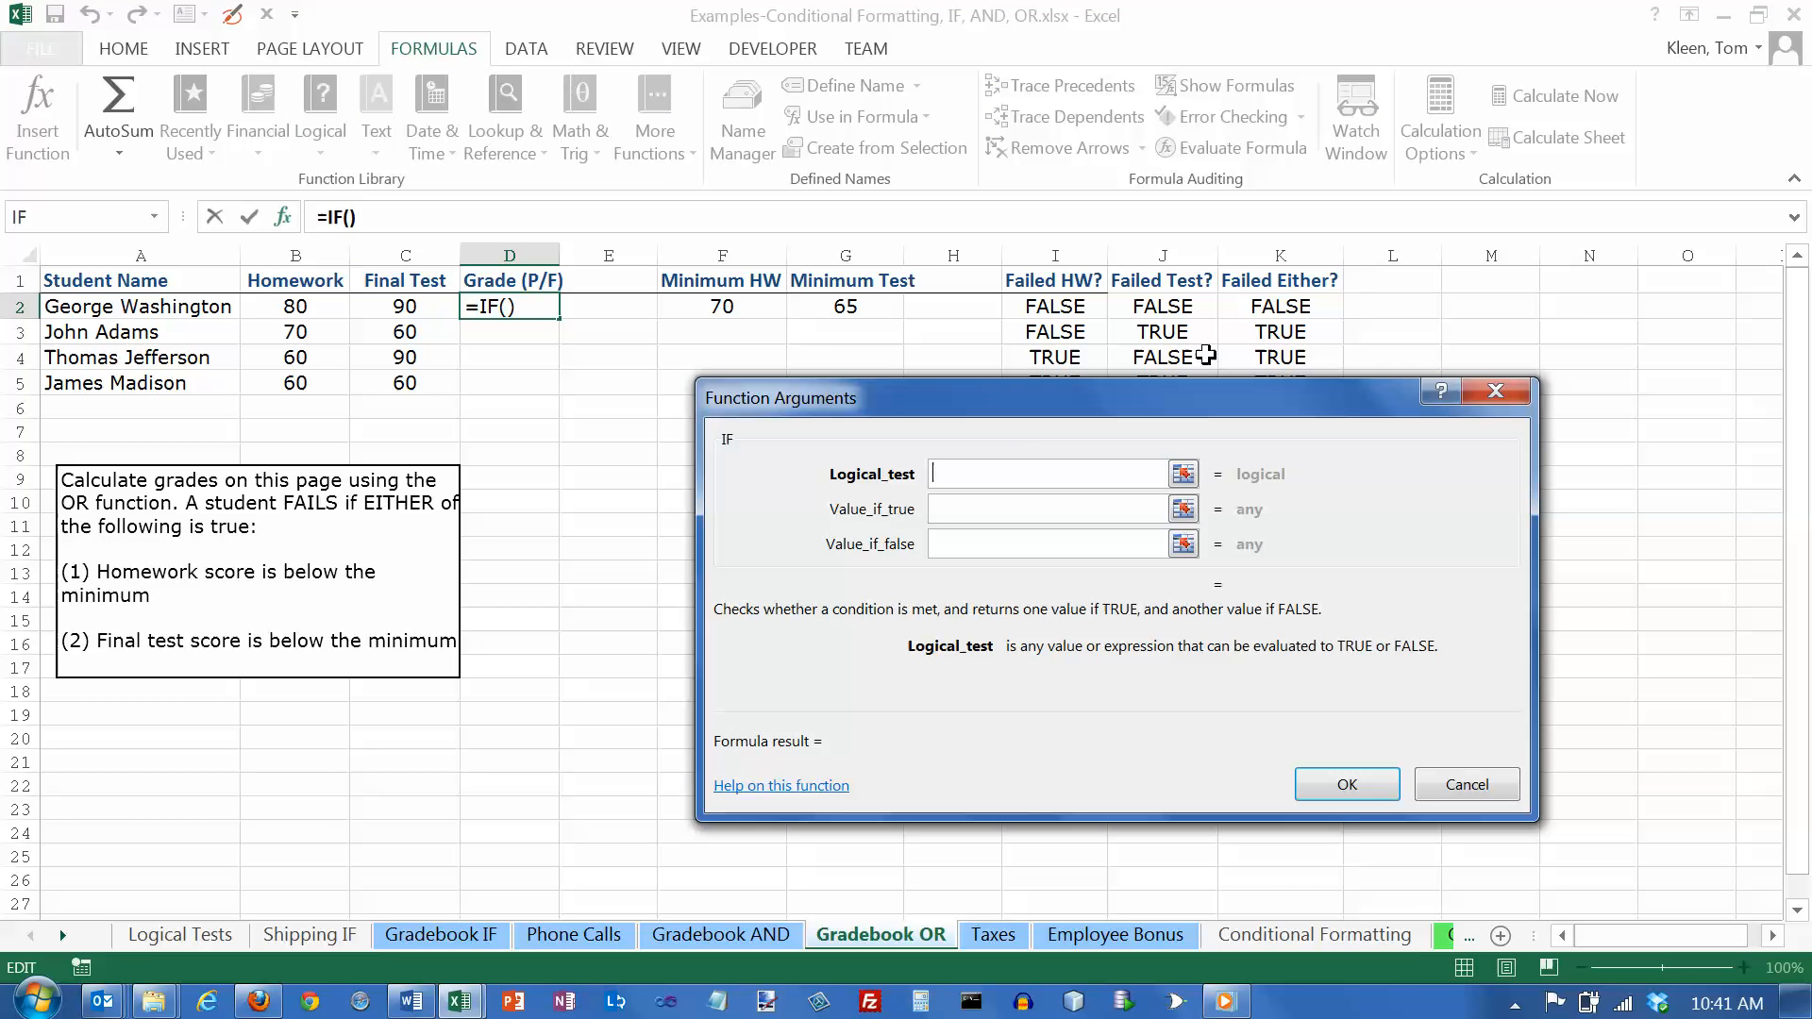
{"action": "left_click", "coordinate": [1279, 306]}
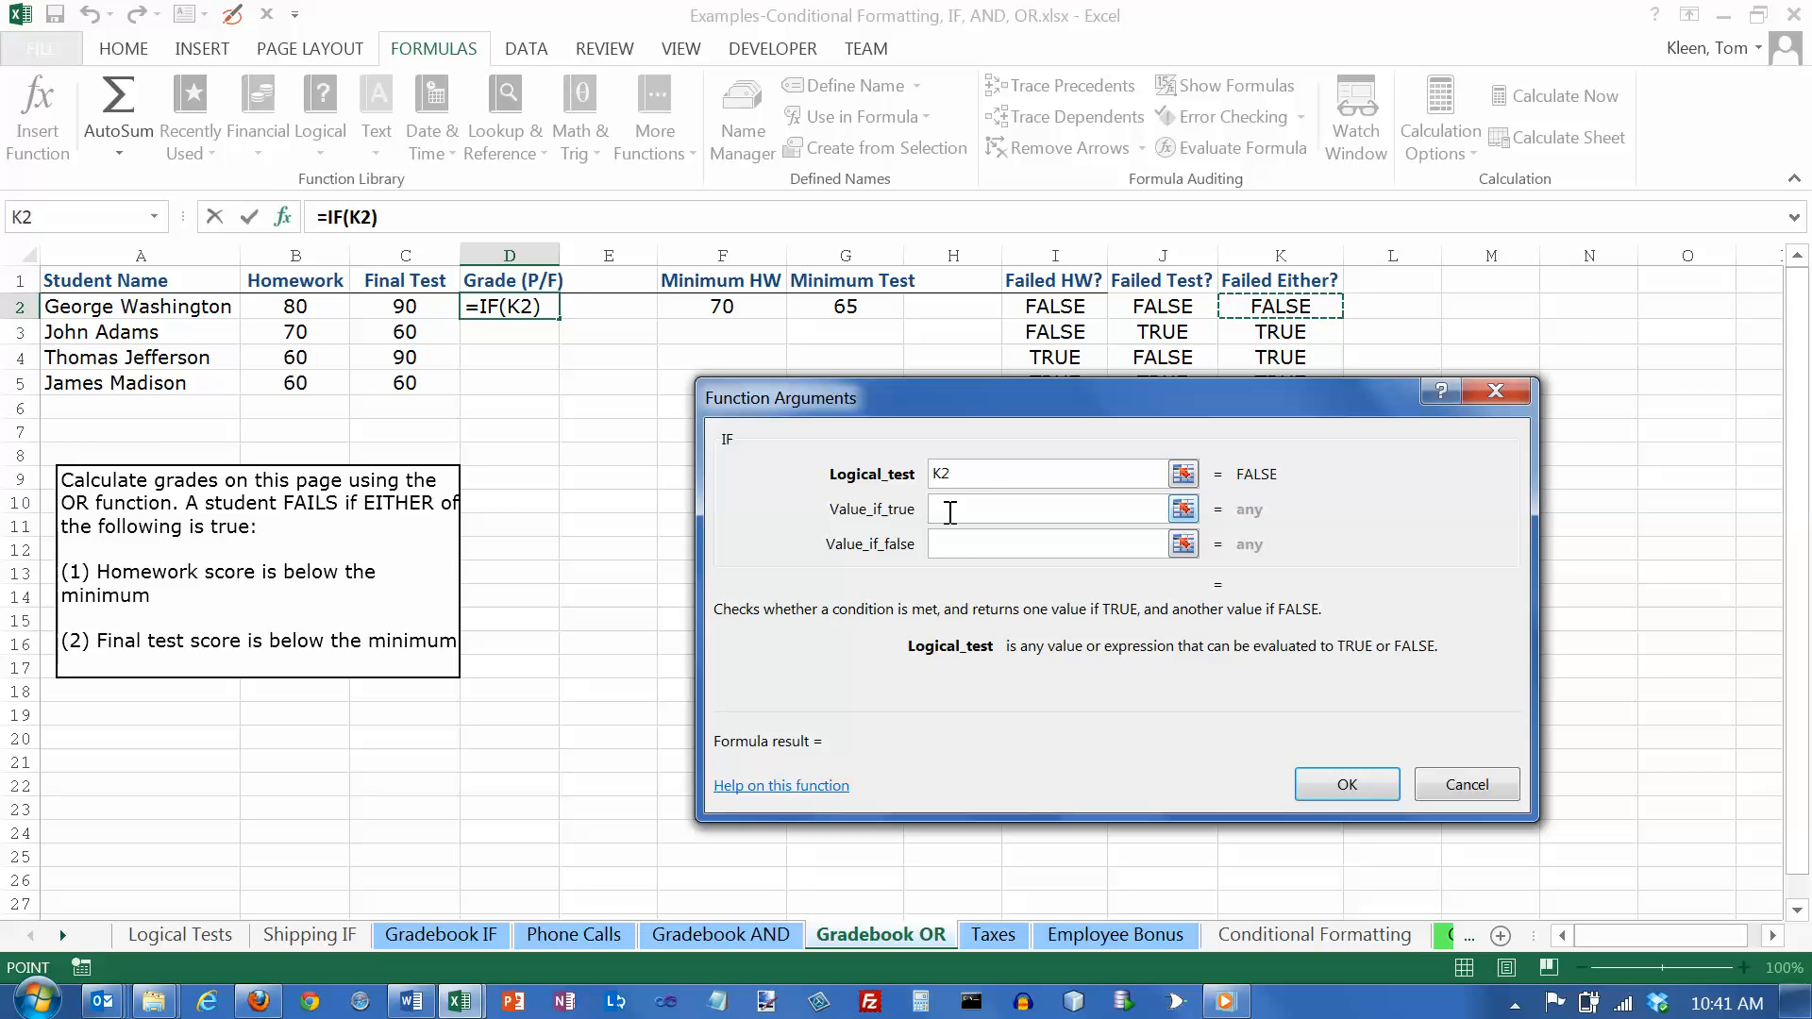
{"action": "left_click", "coordinate": [1045, 508]}
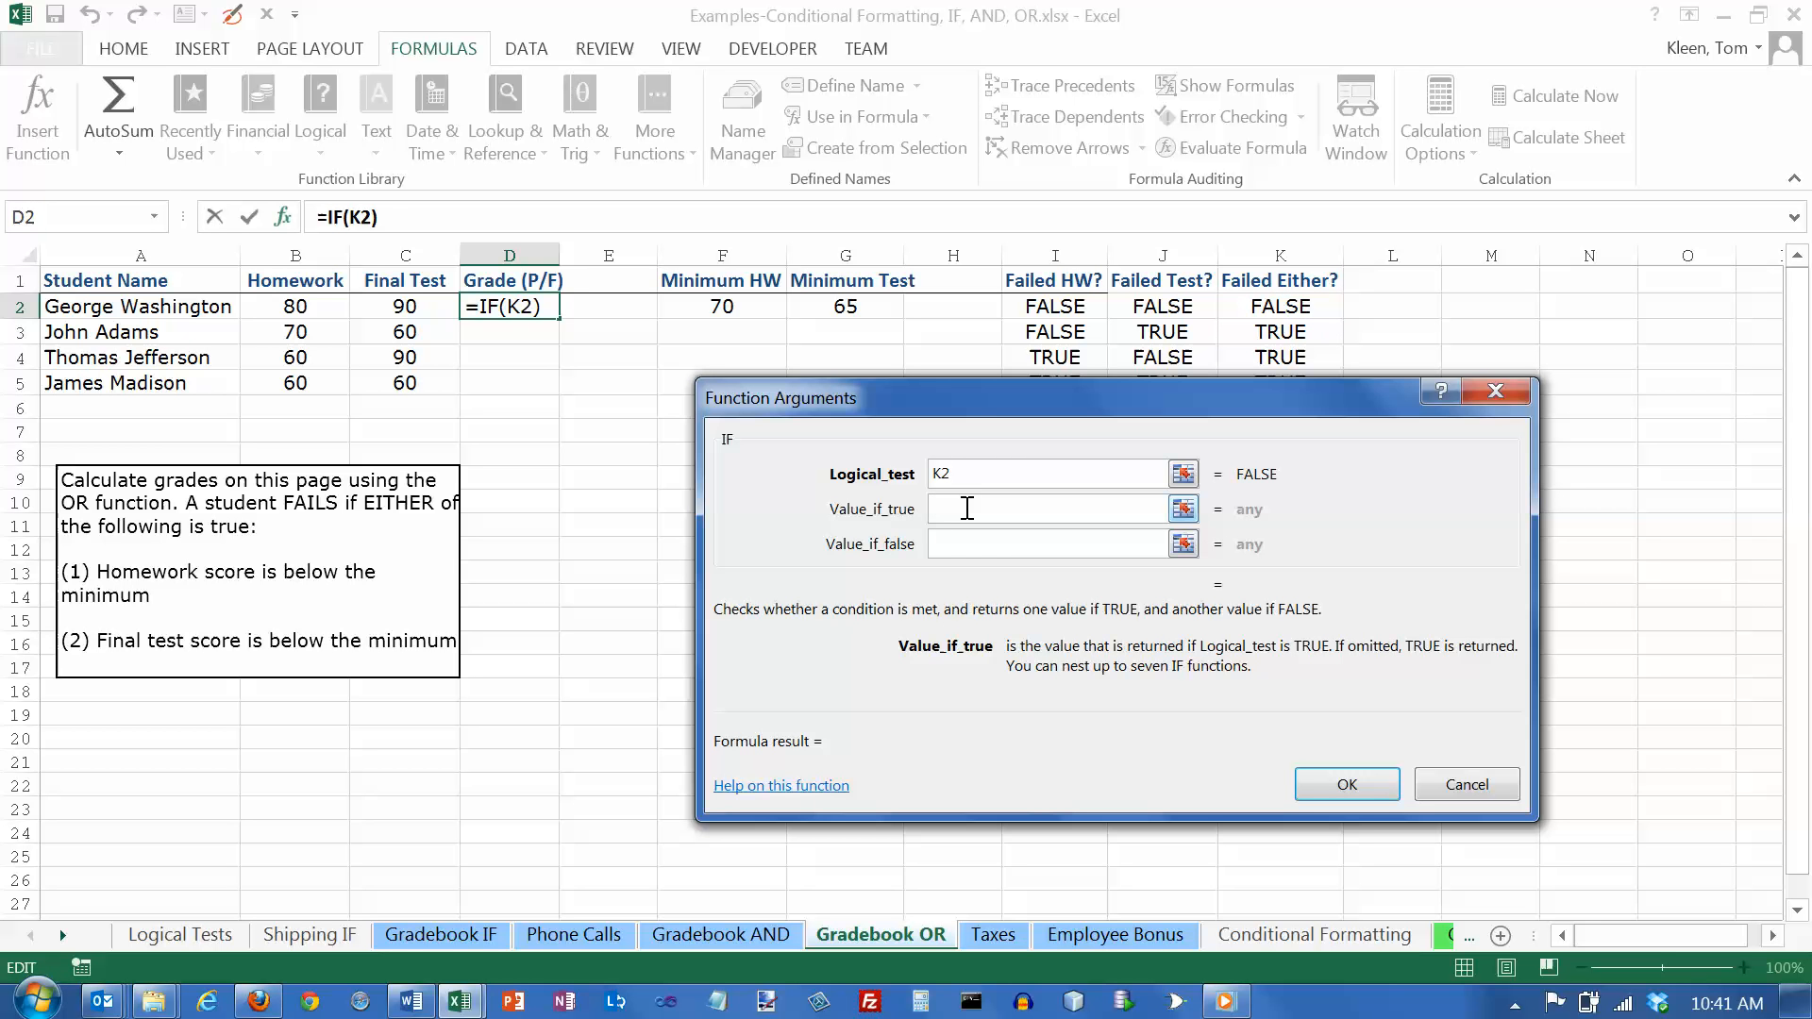
{"action": "type", "text": "F\""}
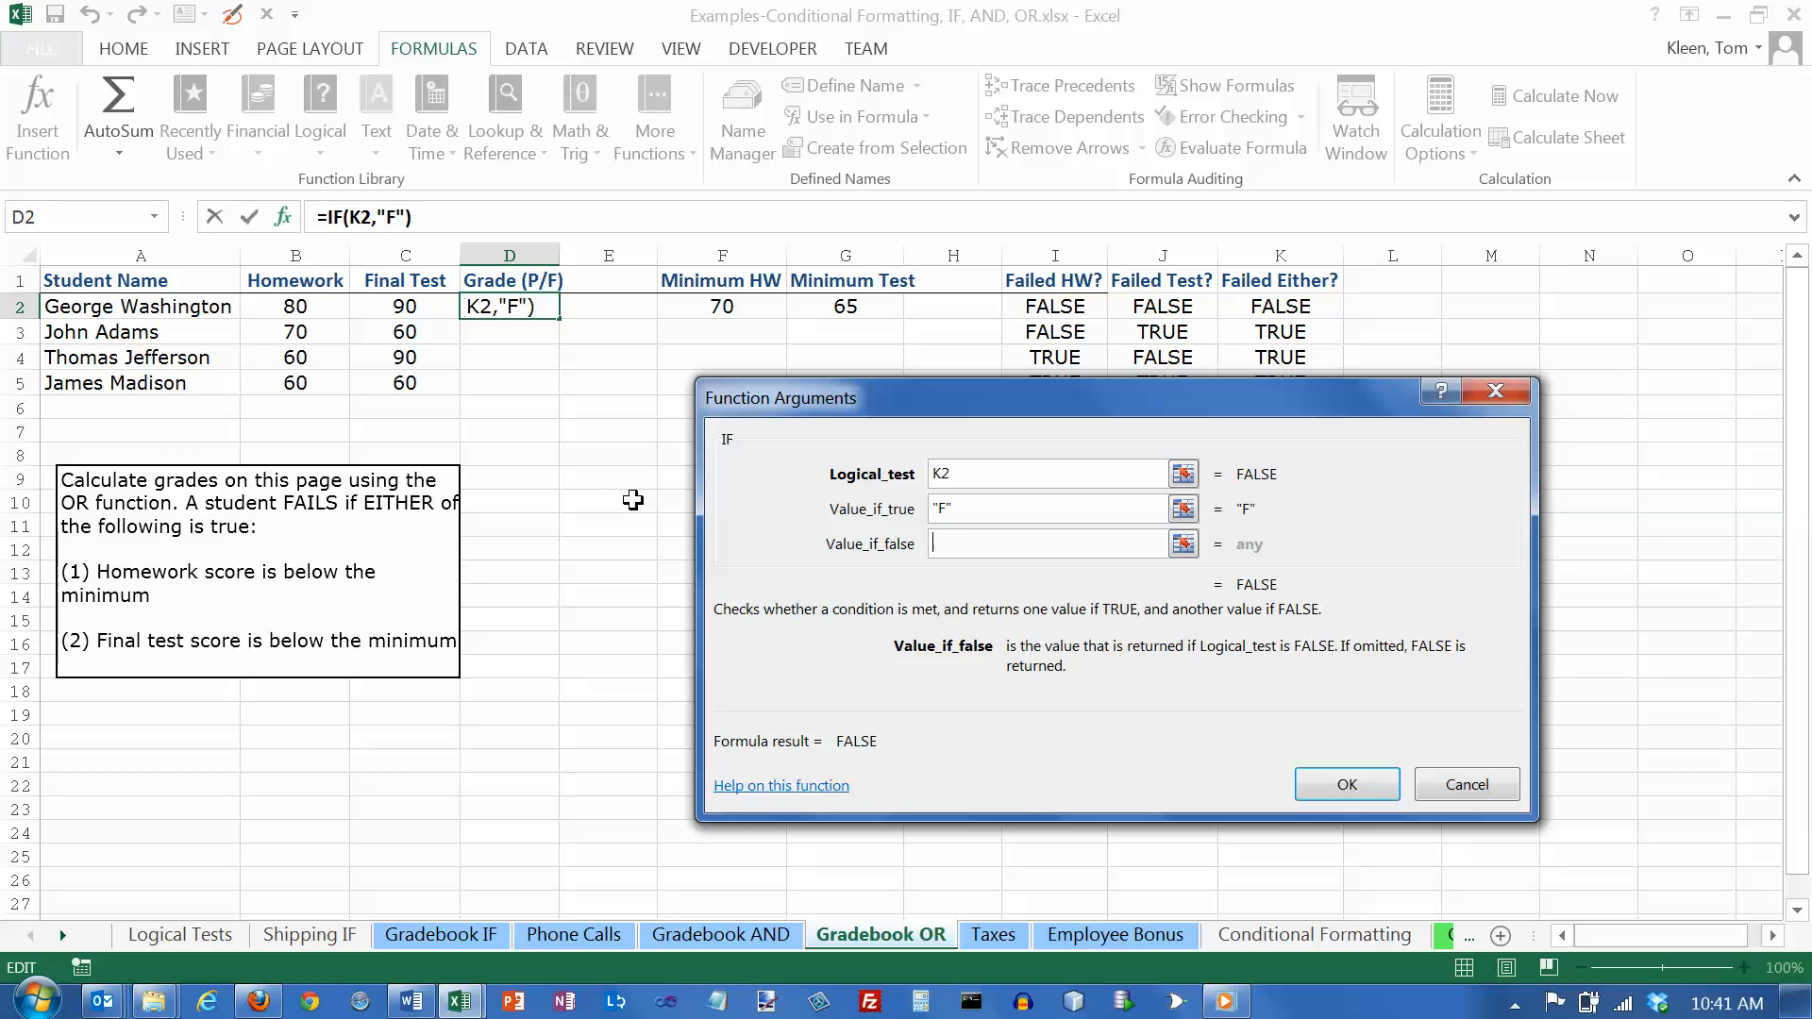
{"action": "type", "text": "P"}
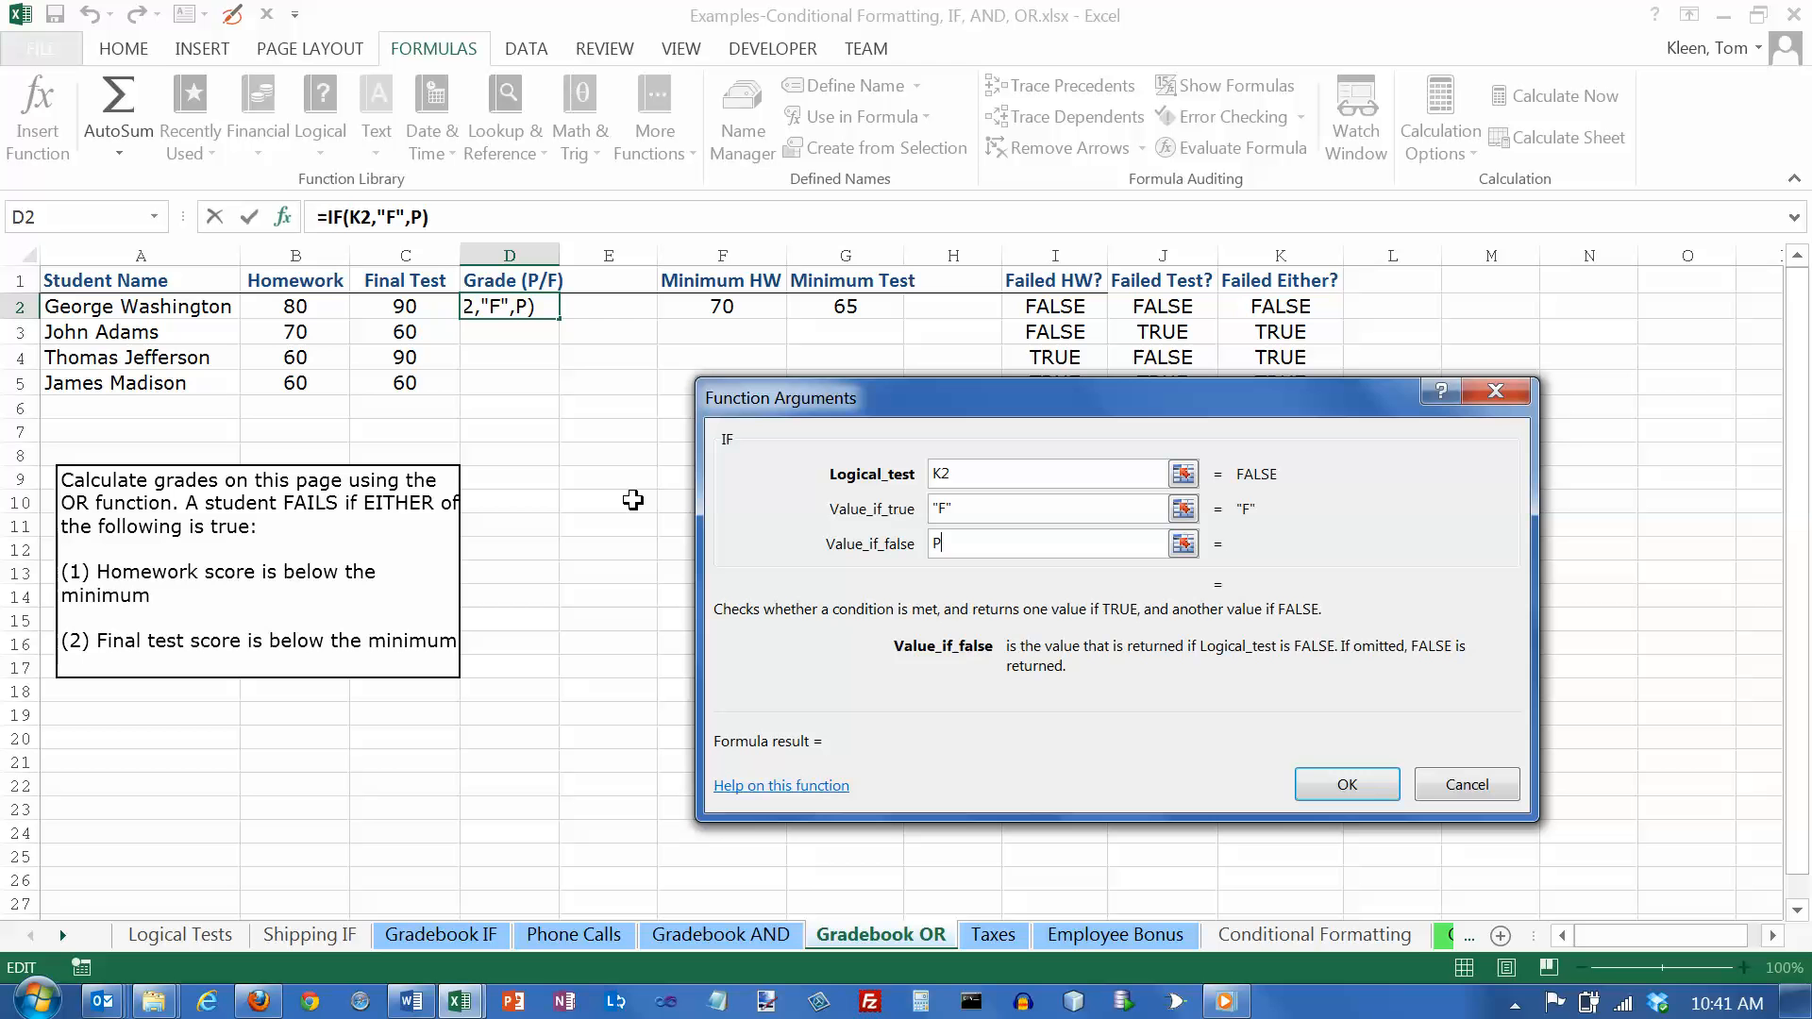
{"action": "type", "text": "\"P"}
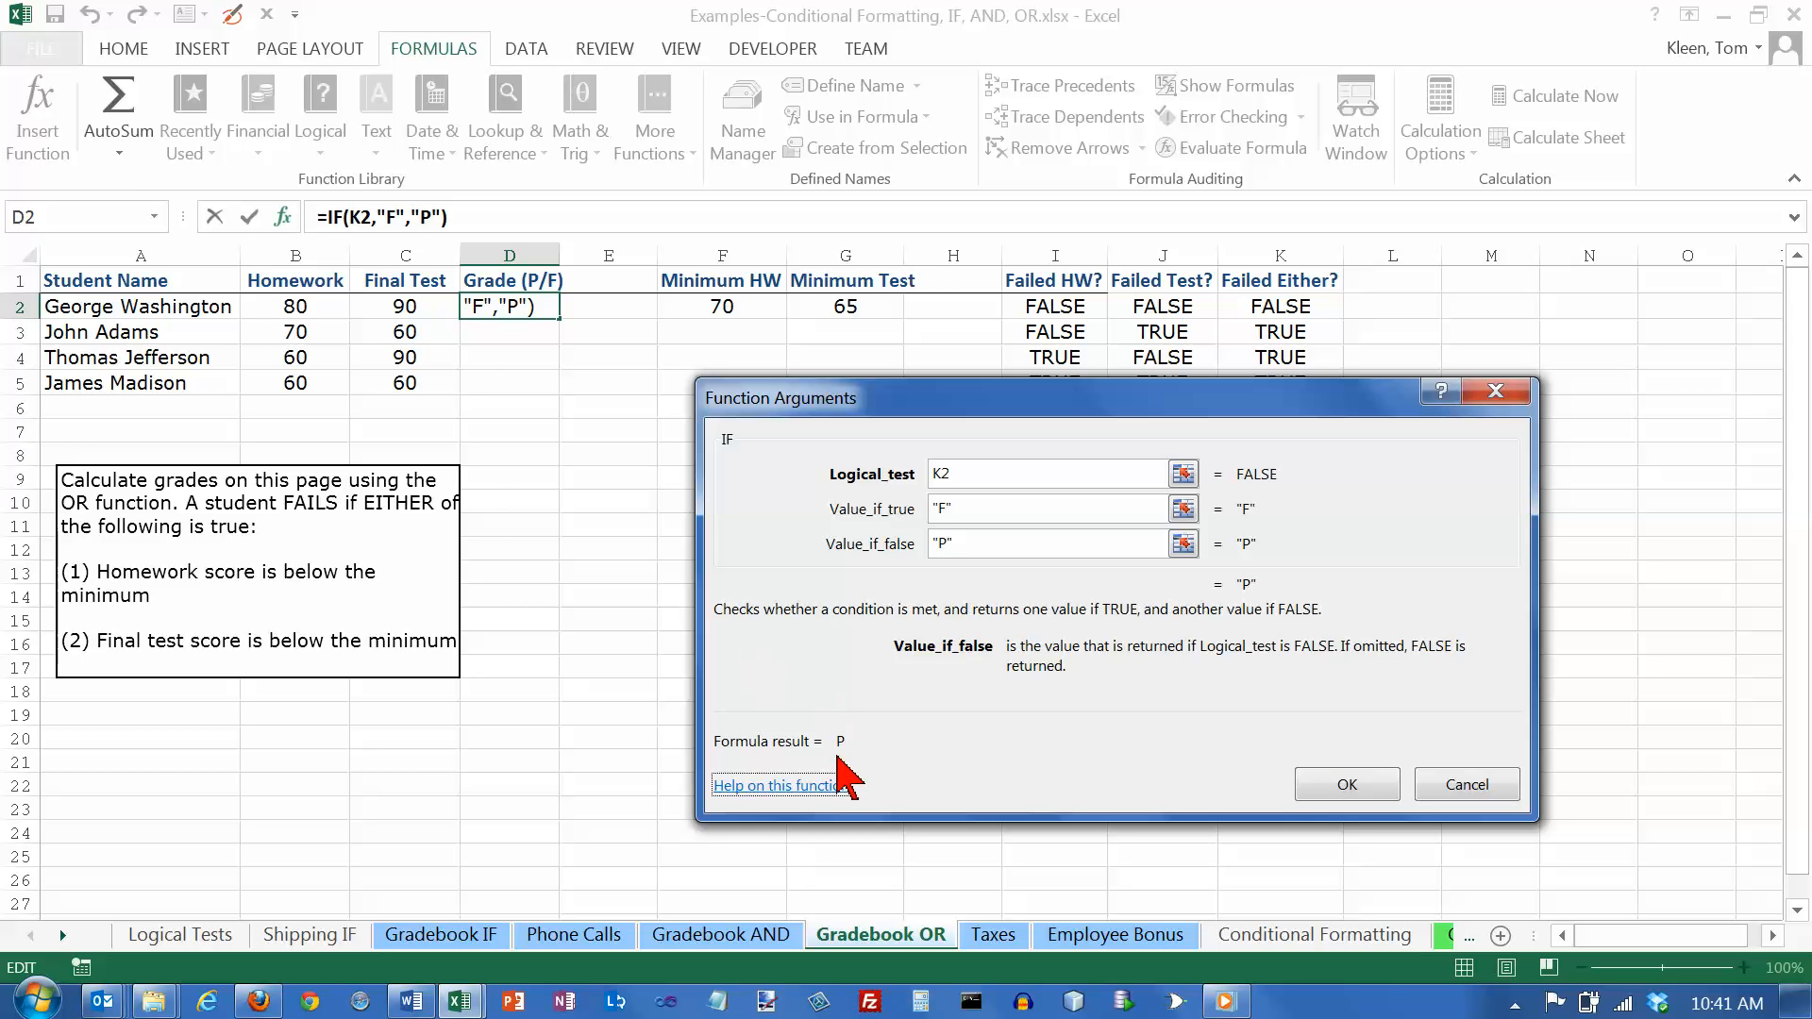
{"action": "mouse_move", "coordinate": [1064, 803]}
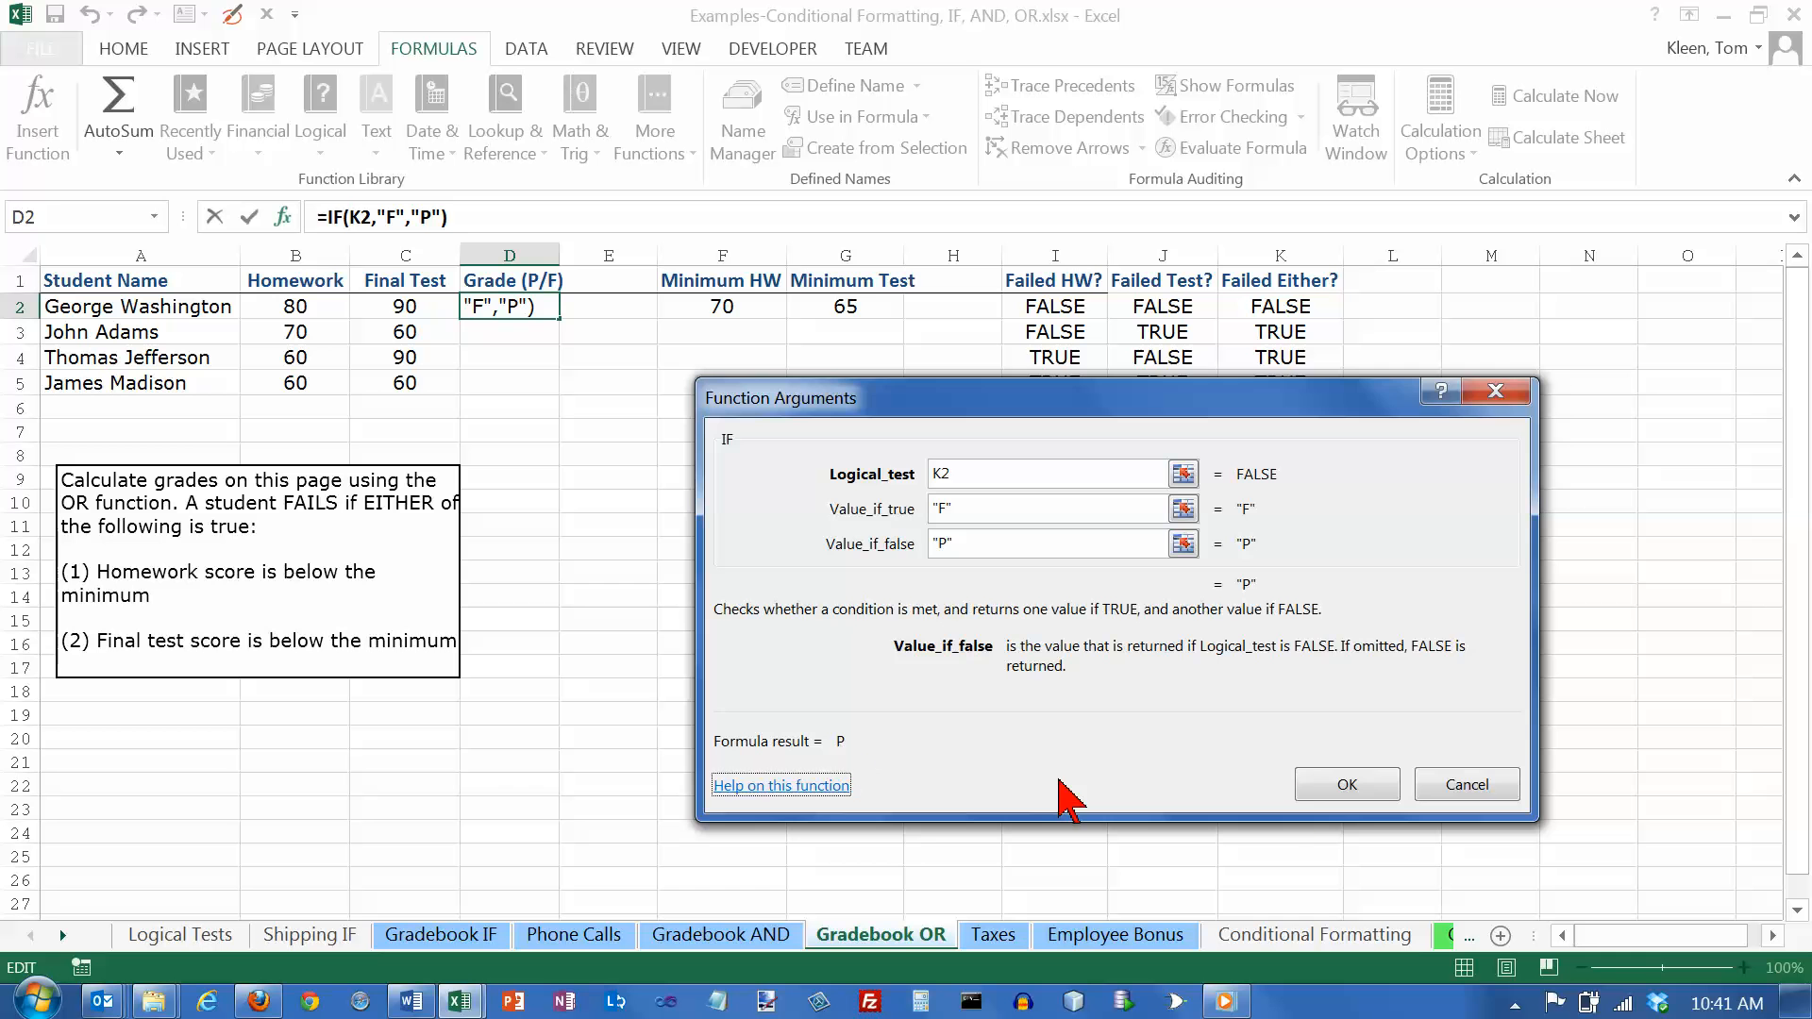
{"action": "left_click", "coordinate": [1344, 783]}
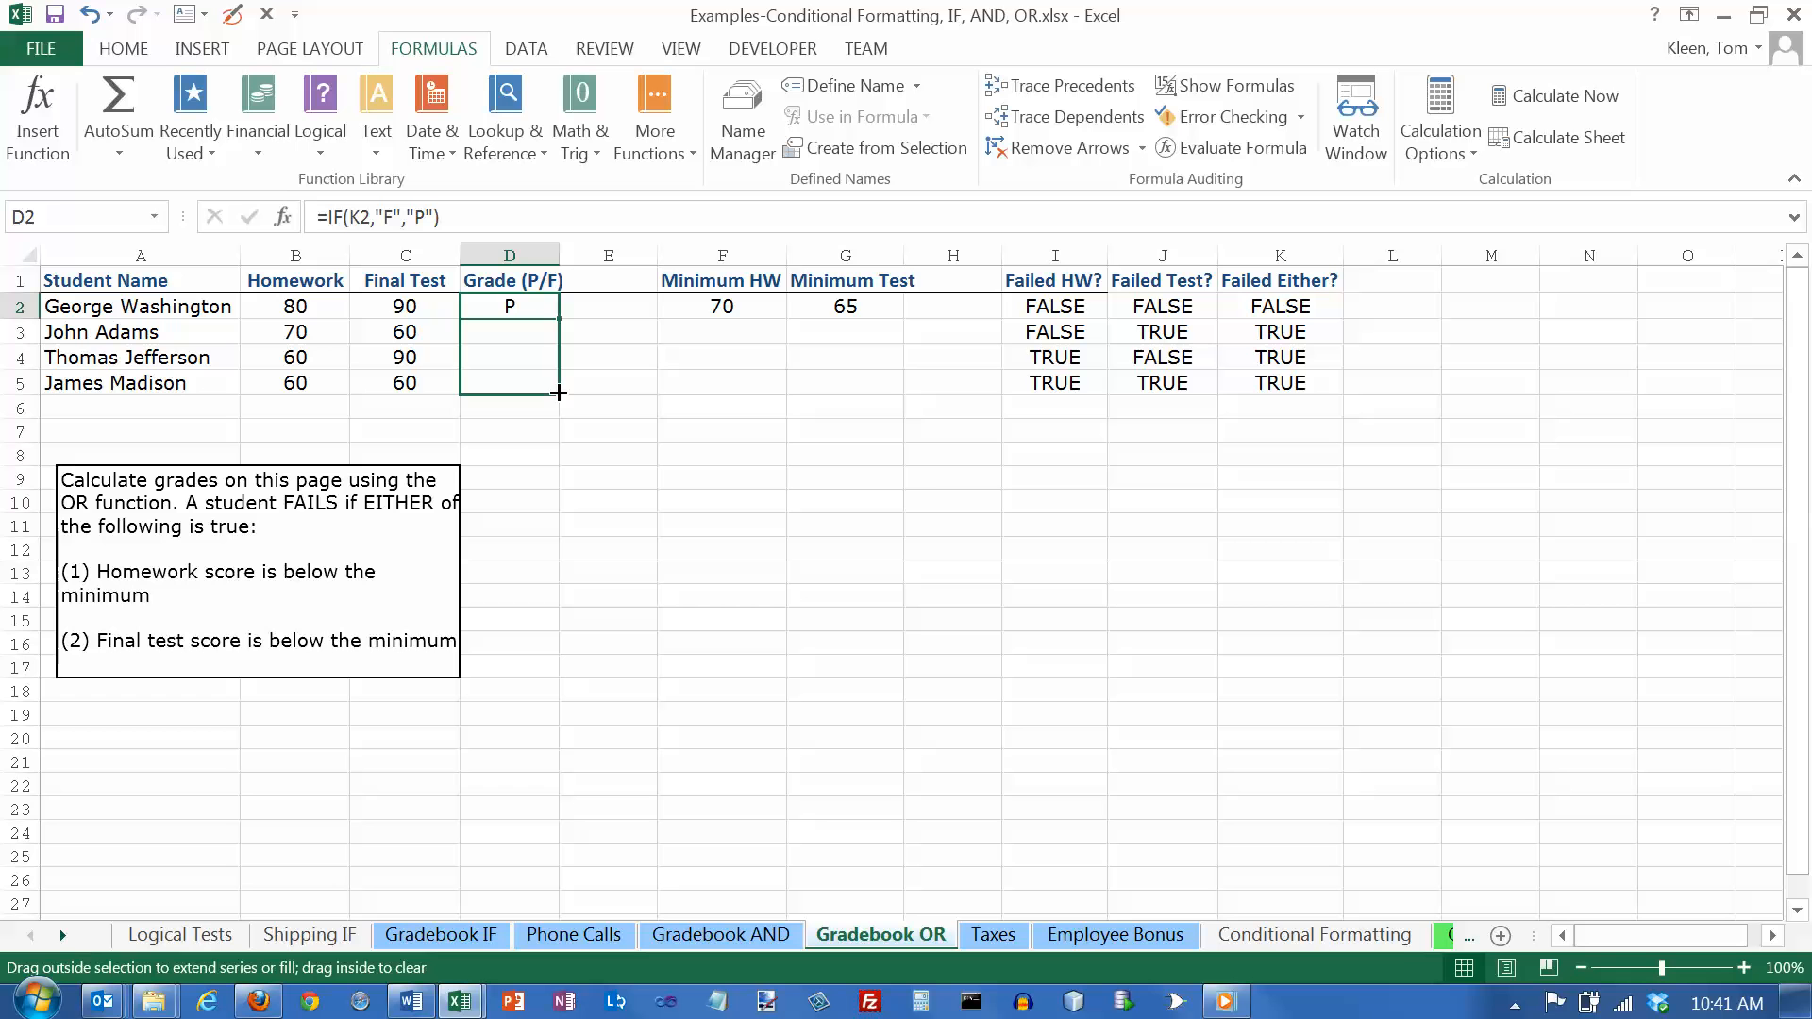
Step: Fill D2's grade formula down to D5, check K3, and select D2:D5
{"action": "left_click_drag", "start_coordinate": [561, 393], "coordinate": [509, 382]}
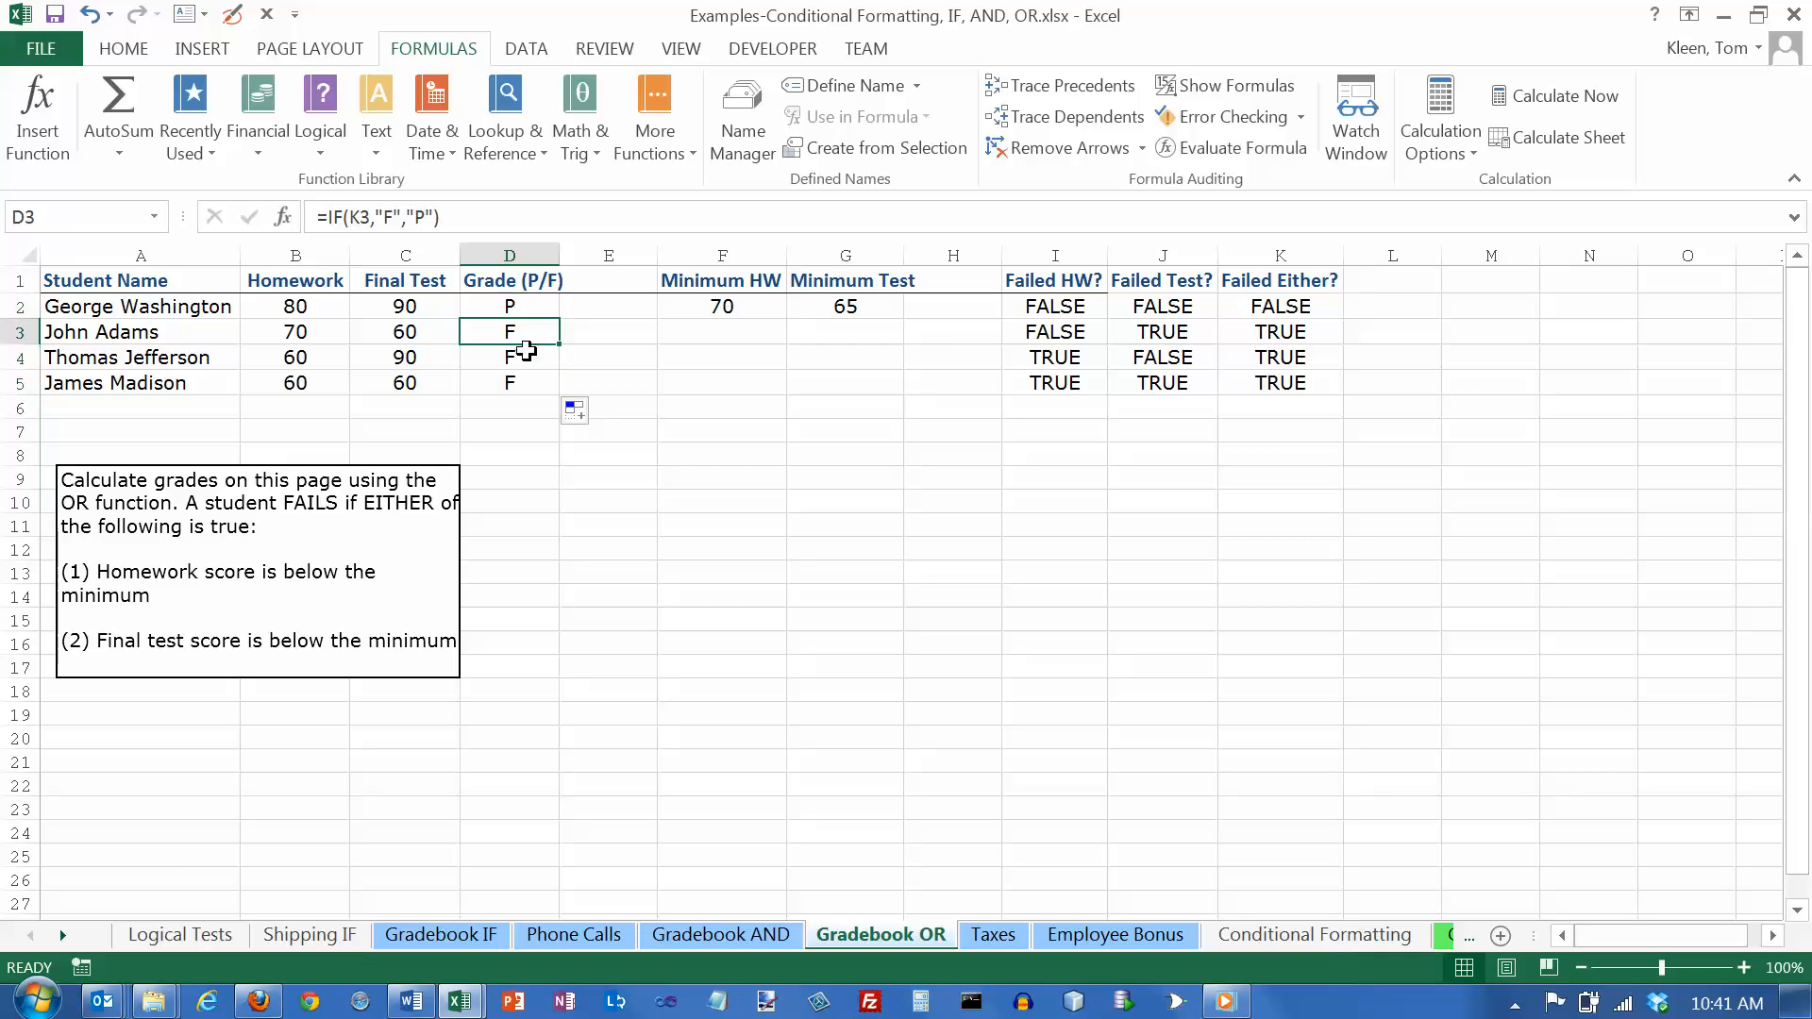
{"action": "left_click", "coordinate": [1279, 331]}
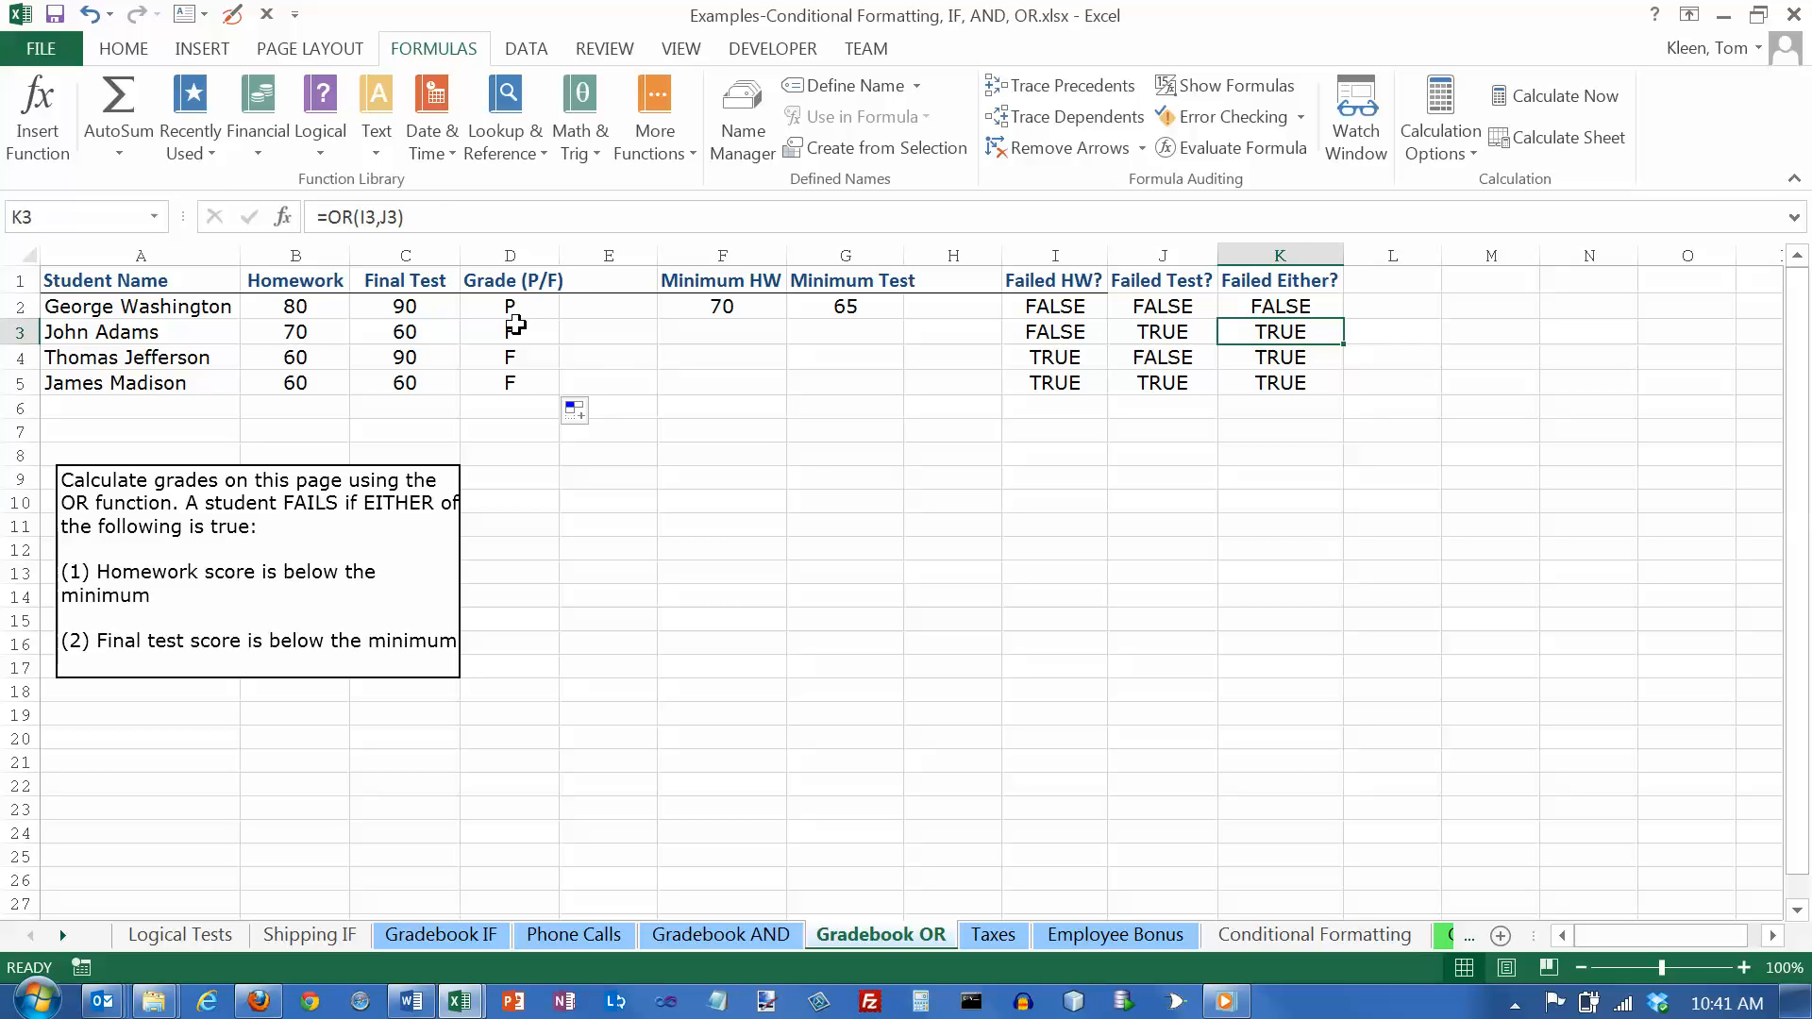
{"action": "left_click_drag", "start_coordinate": [510, 306], "coordinate": [509, 382]}
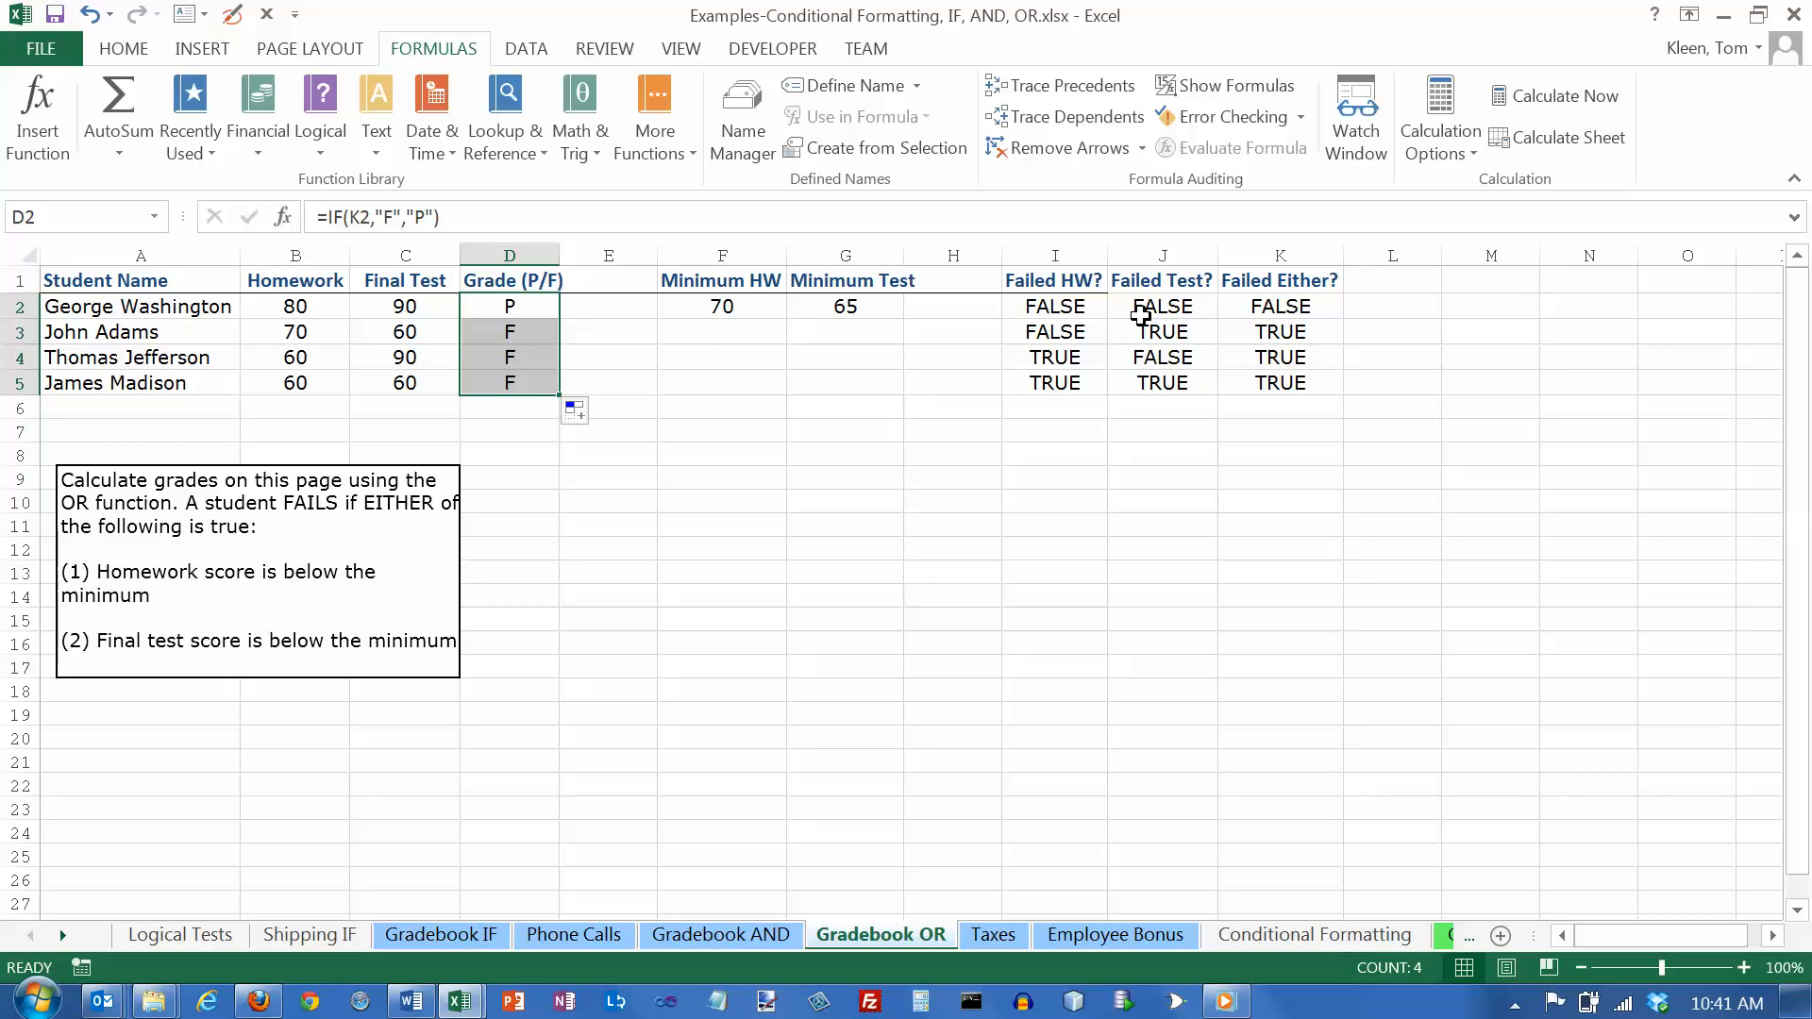
{"action": "mouse_move", "coordinate": [1162, 306]}
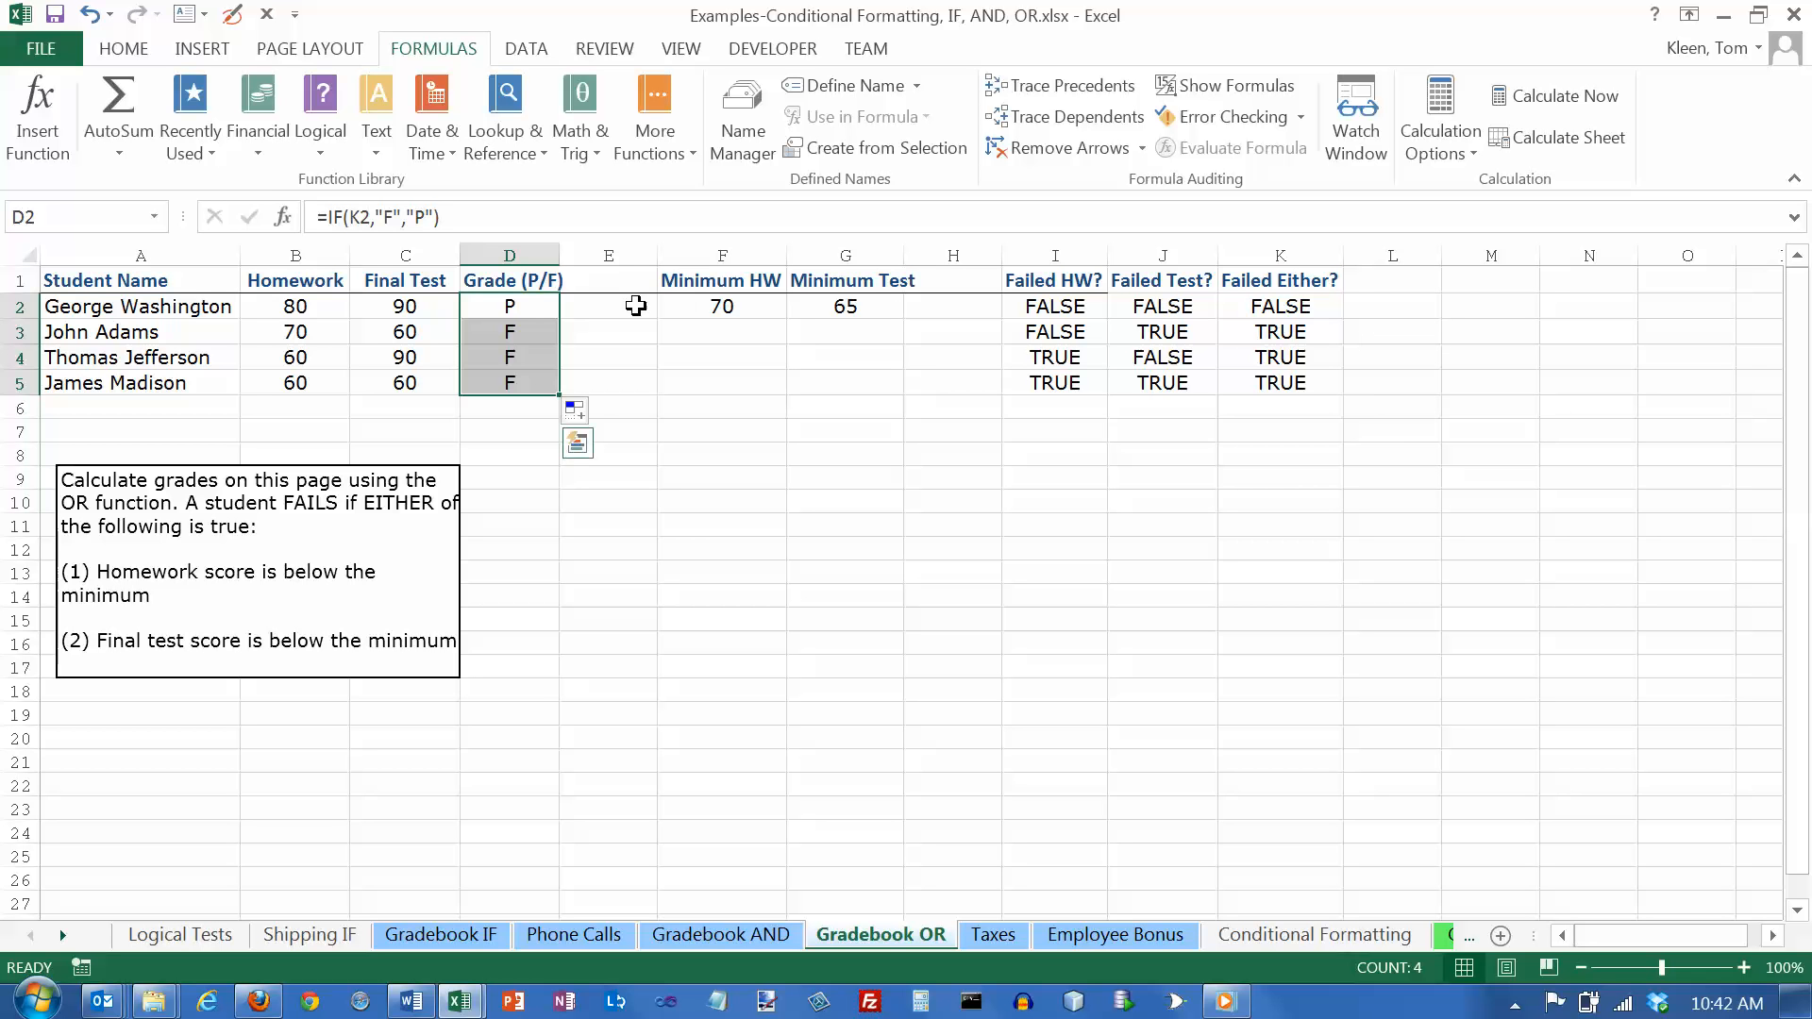
Step: Select George Washington's grade cell D2 to begin clearing the Grade (P/F) column
{"action": "left_click", "coordinate": [509, 305]}
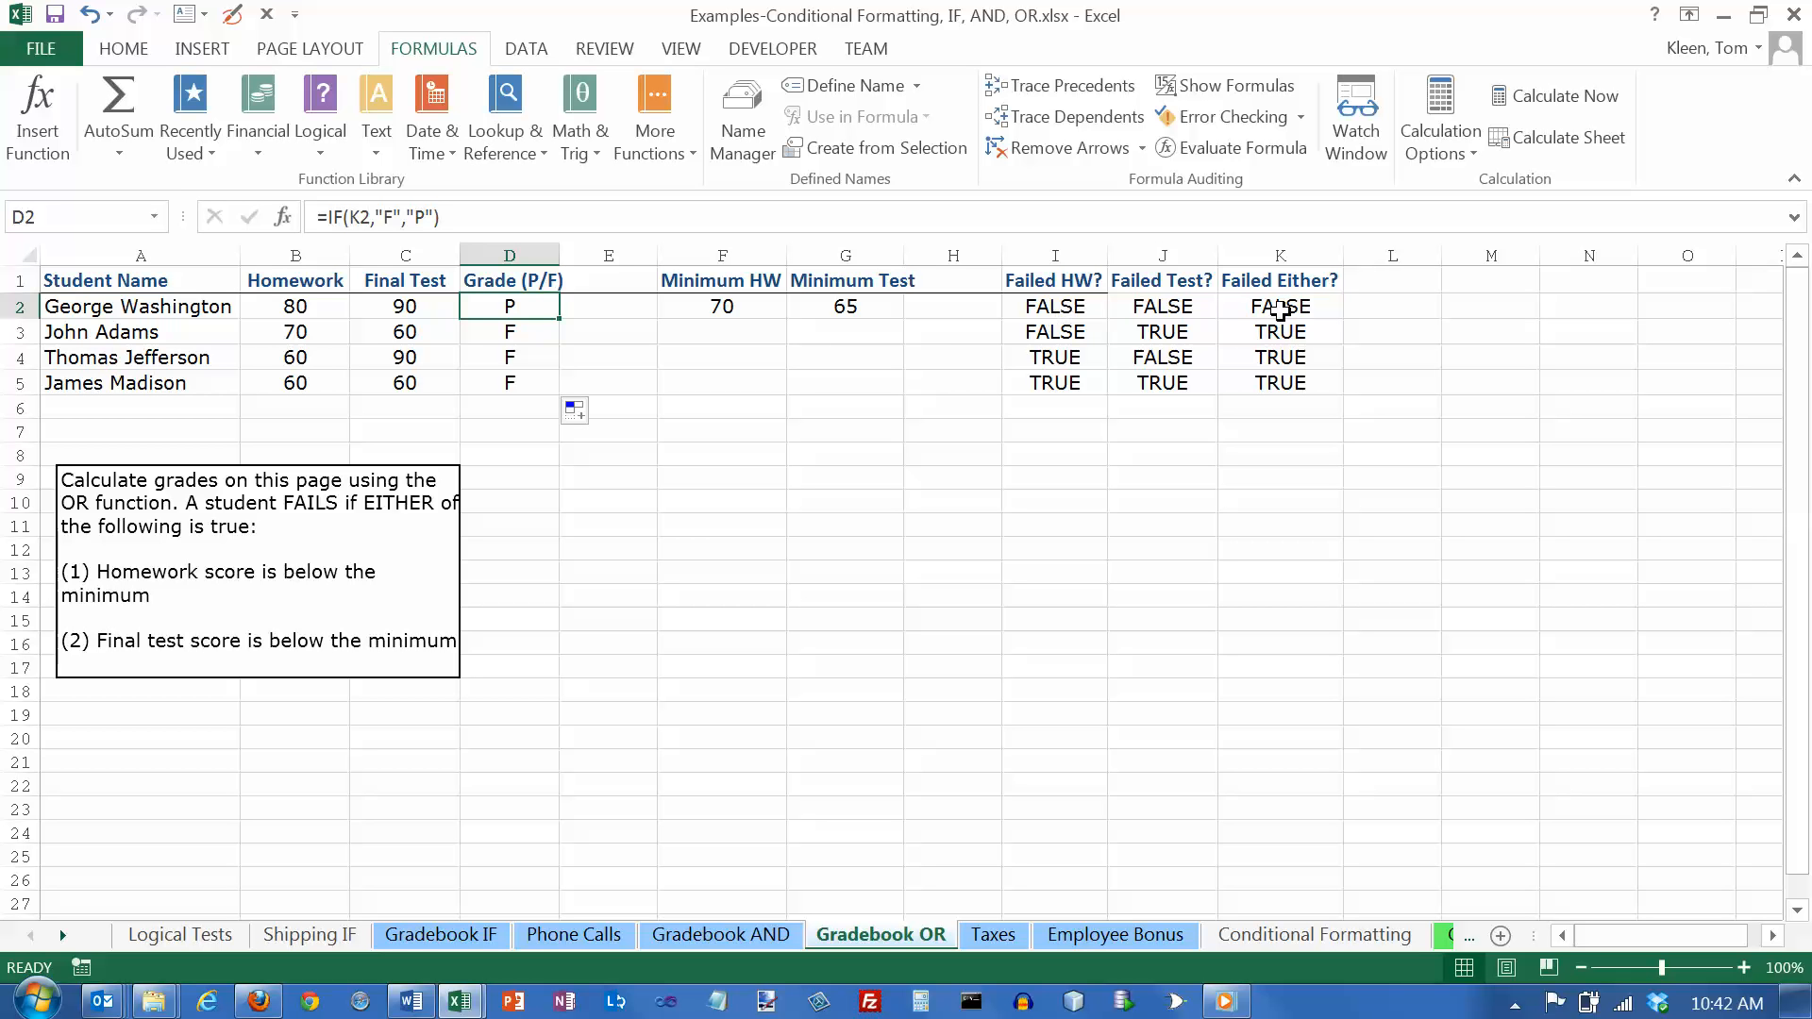
{"action": "mouse_move", "coordinate": [521, 313]}
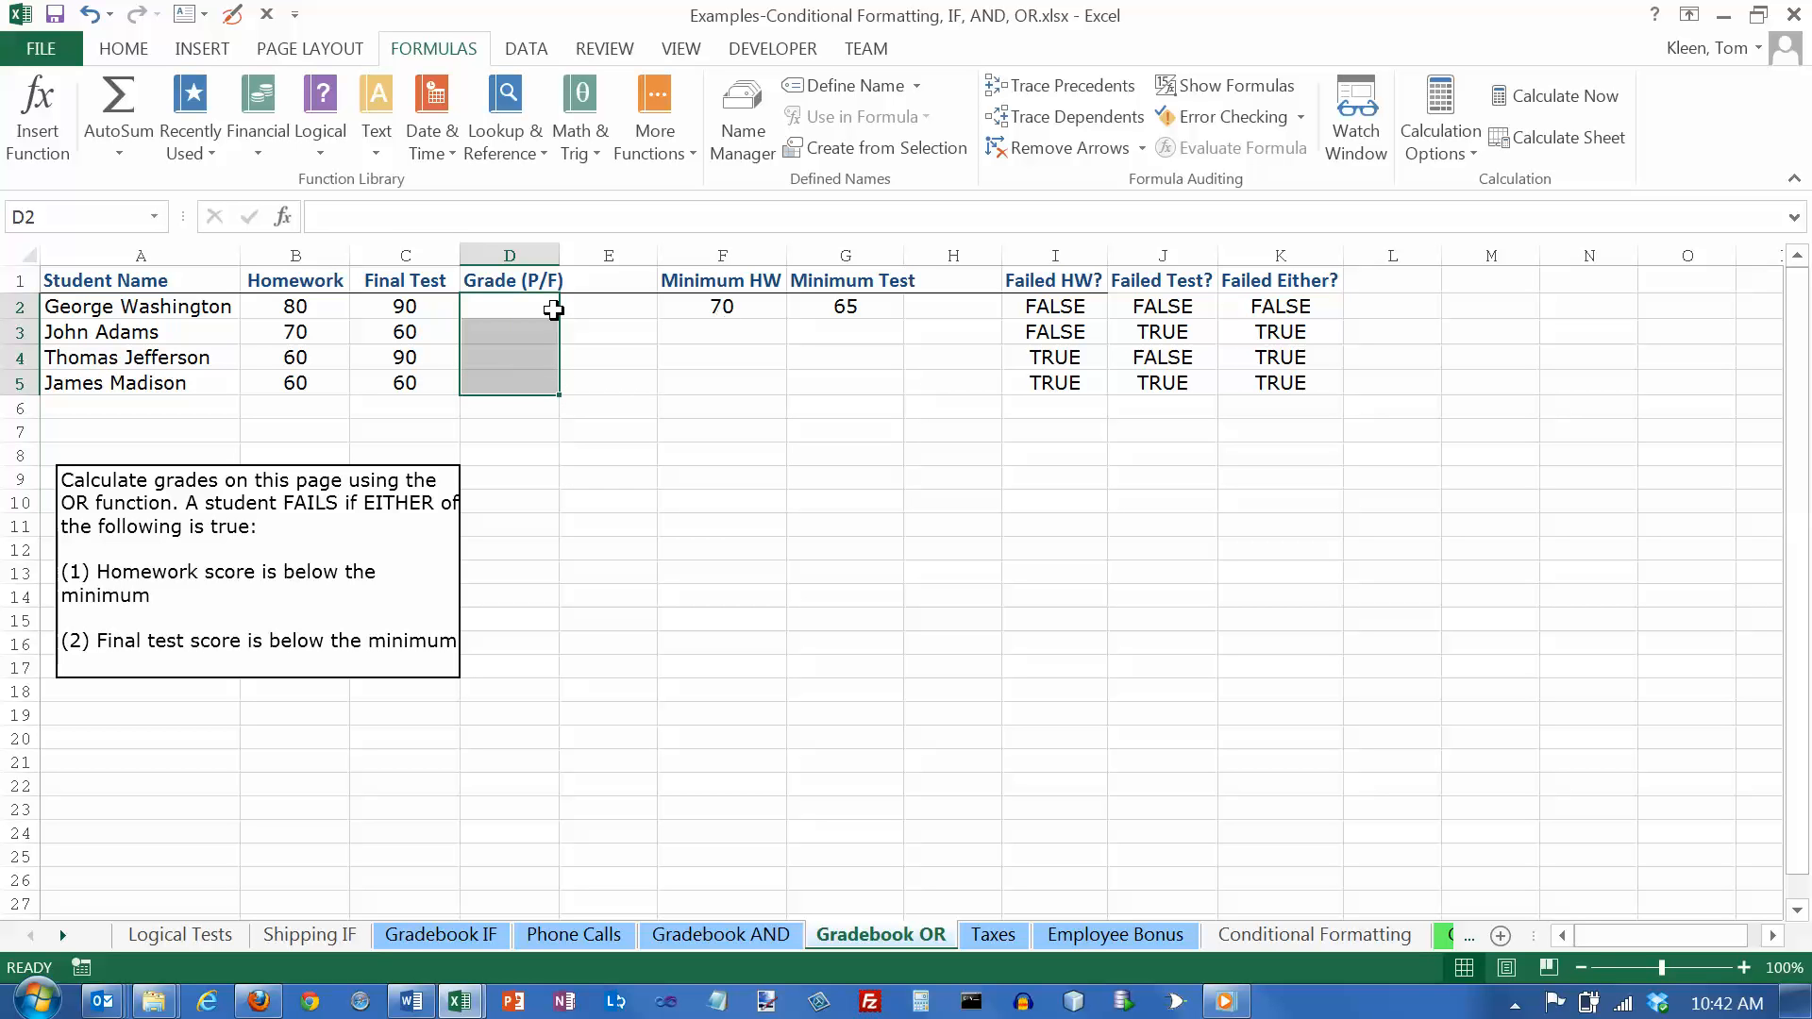
Step: Start an IF formula in D2 testing George Washington's homework score against the $F$2 minimum
{"action": "double_click", "coordinate": [509, 306]}
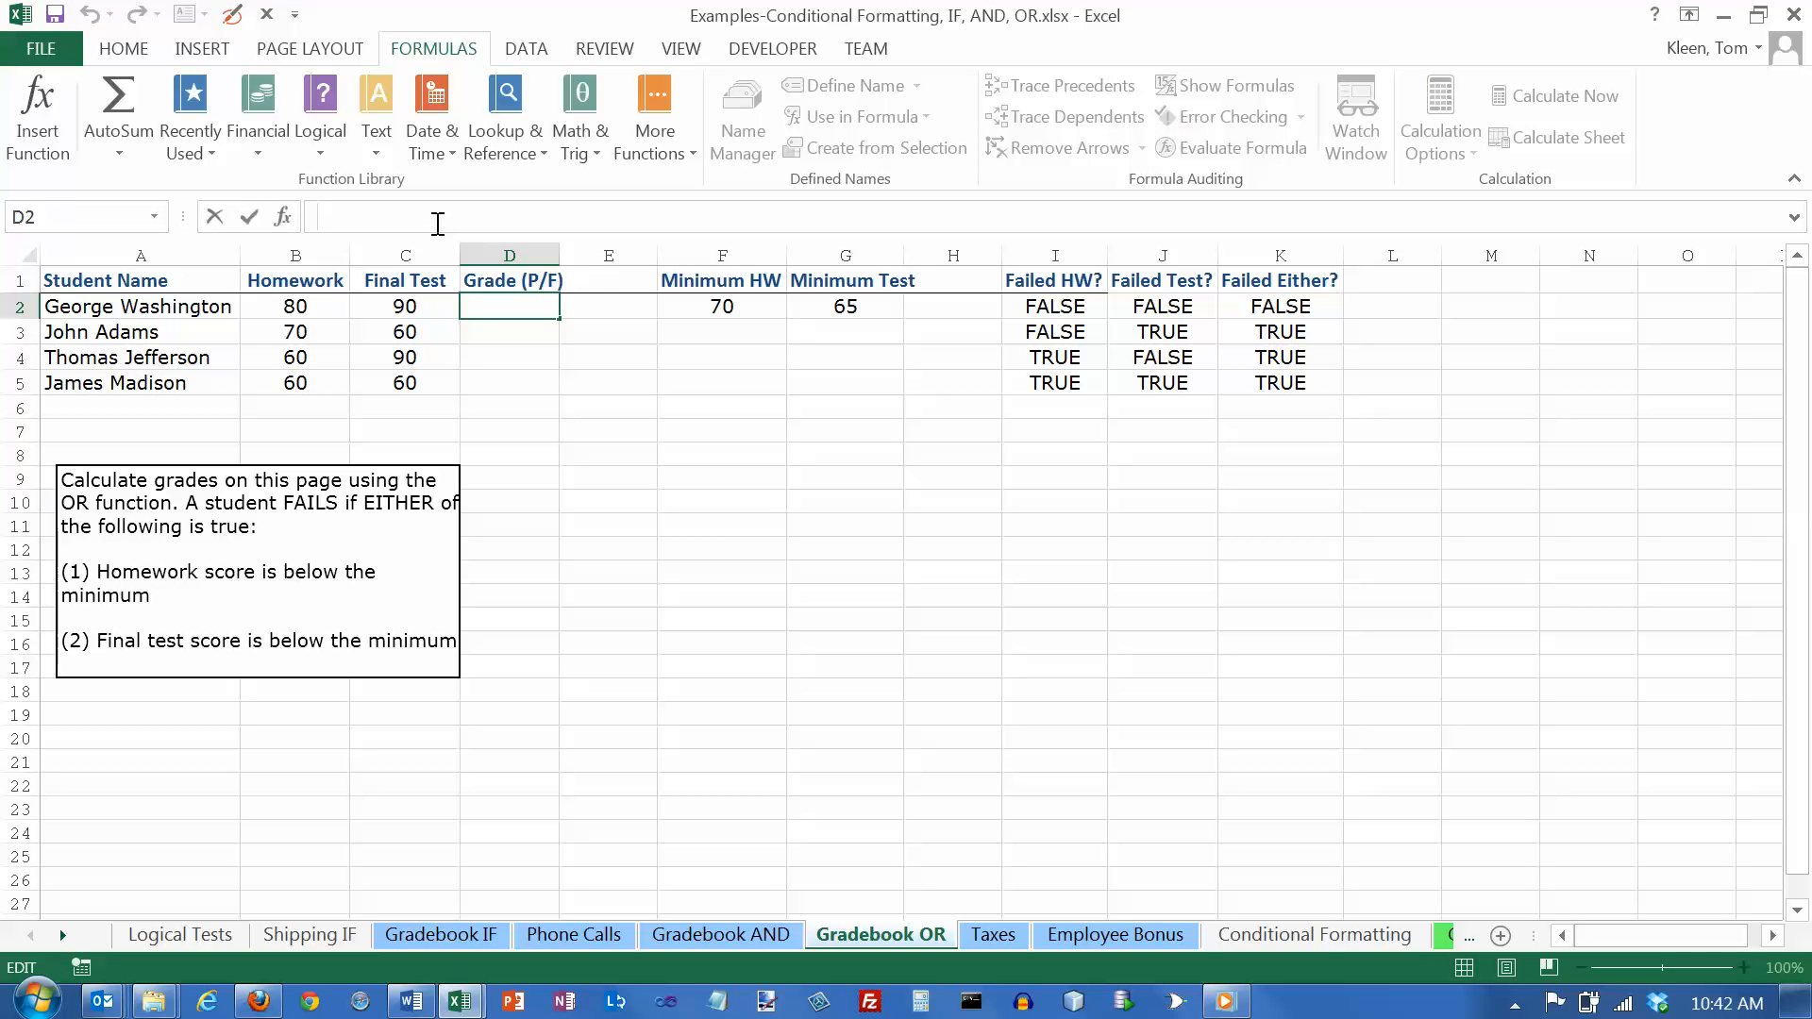
{"action": "type", "text": "="}
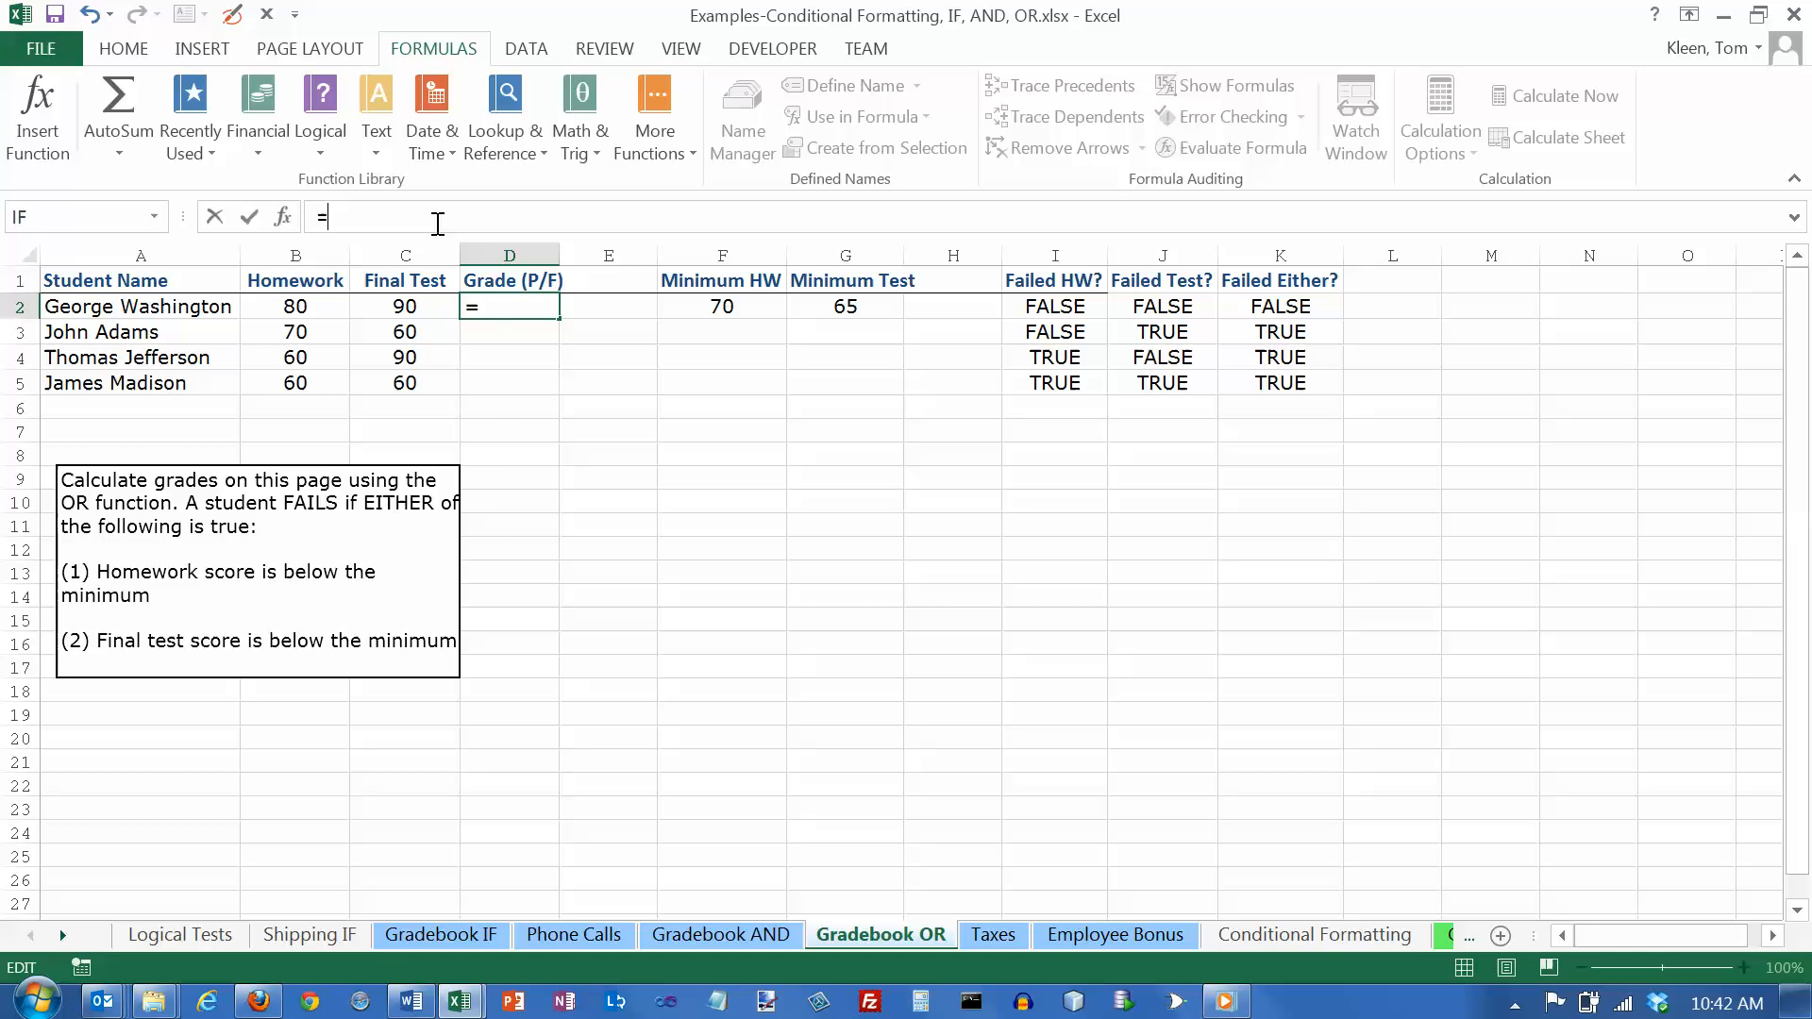
{"action": "type", "text": "if(or("}
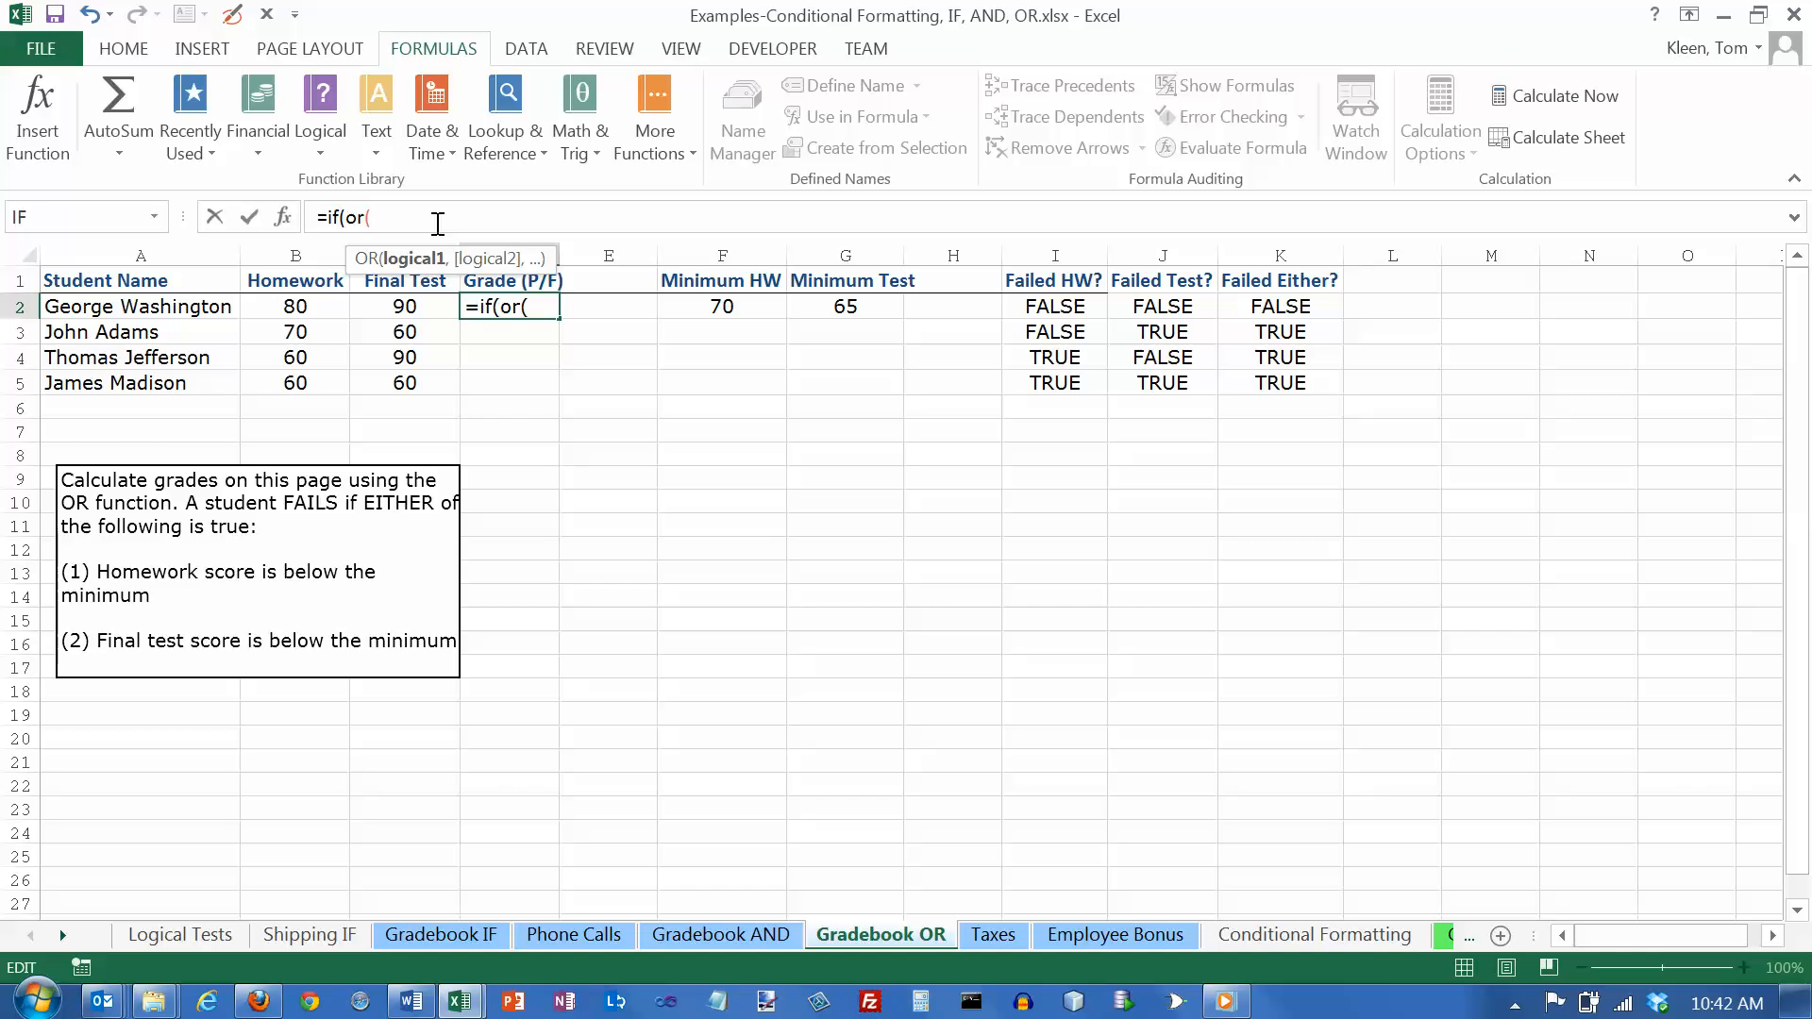
{"action": "left_click", "coordinate": [1053, 305]}
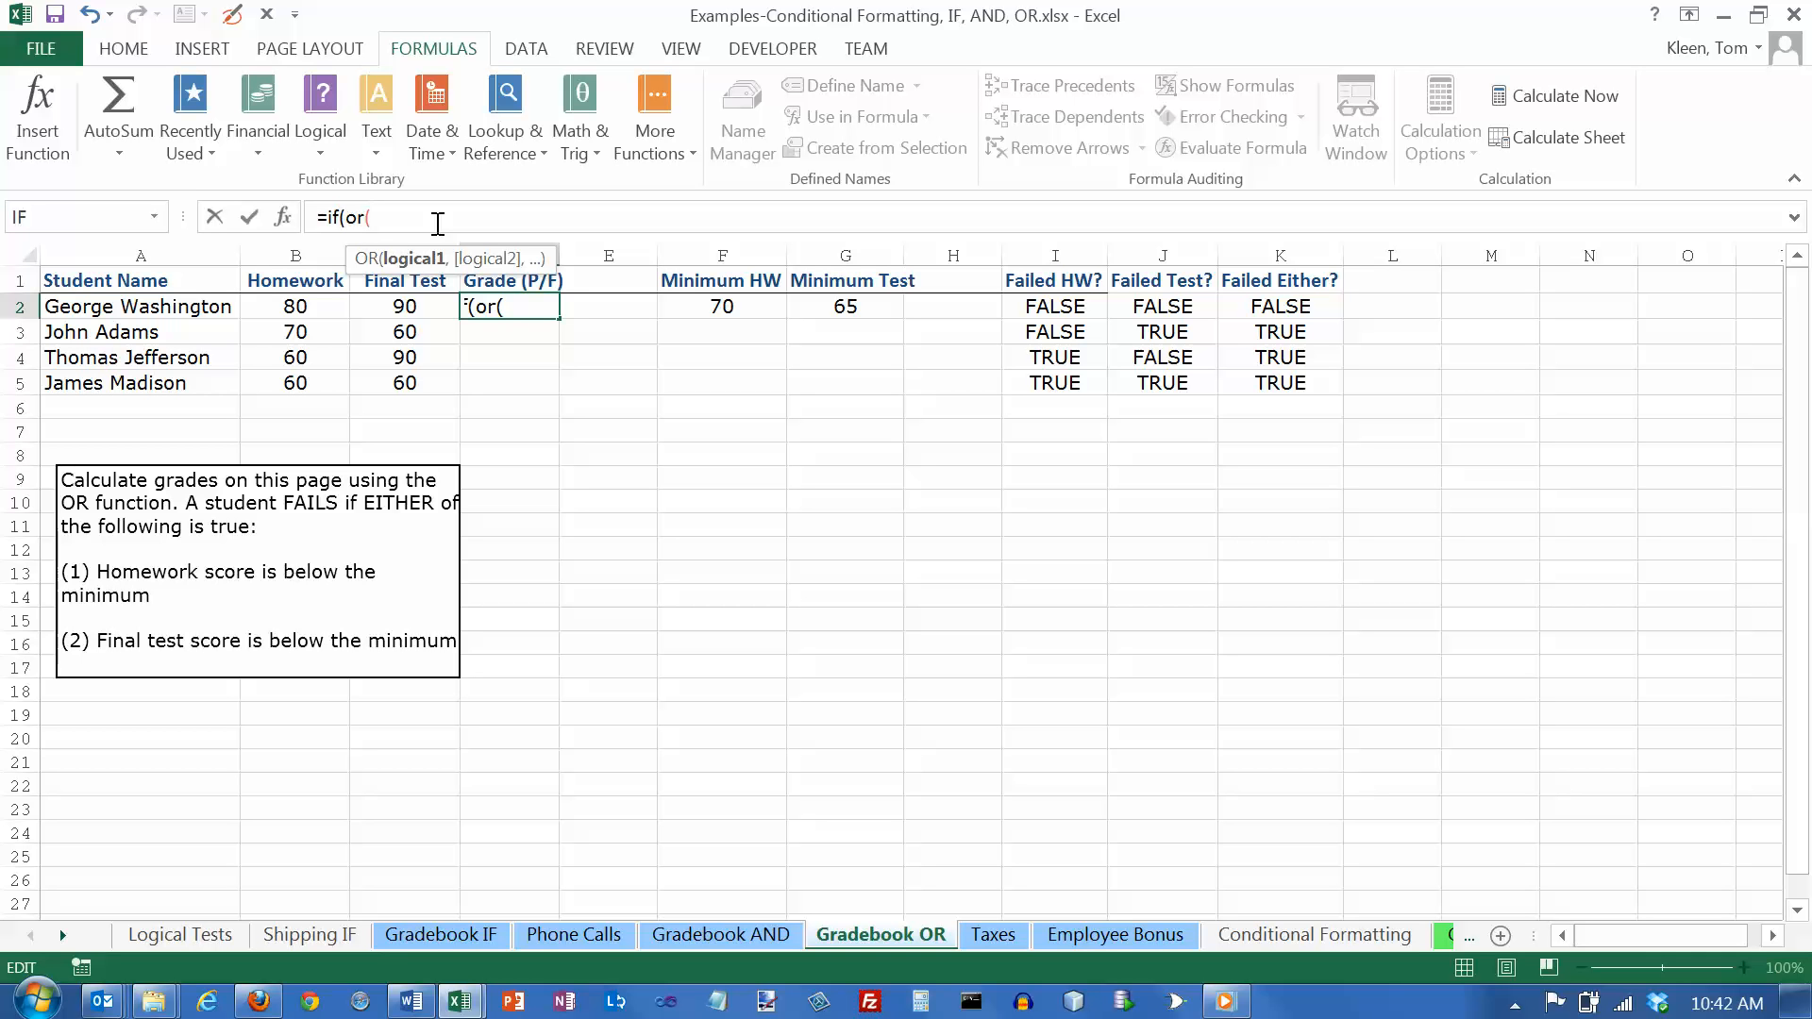
{"action": "left_click", "coordinate": [294, 306]}
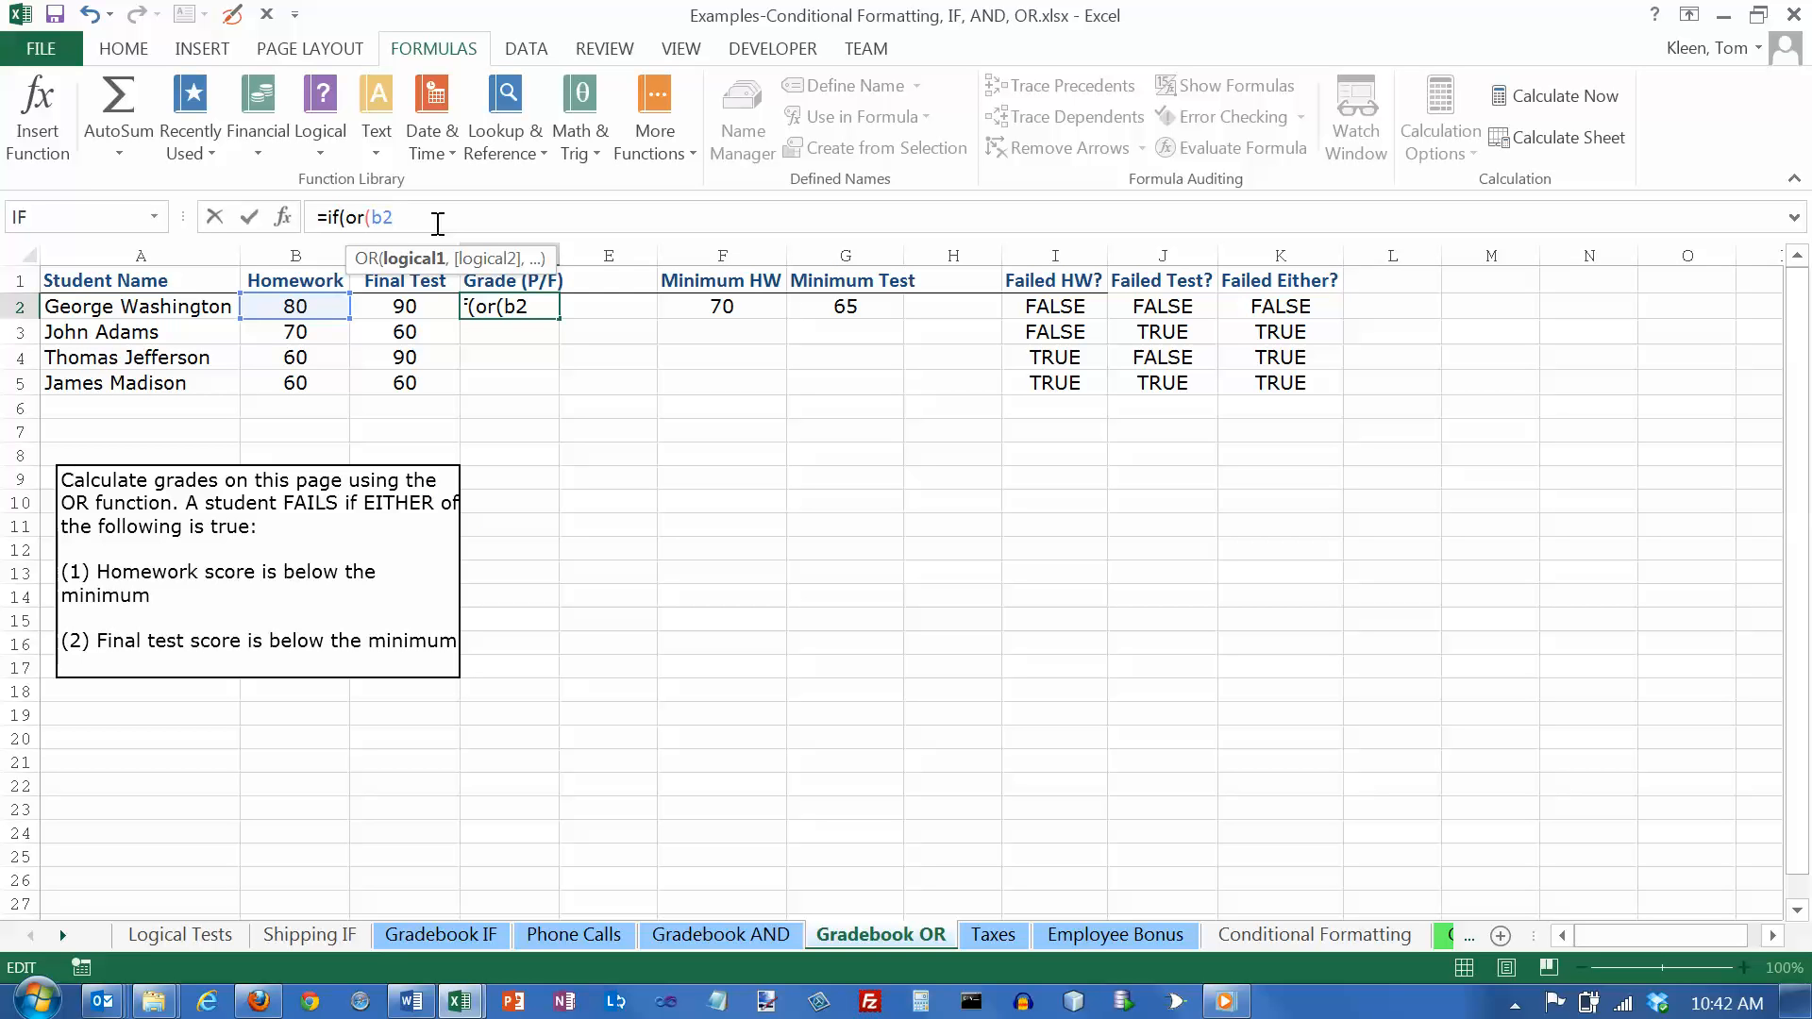
{"action": "type", "text": "<$f$2,"}
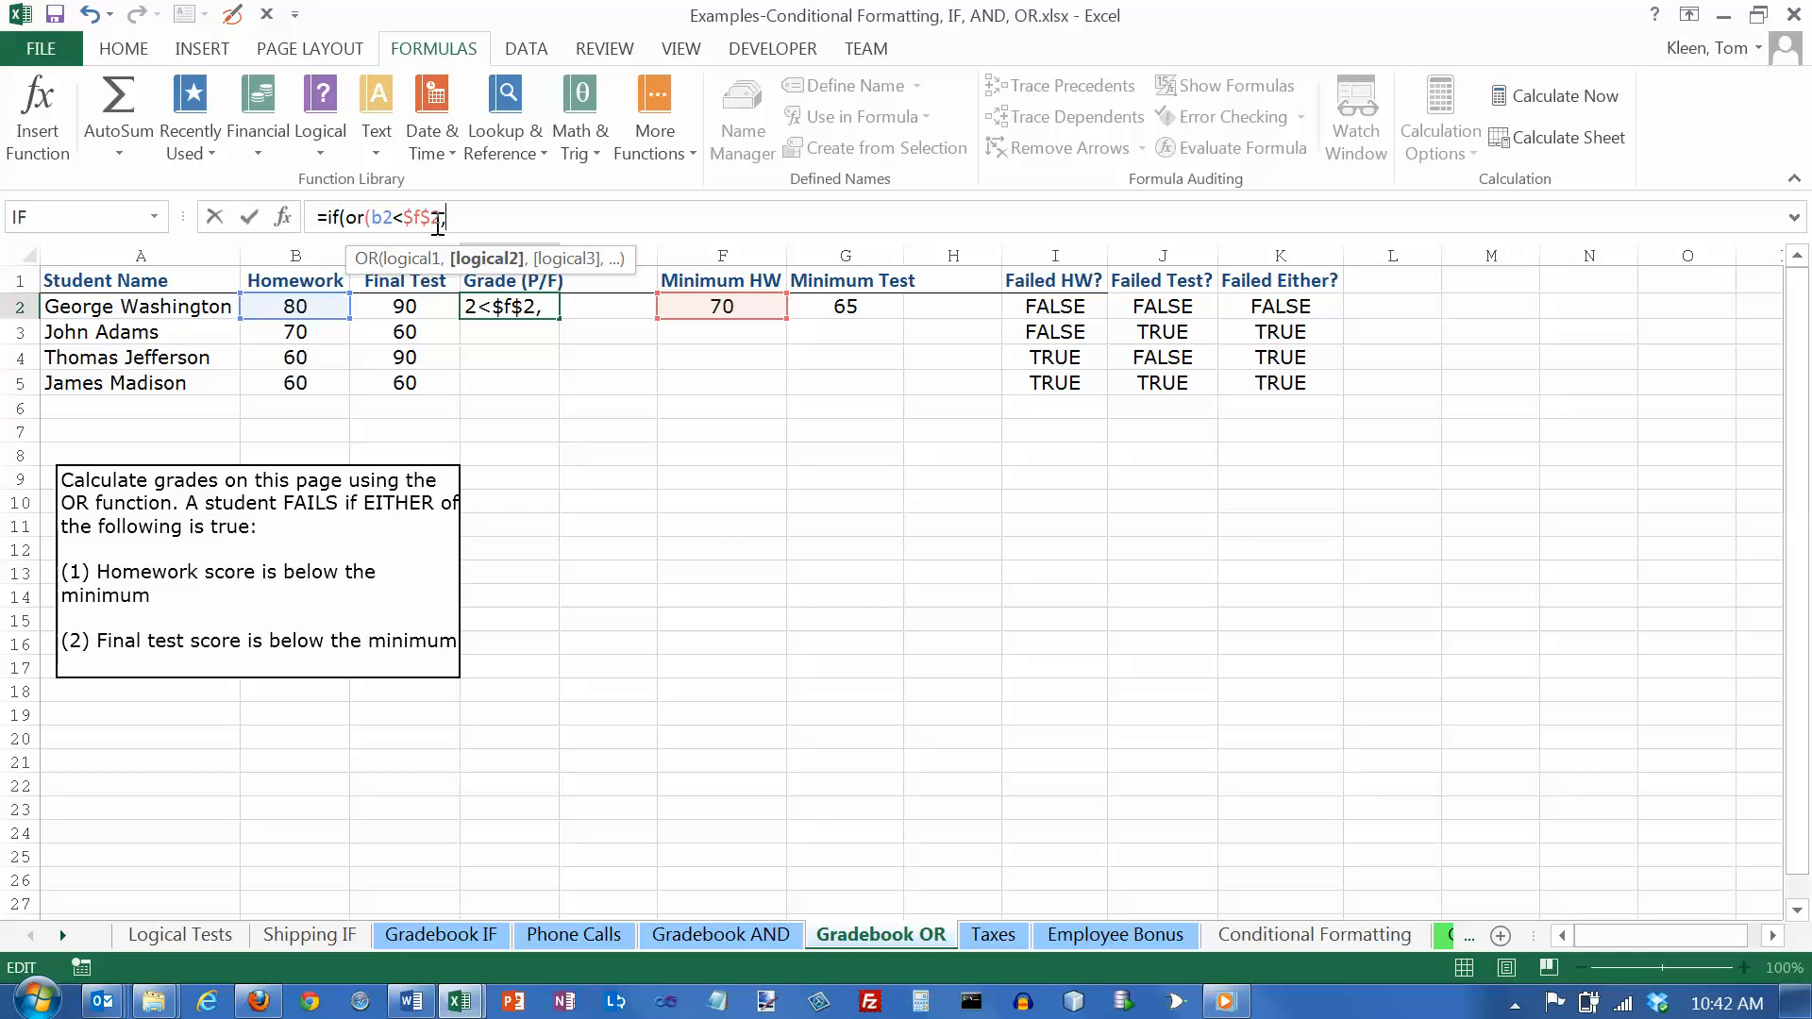
Step: Add the final test score reference and the "F"/"P" results to complete the IF(OR()) grade formula
{"action": "left_click", "coordinate": [405, 306]}
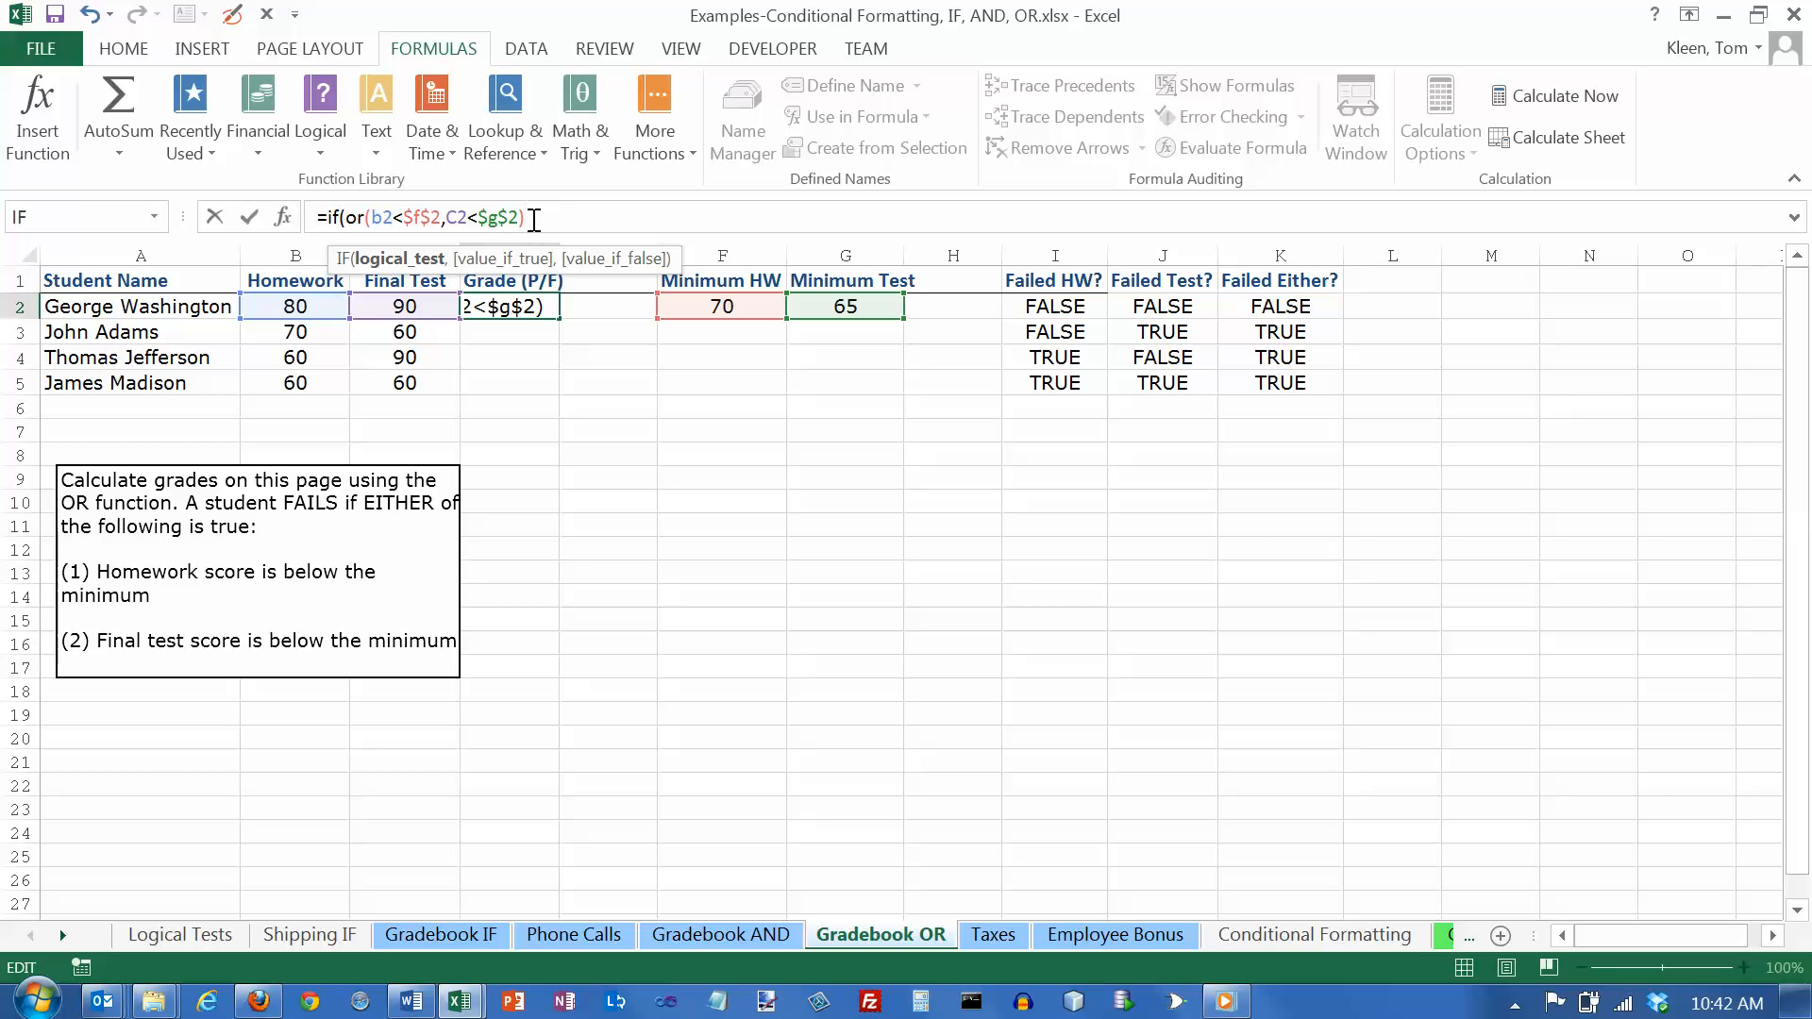
{"action": "mouse_move", "coordinate": [535, 262]}
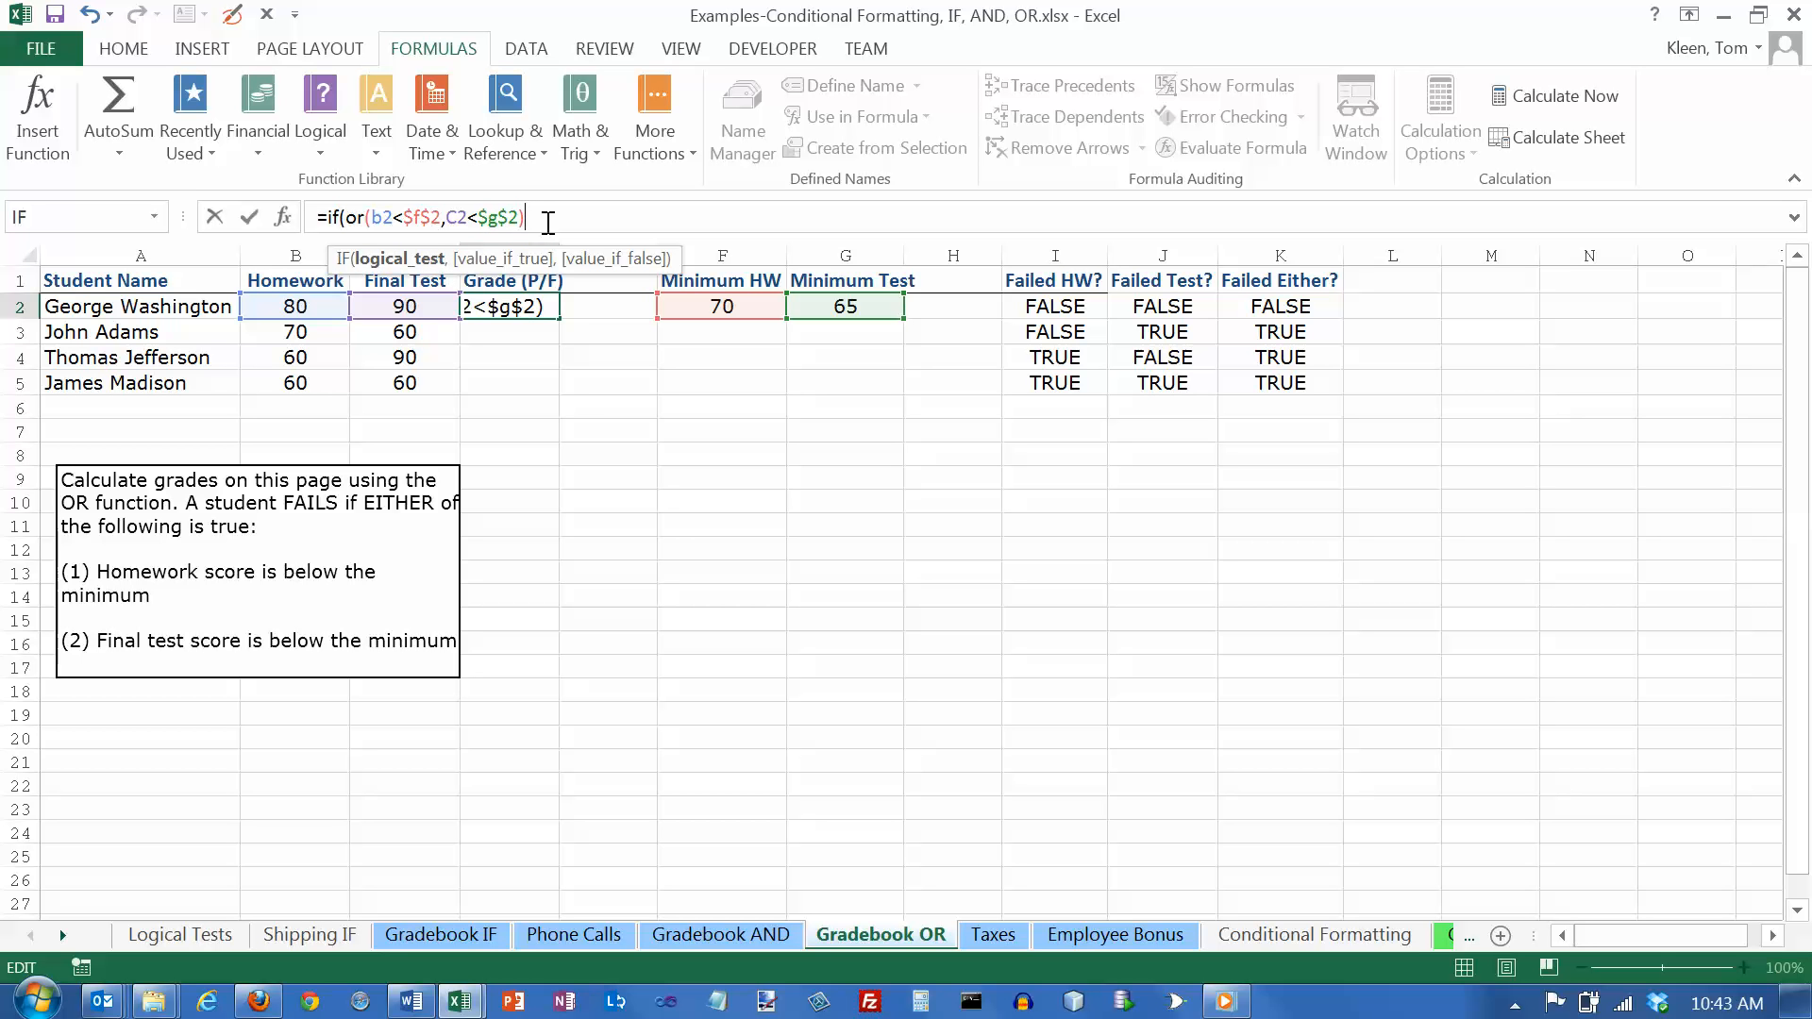
{"action": "type", "text": ","}
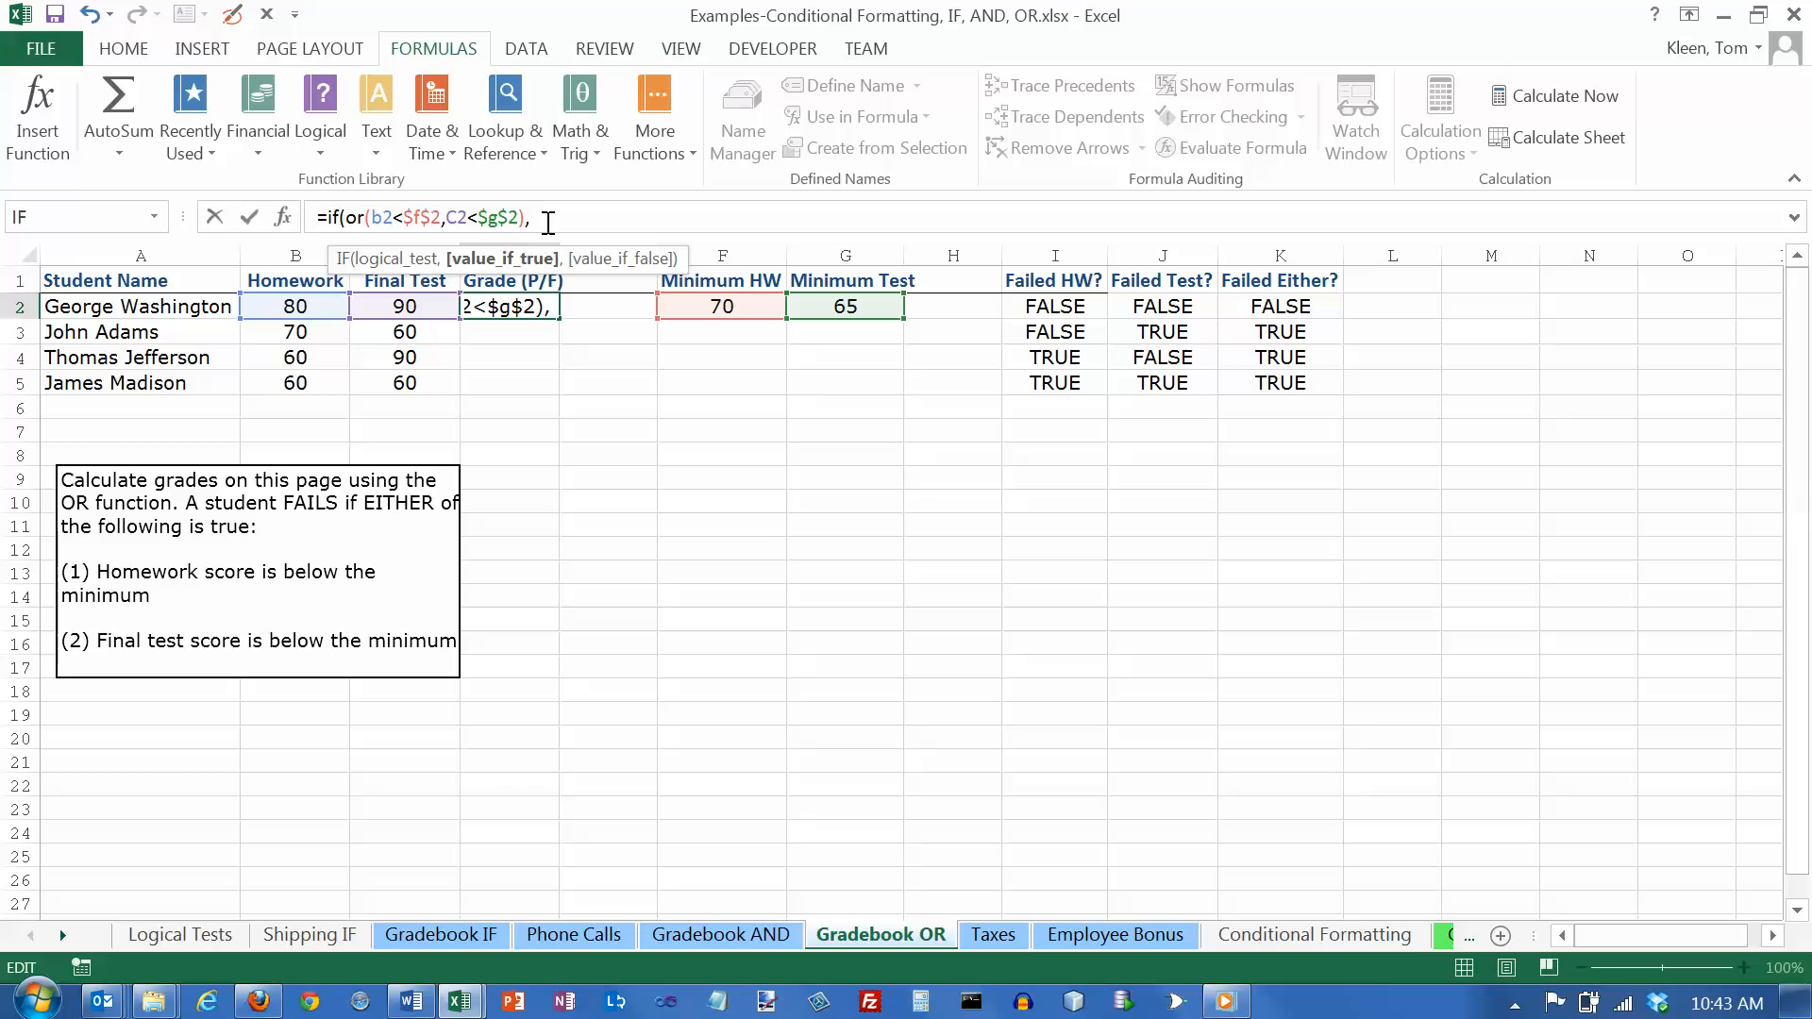
{"action": "type", "text": "\"F"}
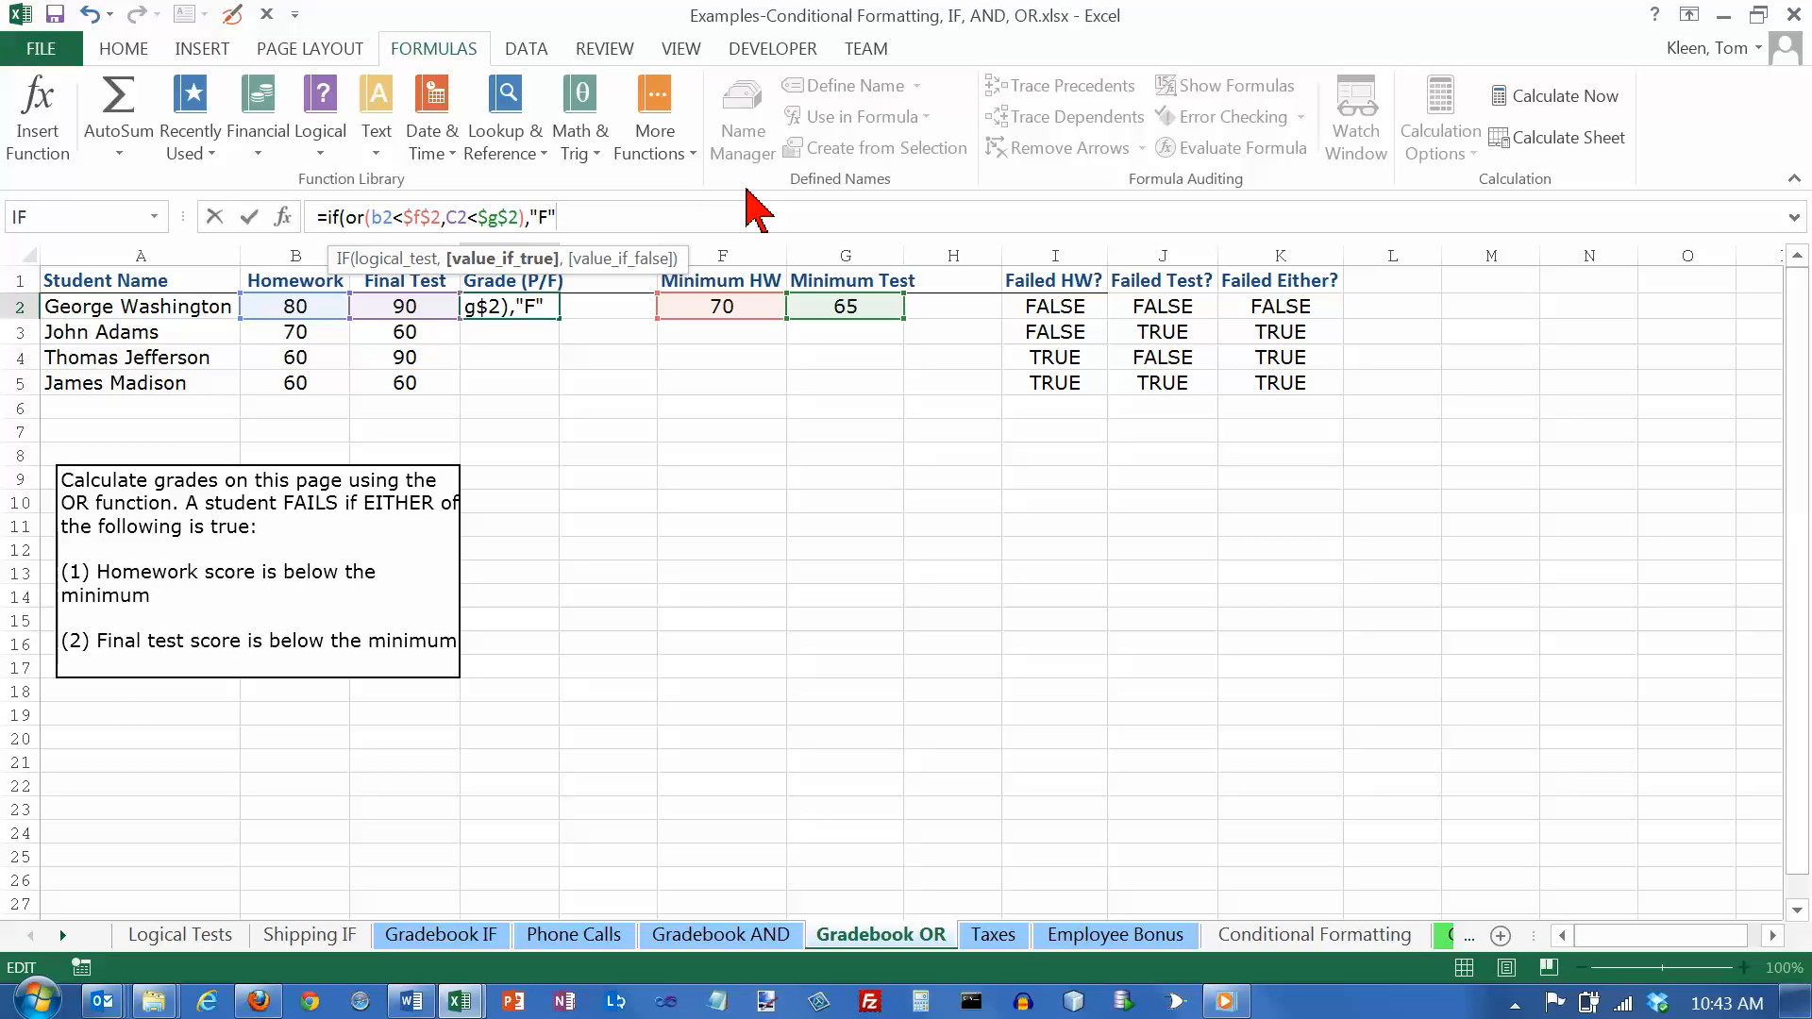
{"action": "type", "text": ","}
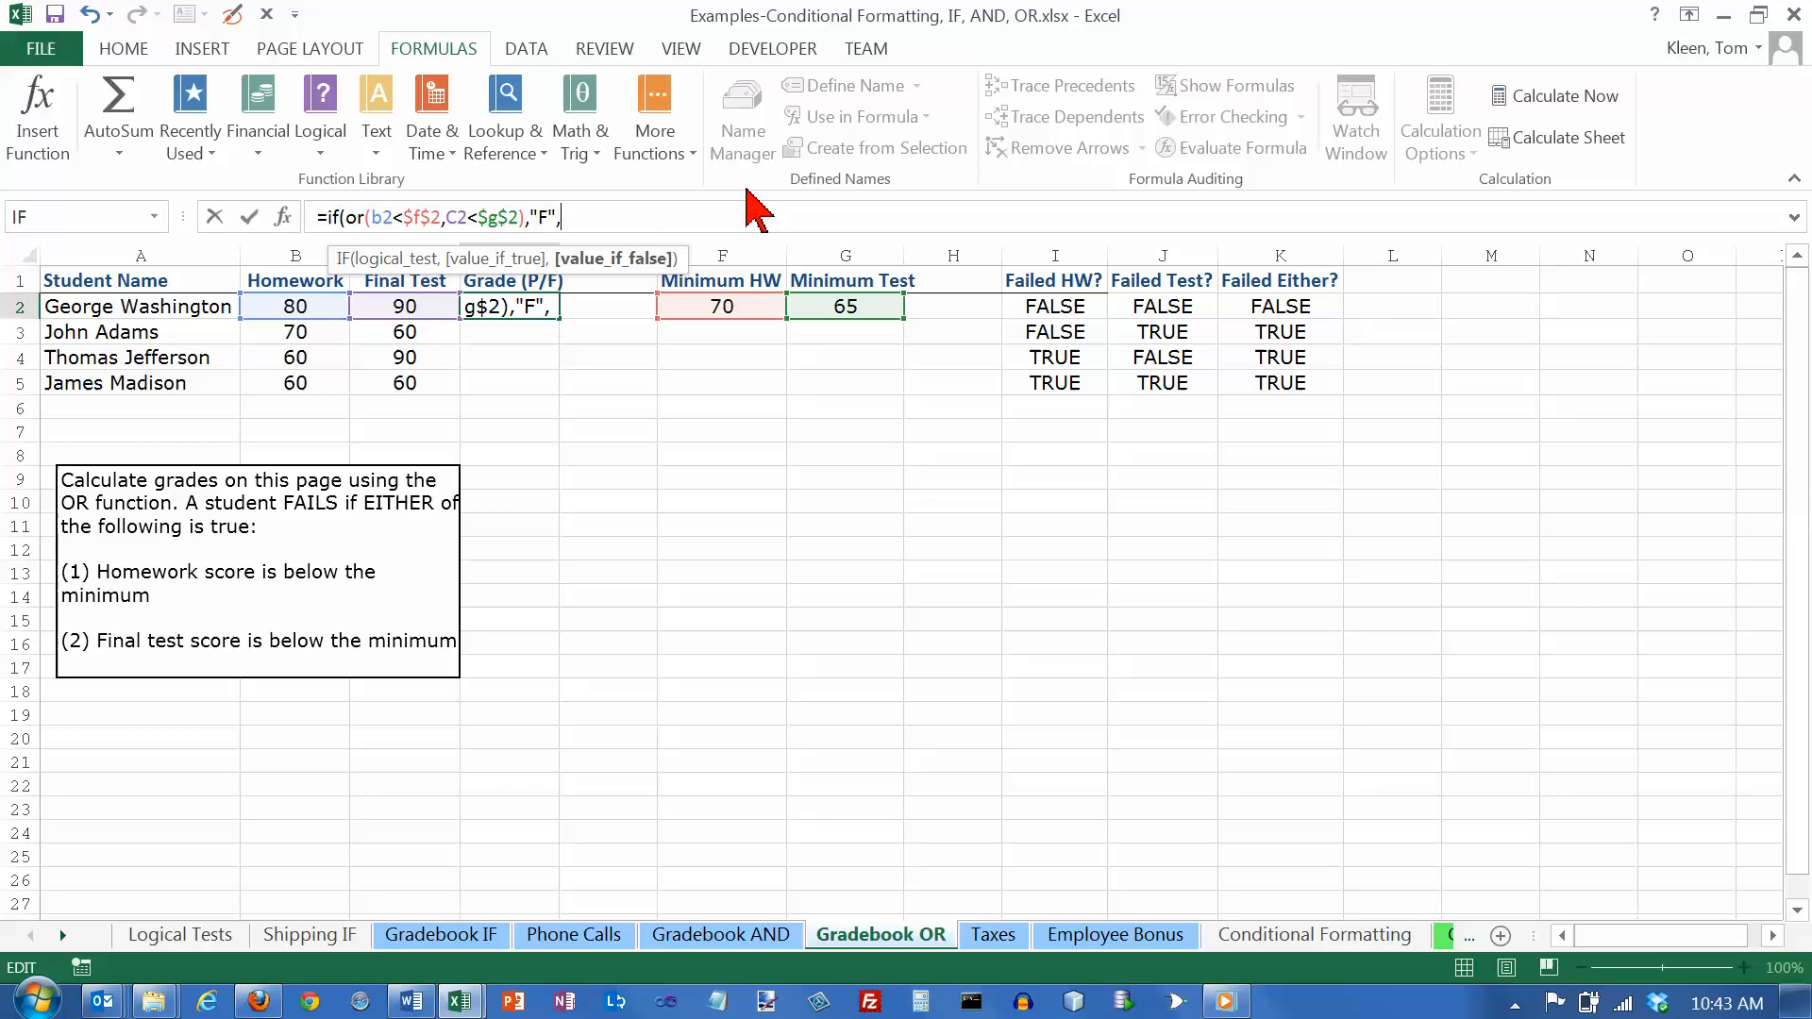
{"action": "type", "text": "\""}
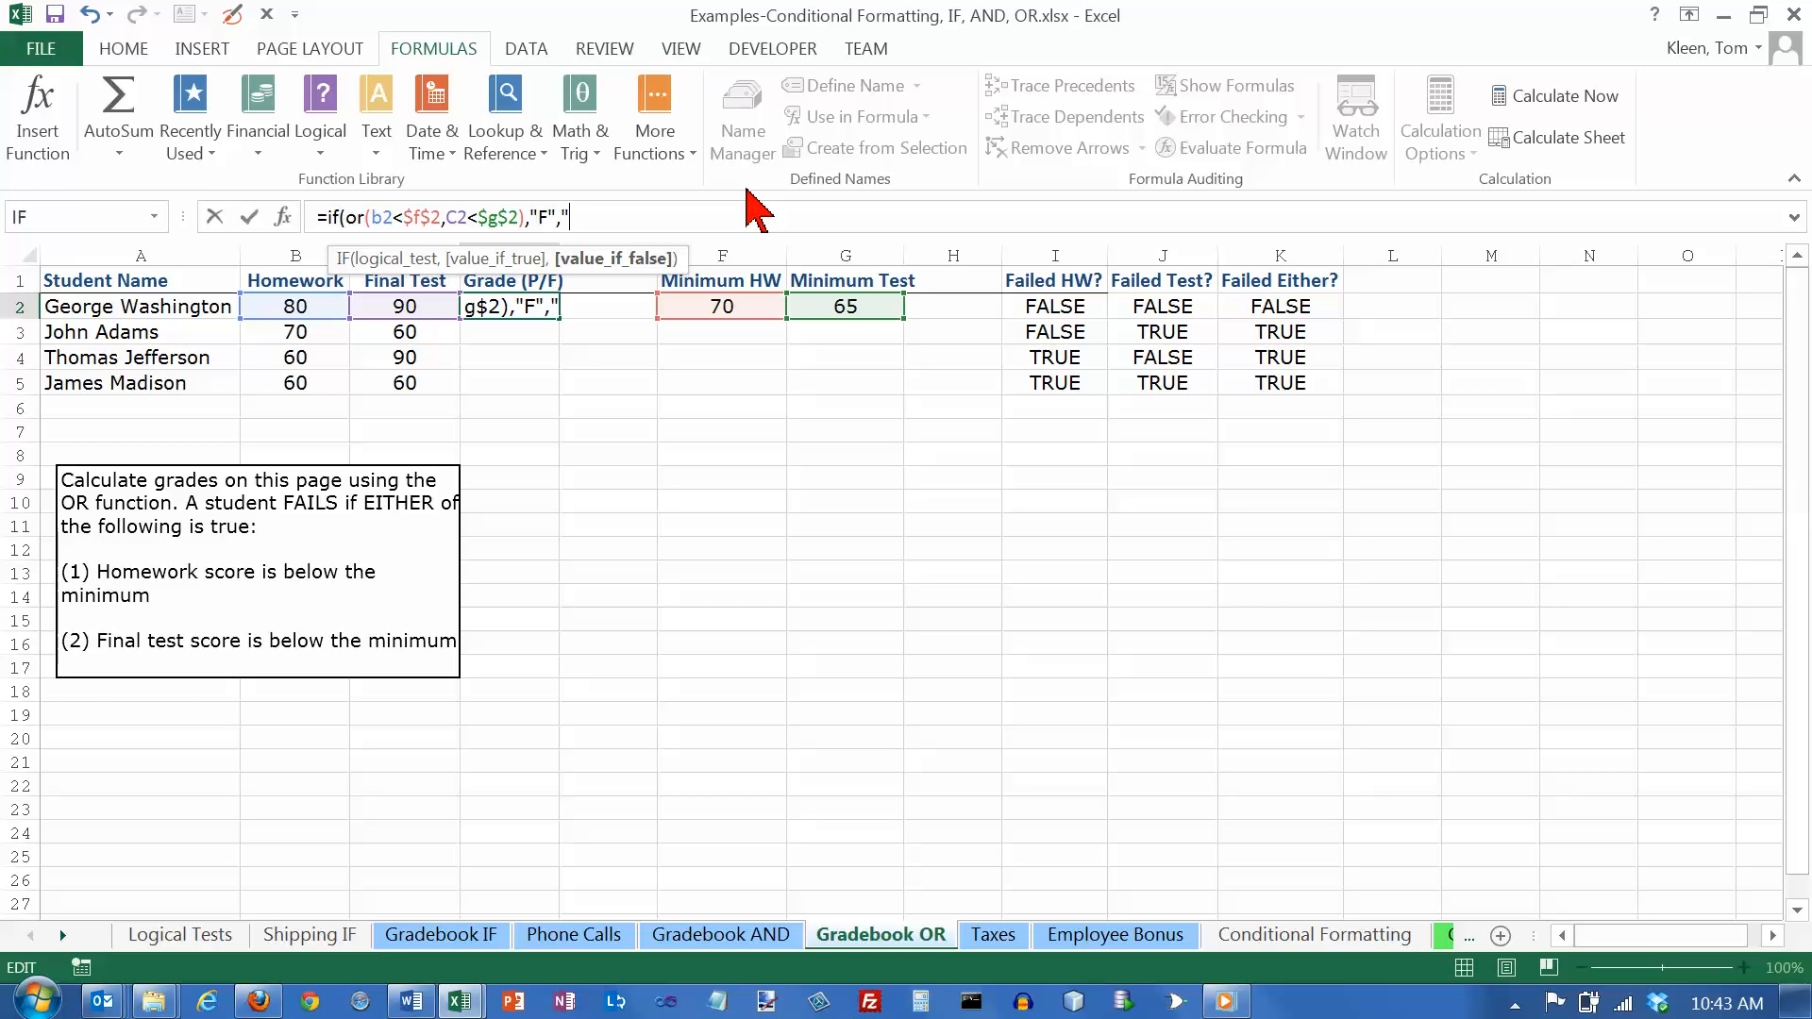
{"action": "type", "text": "P\")"}
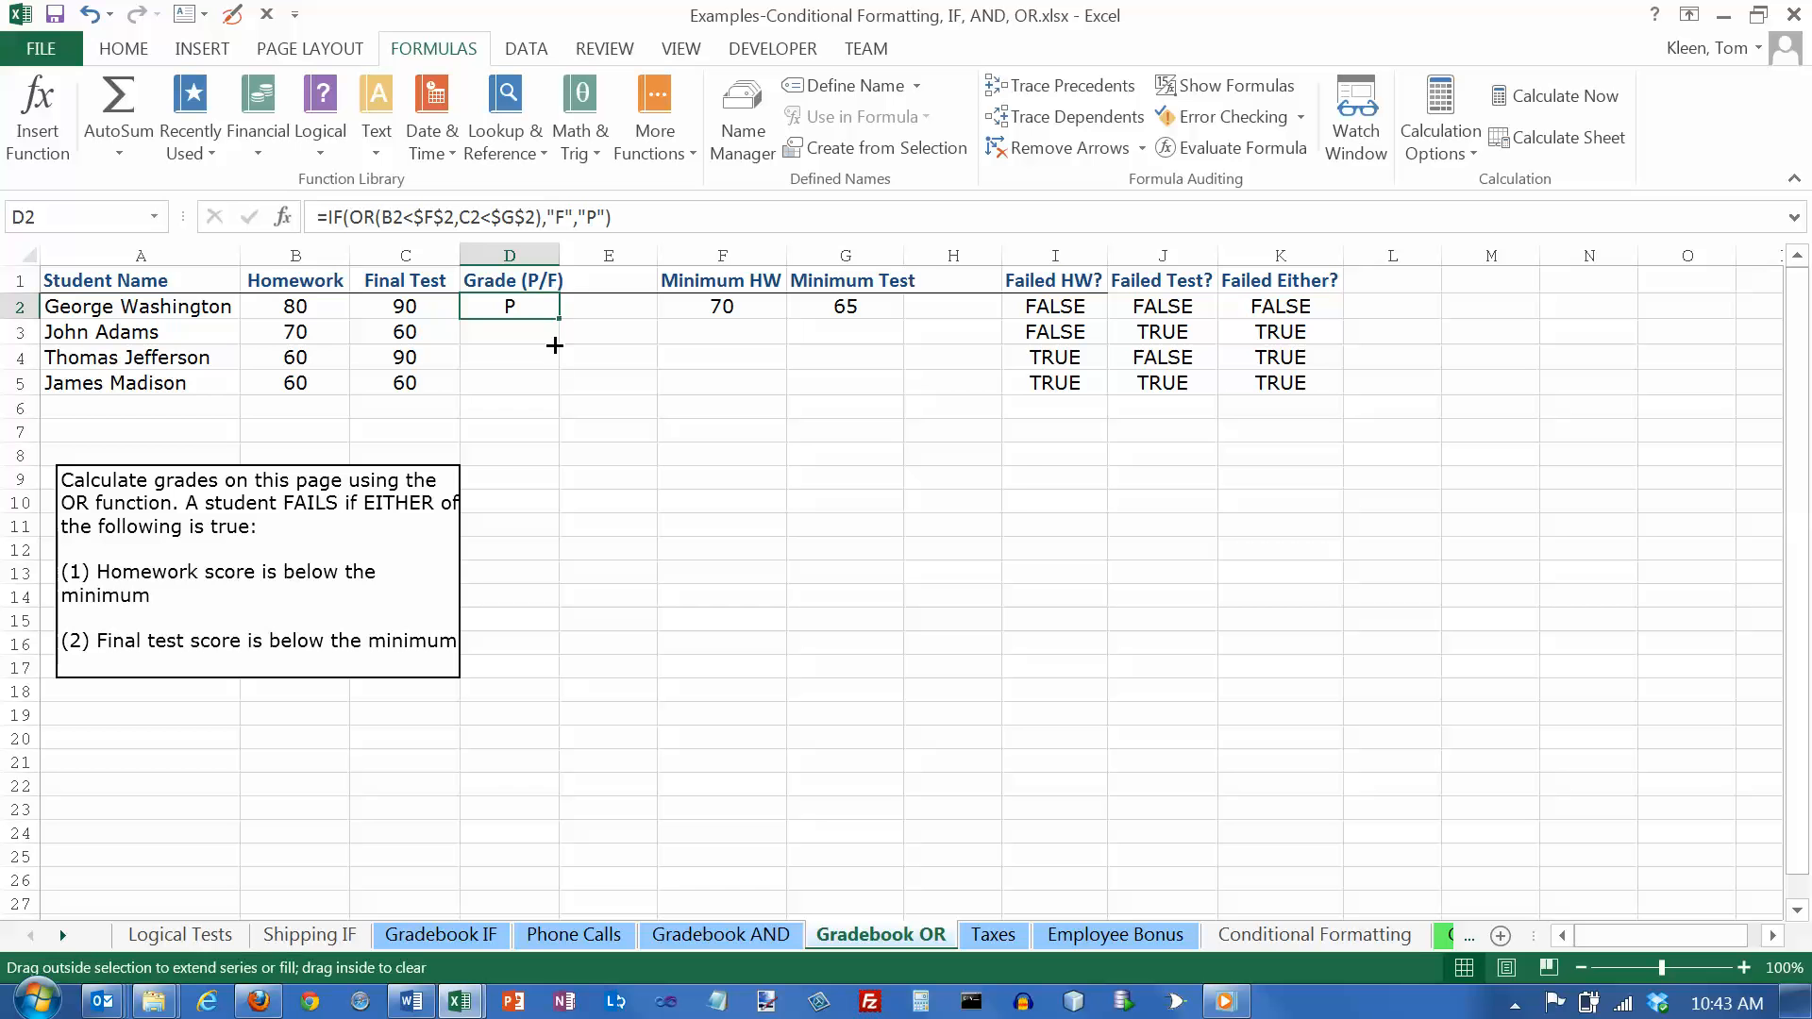
Step: Fill the IF(OR()) grade formula from D2 down to D5, then review D2's formula
{"action": "left_click_drag", "start_coordinate": [510, 305], "coordinate": [510, 382]}
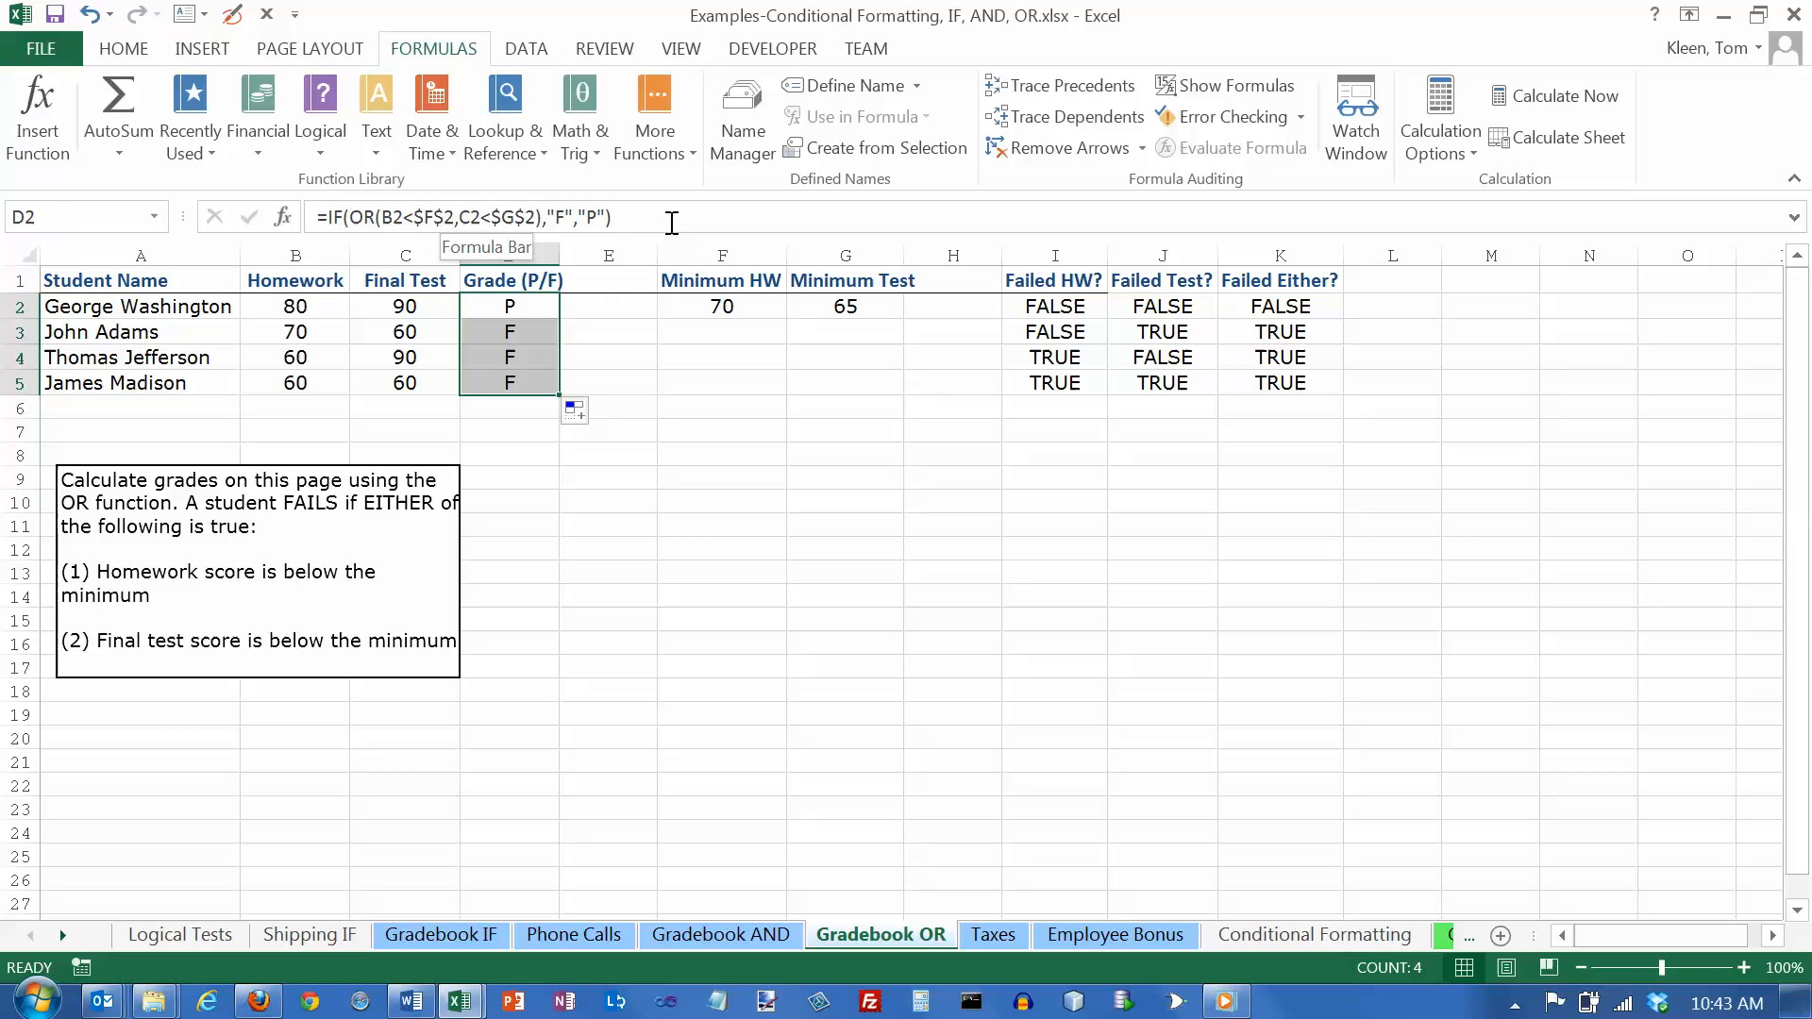
{"action": "mouse_move", "coordinate": [1109, 346]}
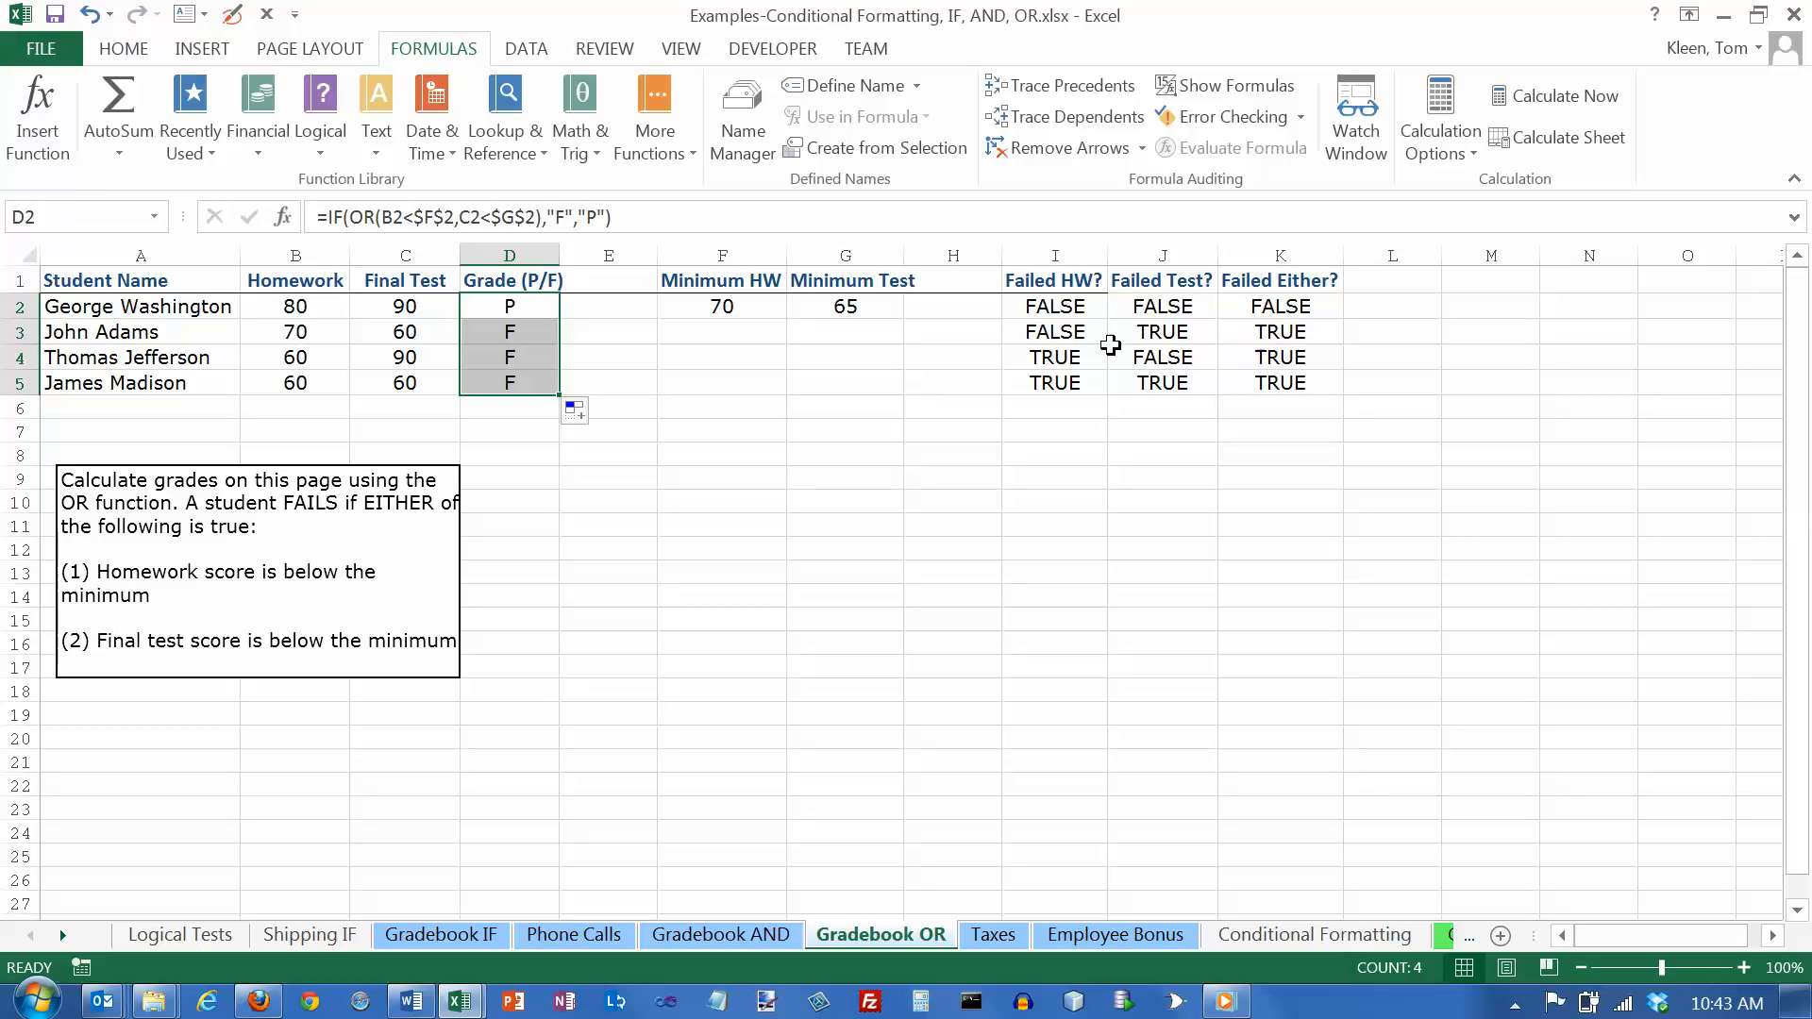
{"action": "mouse_move", "coordinate": [922, 361]}
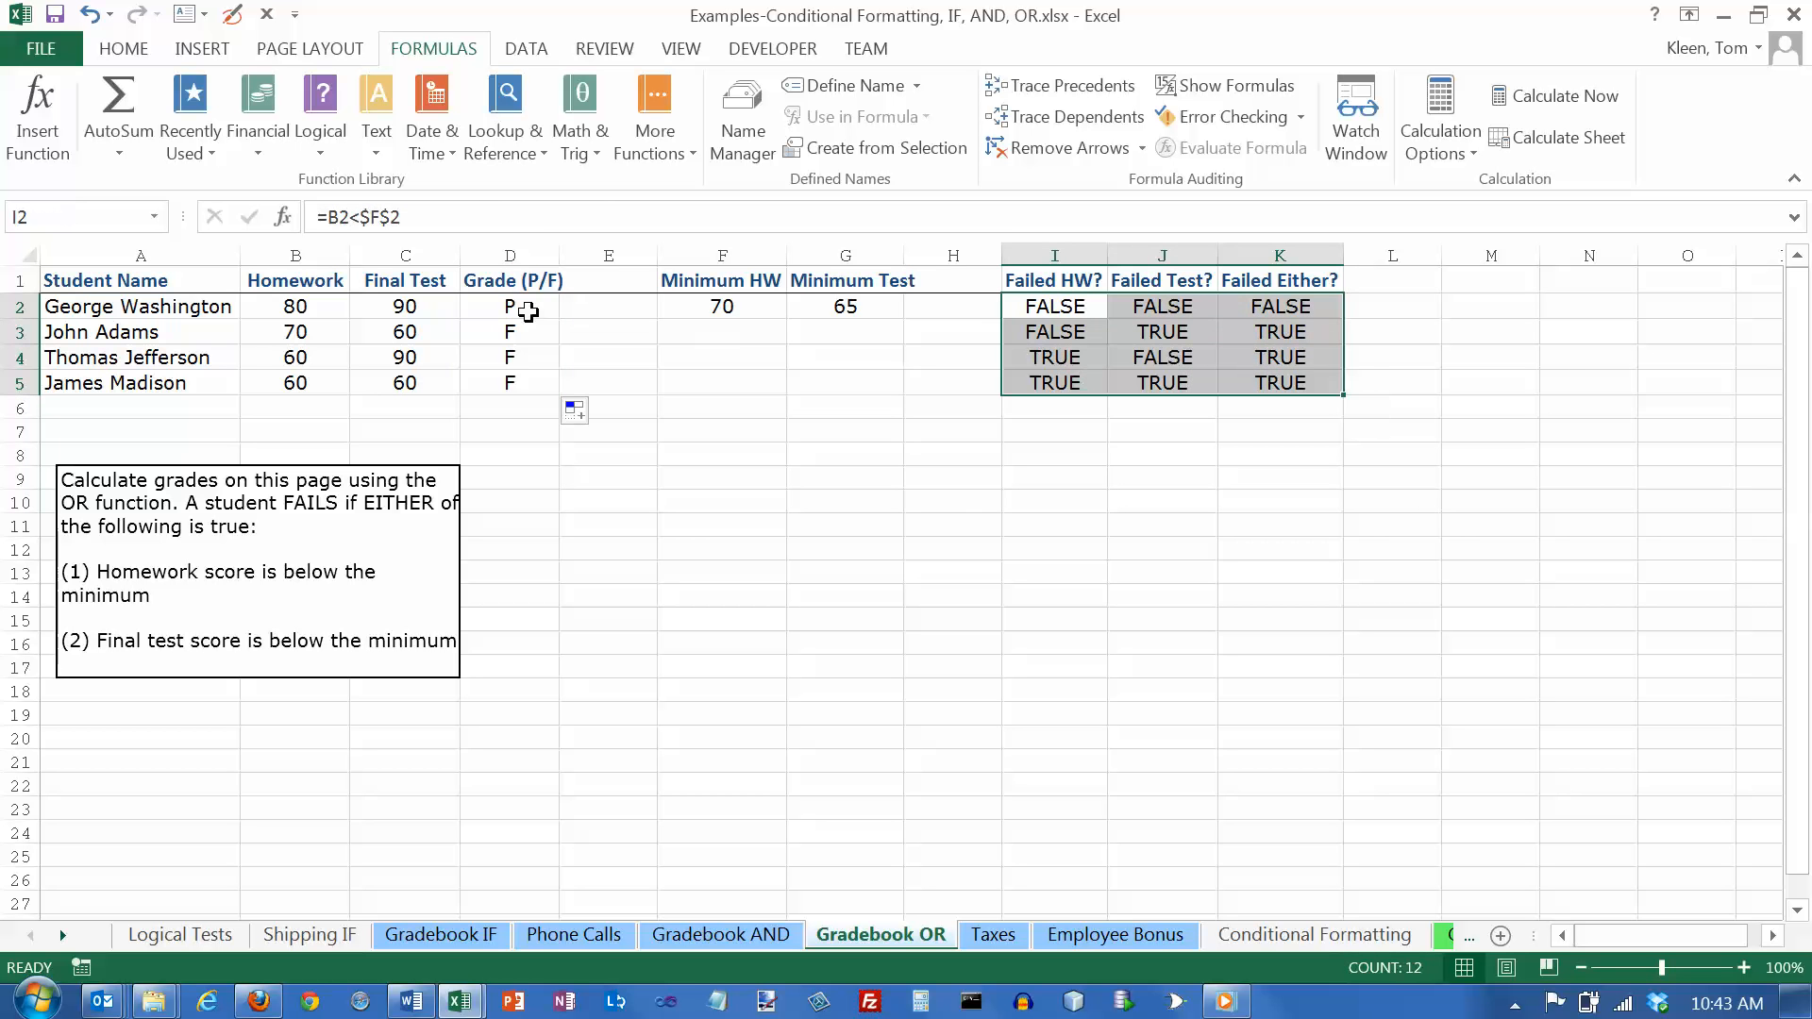
{"action": "left_click", "coordinate": [510, 306]}
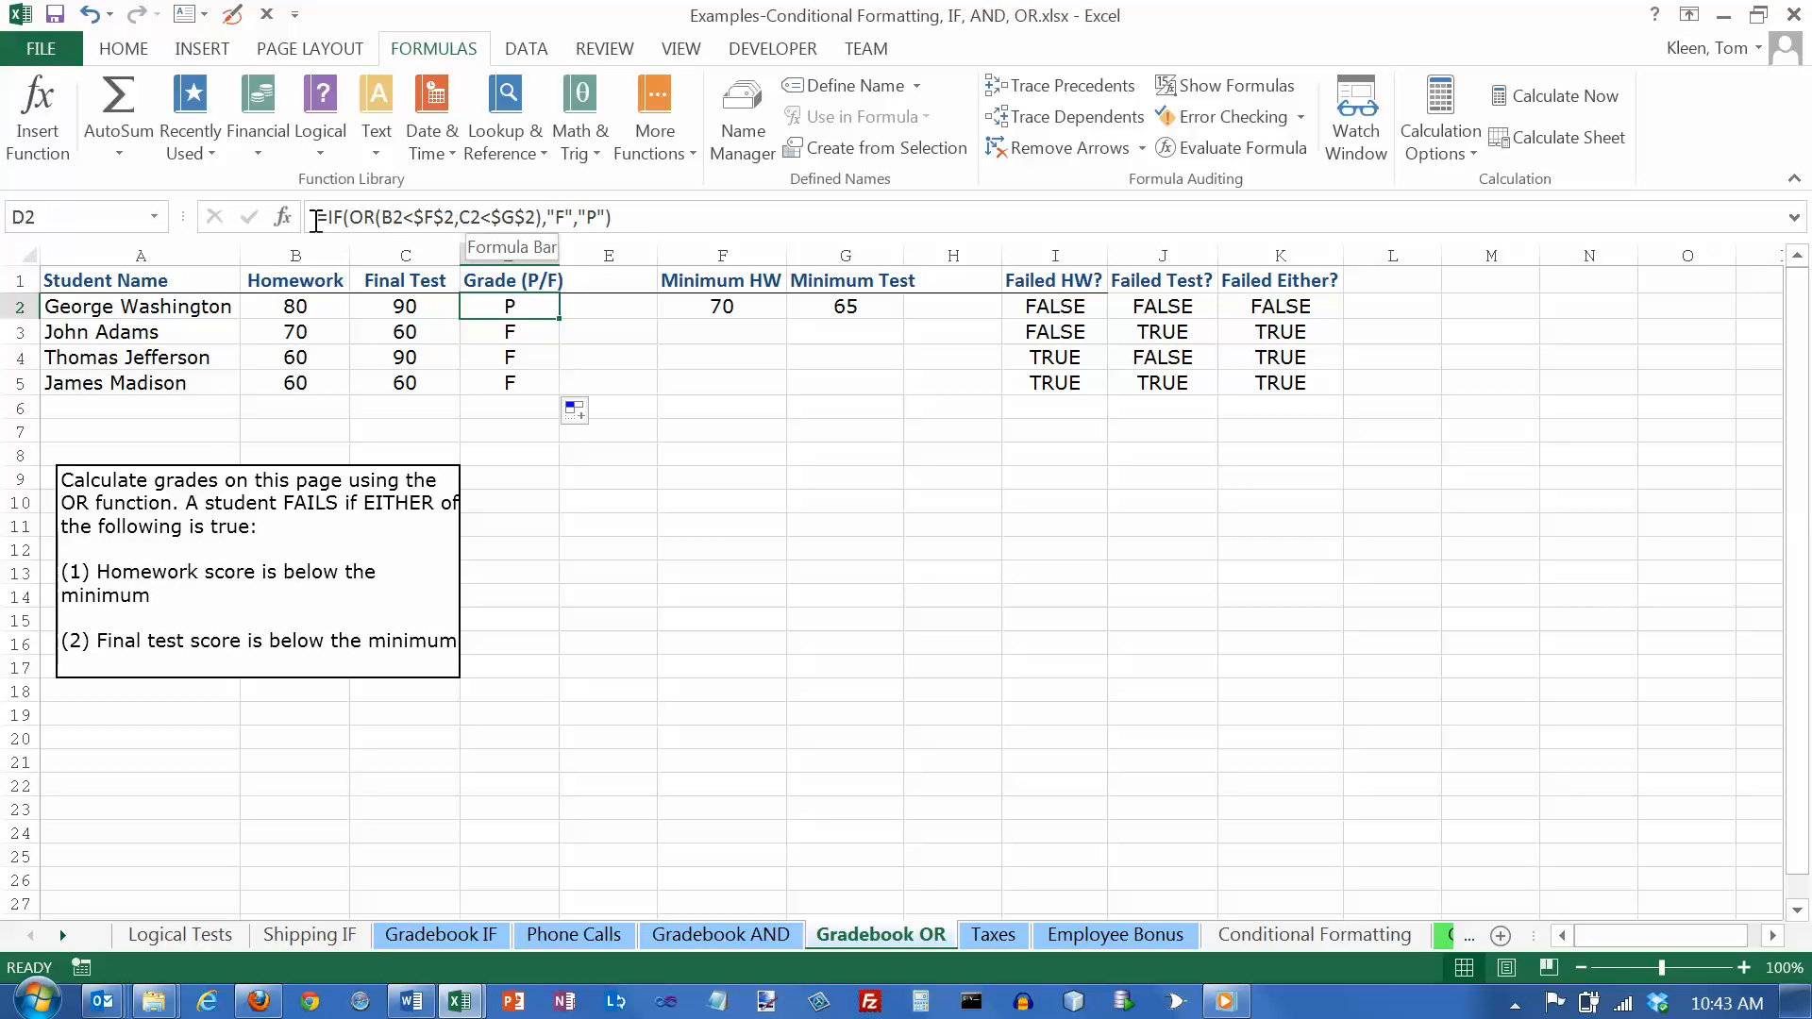